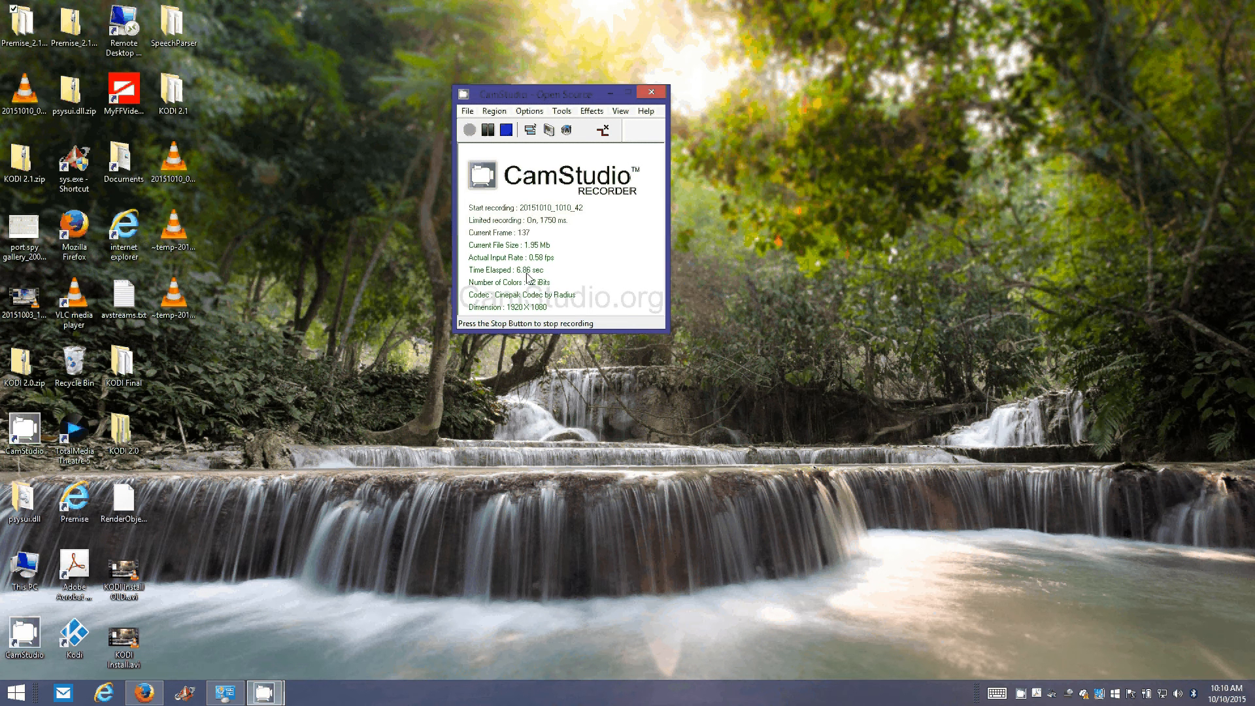
mouse_move(579, 272)
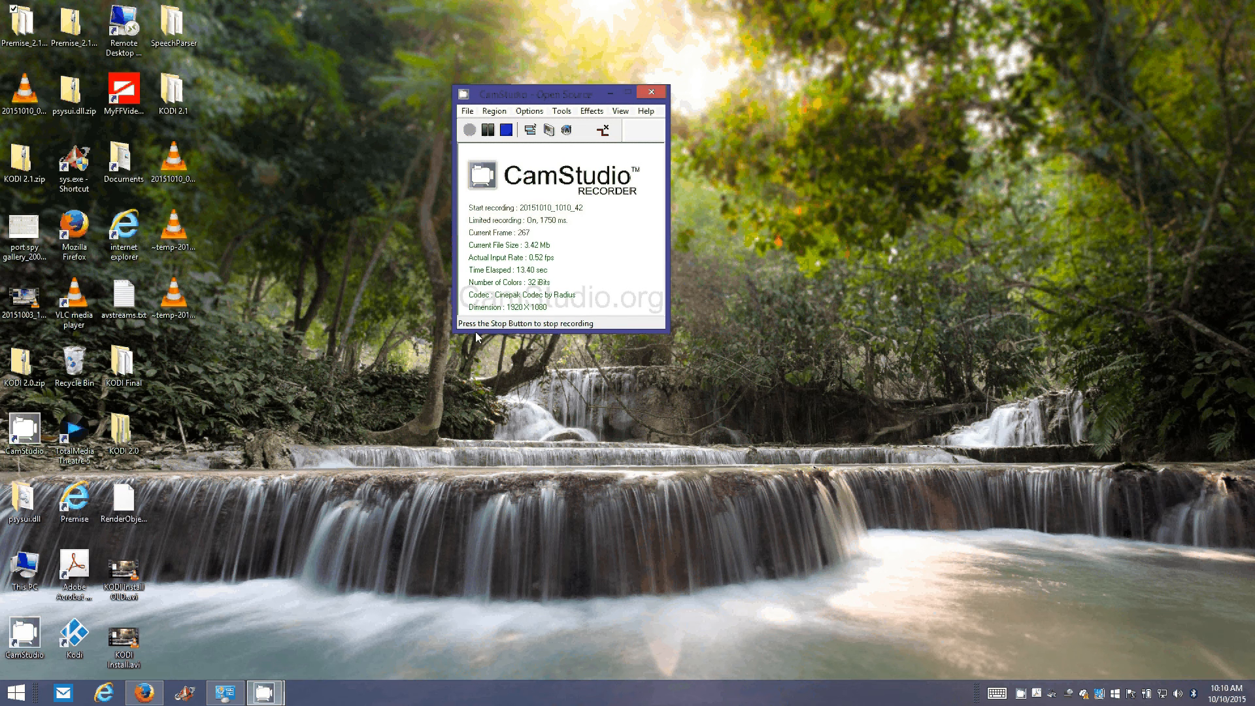
mouse_move(287, 573)
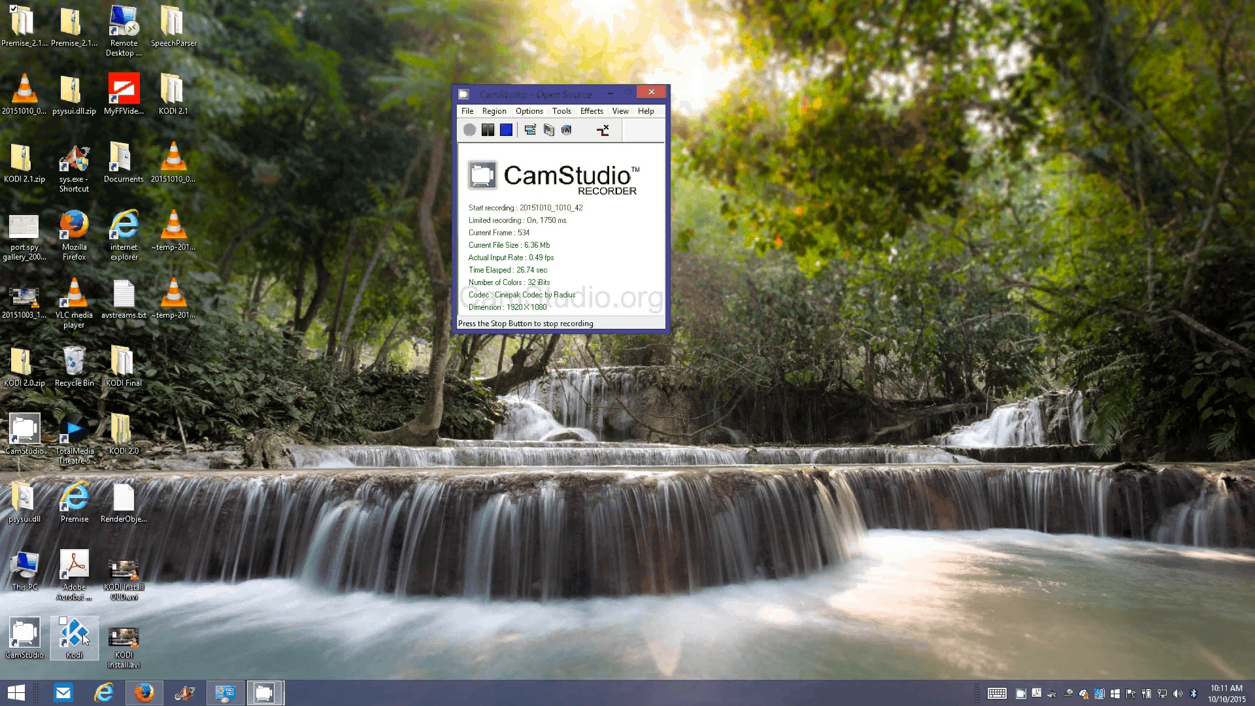
Launch Kodi and open Settings > Services > Web server, with HTTP remote control on port 80.
click(264, 692)
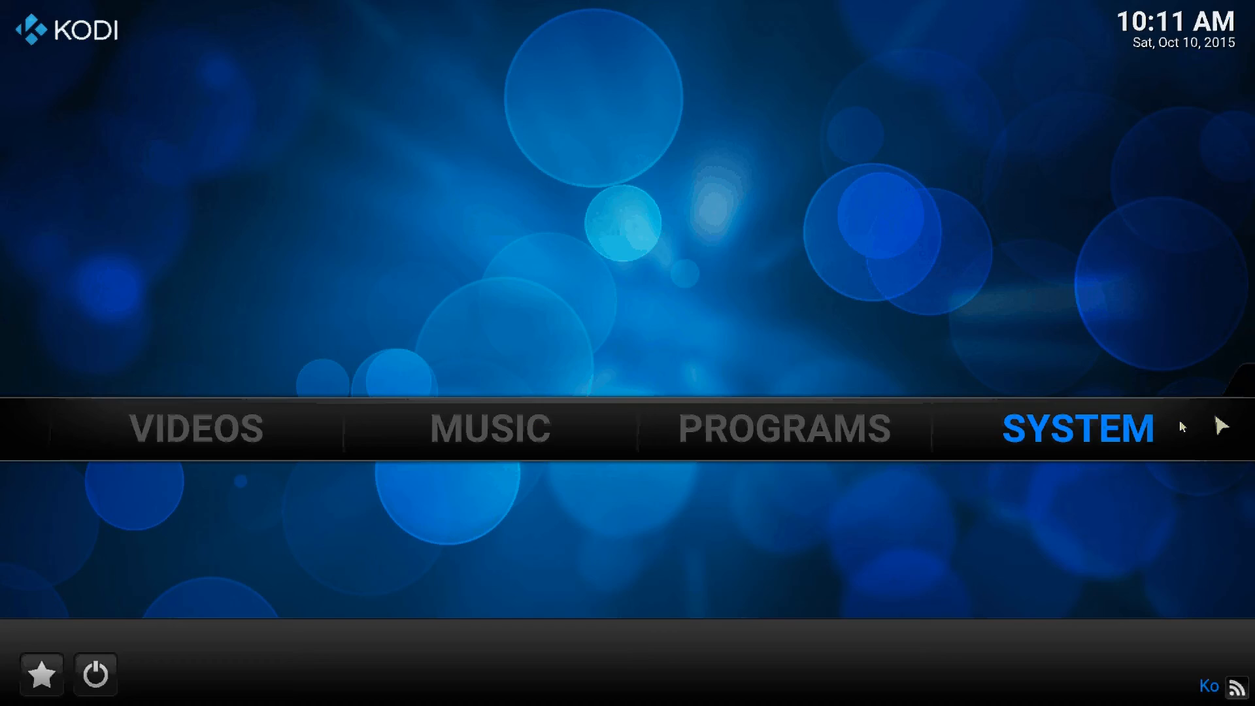
click(1076, 427)
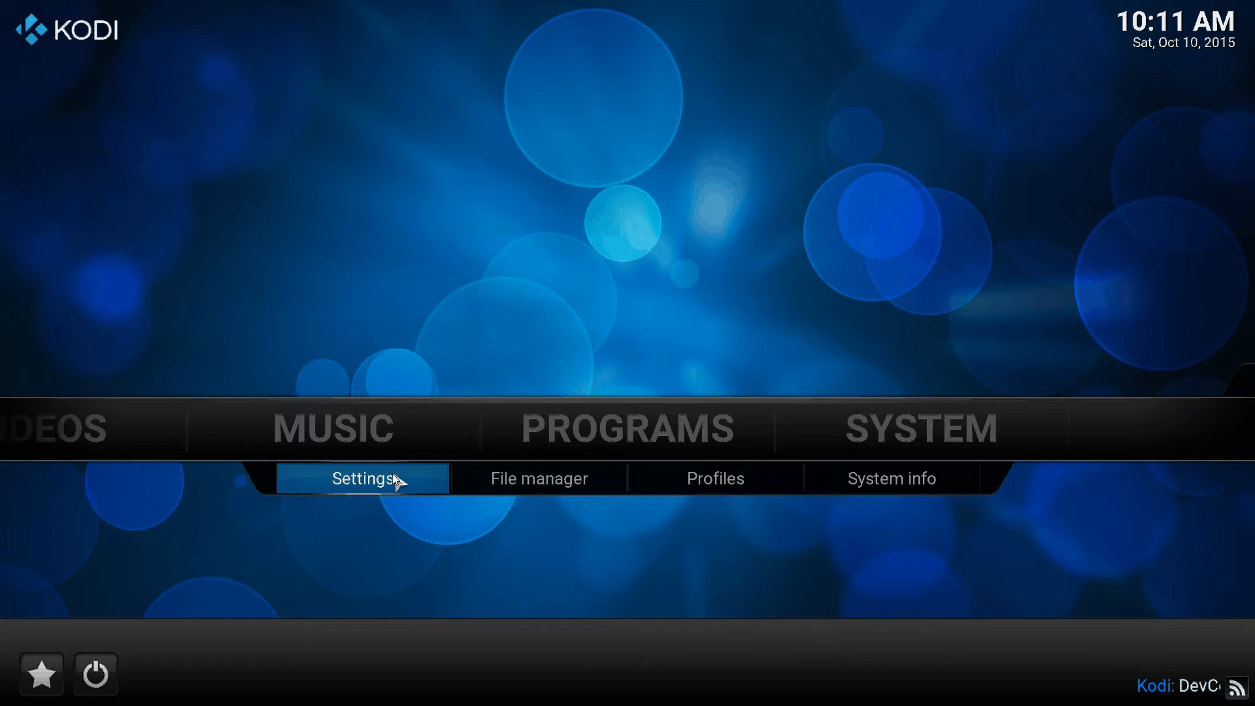
click(361, 478)
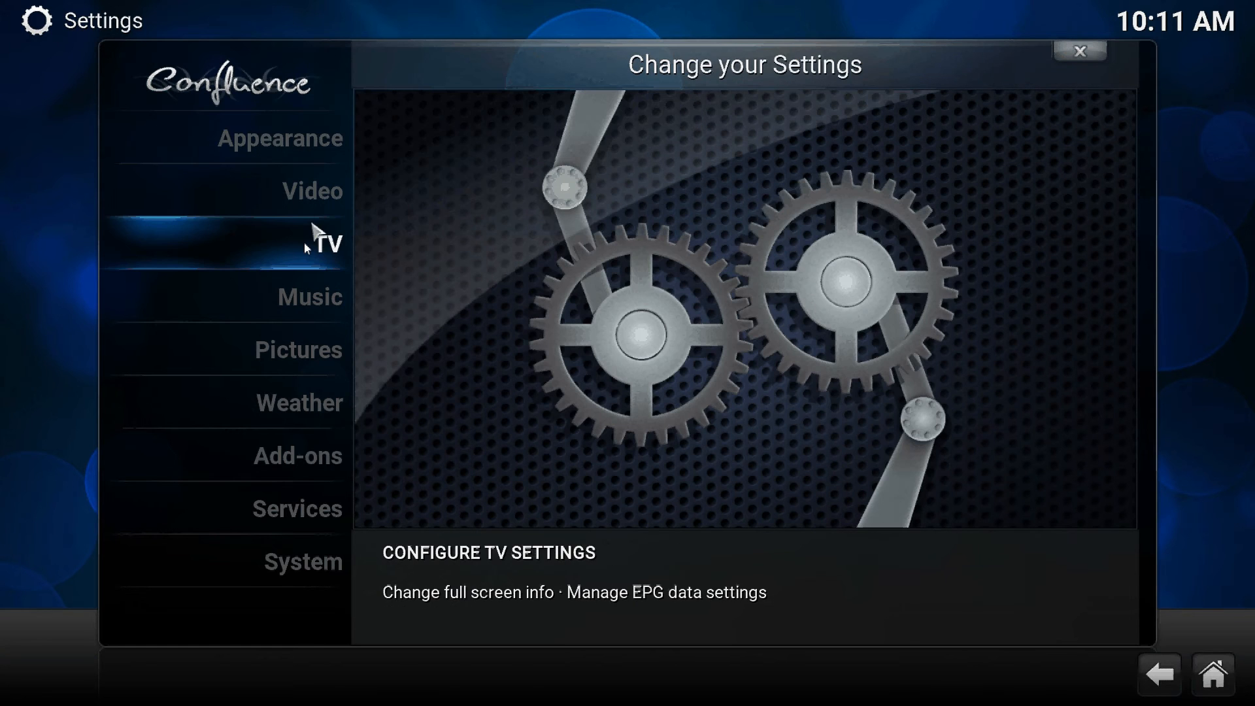
click(296, 509)
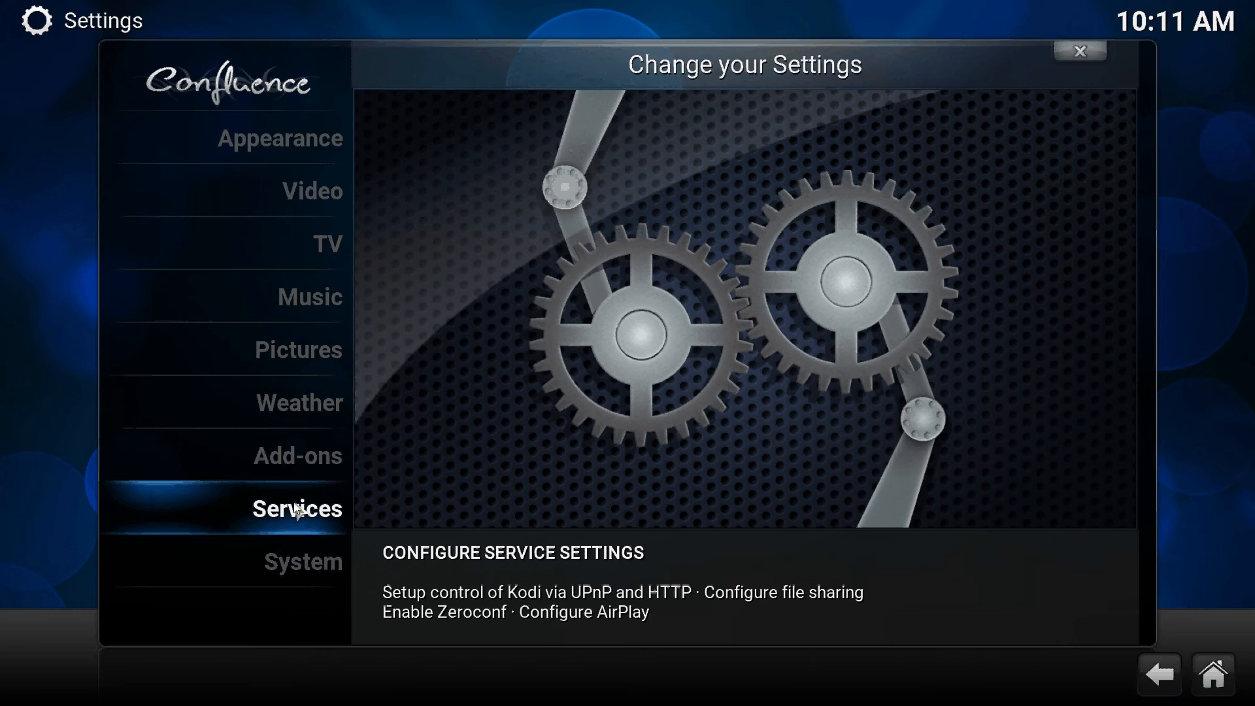
click(295, 509)
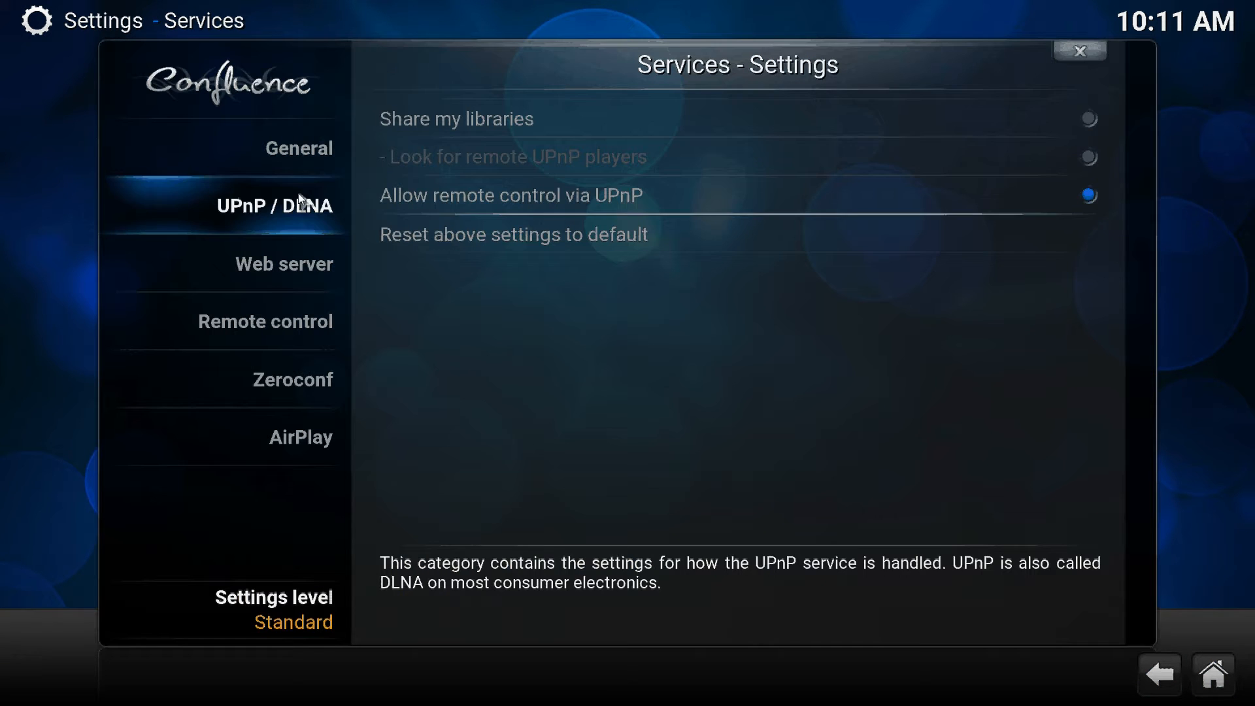
mouse_move(636, 197)
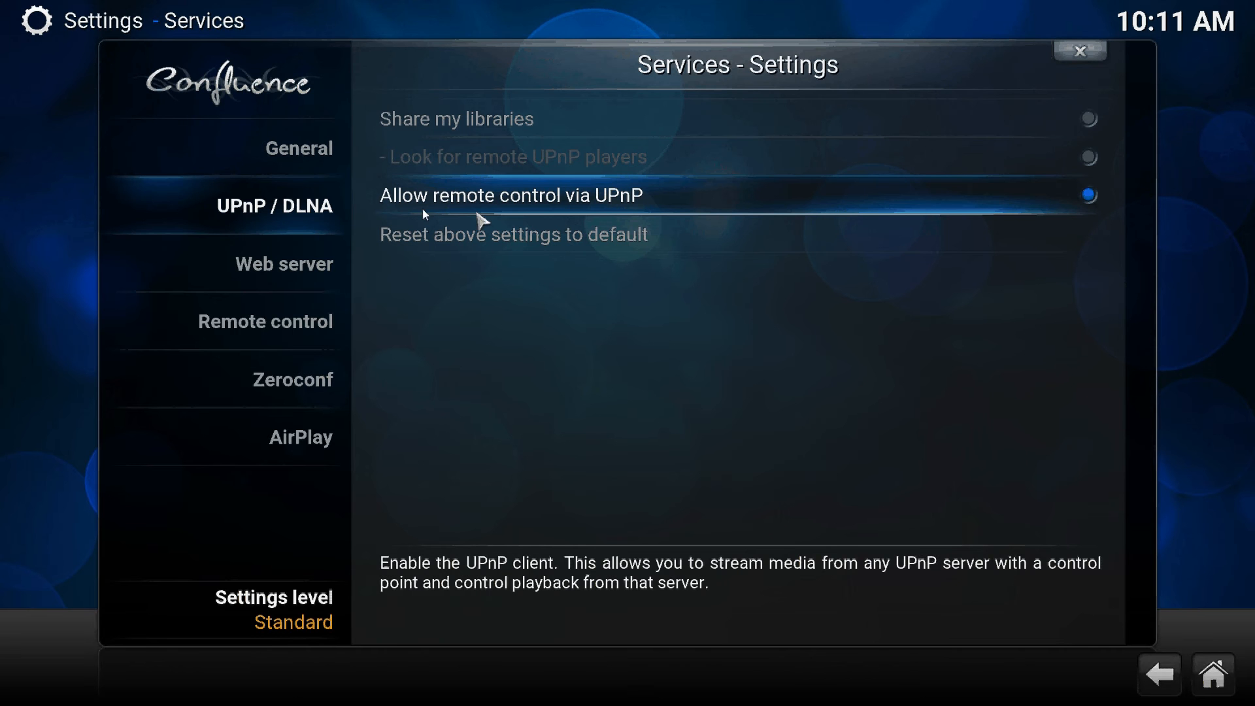
mouse_move(459, 211)
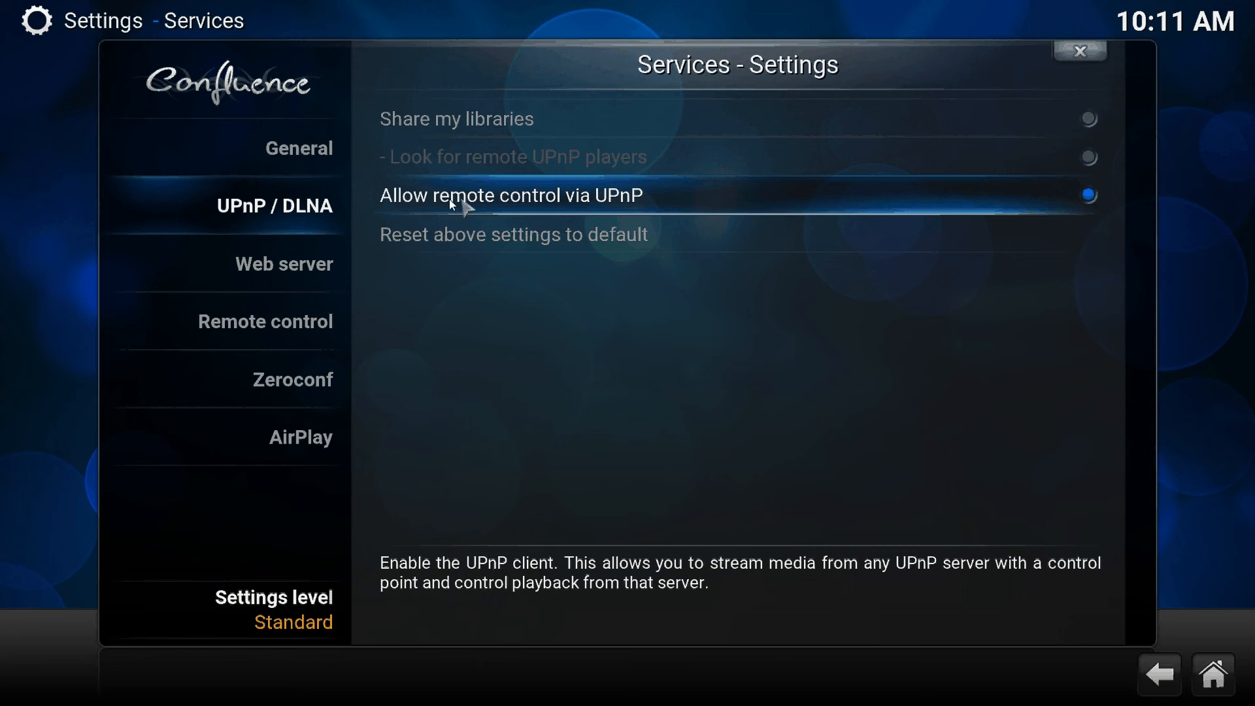
mouse_move(392, 200)
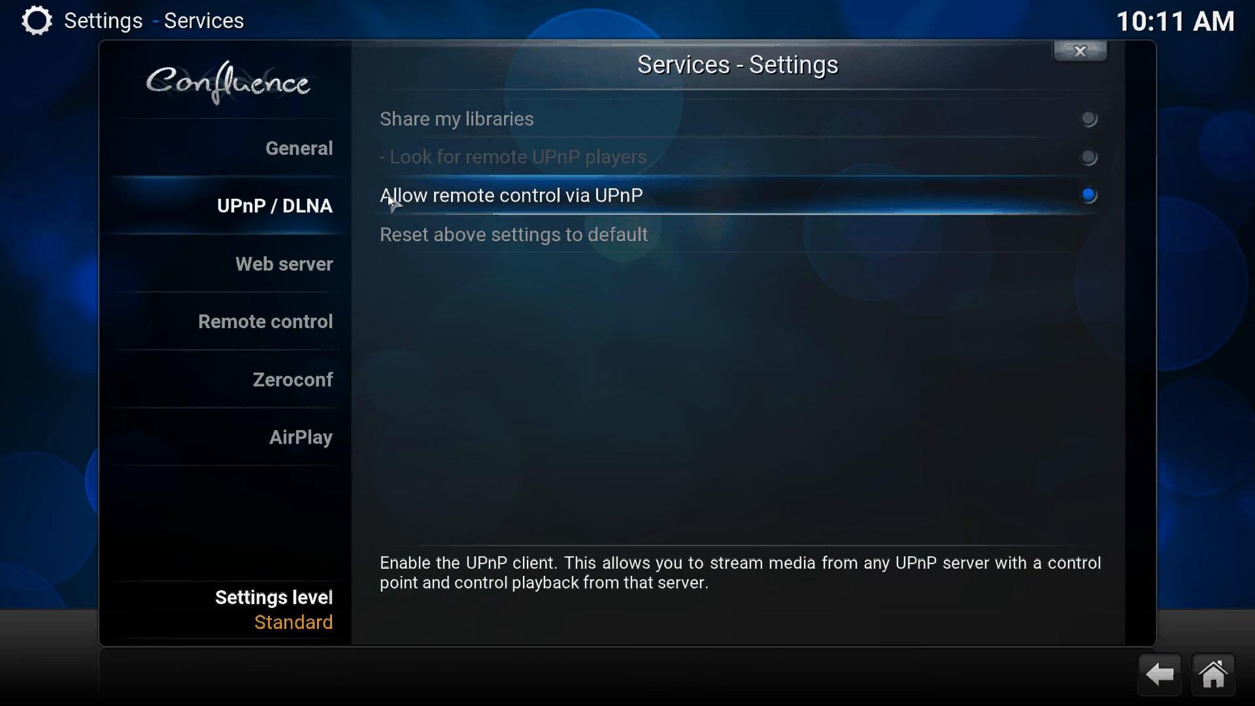
click(283, 263)
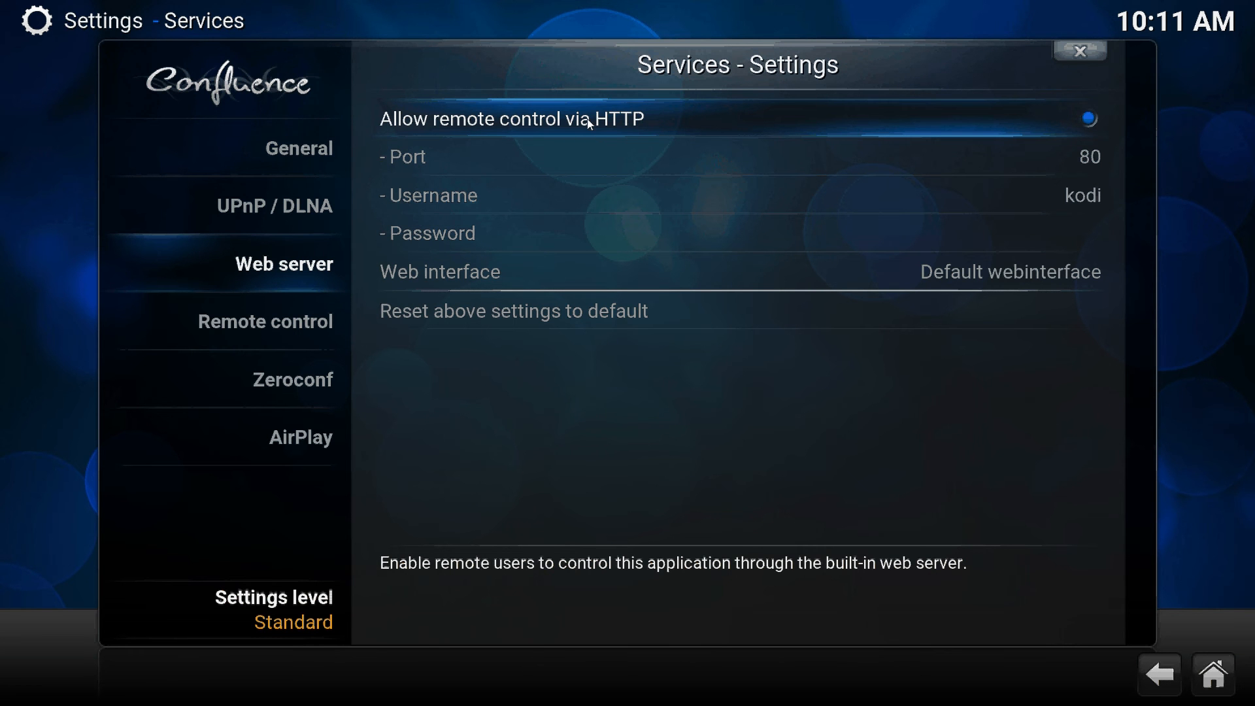
Review the Remote control, Web server and Zeroconf service pages, ending on Remote control.
click(265, 321)
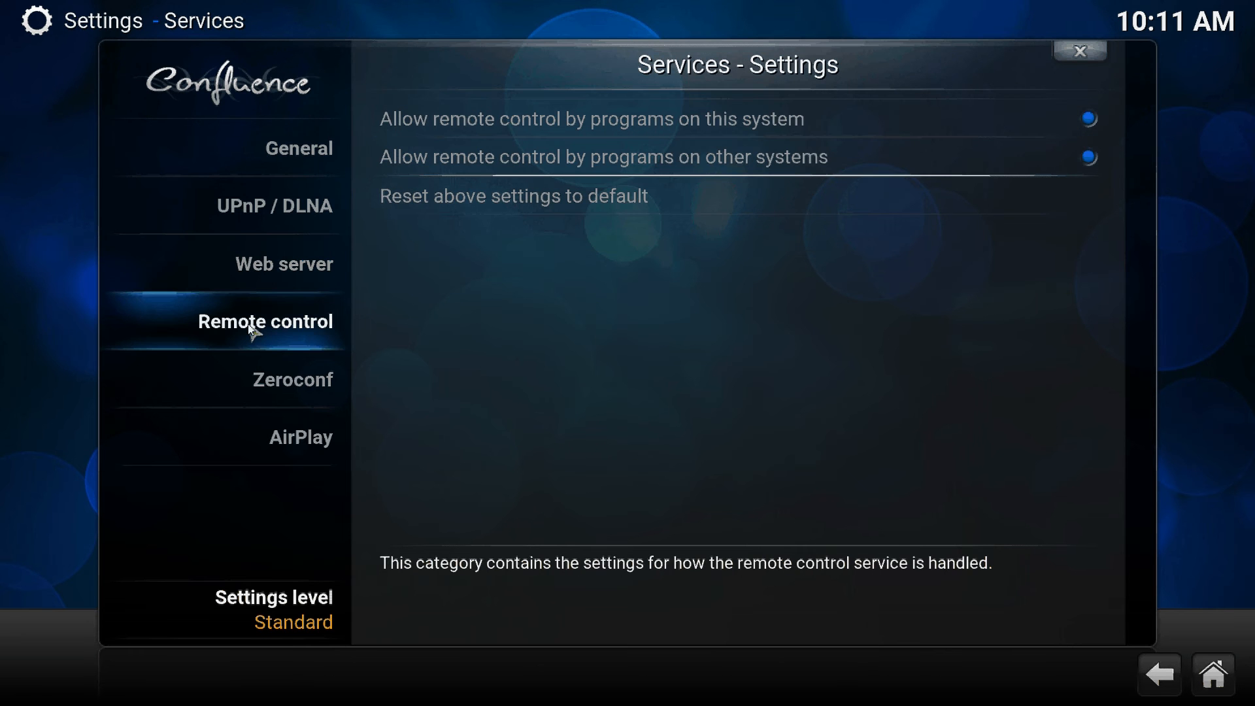
mouse_move(592, 118)
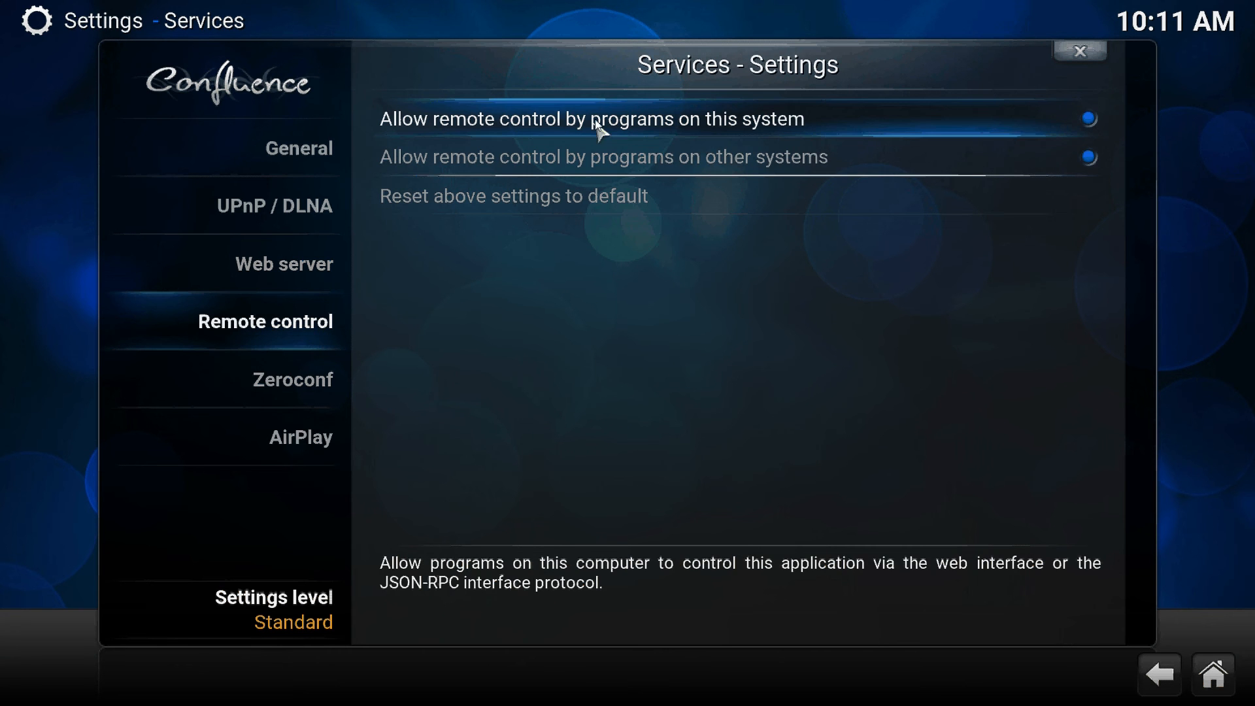
mouse_move(601, 156)
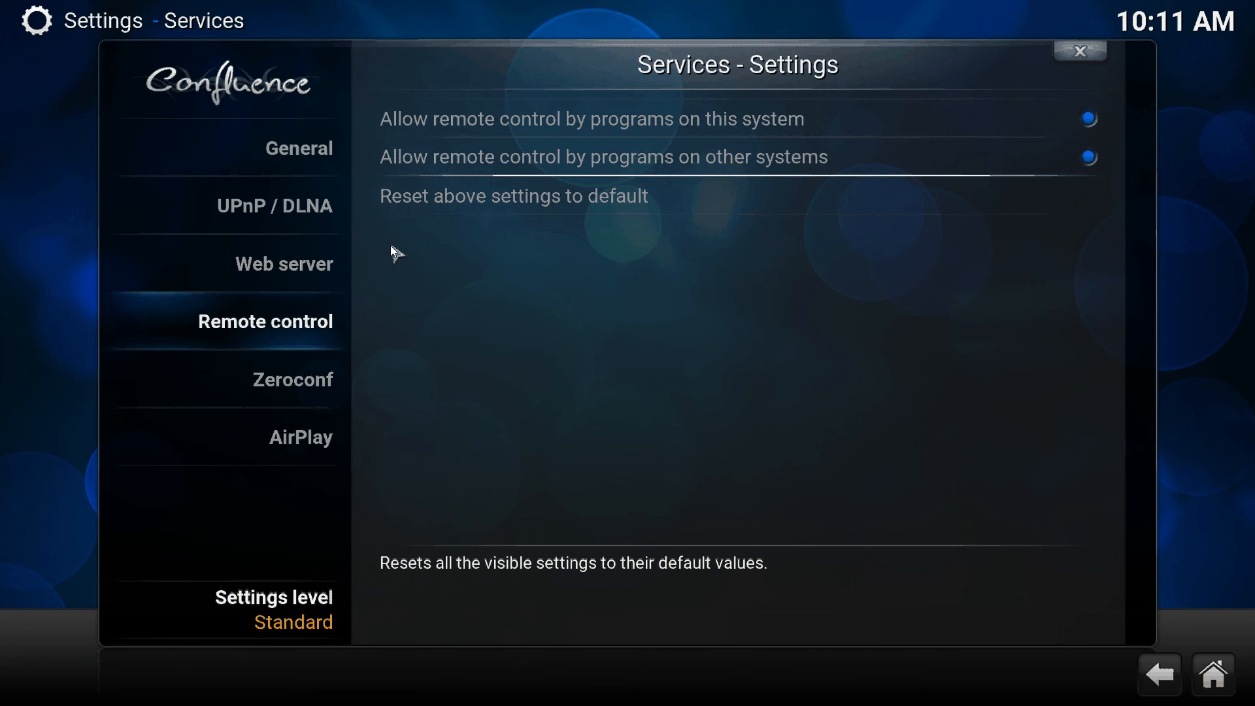
click(282, 263)
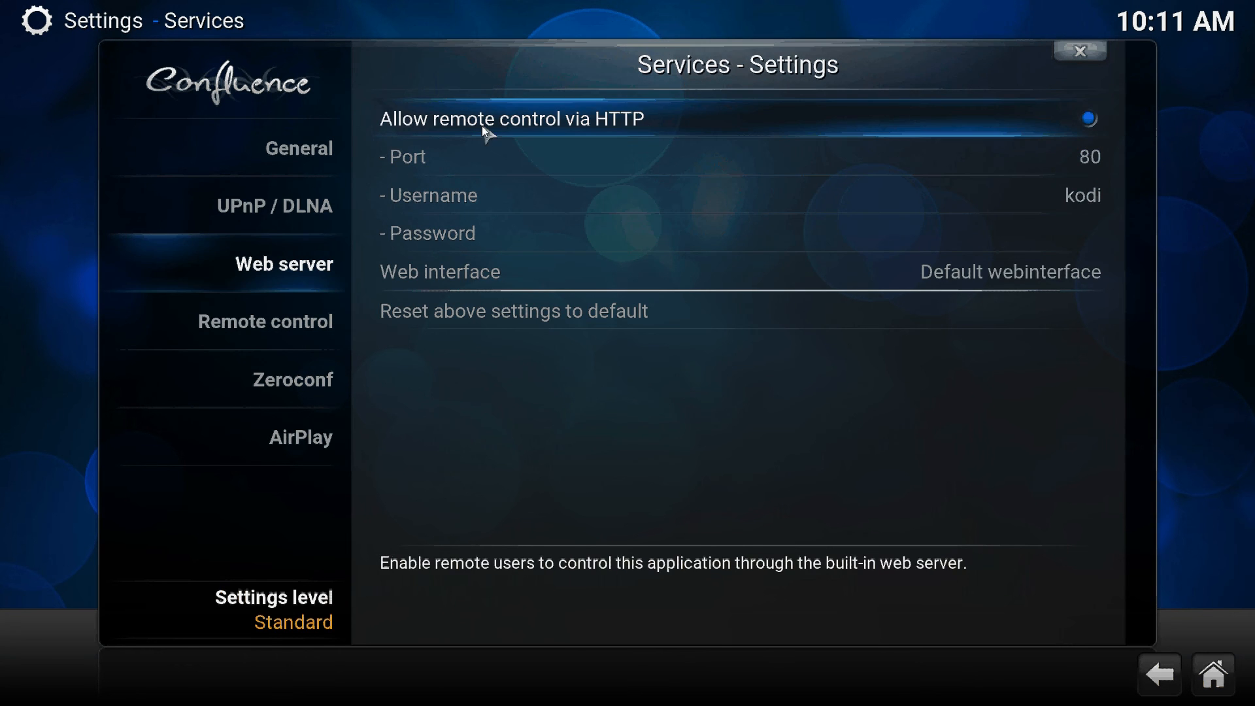
mouse_move(636, 131)
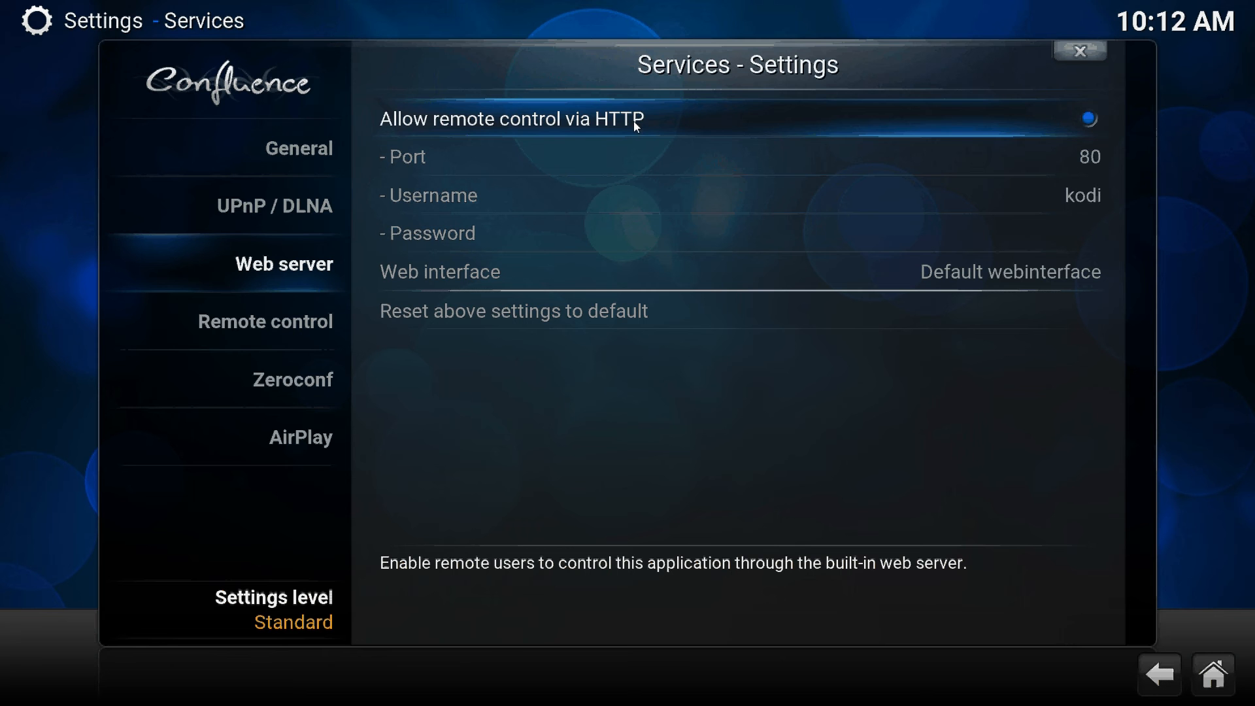
mouse_move(761, 106)
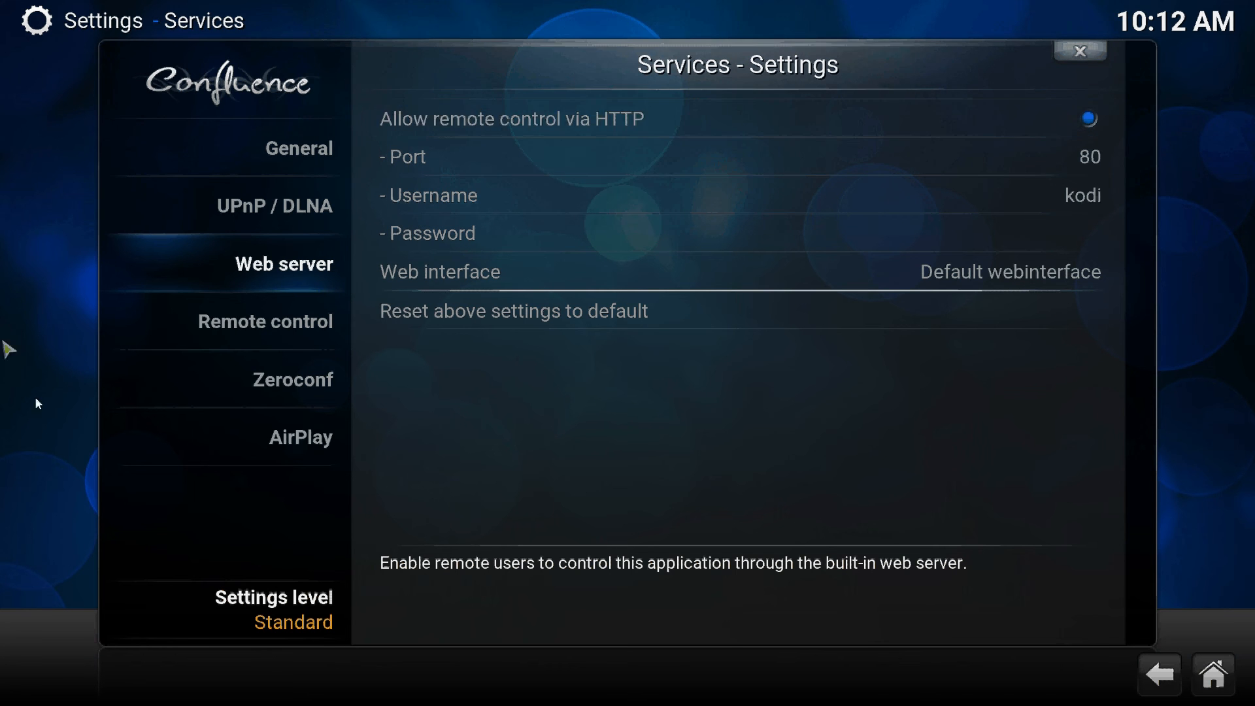
click(293, 379)
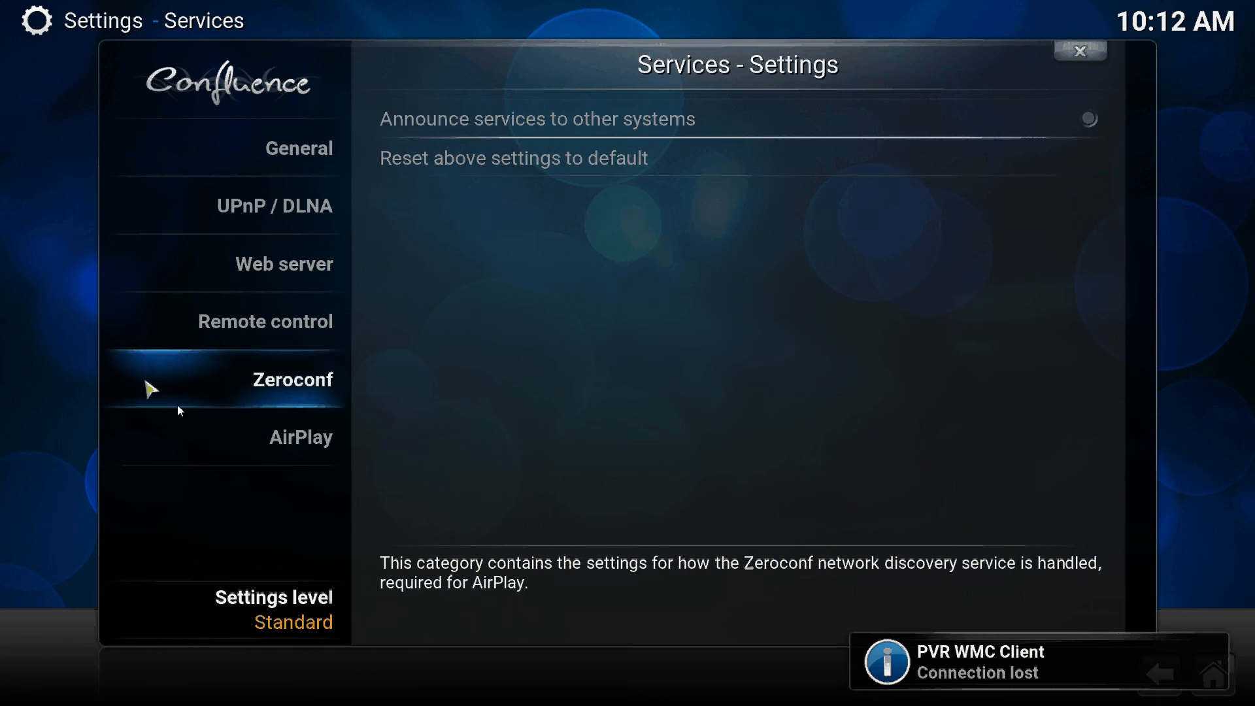
click(264, 321)
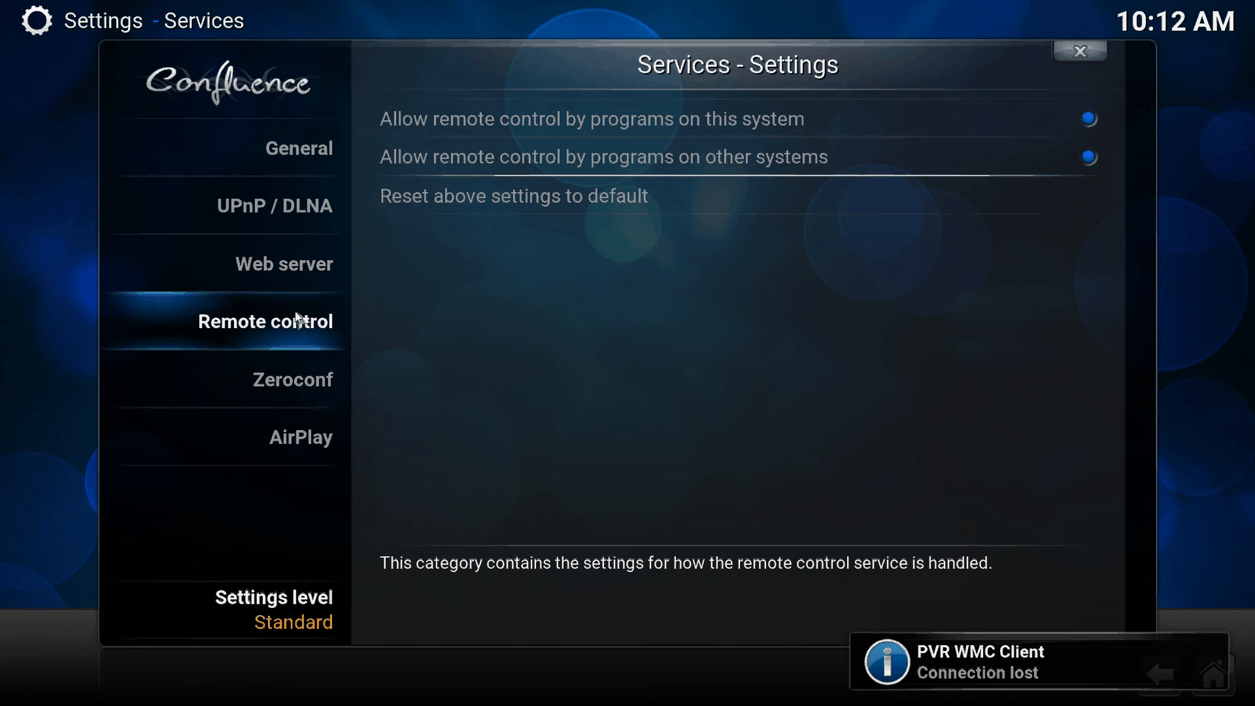
Close Settings, read System info showing IP 192.168.1.147, then return home.
click(1080, 51)
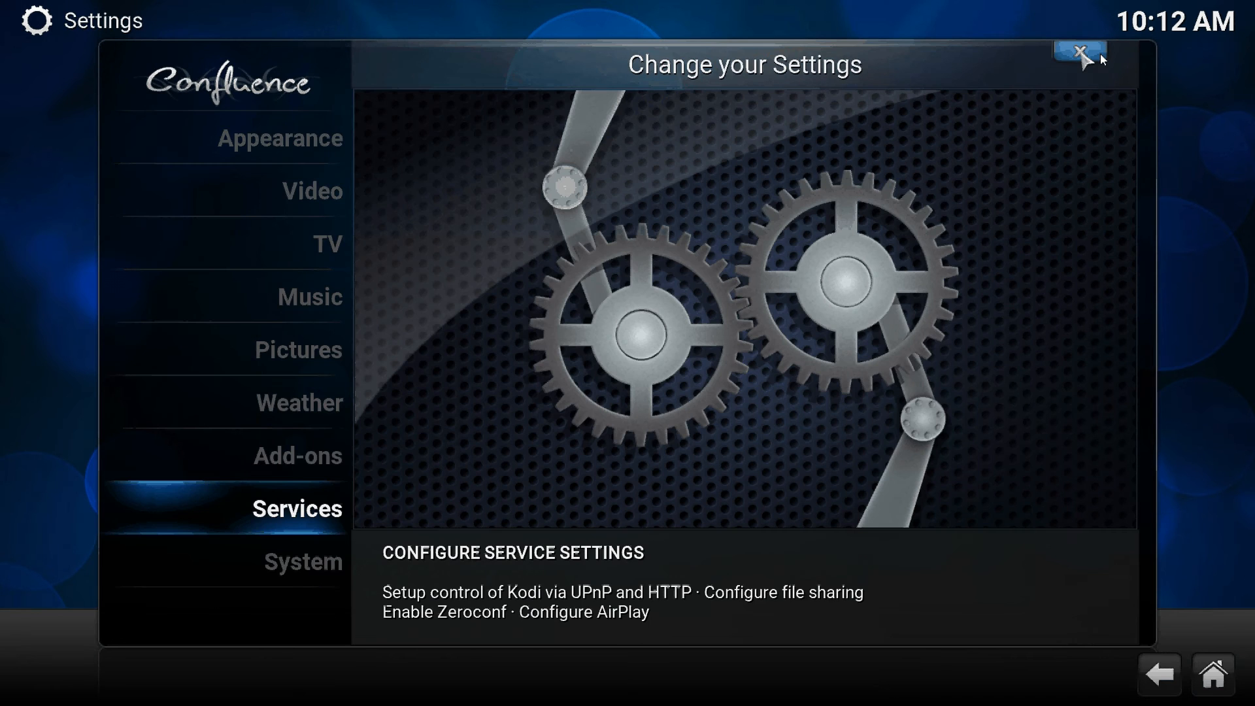
click(1080, 50)
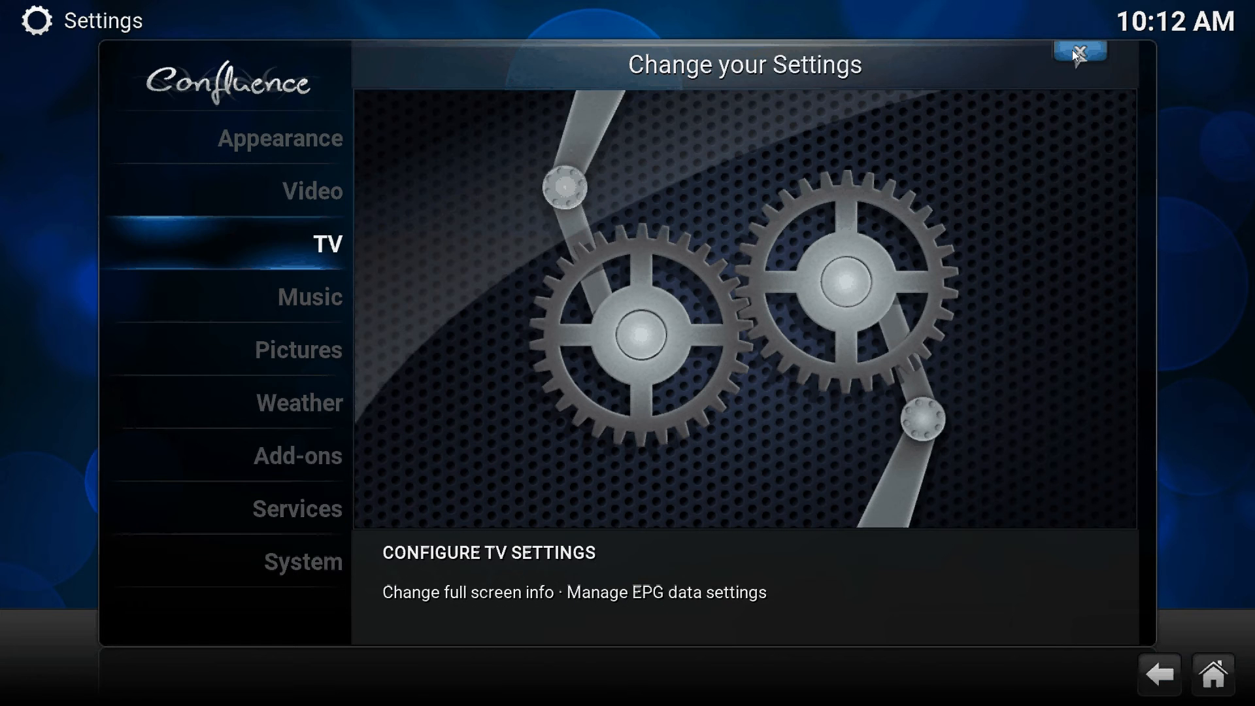
click(1078, 51)
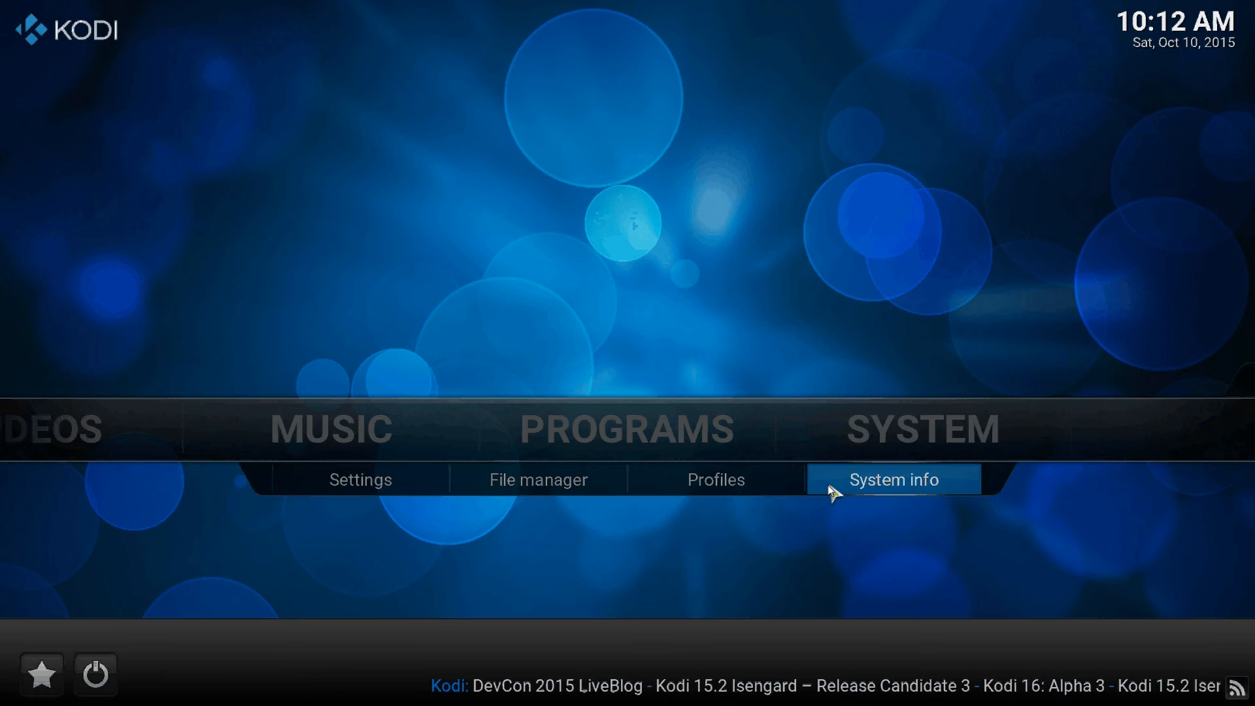
click(894, 479)
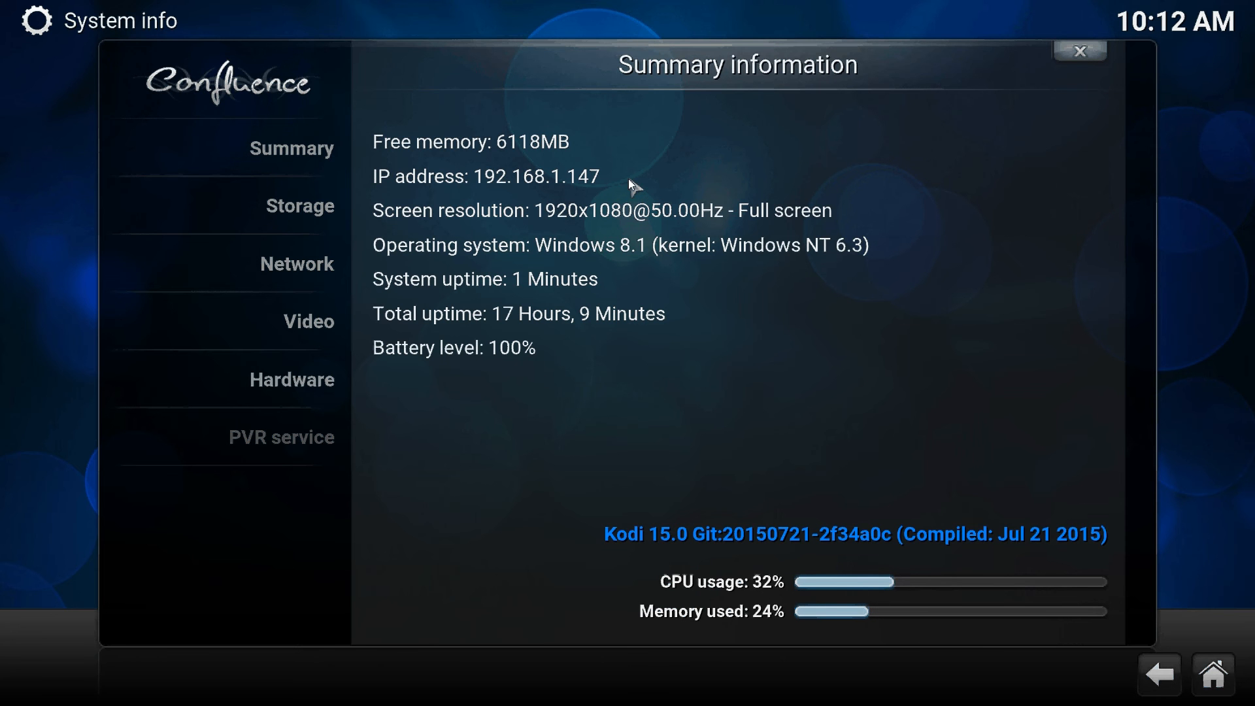
mouse_move(476, 185)
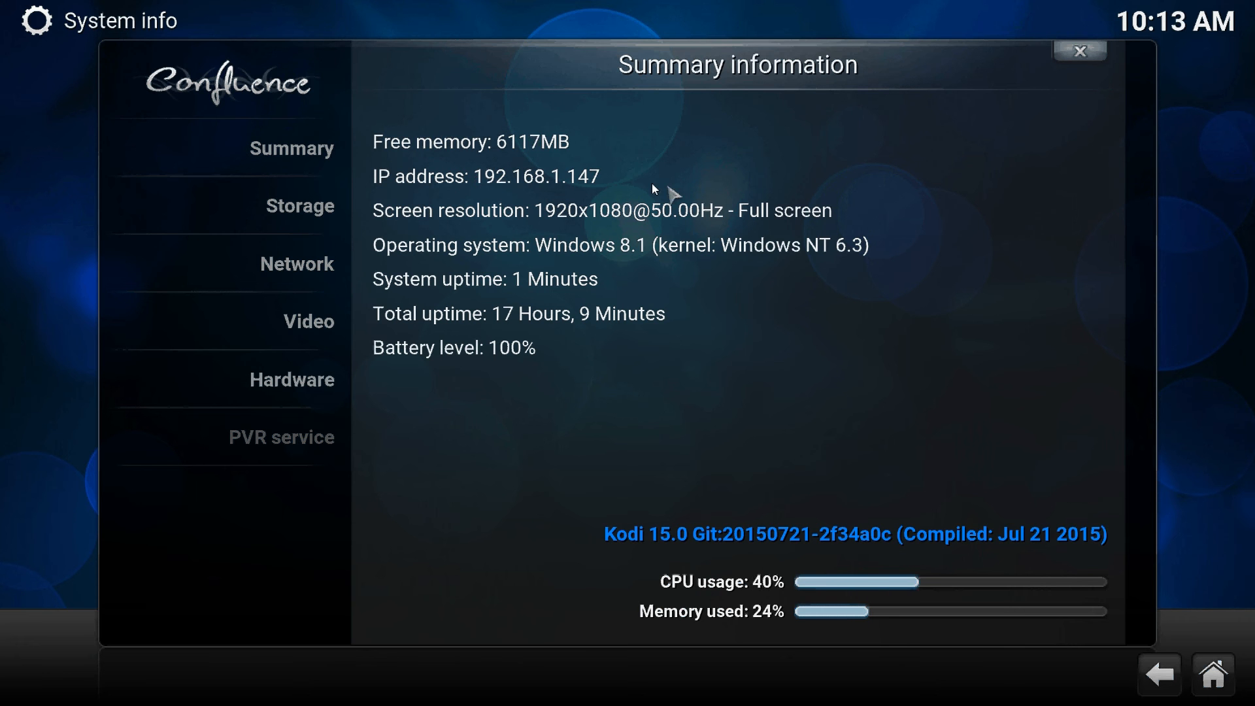
mouse_move(600, 178)
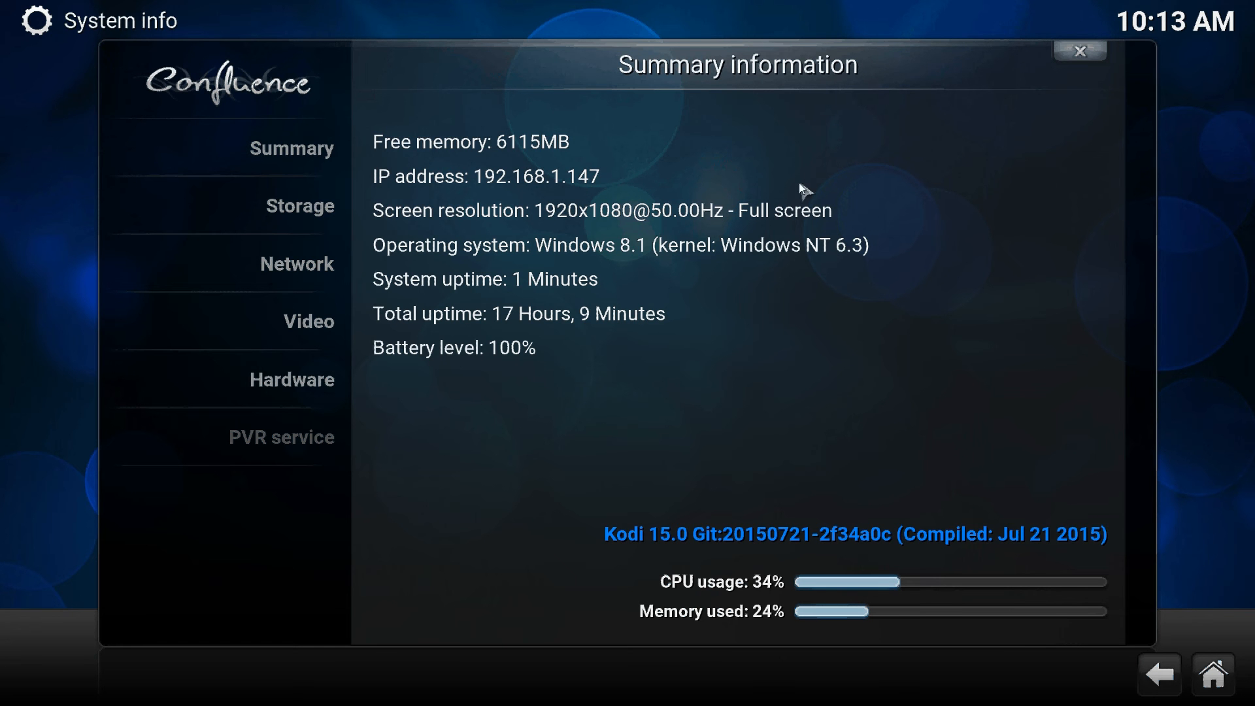
mouse_move(835, 168)
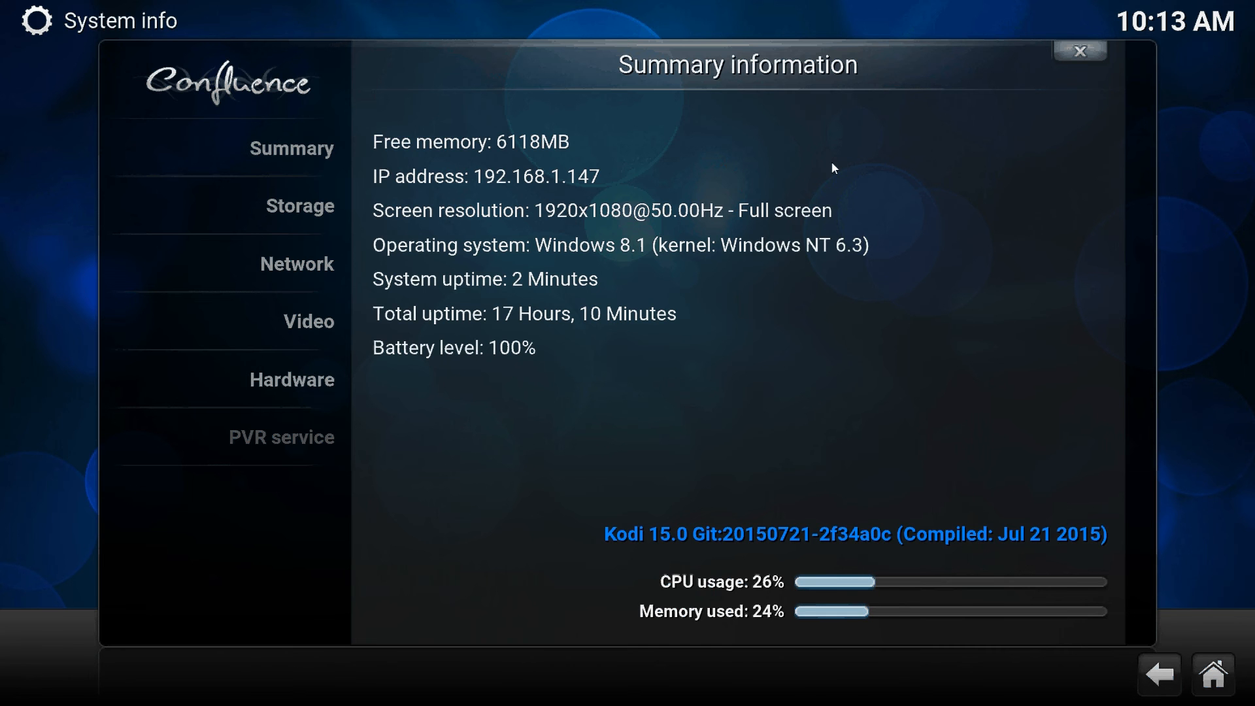
click(297, 264)
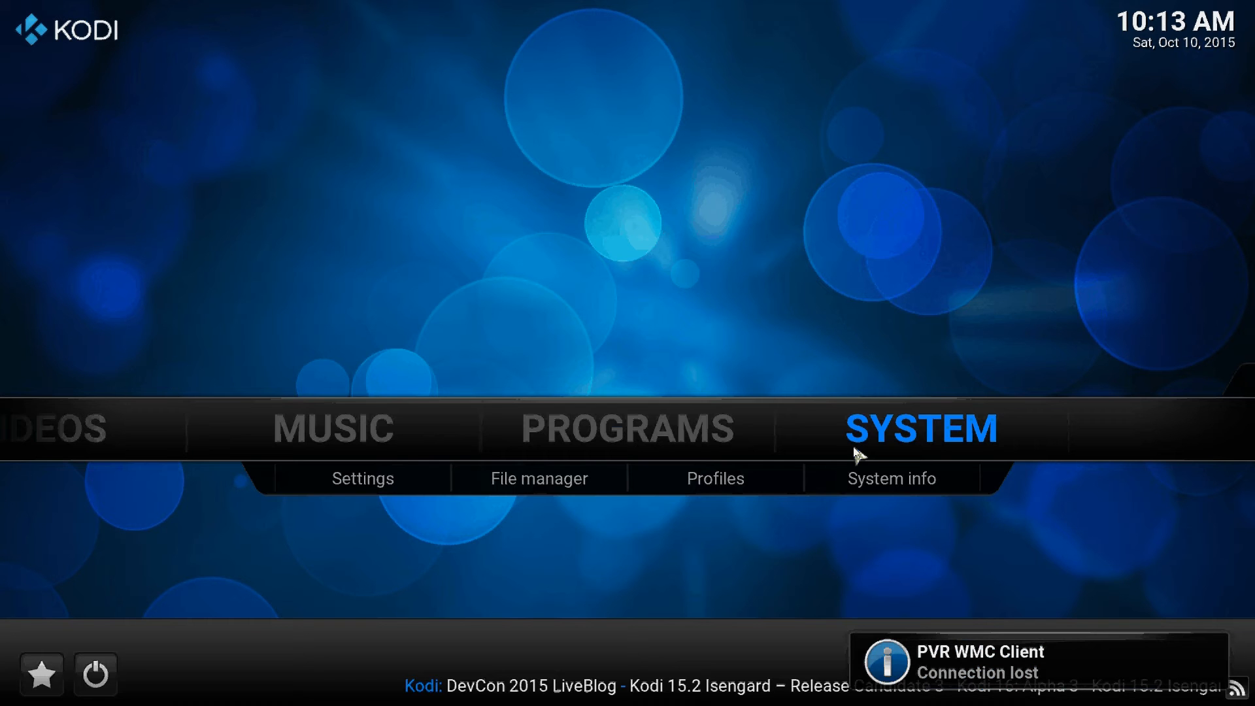
Recheck the General, Remote control and Web server service pages, then close Settings to home.
click(361, 478)
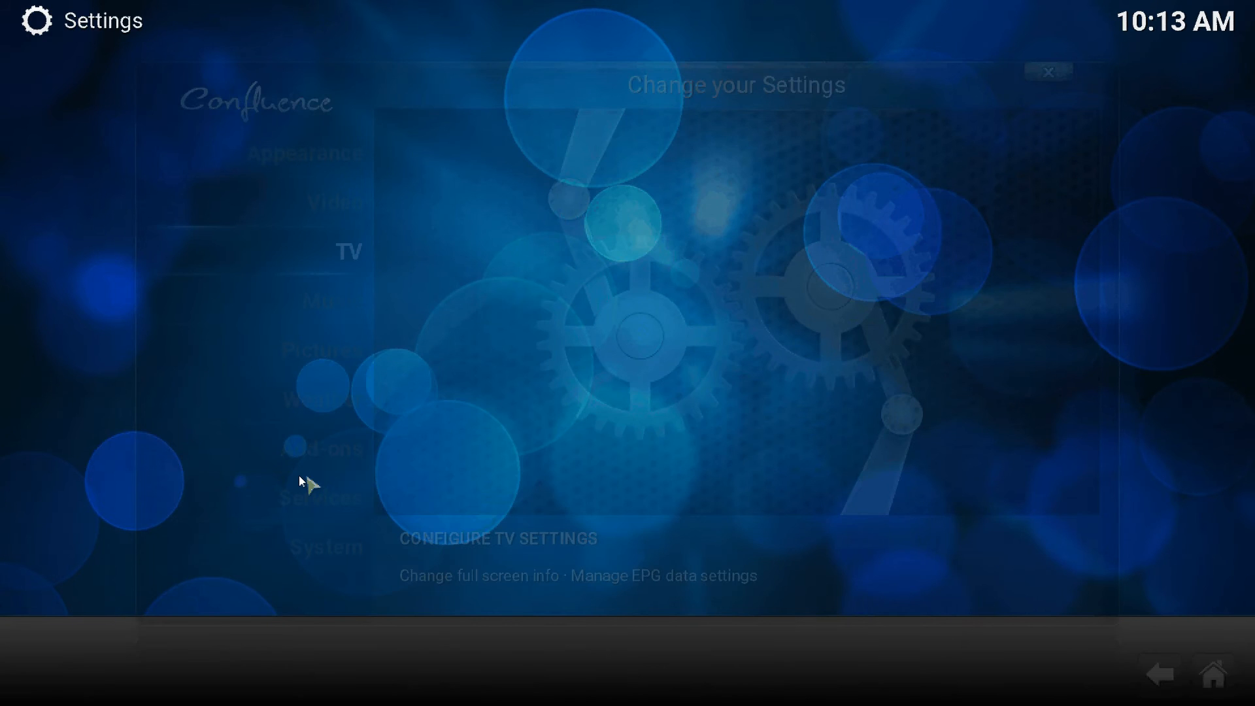
click(324, 498)
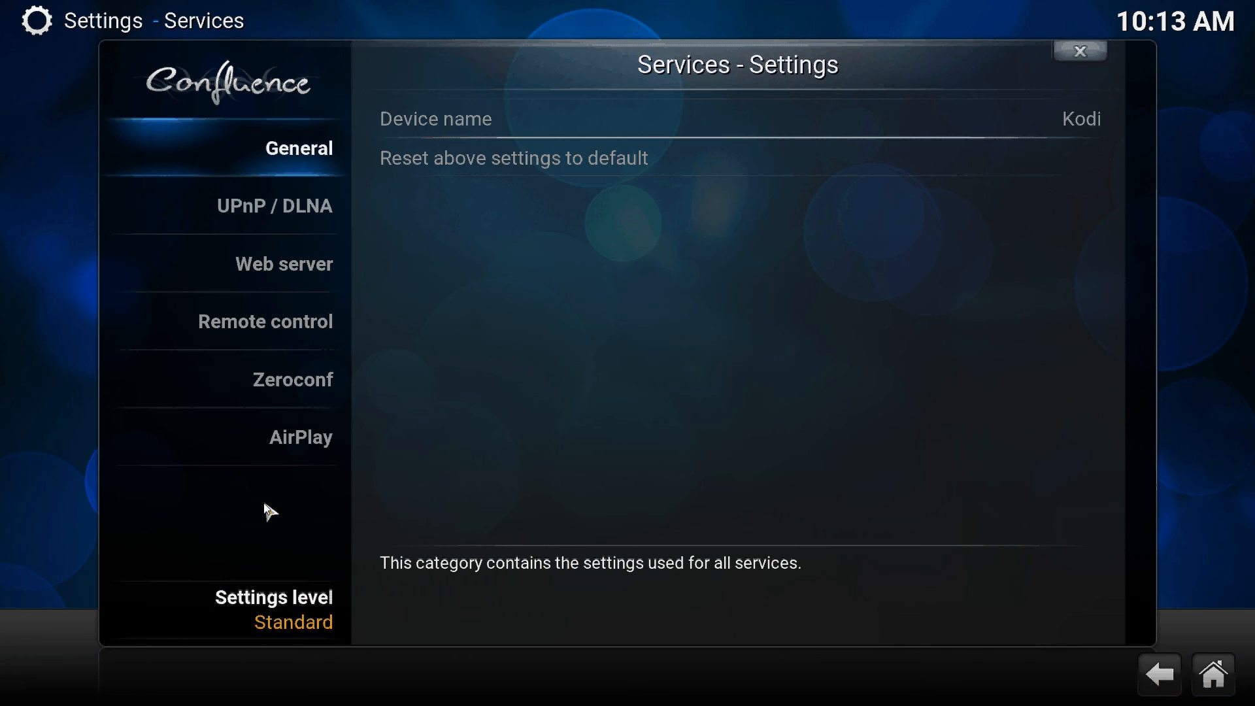
click(265, 321)
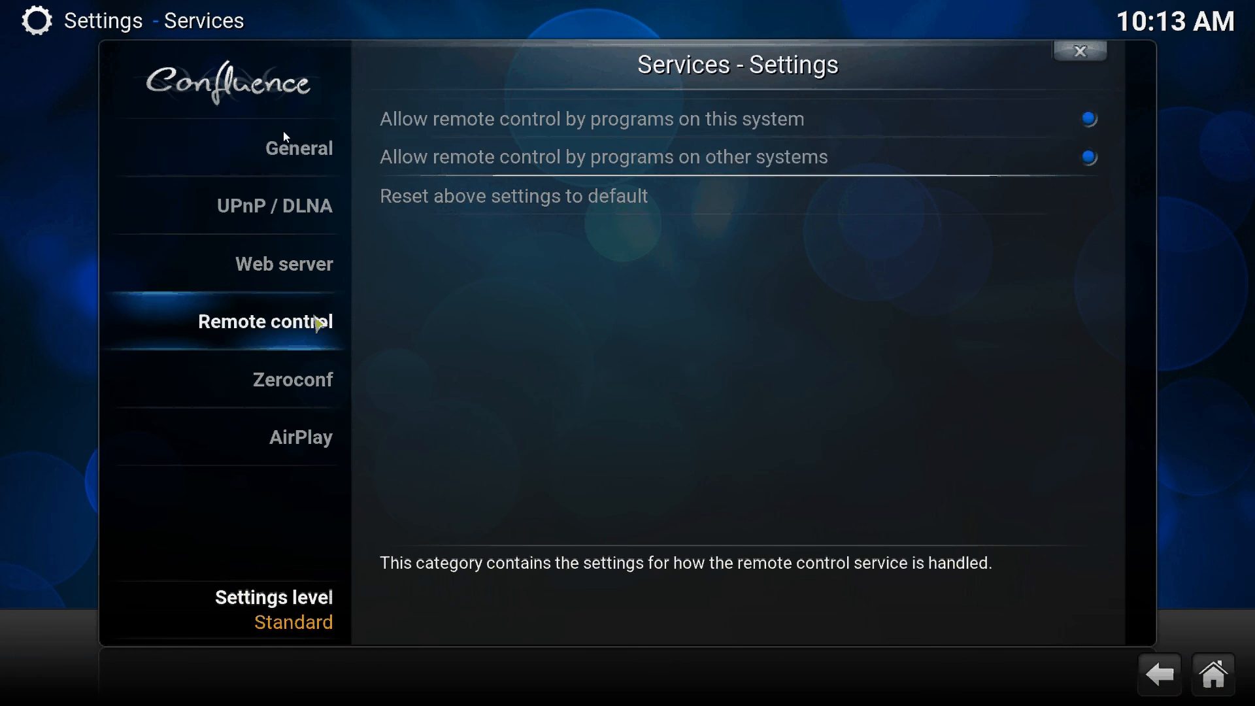
click(299, 148)
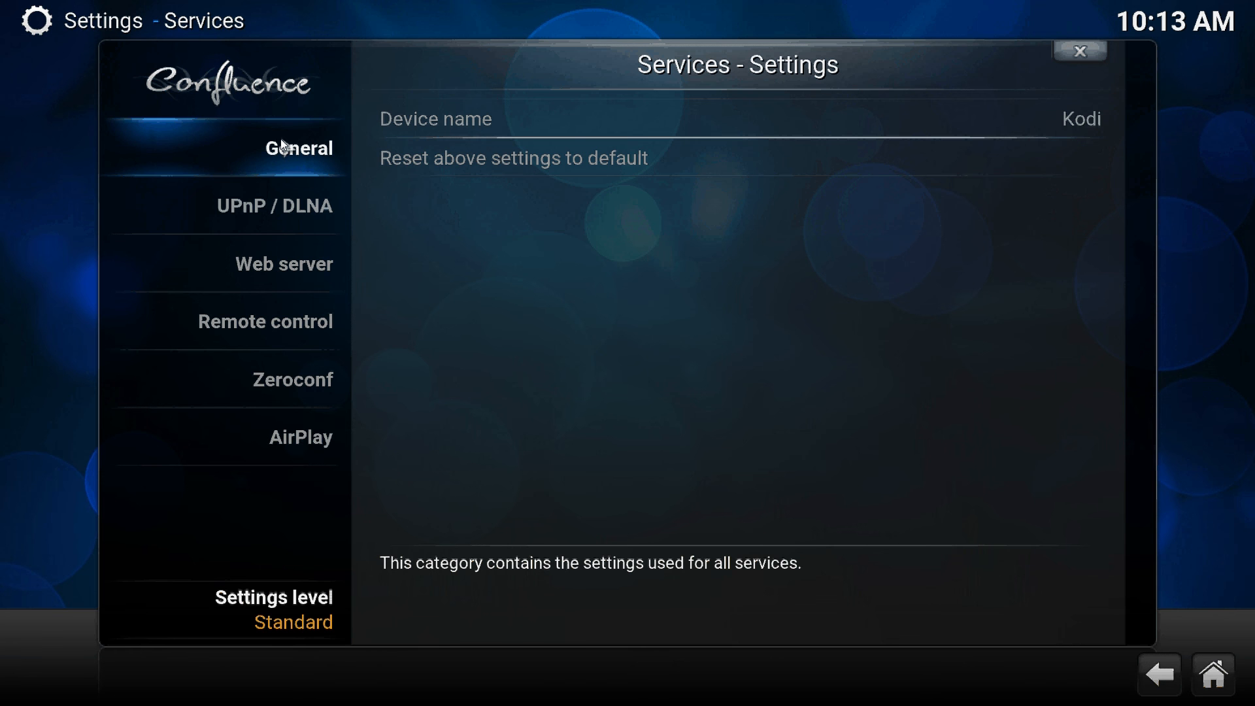
mouse_move(280, 153)
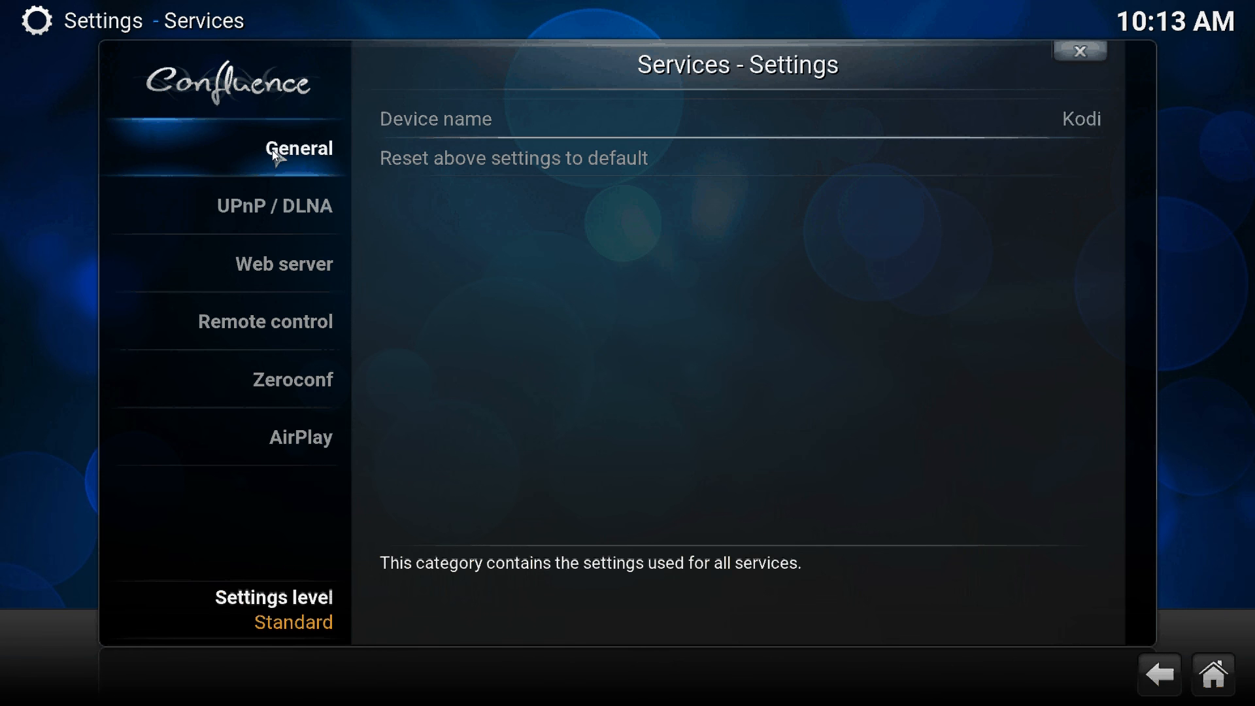
click(264, 321)
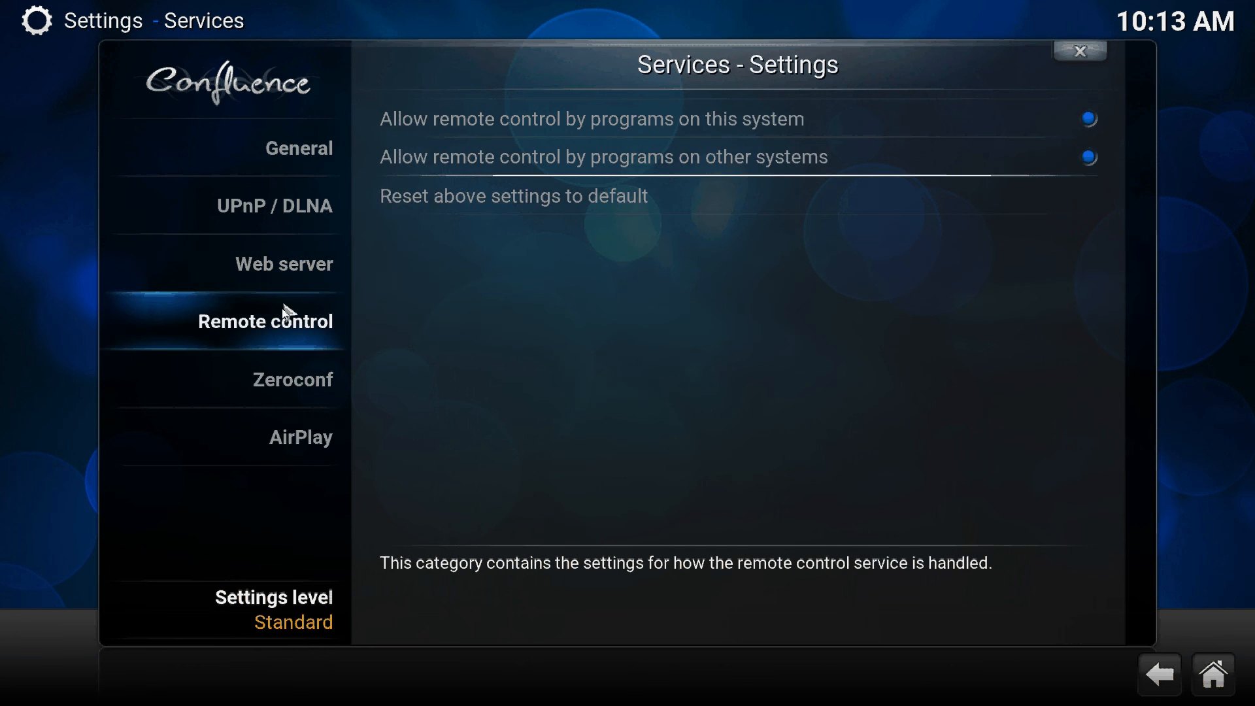
click(282, 264)
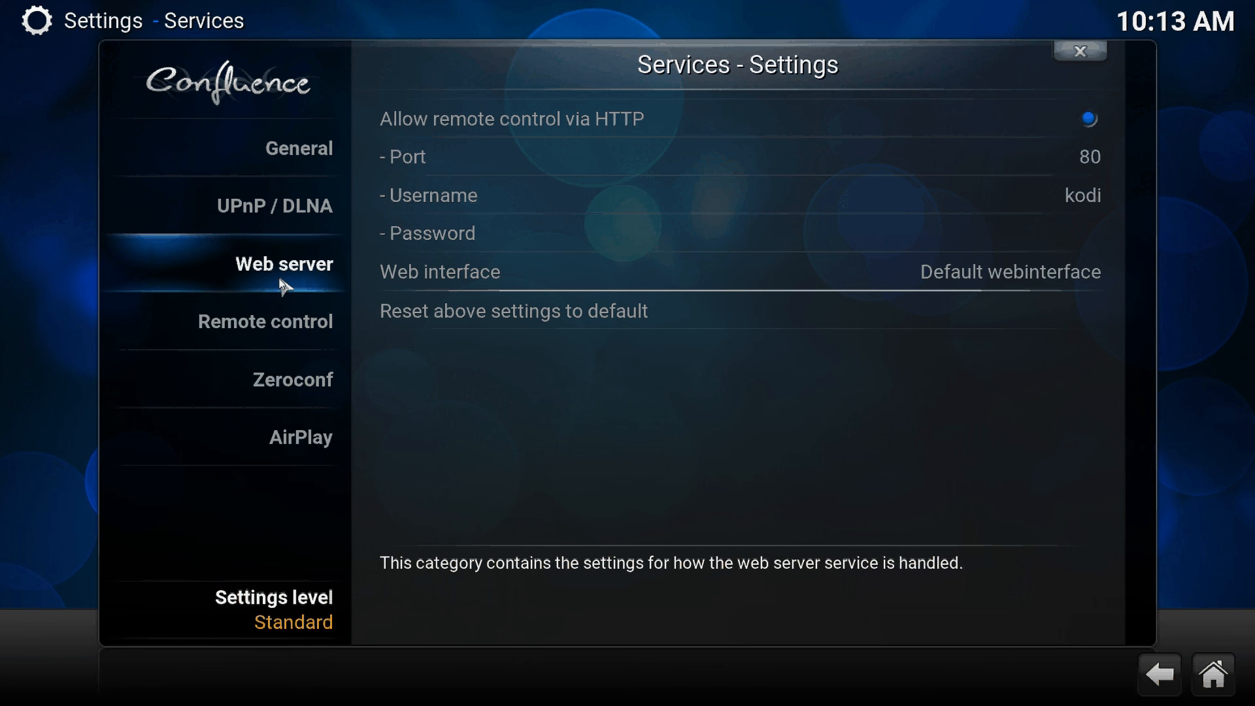
click(264, 321)
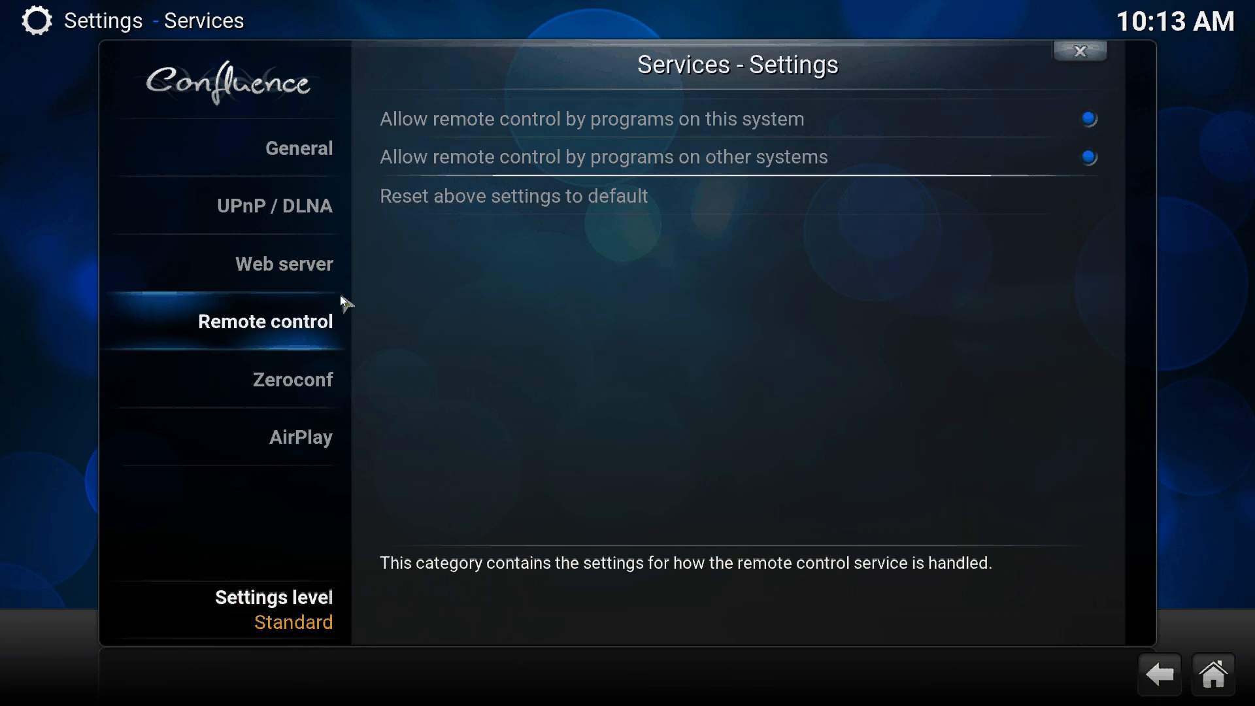
mouse_move(308, 334)
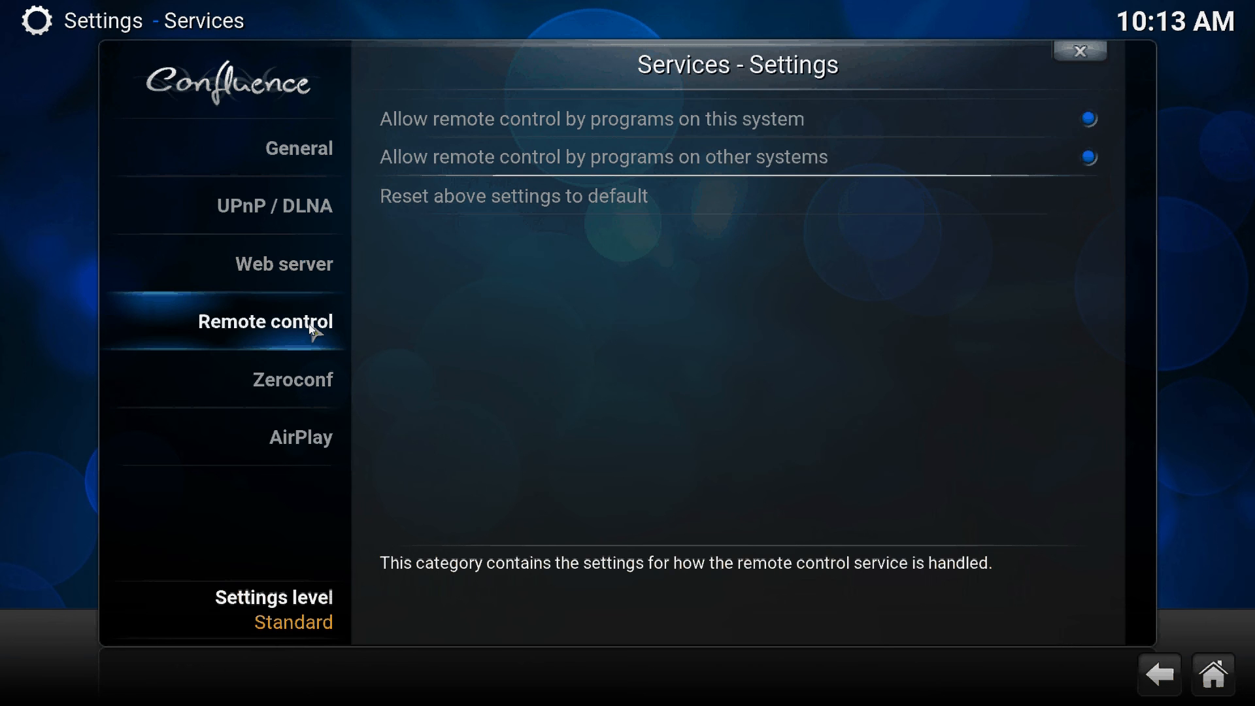
click(274, 206)
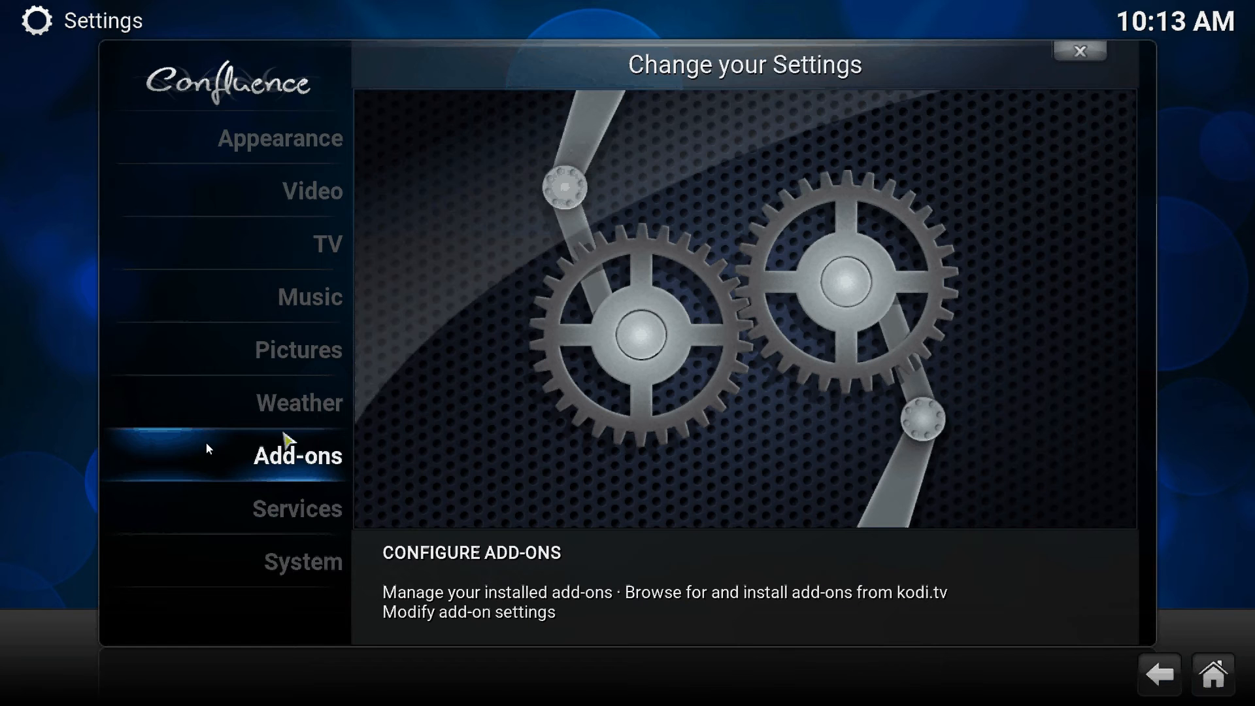
click(302, 561)
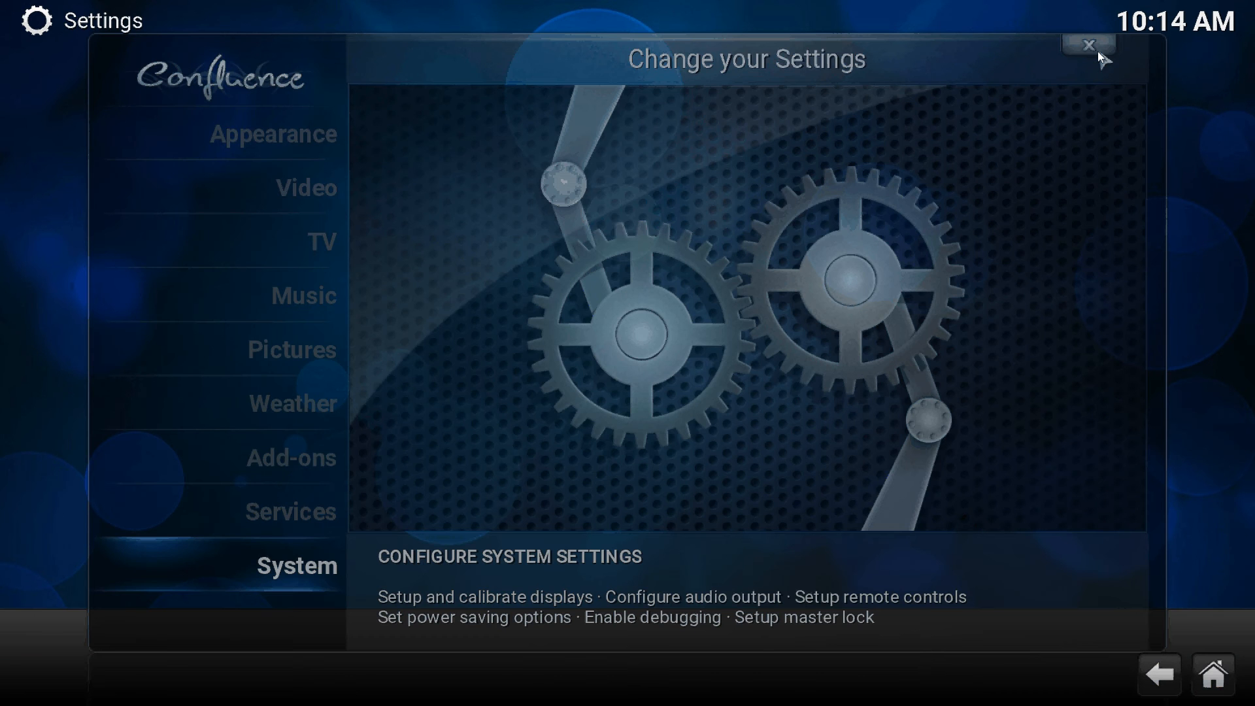
click(1088, 43)
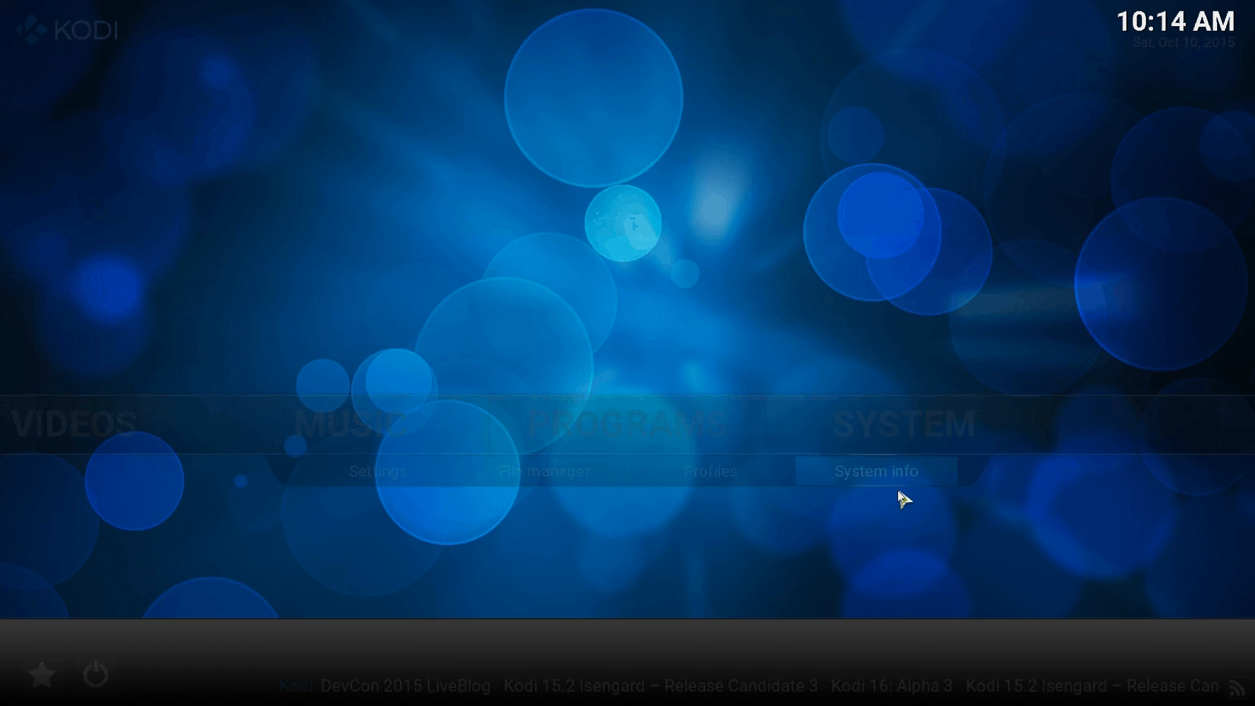
Connect Builder to the Local Computer server with 'etd' entered, and show the Devices tree.
click(877, 471)
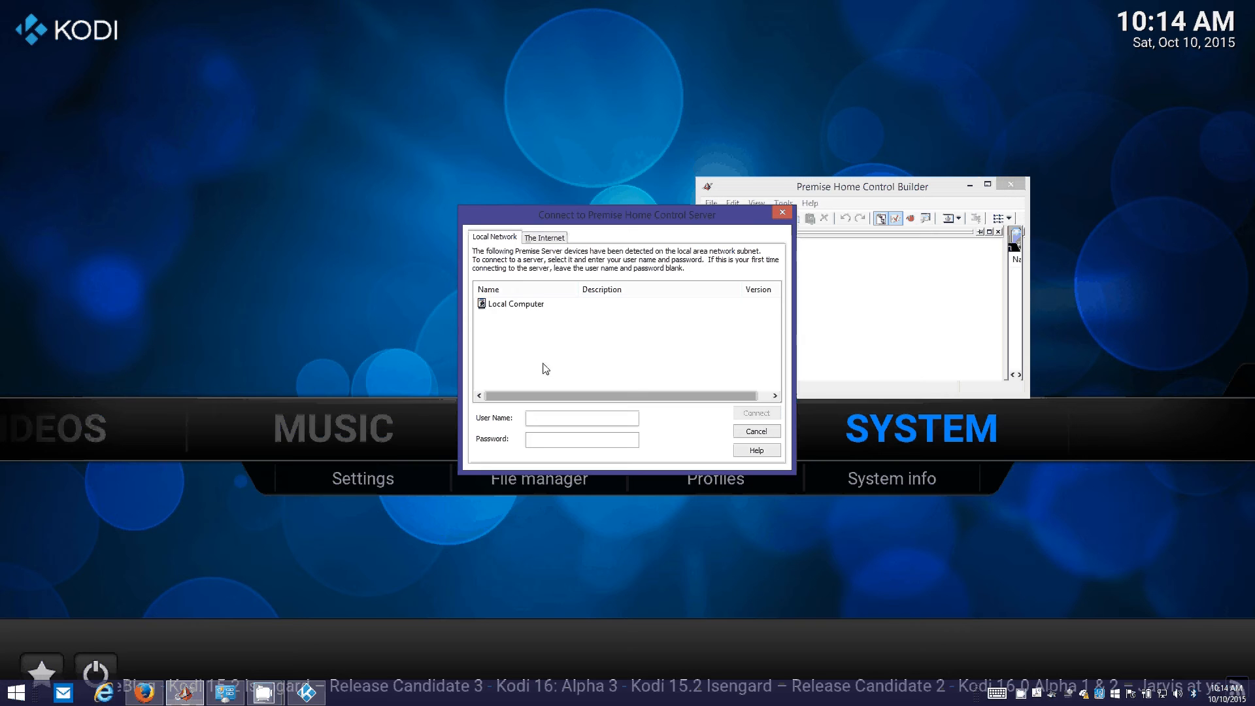
click(516, 303)
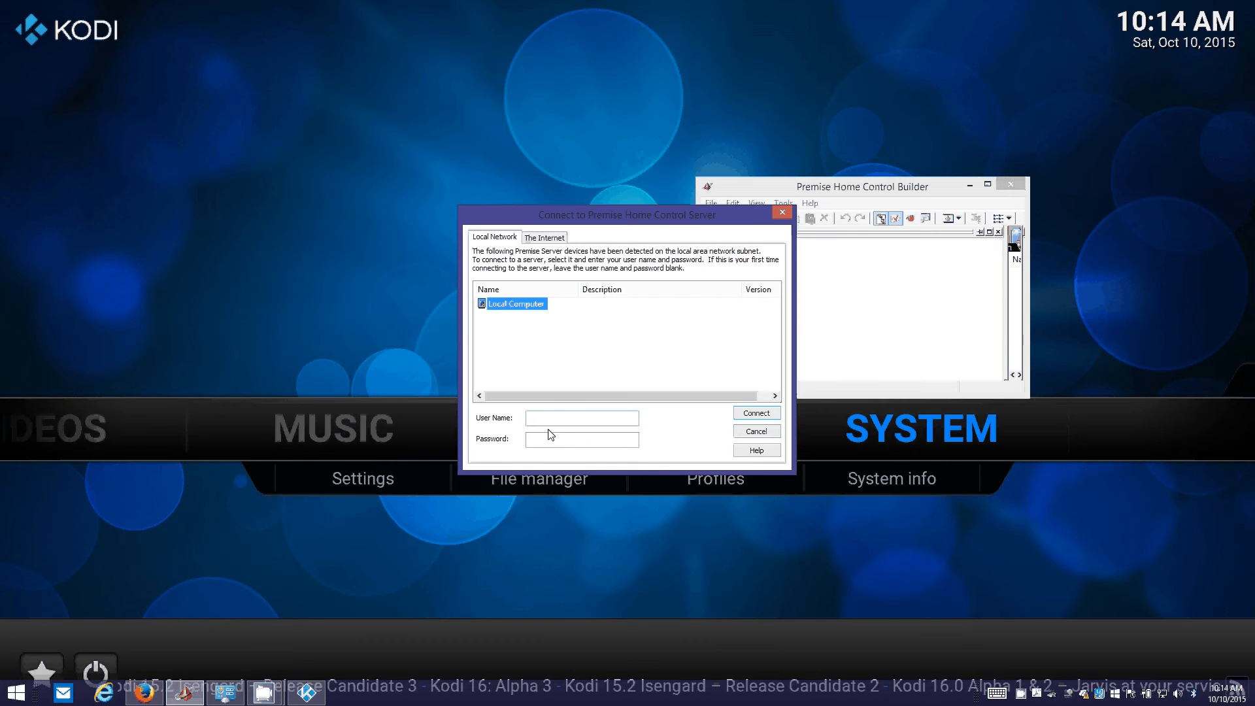
text(etd)
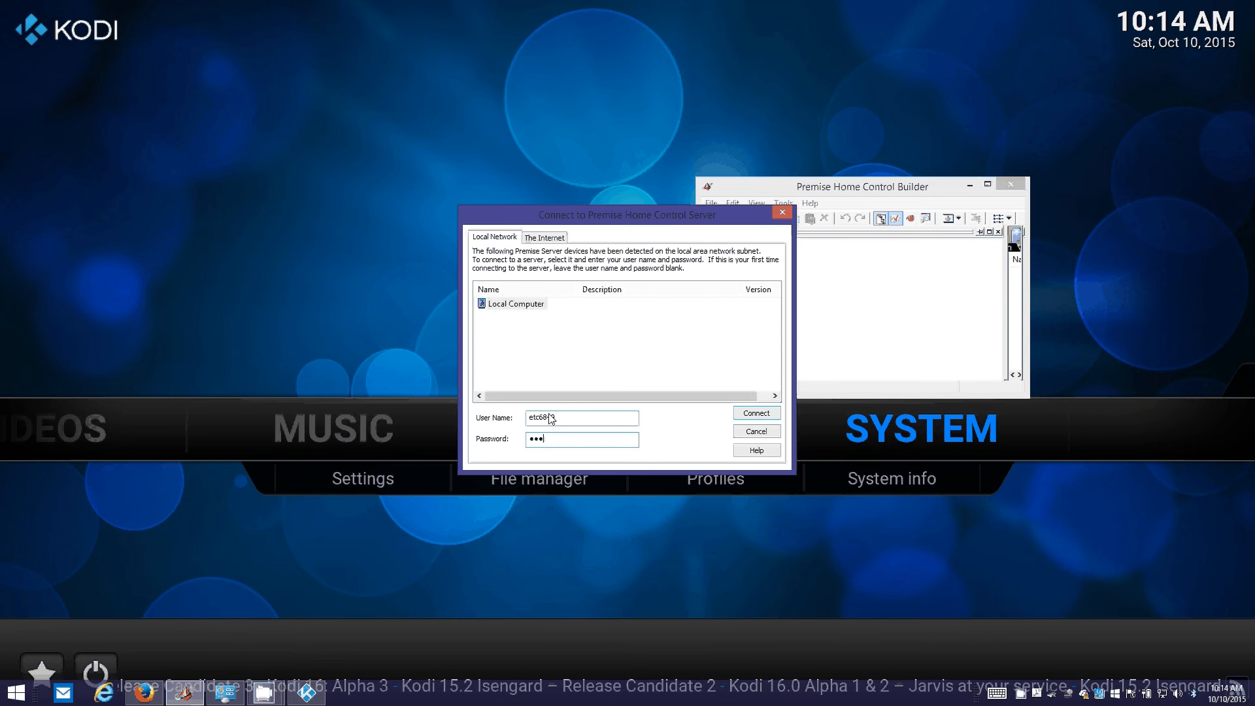
click(753, 413)
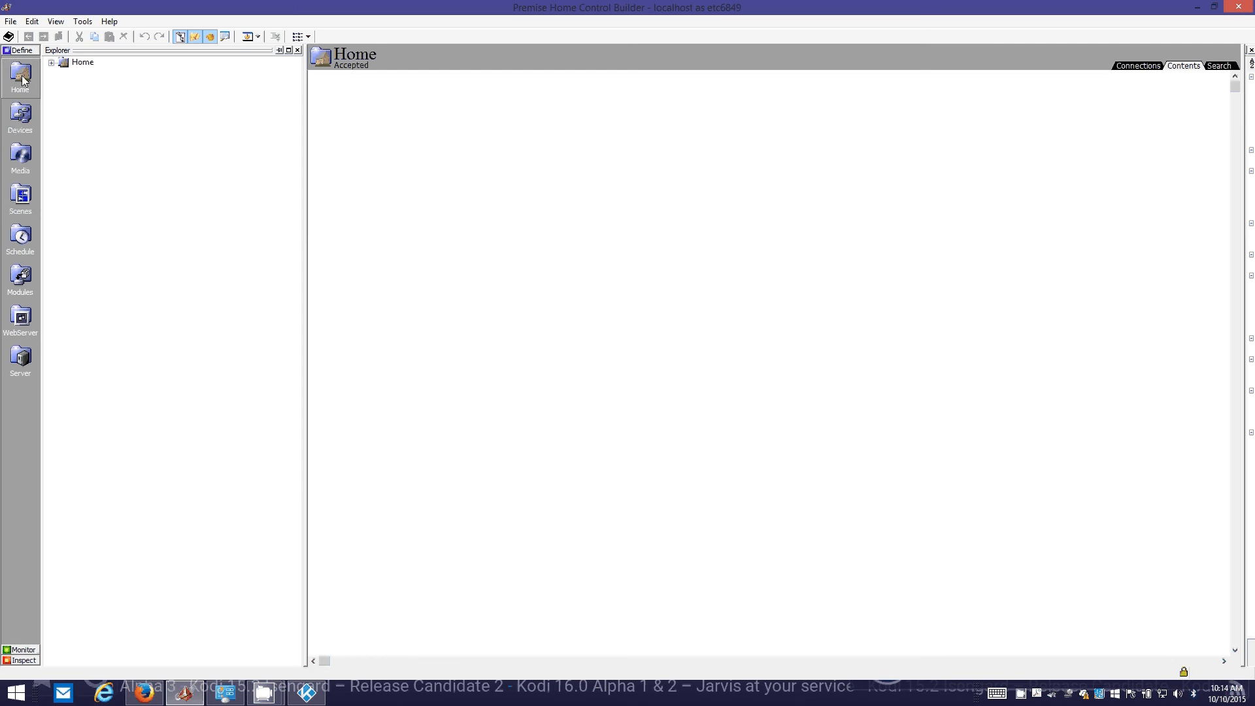
click(19, 121)
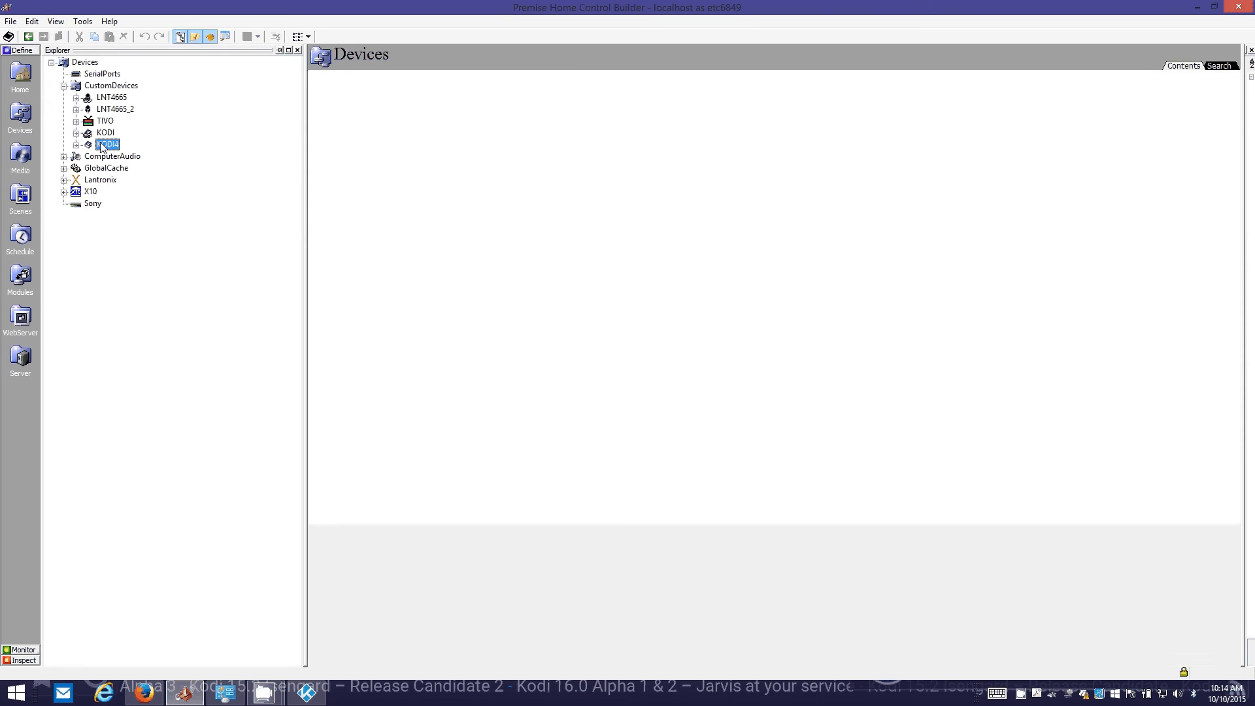
Open KODI4 under CustomDevices, show its properties, and clear its Network from Port1.
double_click(108, 144)
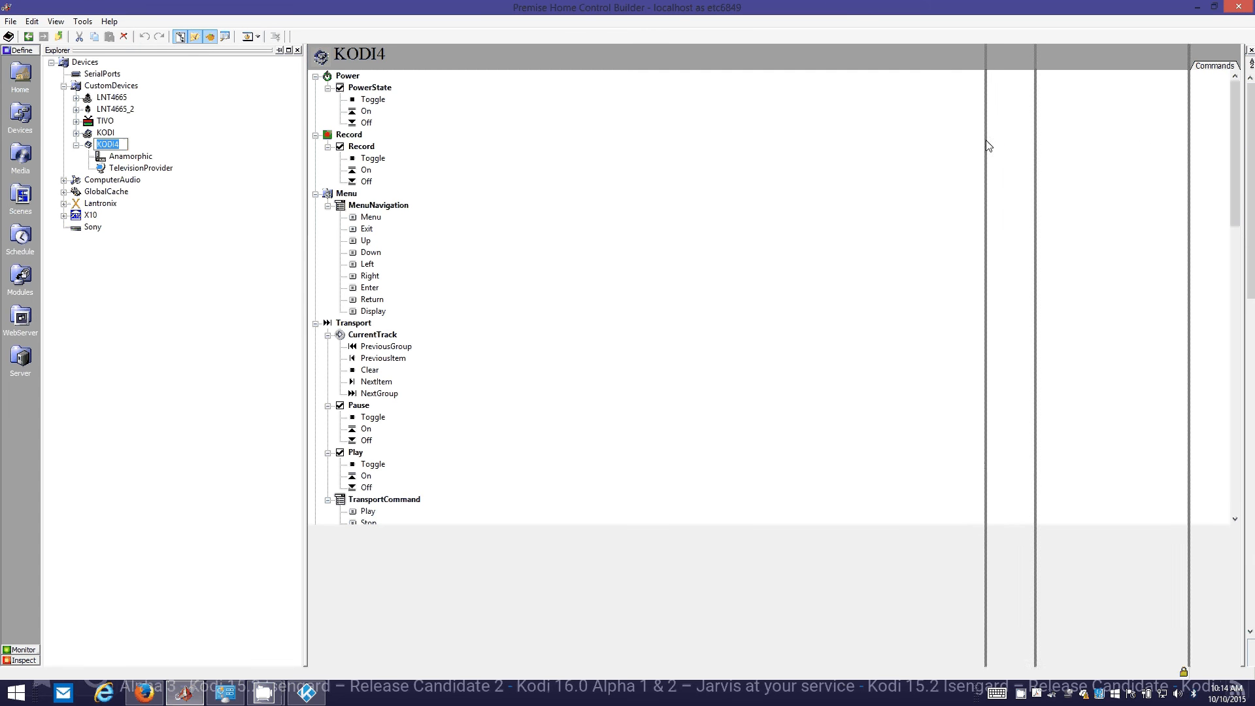
click(107, 143)
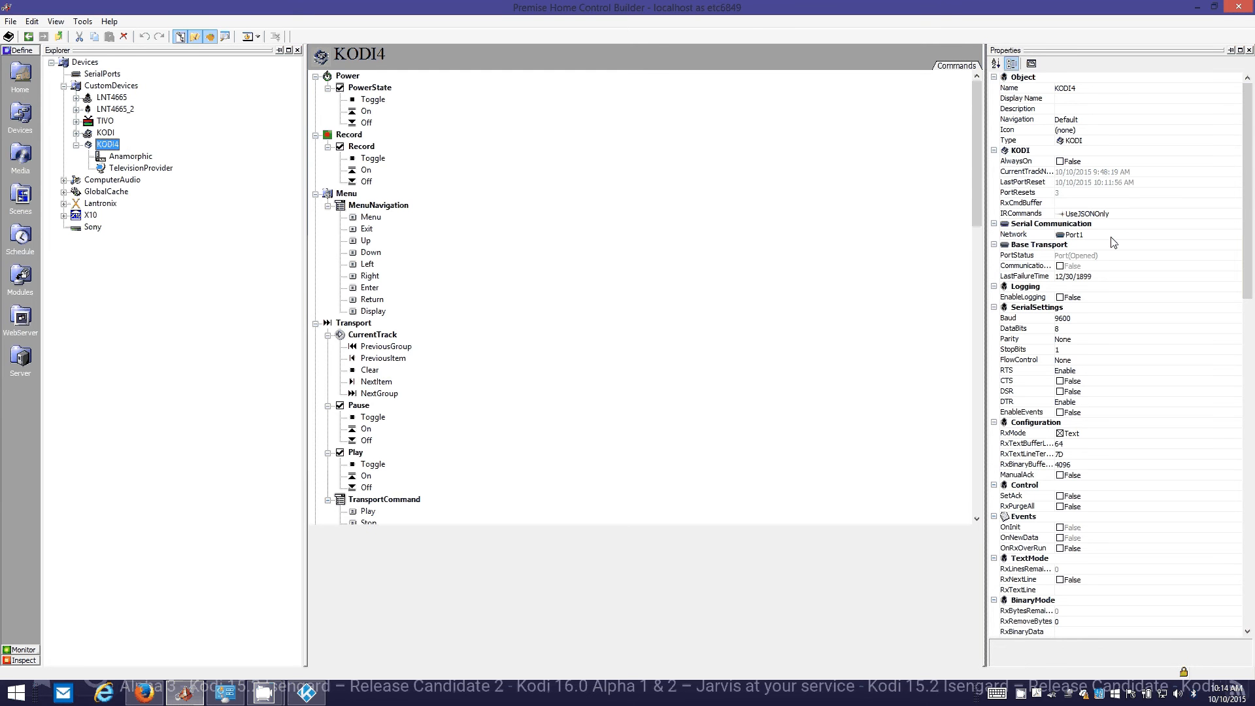
click(1012, 234)
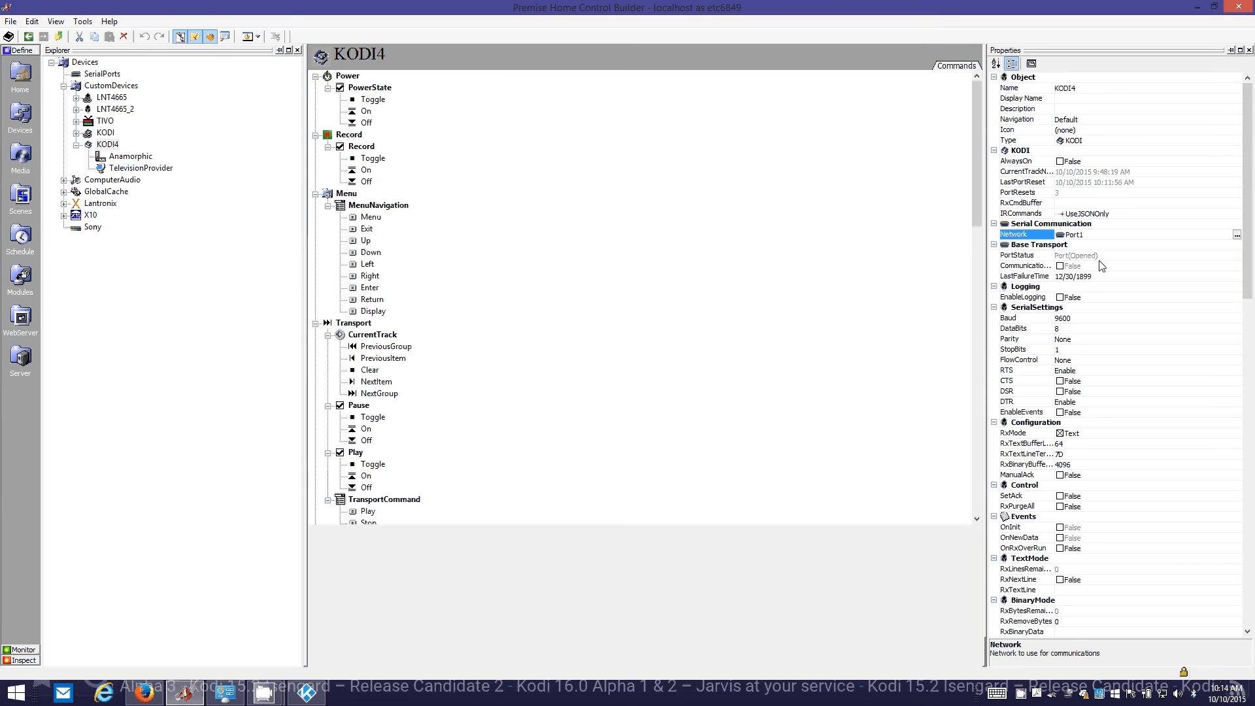
mouse_move(1195, 268)
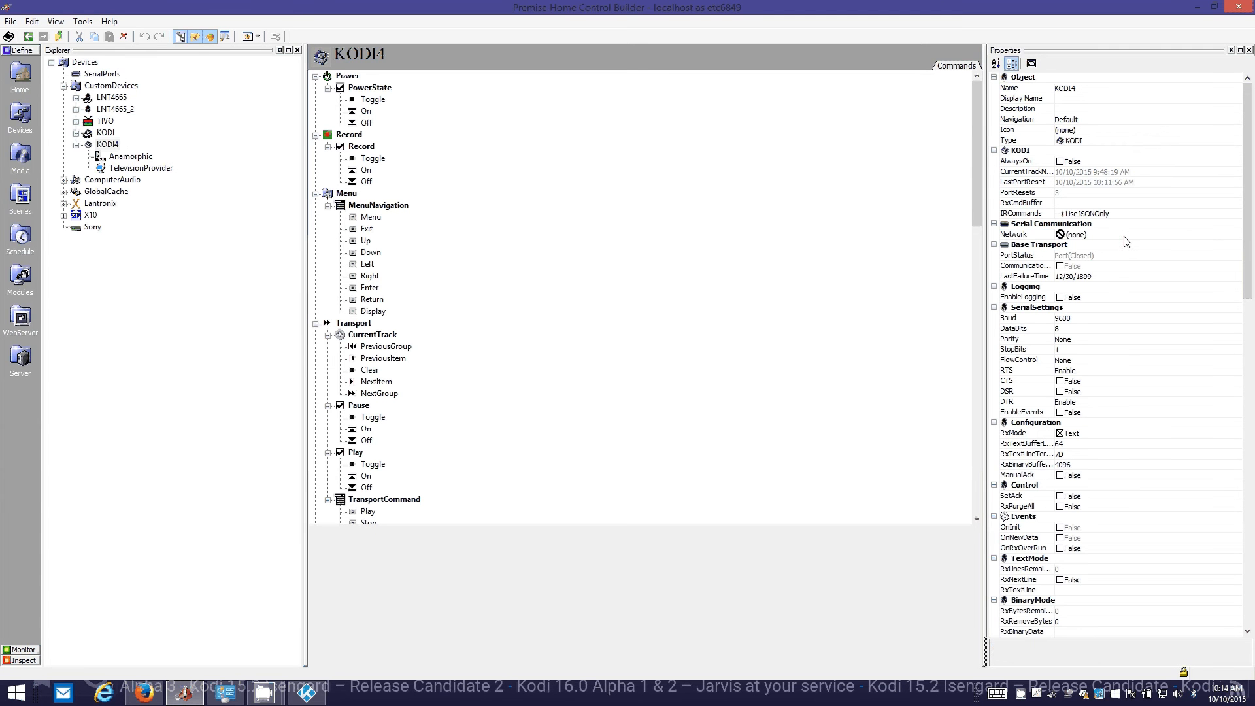
click(1013, 234)
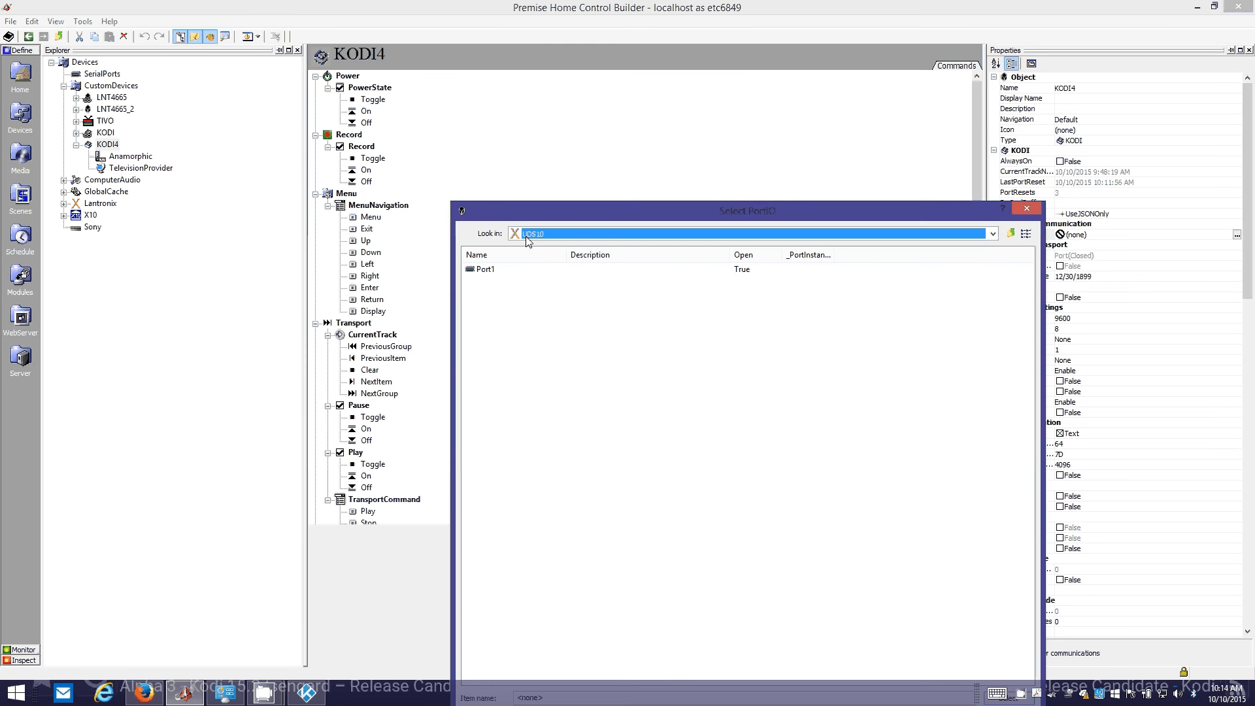
Browse the port picker to Lantronix > UDS10, then close it without choosing a port.
click(991, 232)
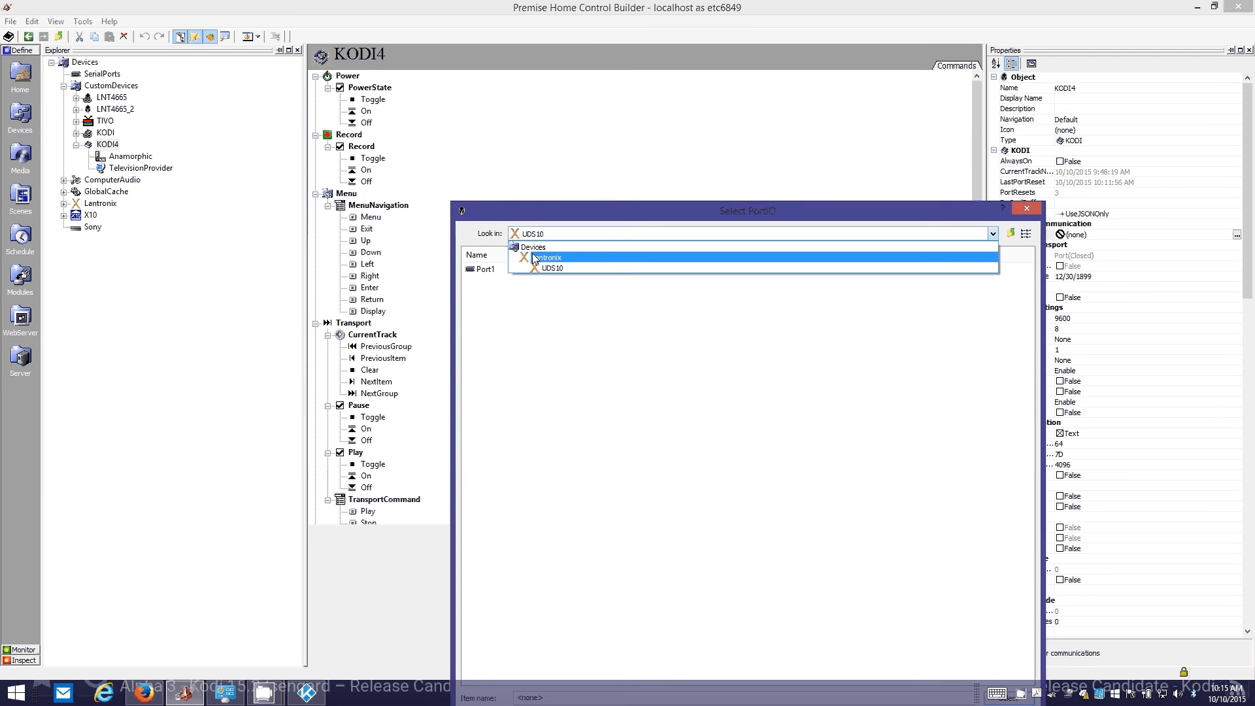
click(534, 247)
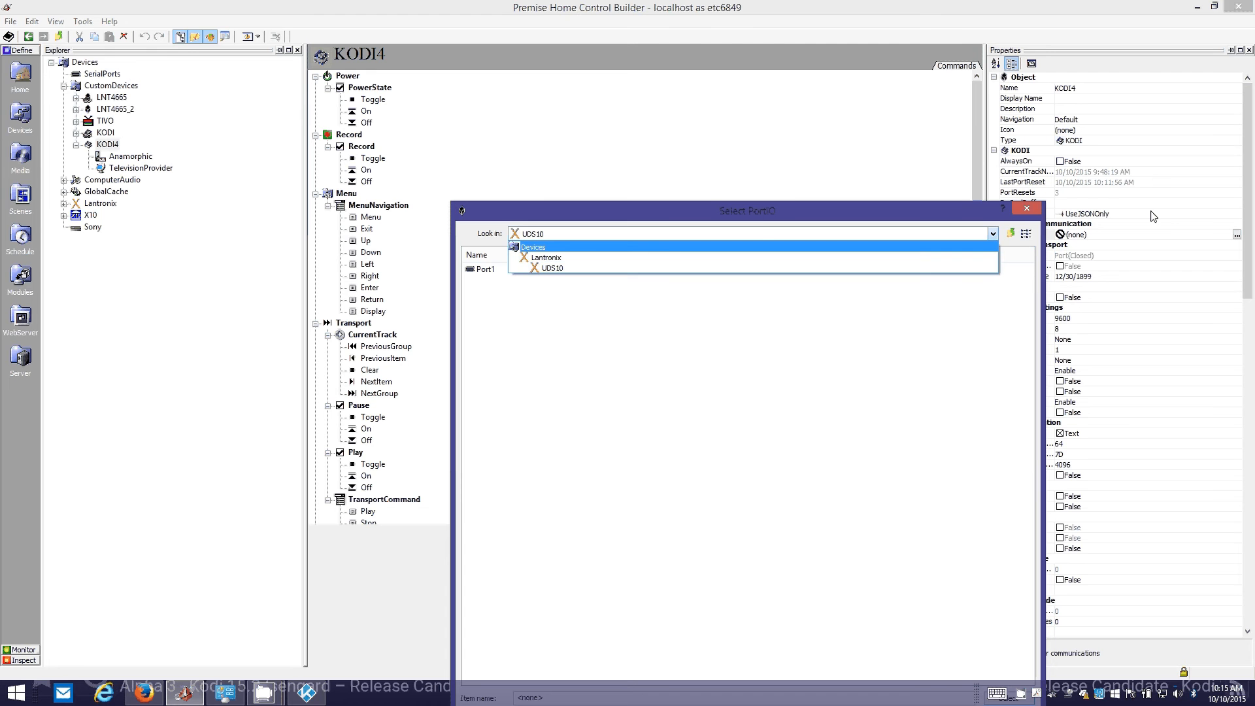
click(547, 257)
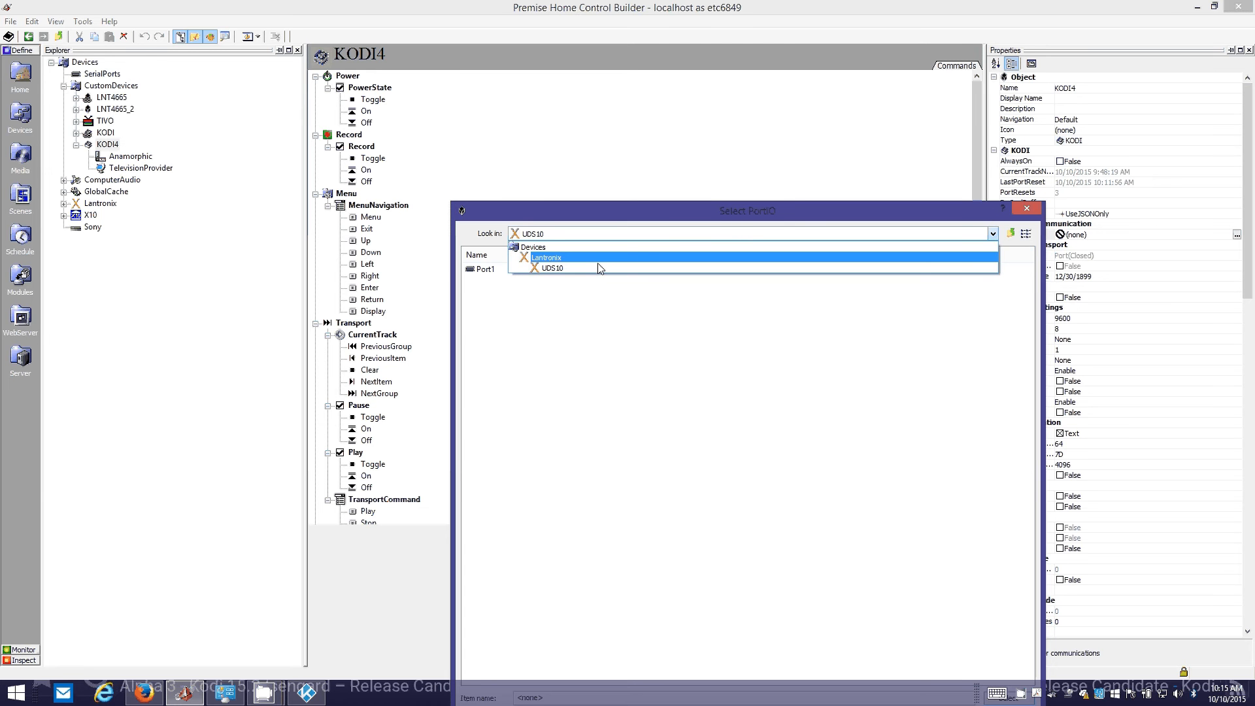
click(552, 268)
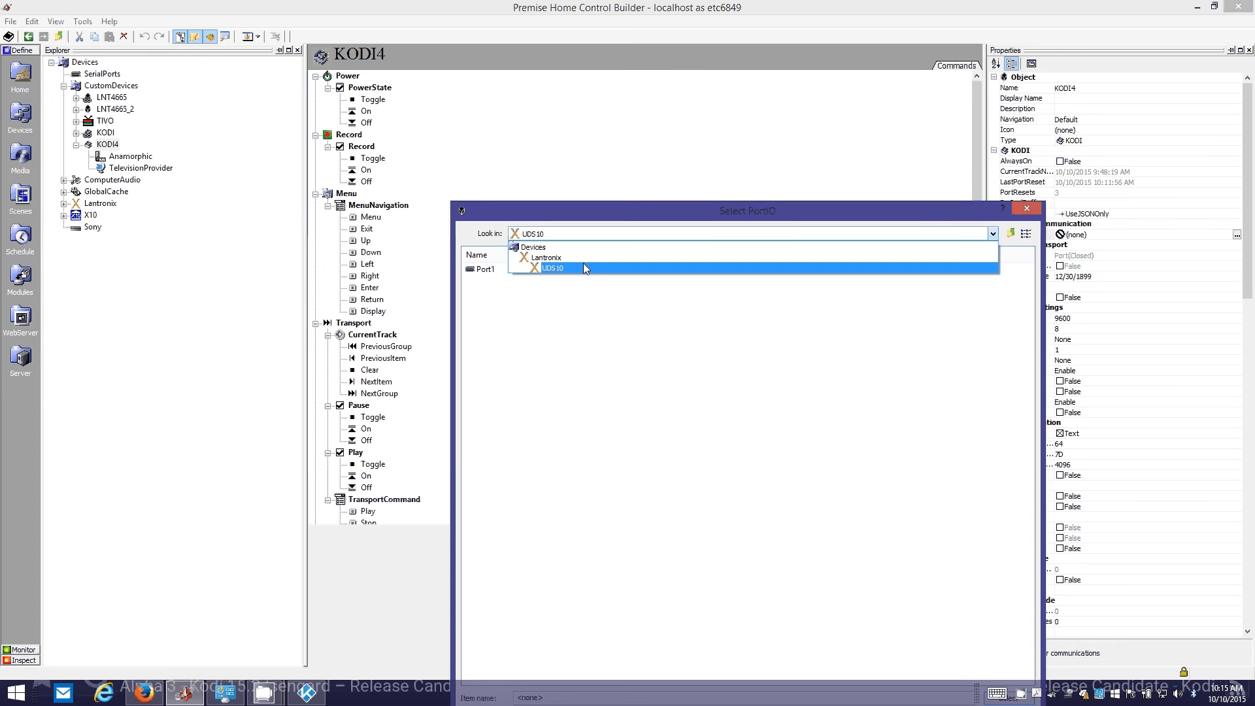
click(553, 268)
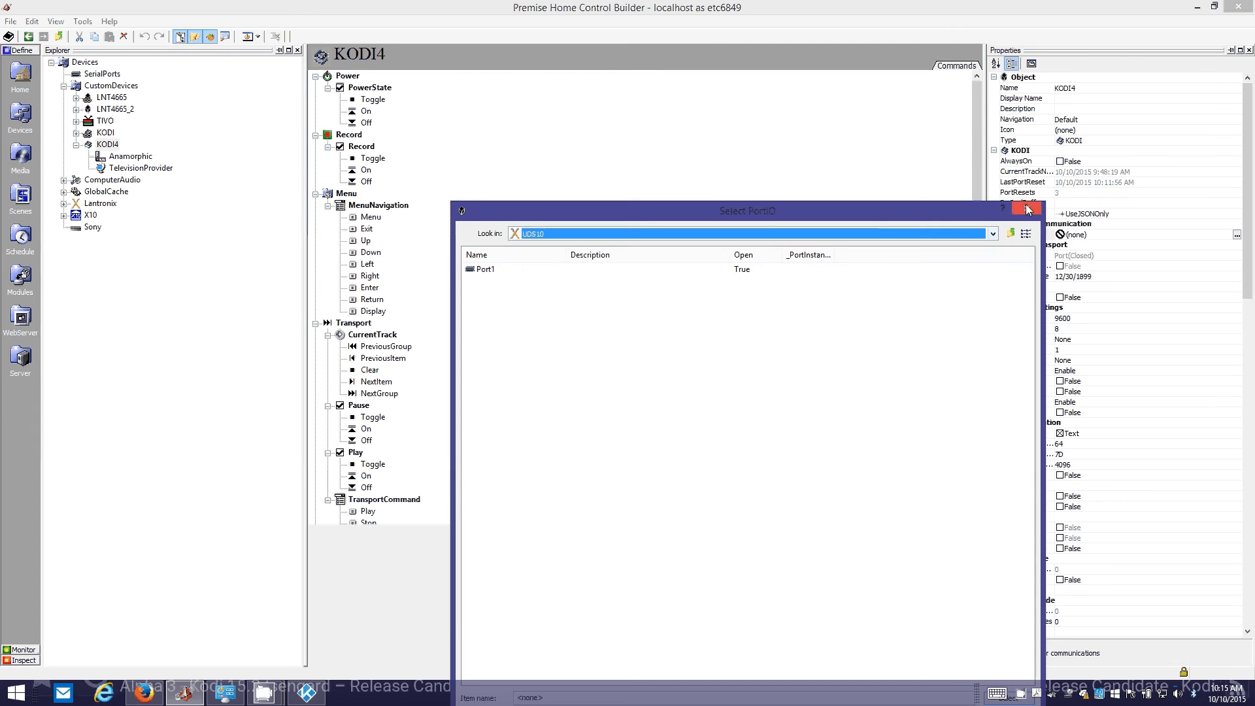
click(1028, 210)
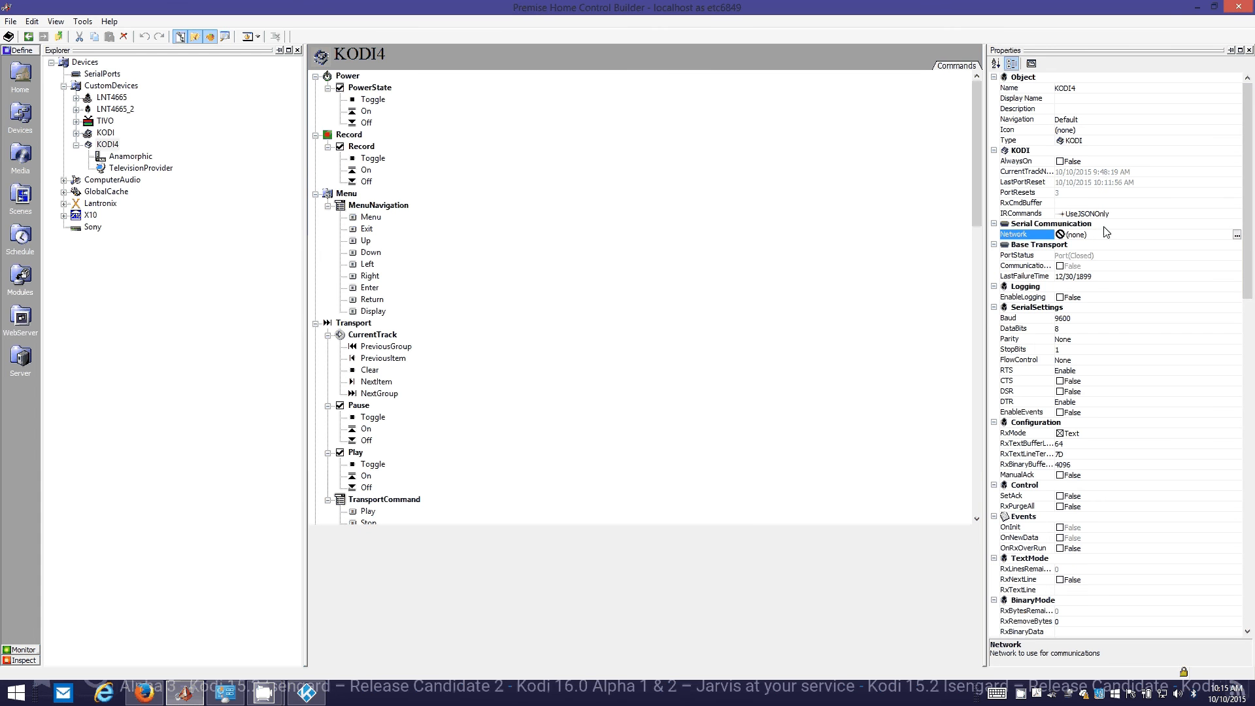
mouse_move(1068, 234)
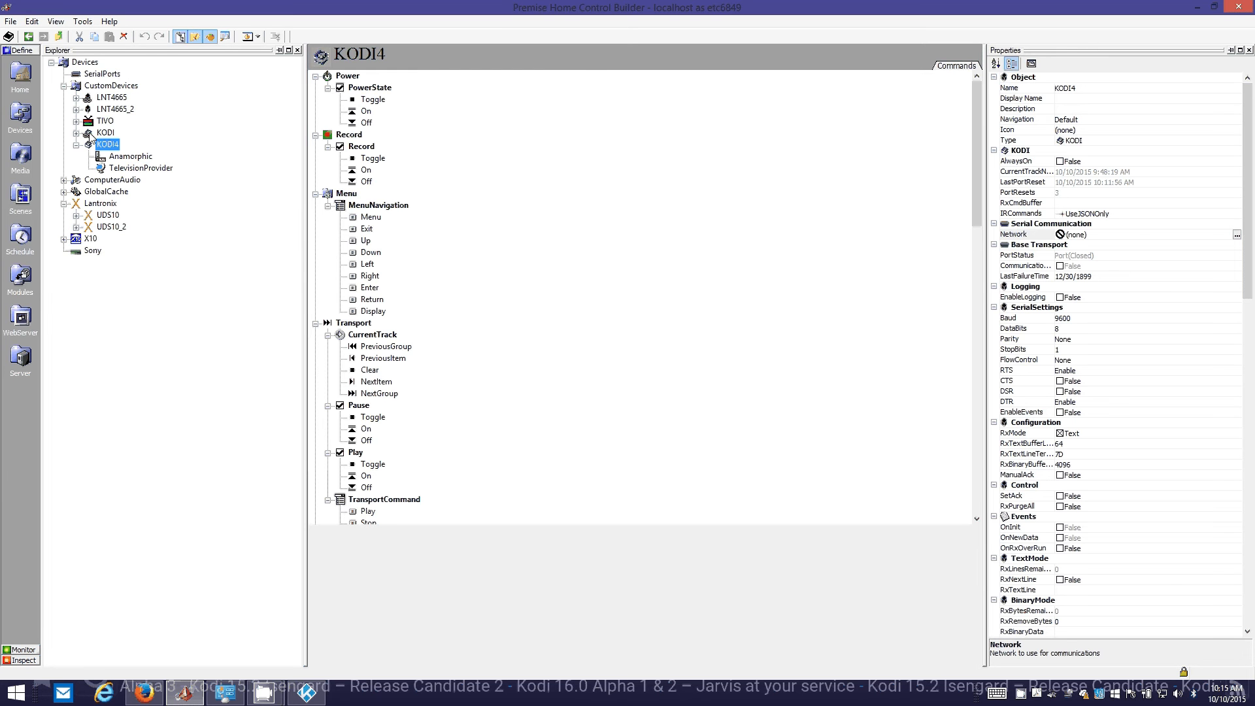
mouse_move(1077, 239)
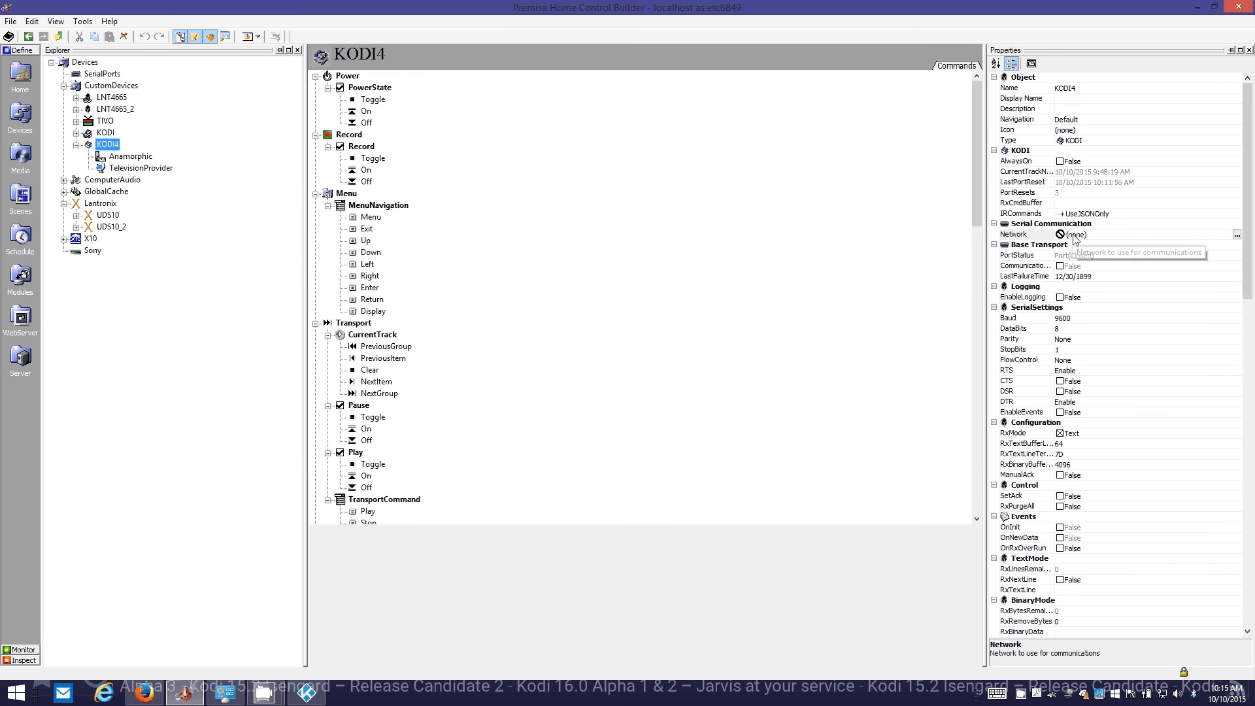
mouse_move(1143, 233)
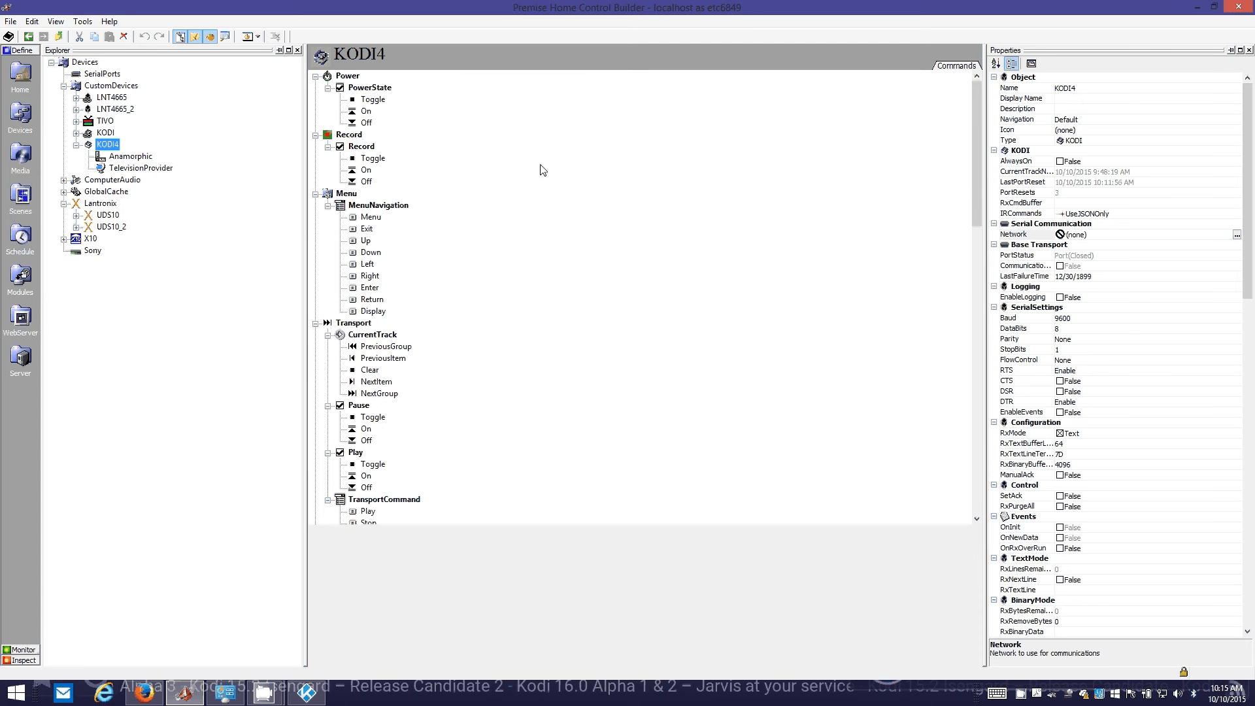
Inspect the UDS10_2 Lantronix server, confirming IP address 192.168.1.147 and port 9090.
click(64, 238)
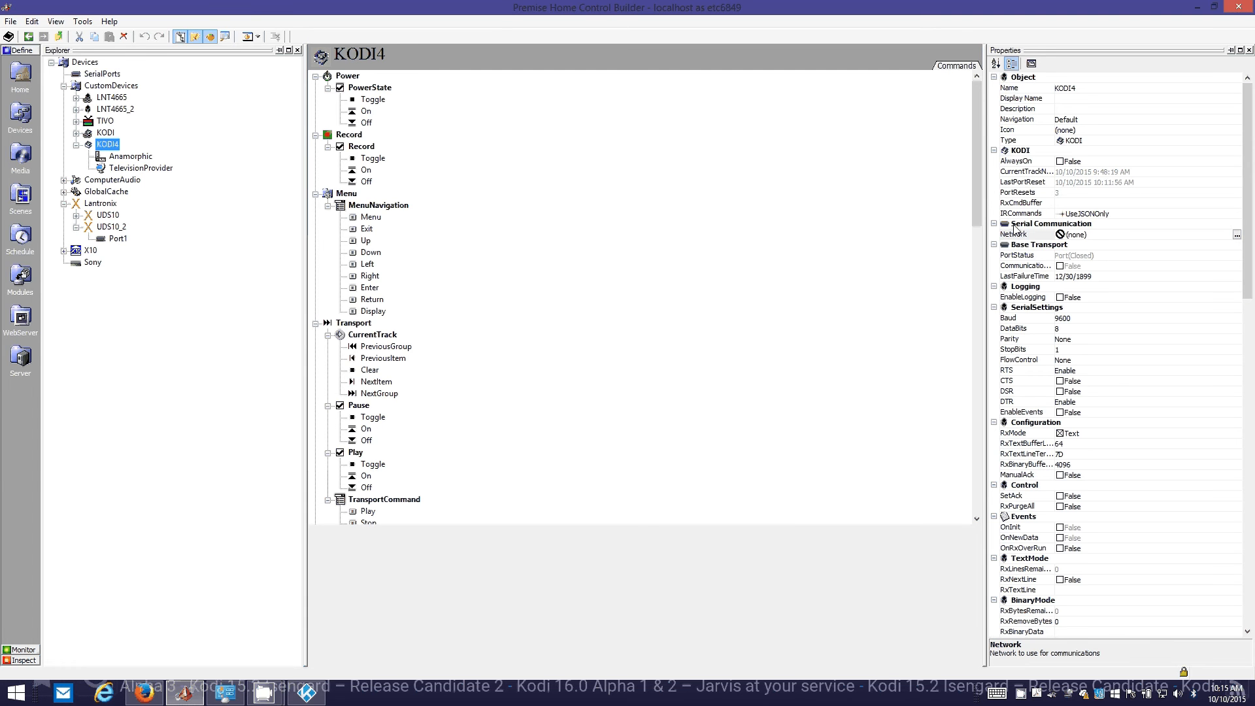
click(1014, 234)
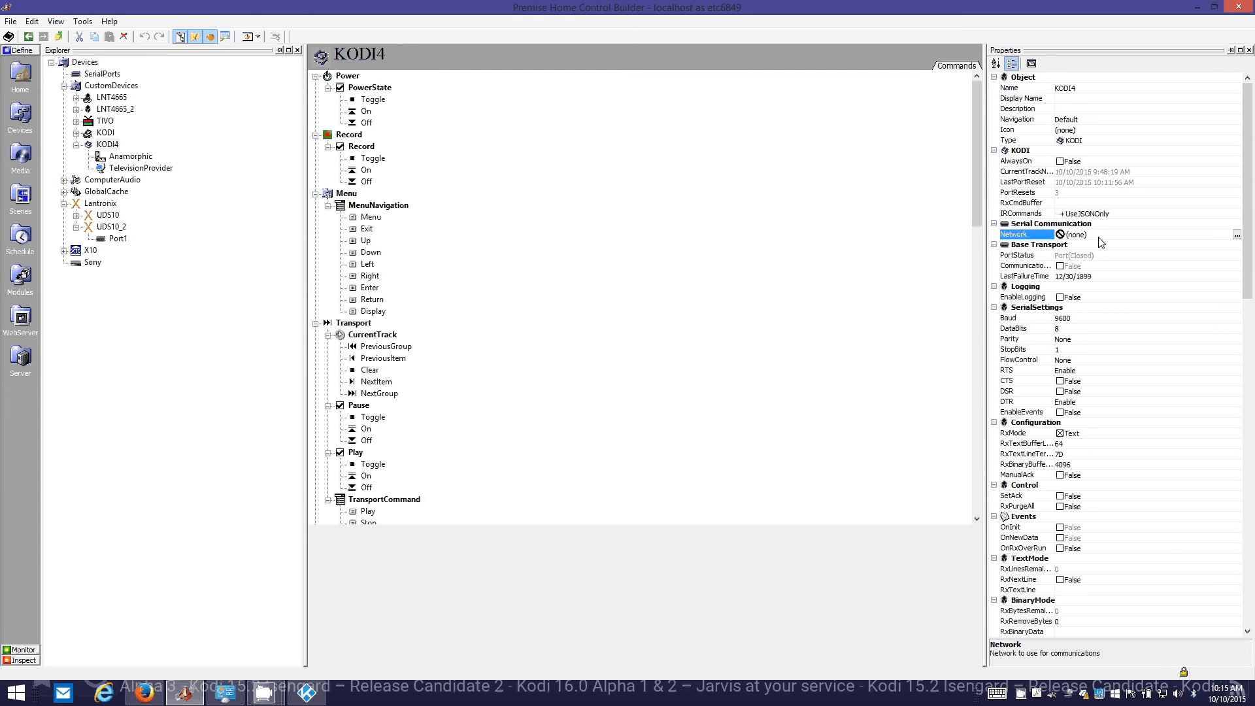
click(111, 227)
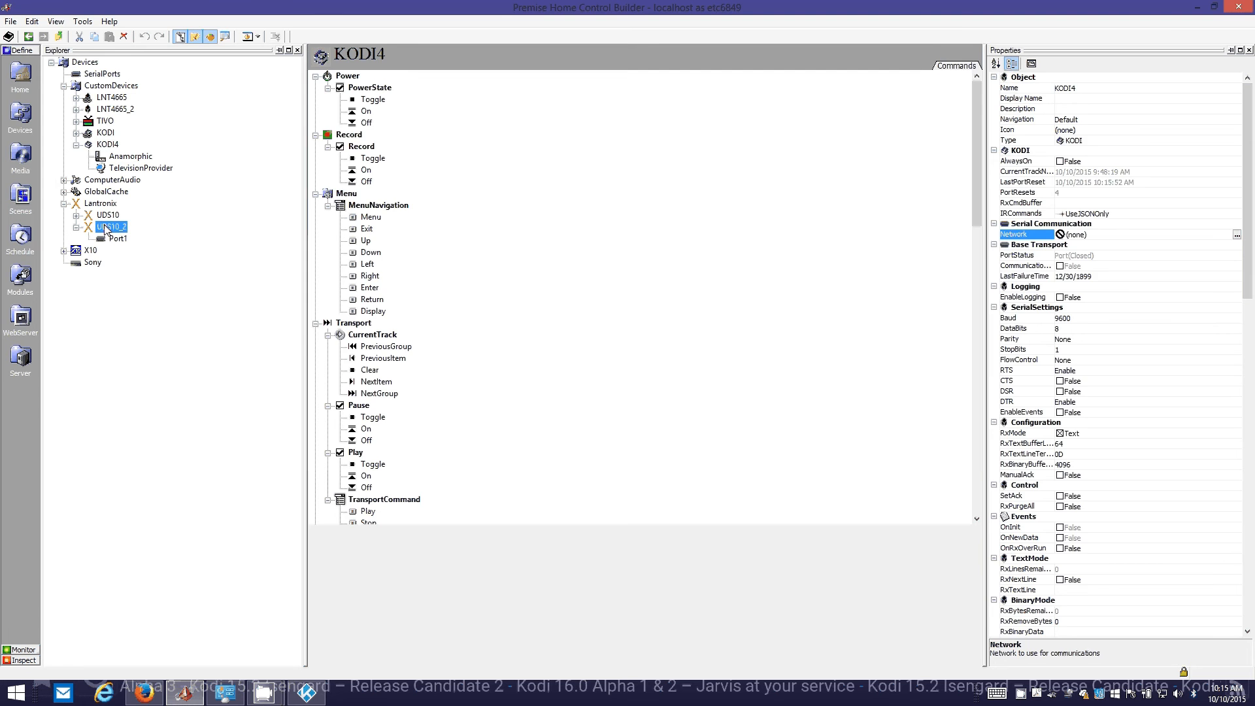
click(112, 227)
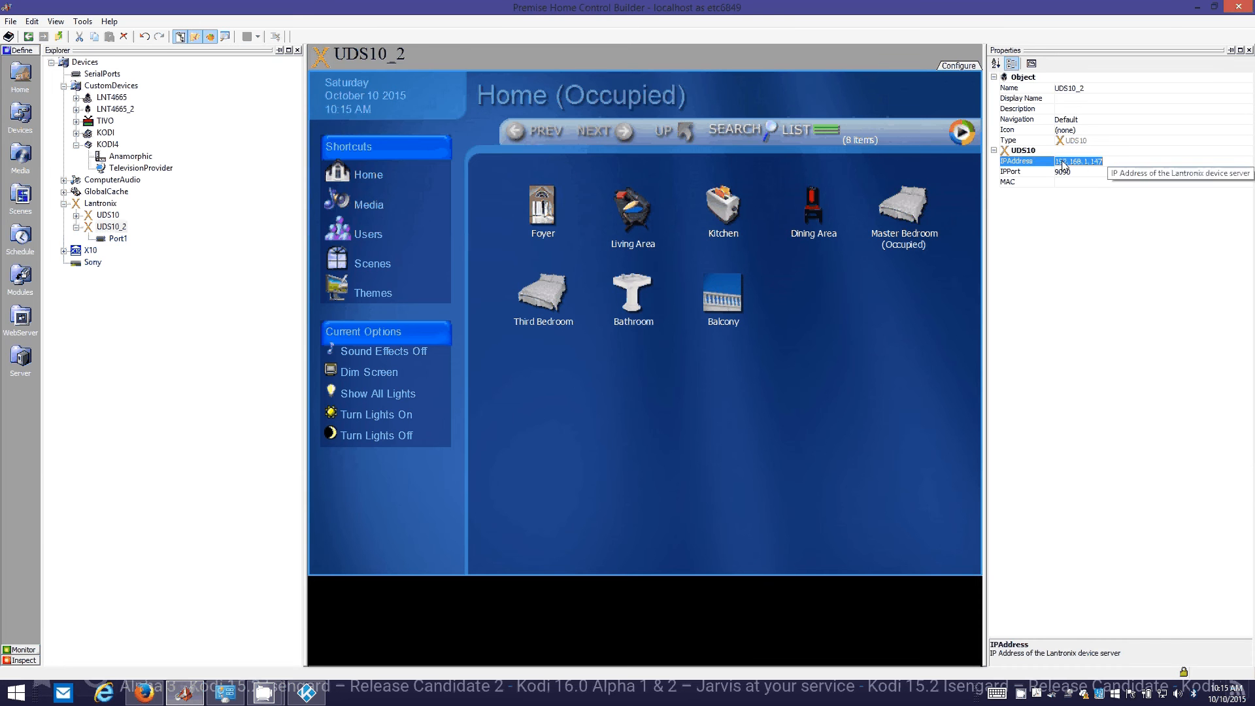
click(1010, 171)
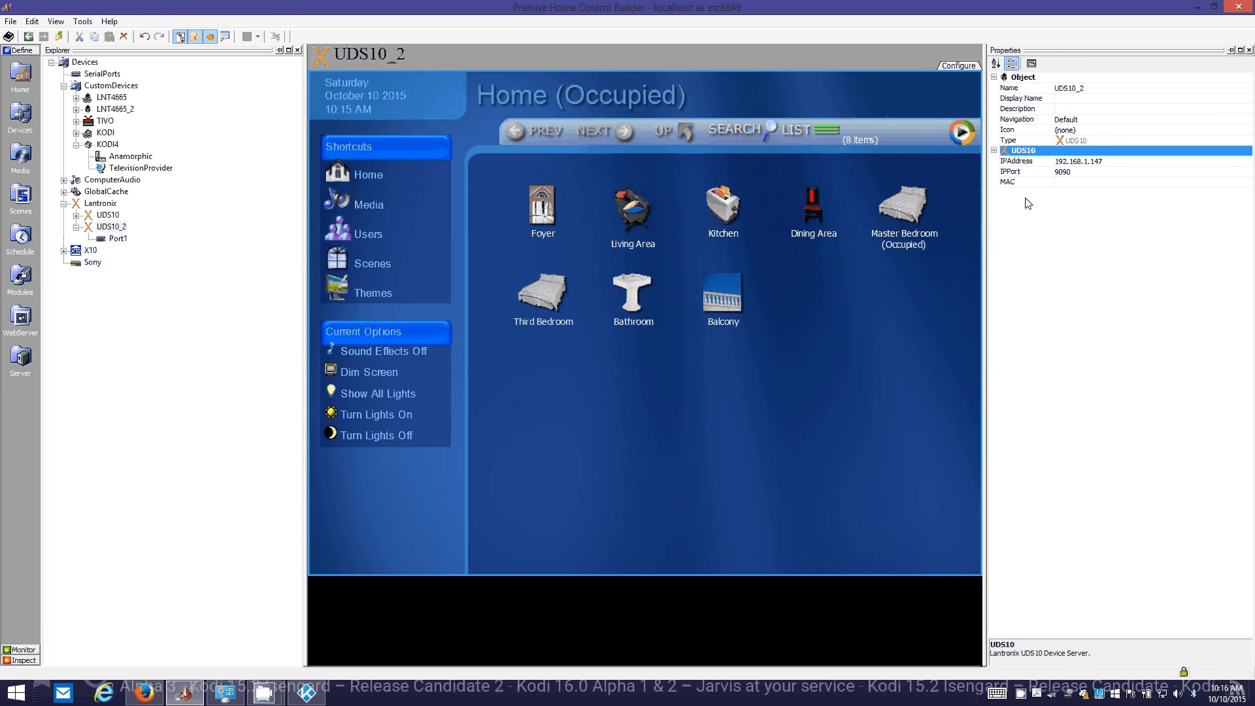
mouse_move(1023, 210)
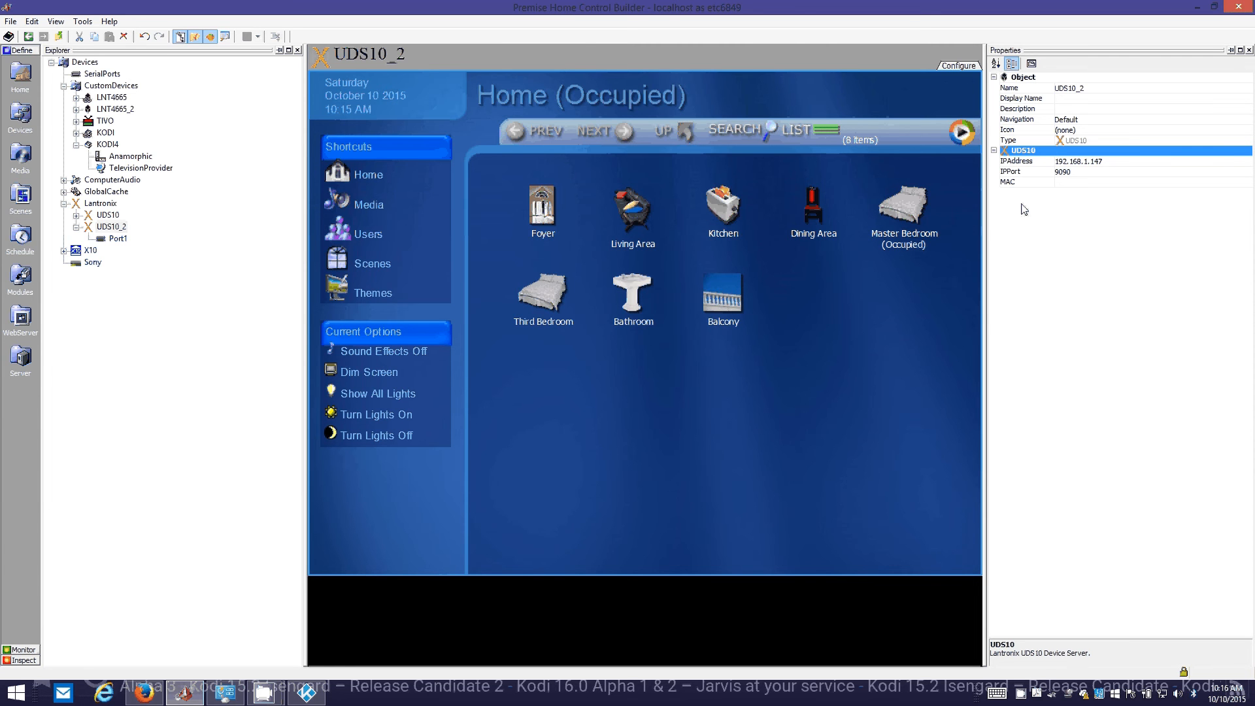
mouse_move(1015, 214)
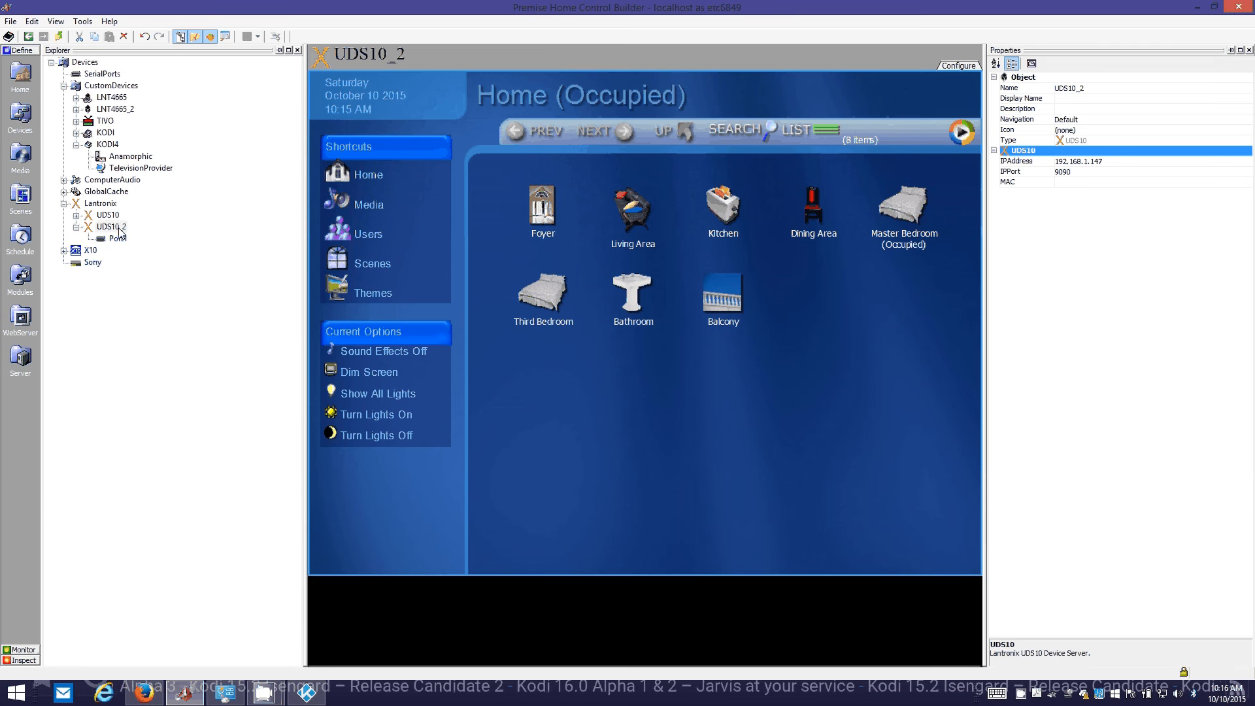
click(110, 226)
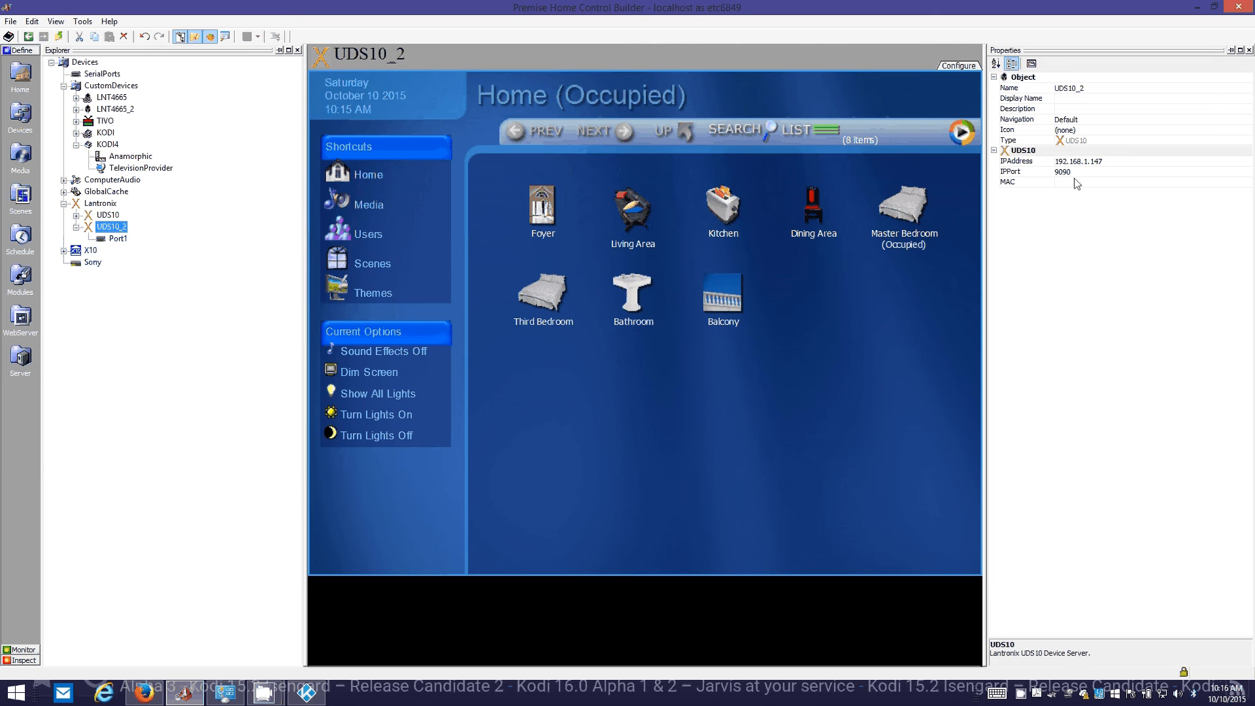
click(99, 202)
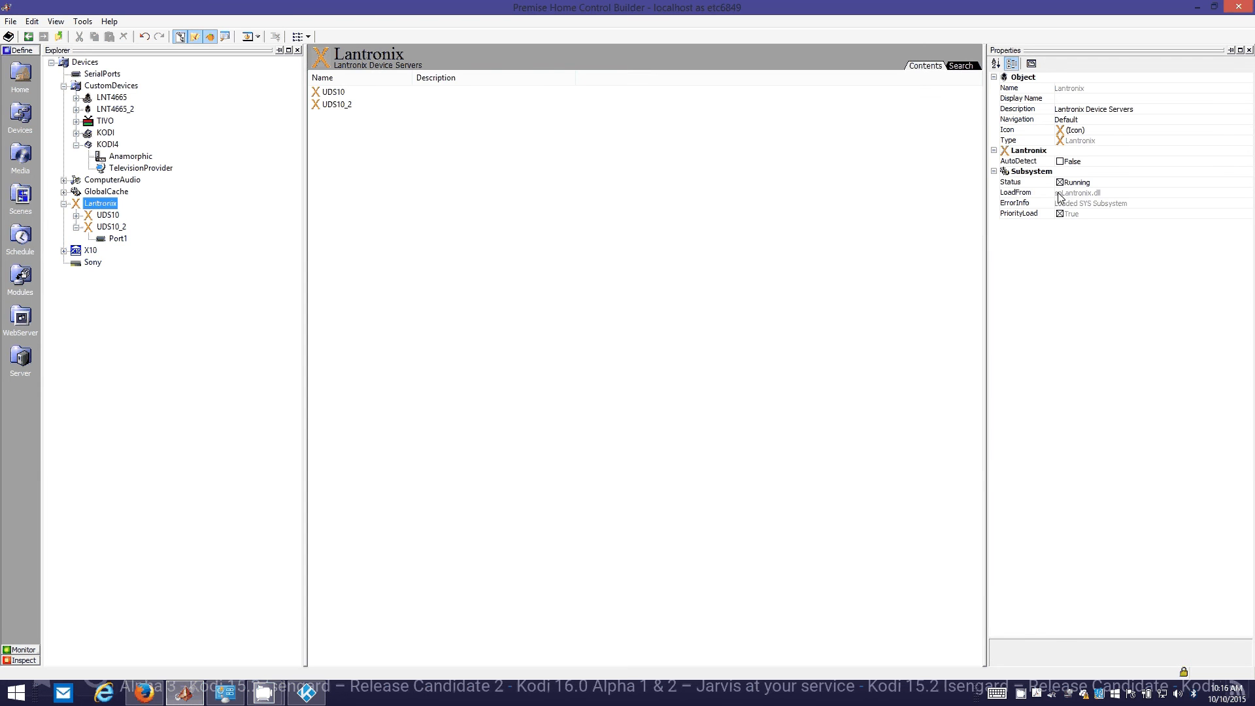
mouse_move(1069, 188)
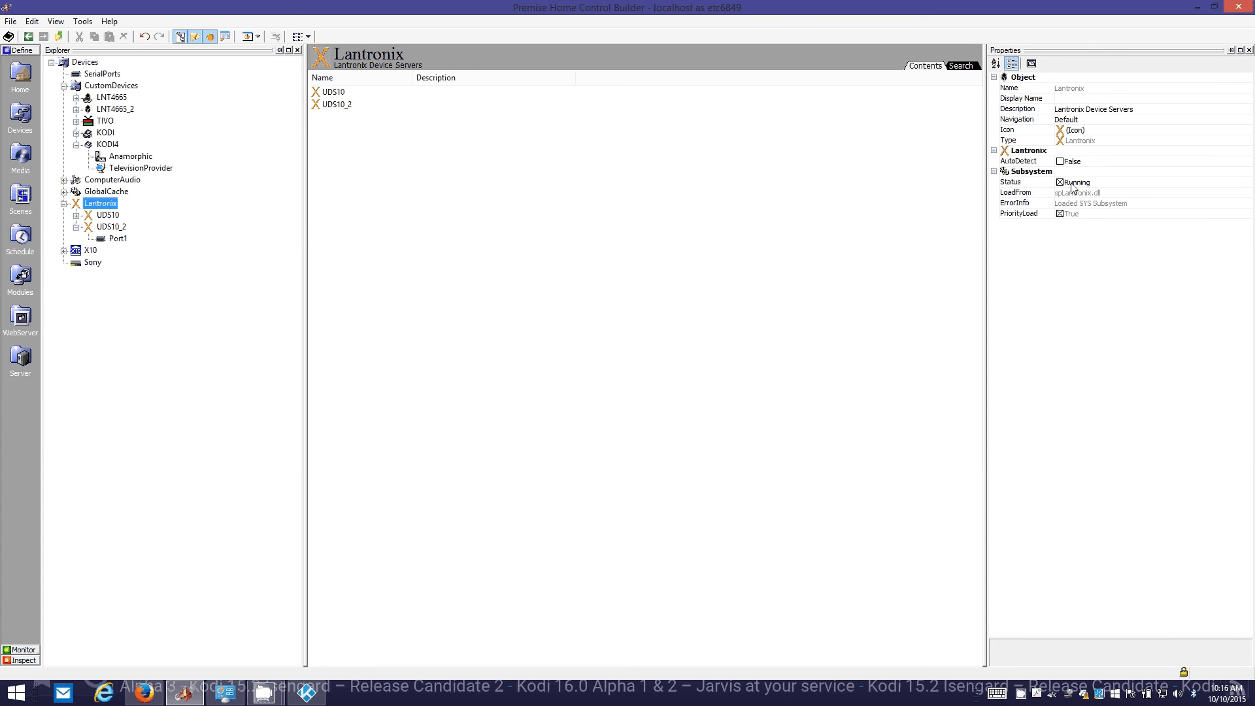
mouse_move(1163, 204)
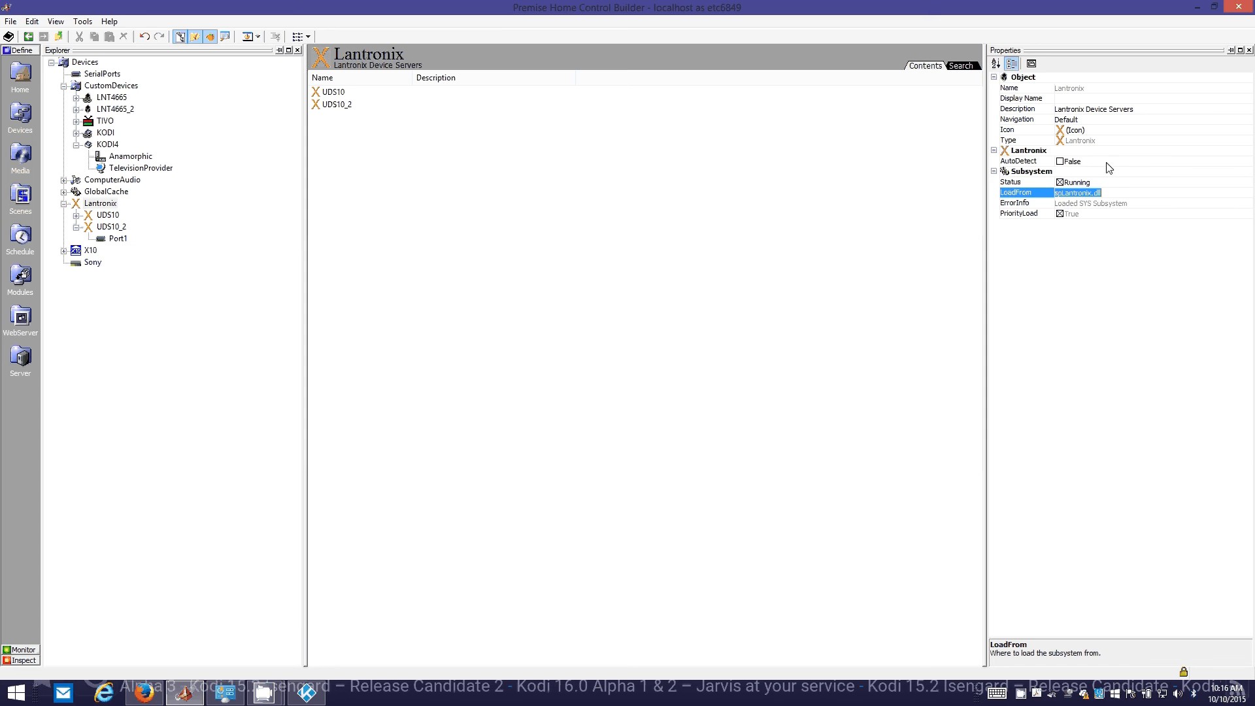
mouse_move(44, 234)
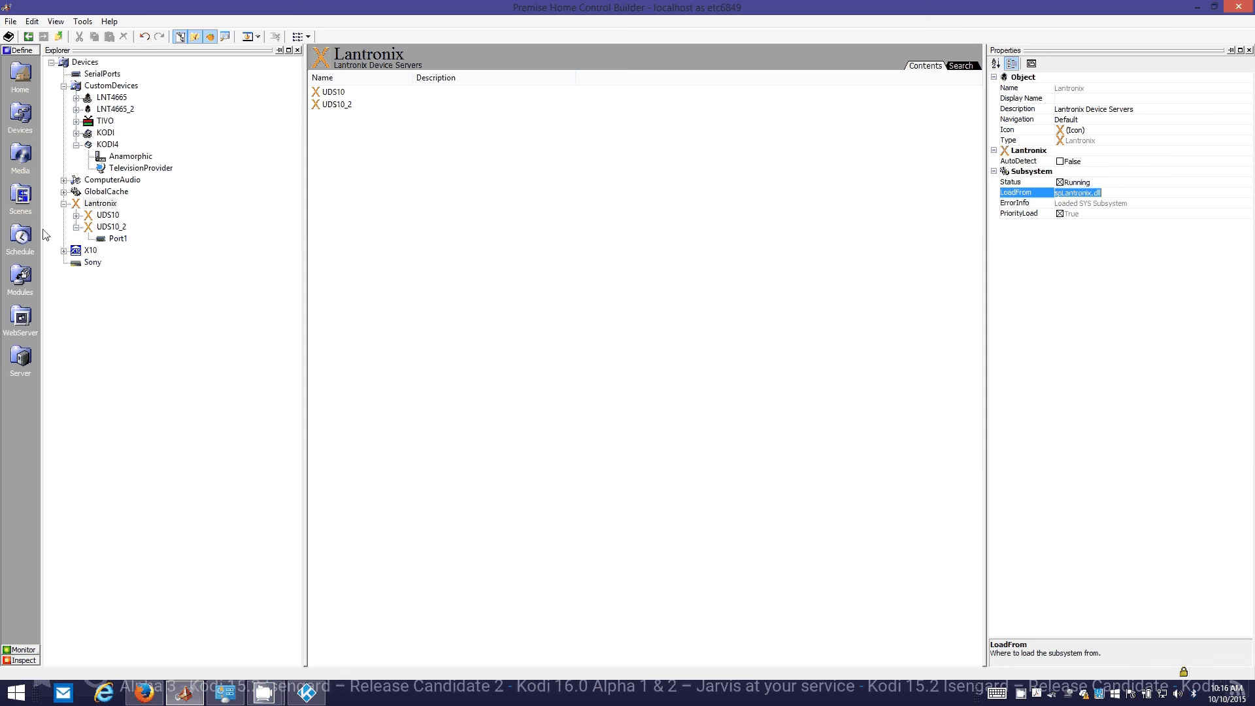
Confirm the Lantronix subsystem is Running, then reopen KODI4's port picker.
click(100, 203)
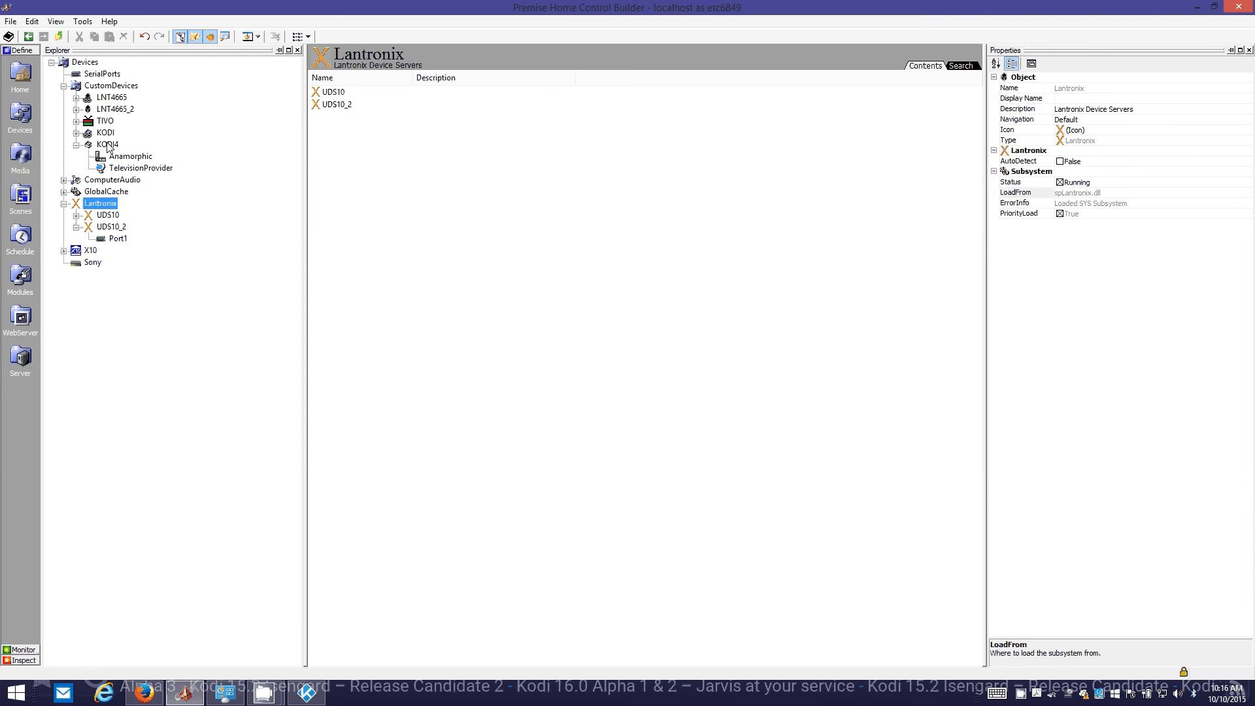
mouse_move(108, 168)
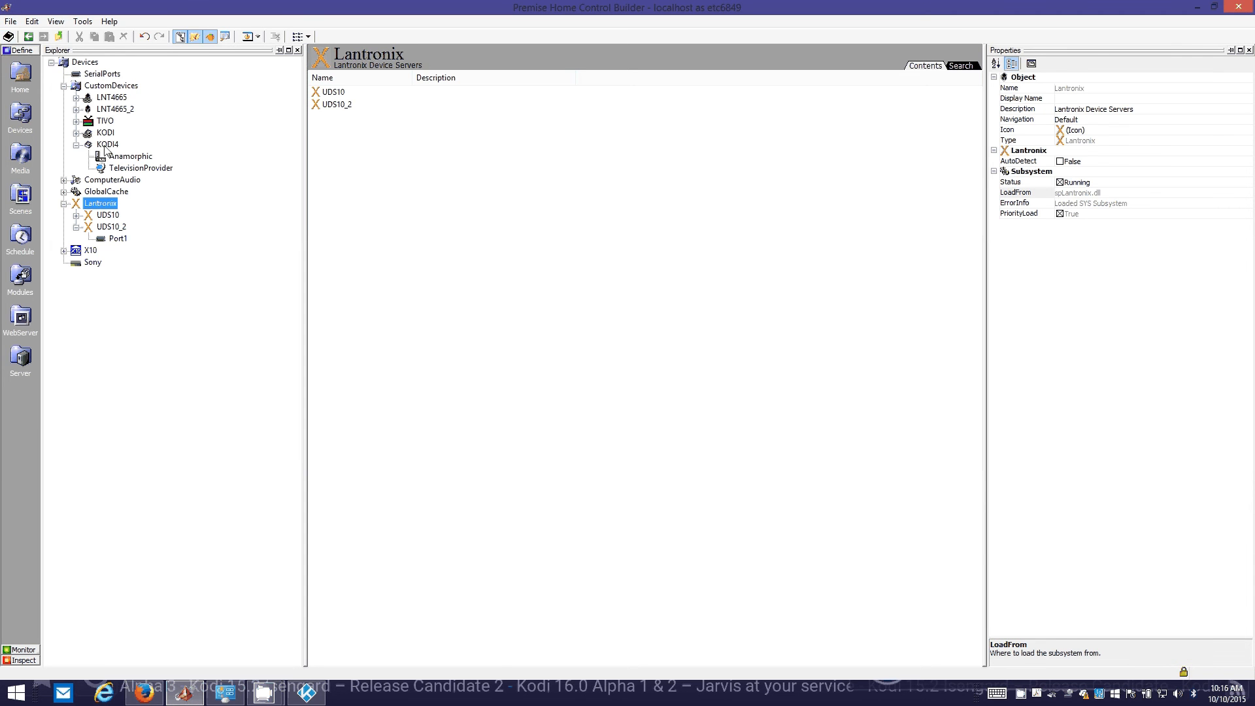
click(108, 144)
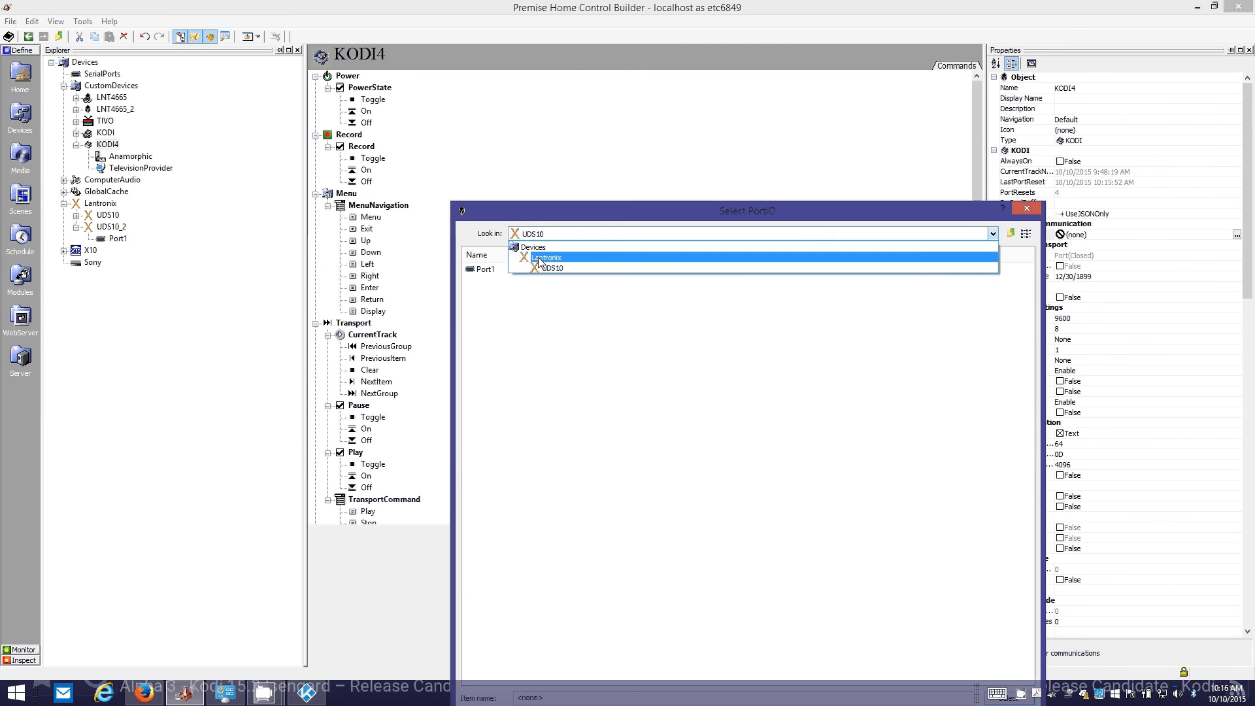
Set KODI4's Network to UDS10_2 Port1 and confirm its PortStatus reads opened.
click(550, 267)
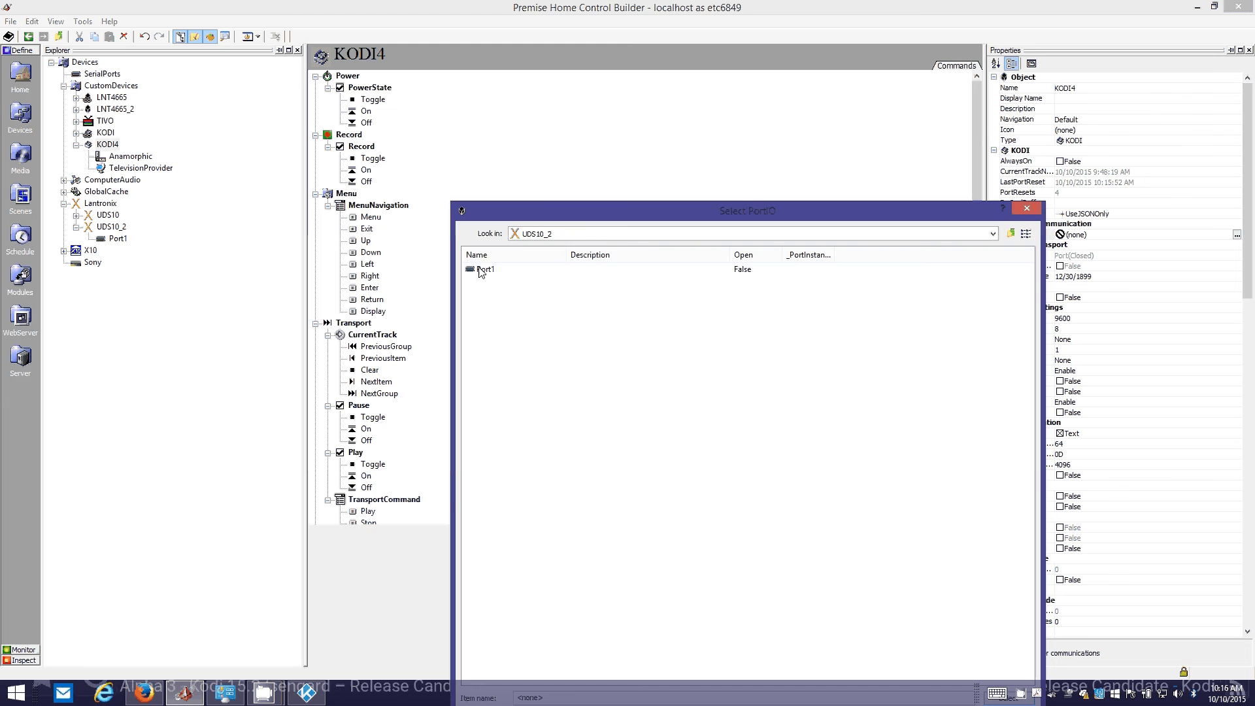
double_click(485, 269)
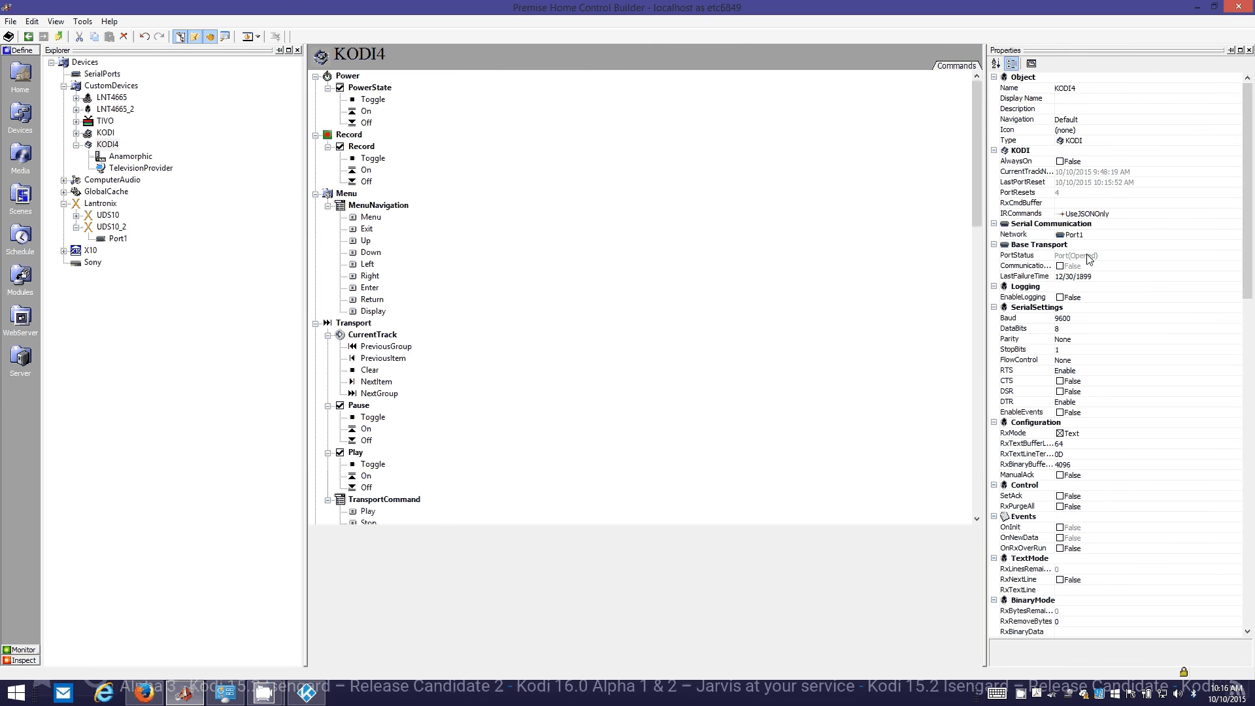
click(1017, 255)
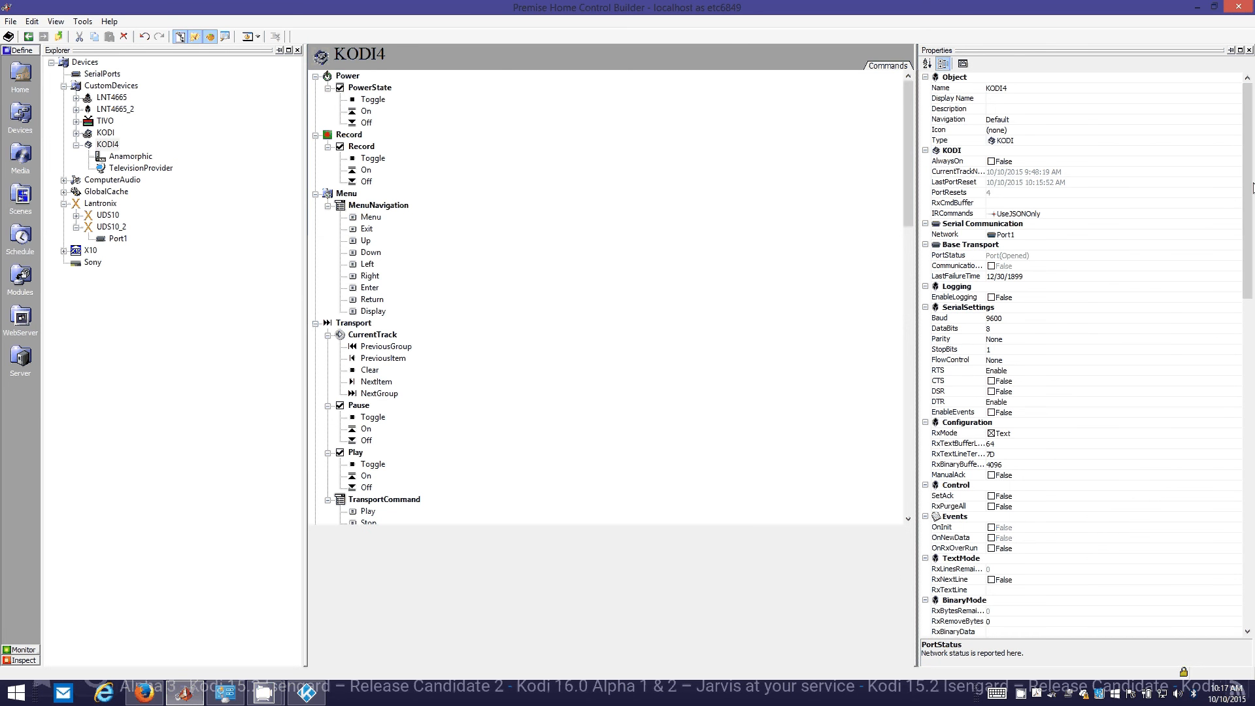
click(948, 254)
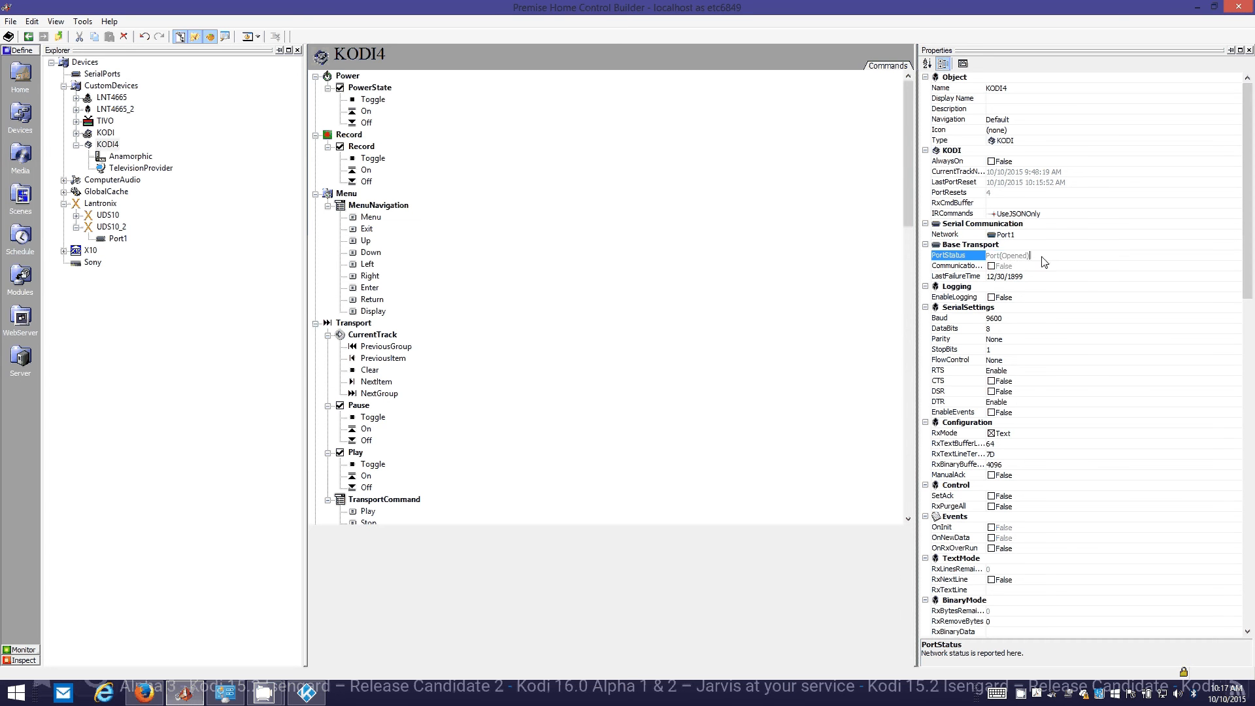
mouse_move(1048, 266)
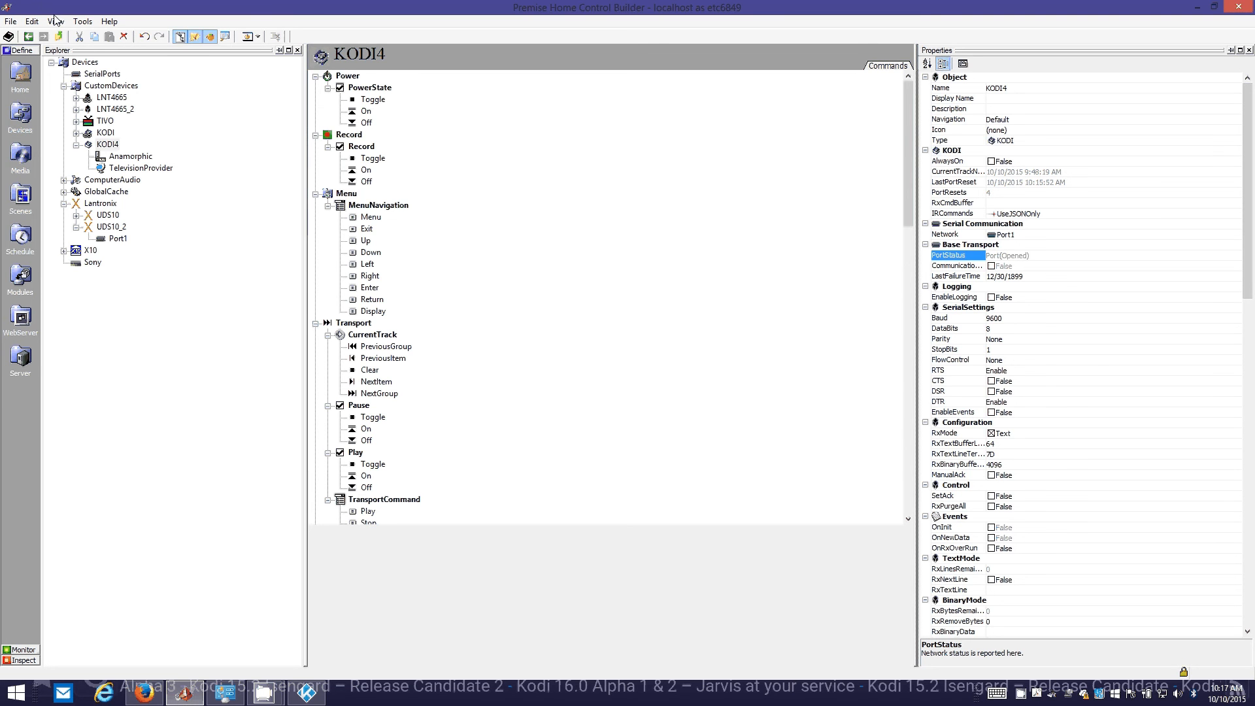
click(55, 21)
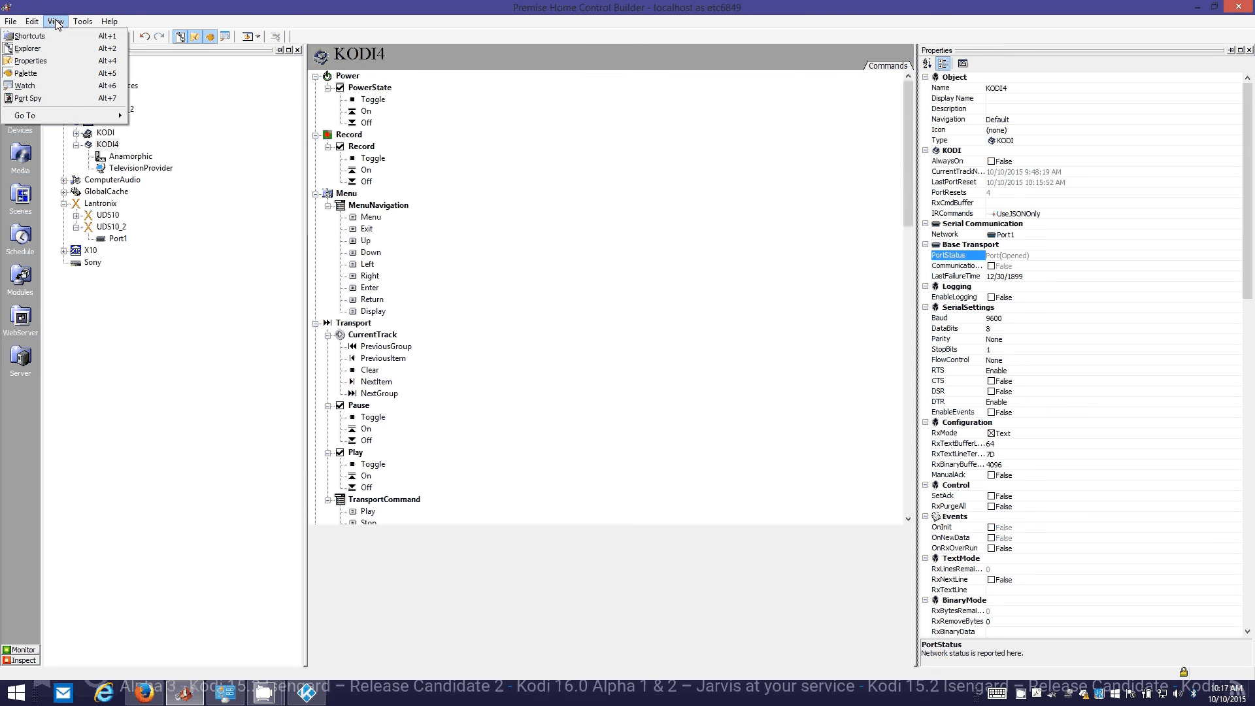
mouse_move(28, 97)
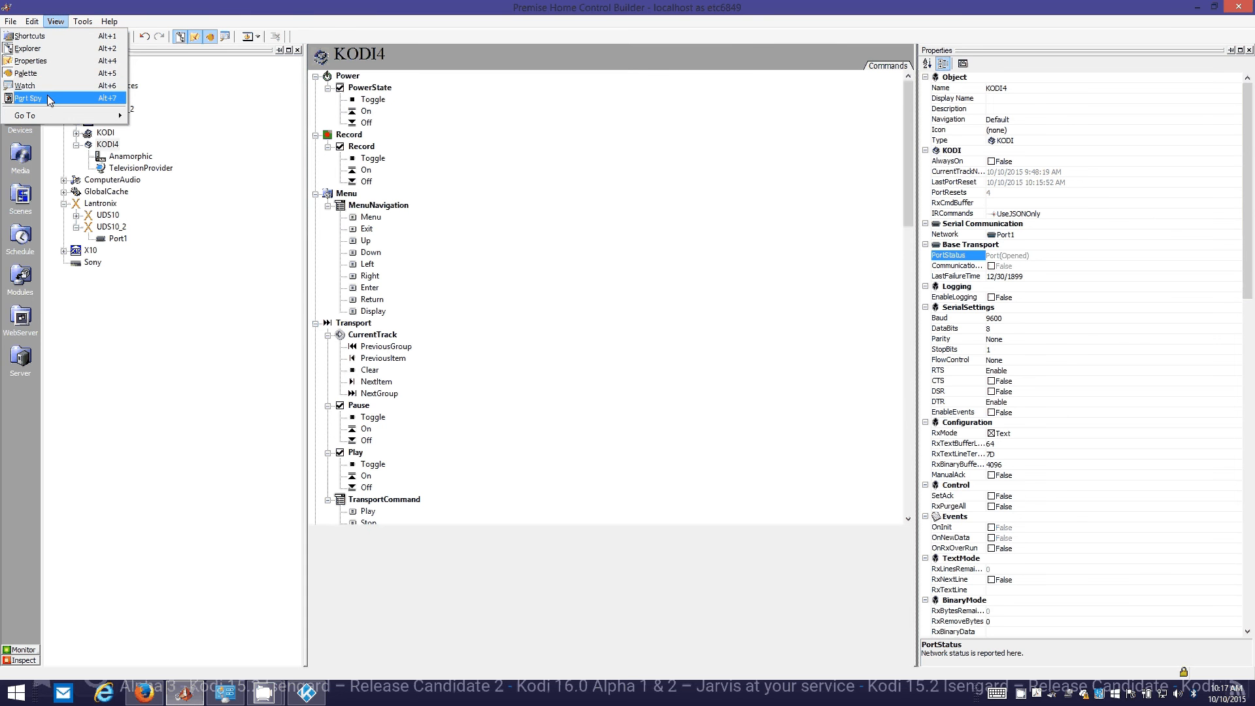
click(28, 98)
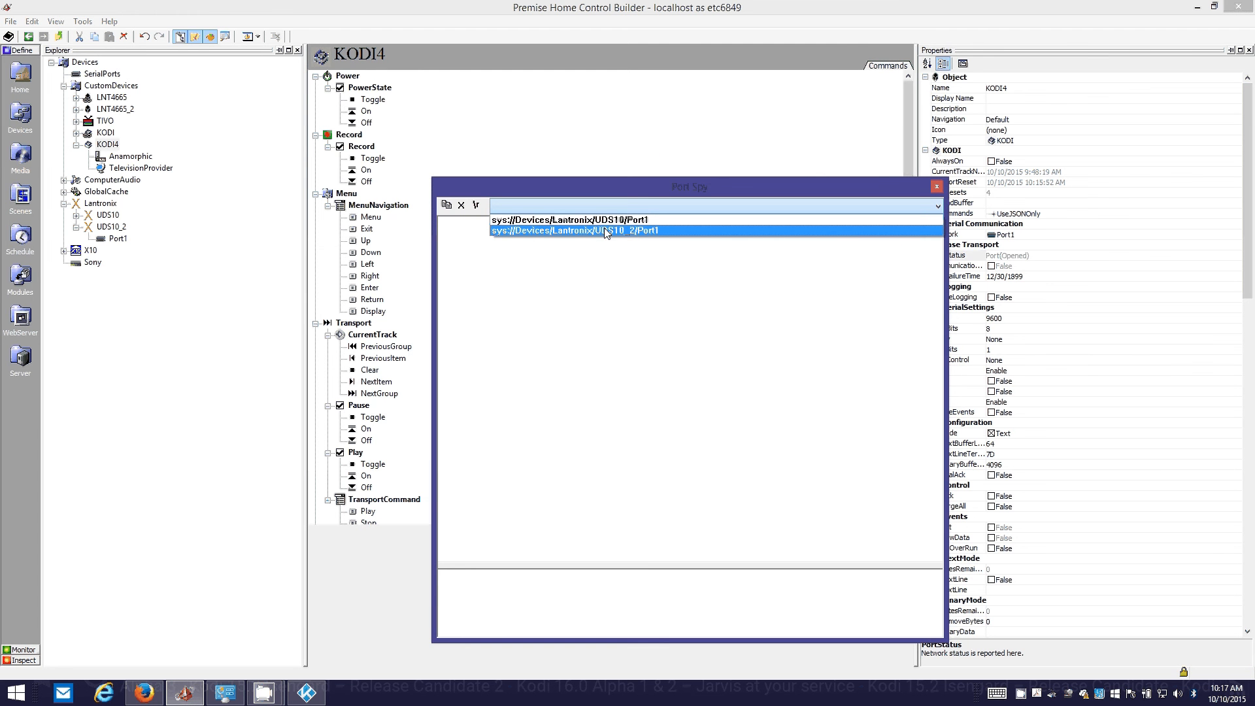
click(570, 220)
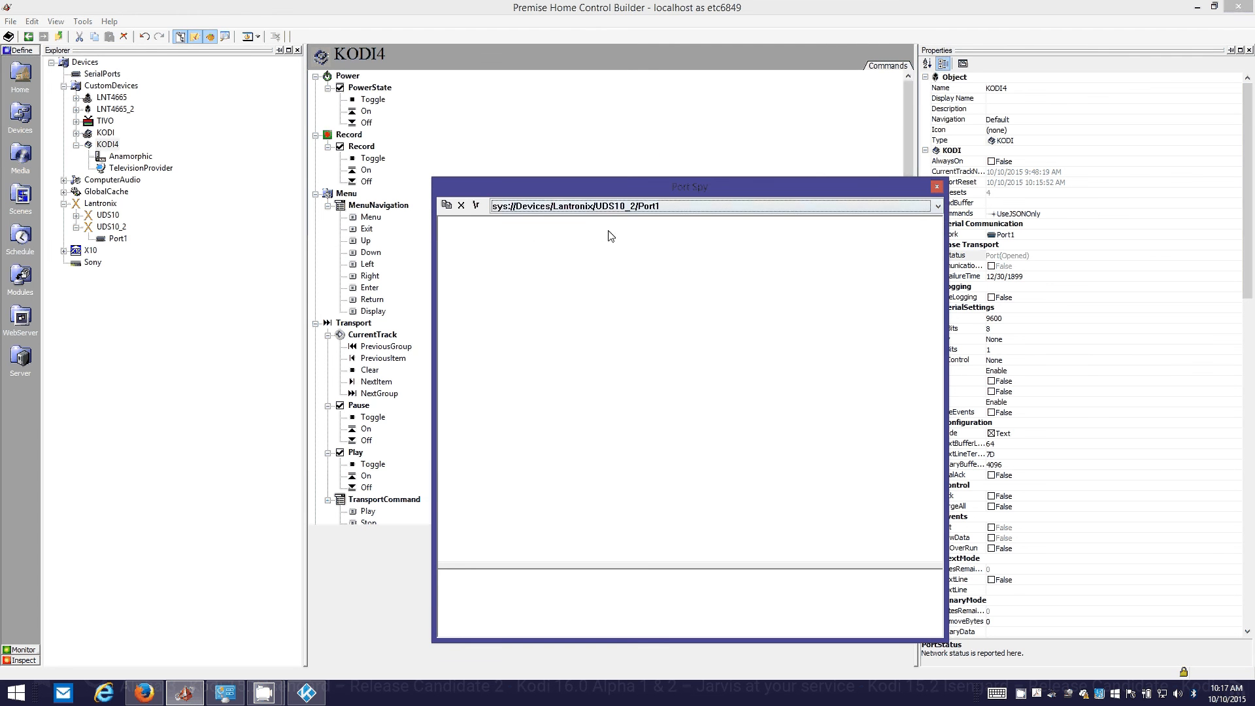
drag(689, 186, 583, 109)
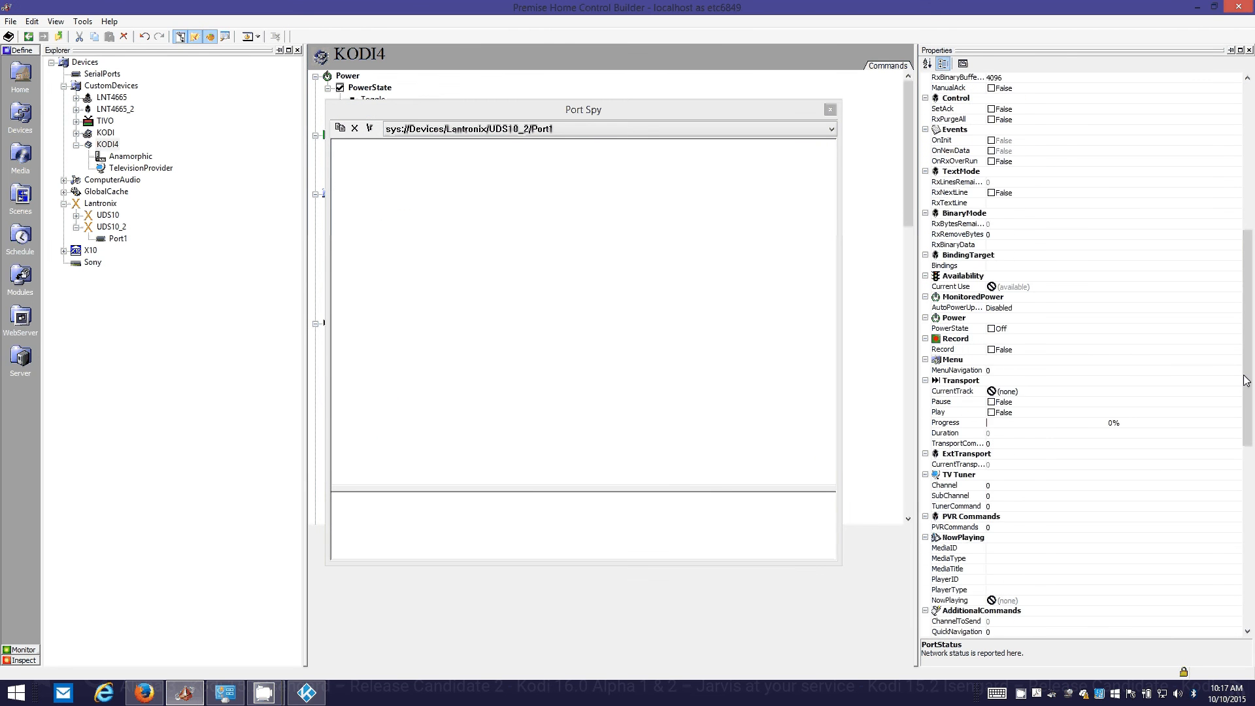
scroll(down, 3)
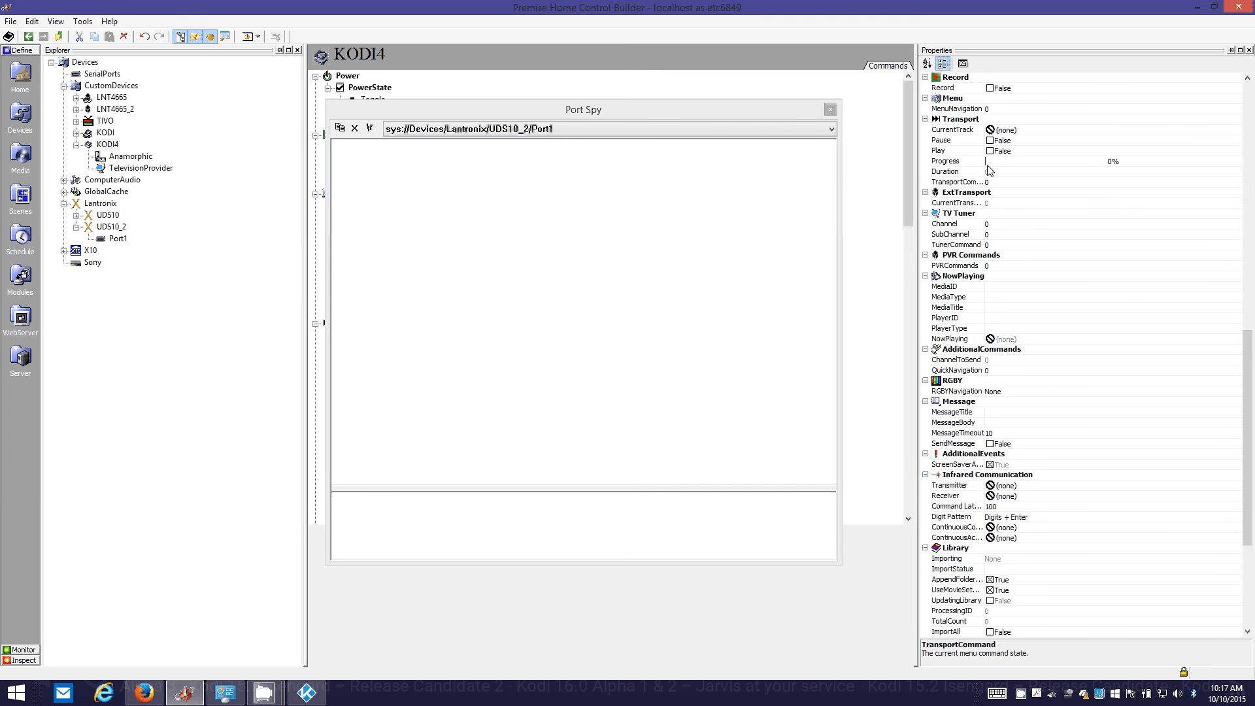
click(958, 182)
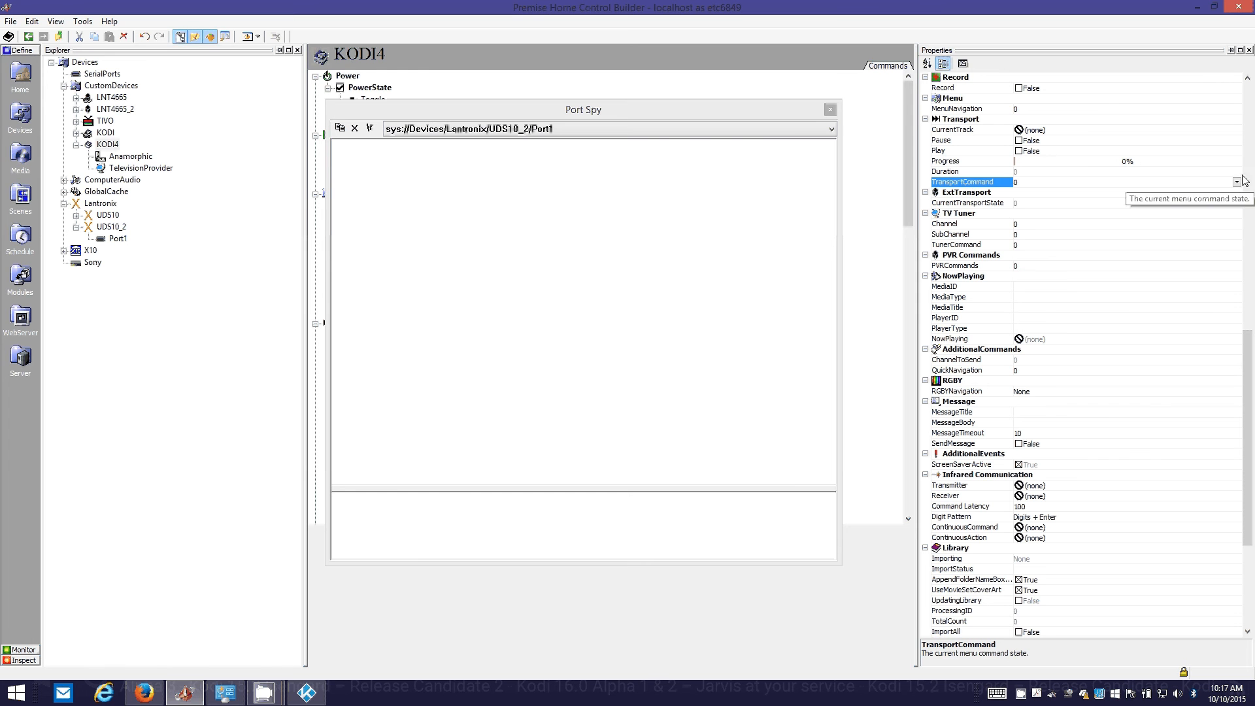
click(1236, 182)
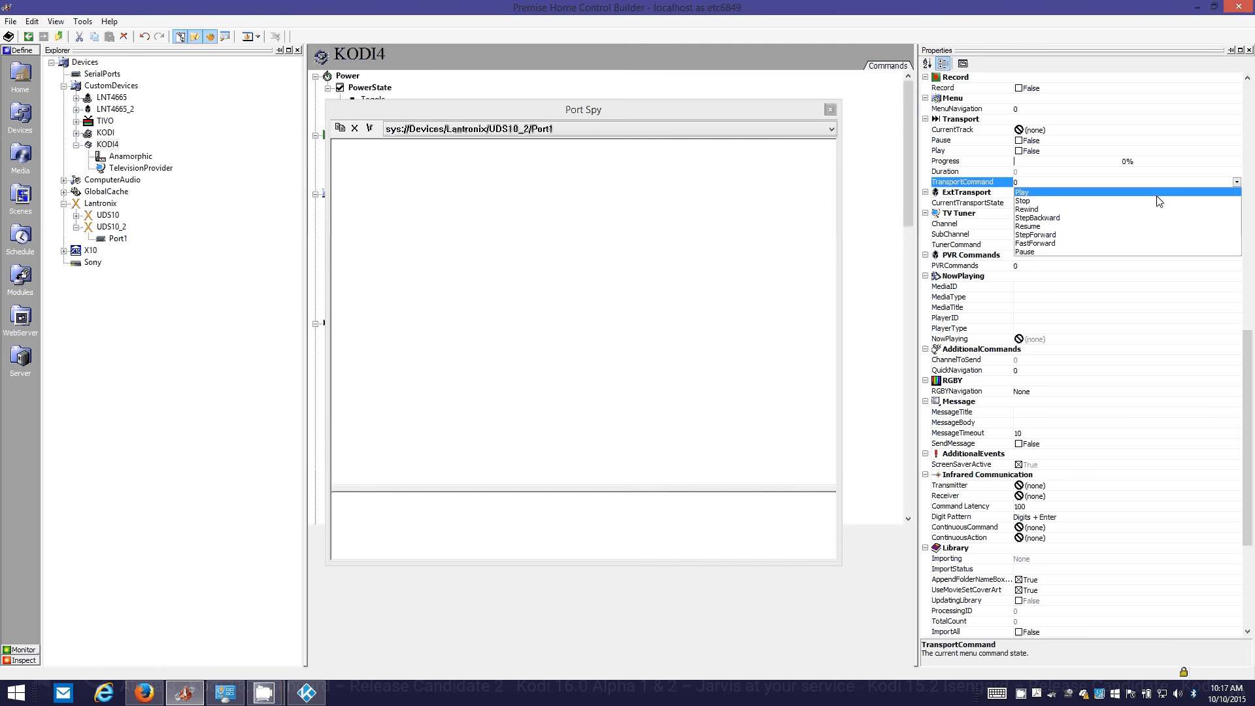
click(1023, 200)
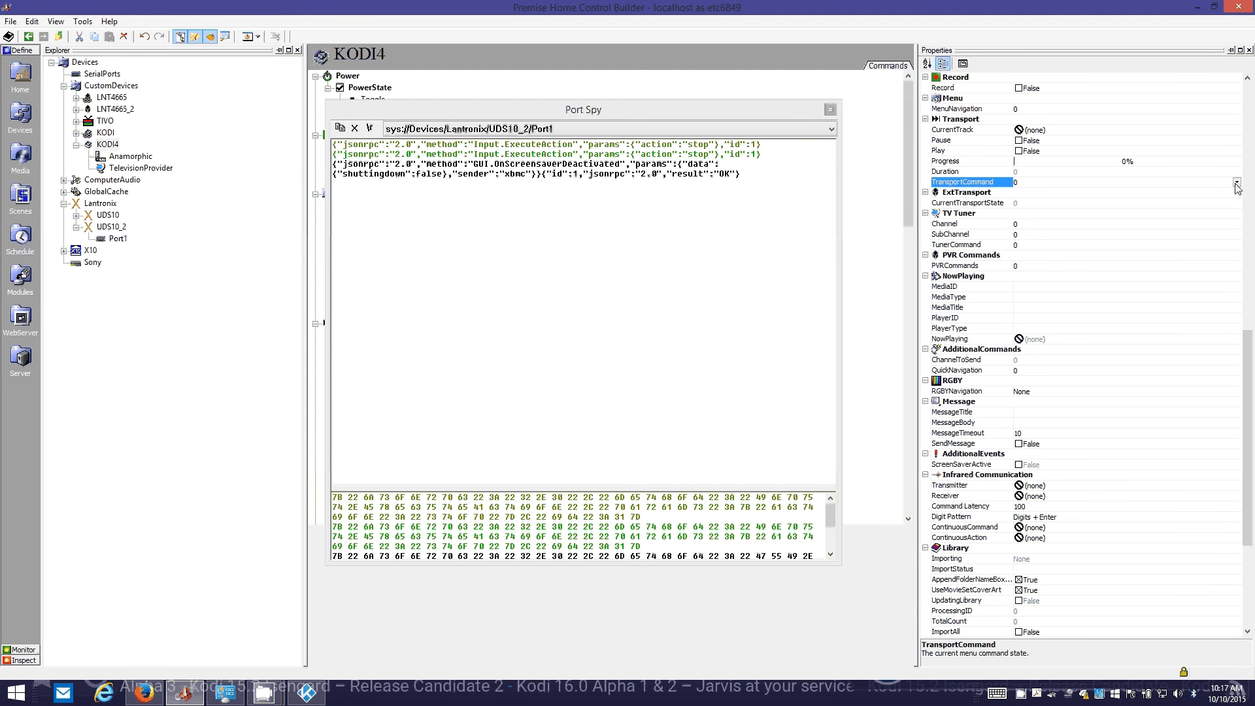
click(1237, 182)
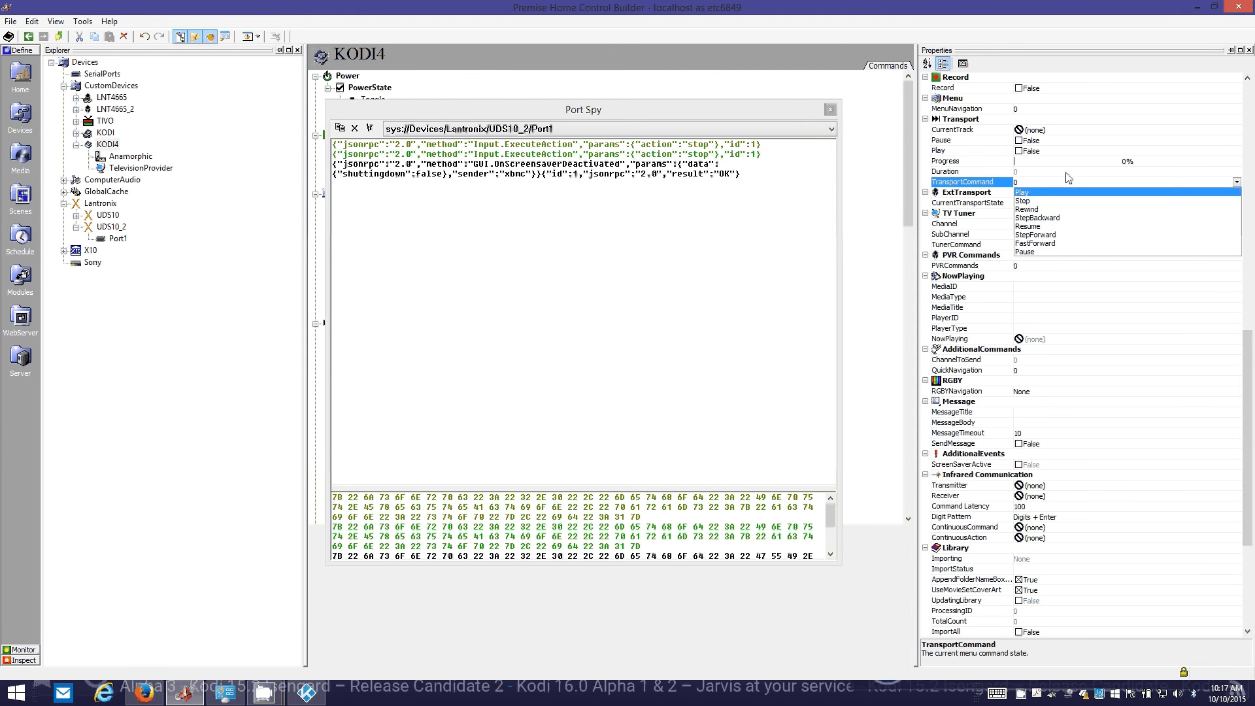
mouse_move(1027, 209)
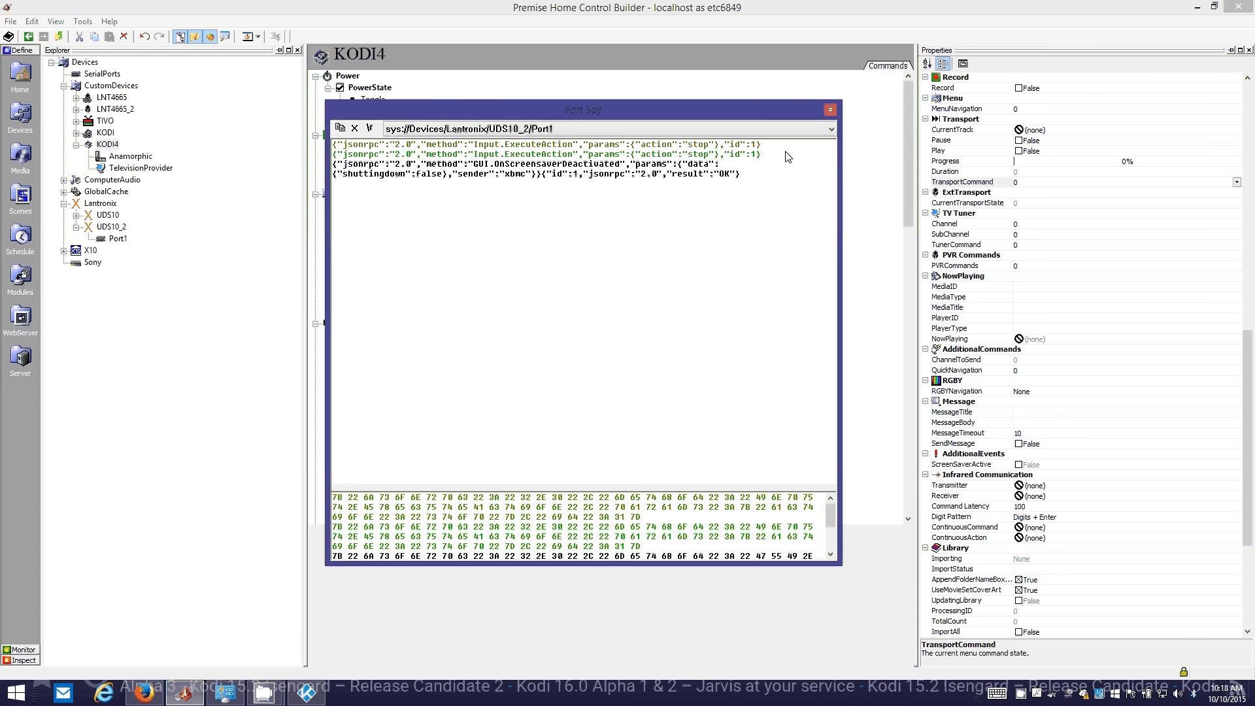
drag(336, 143, 756, 155)
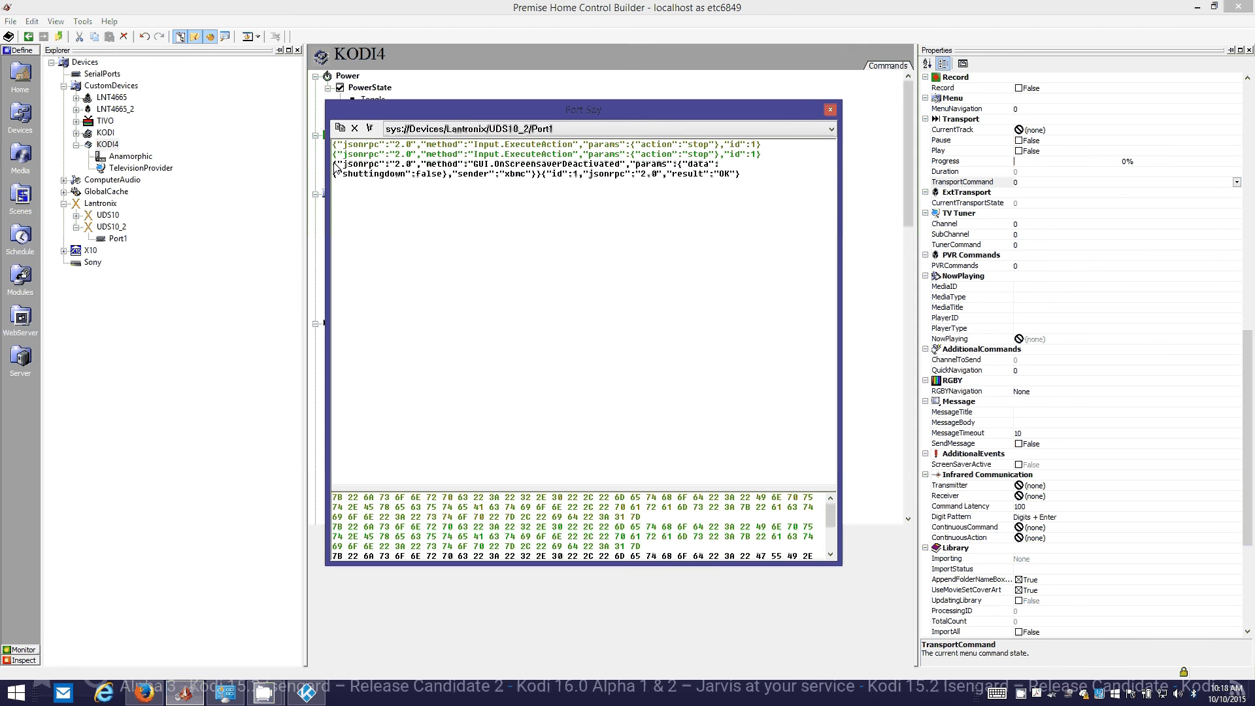
drag(336, 163, 744, 174)
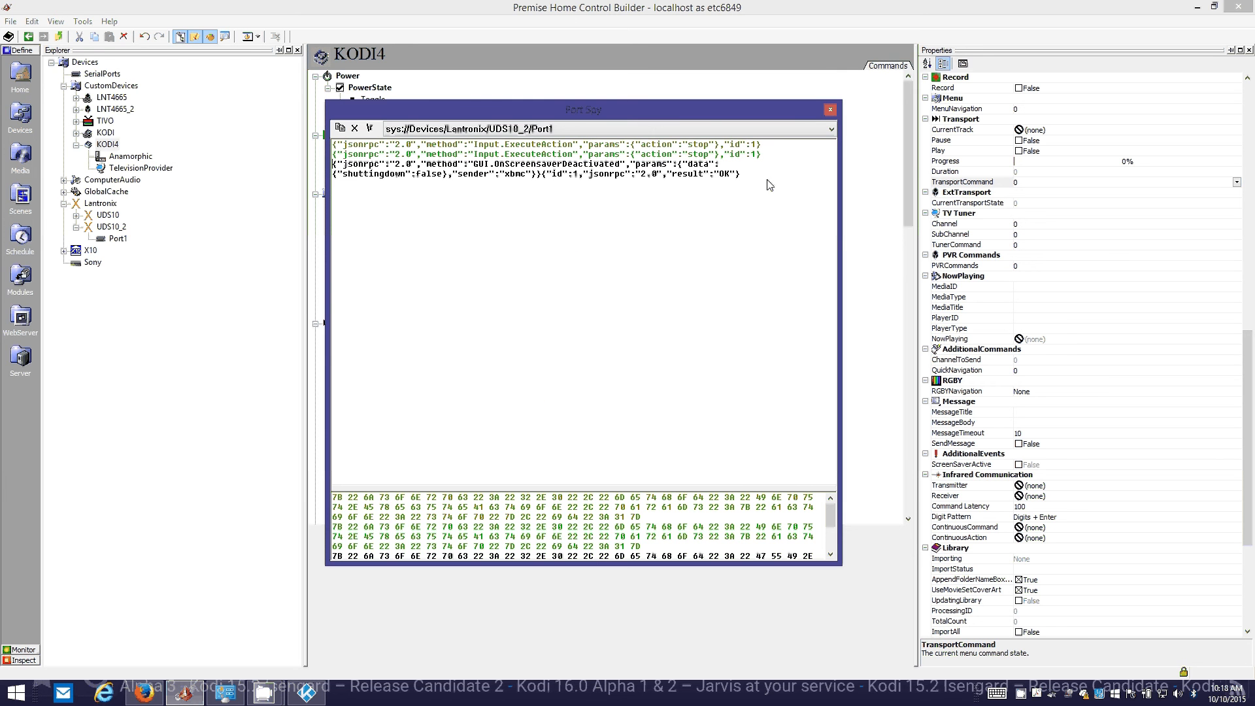
drag(340, 164, 741, 174)
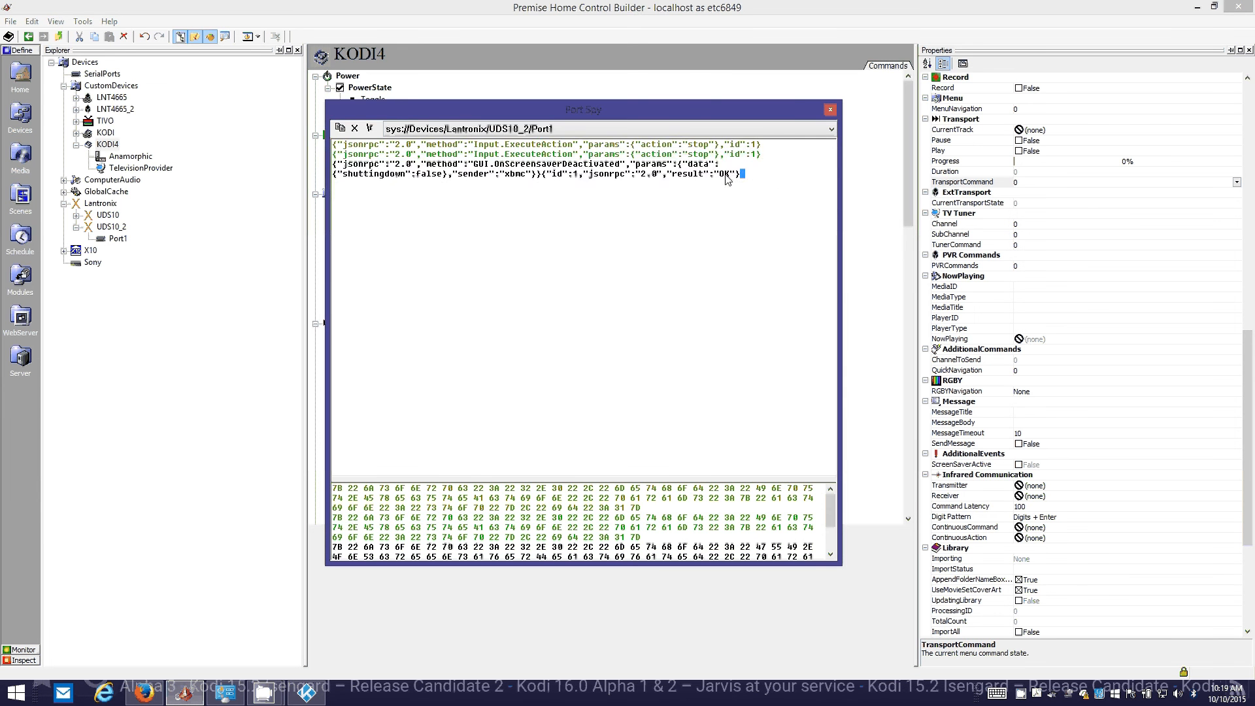
Copy the captured KODI JSON messages from Port Spy and recheck KODI4's Port1 serial settings.
click(339, 128)
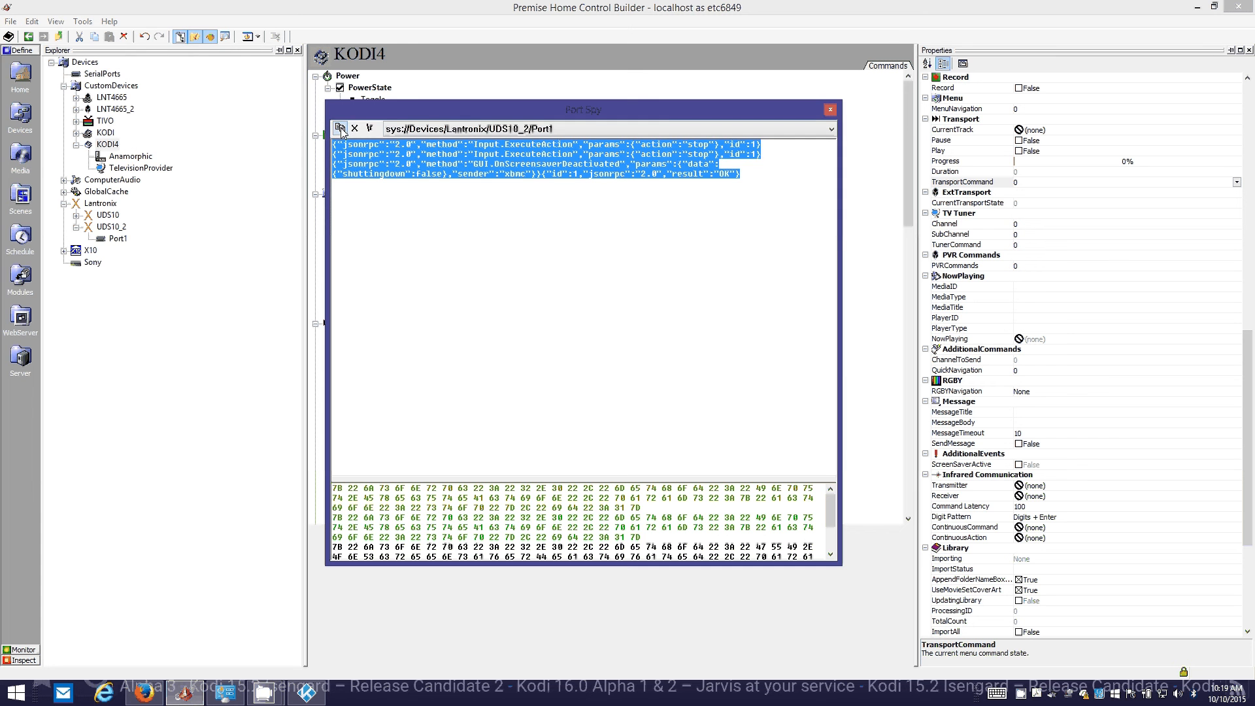
click(831, 129)
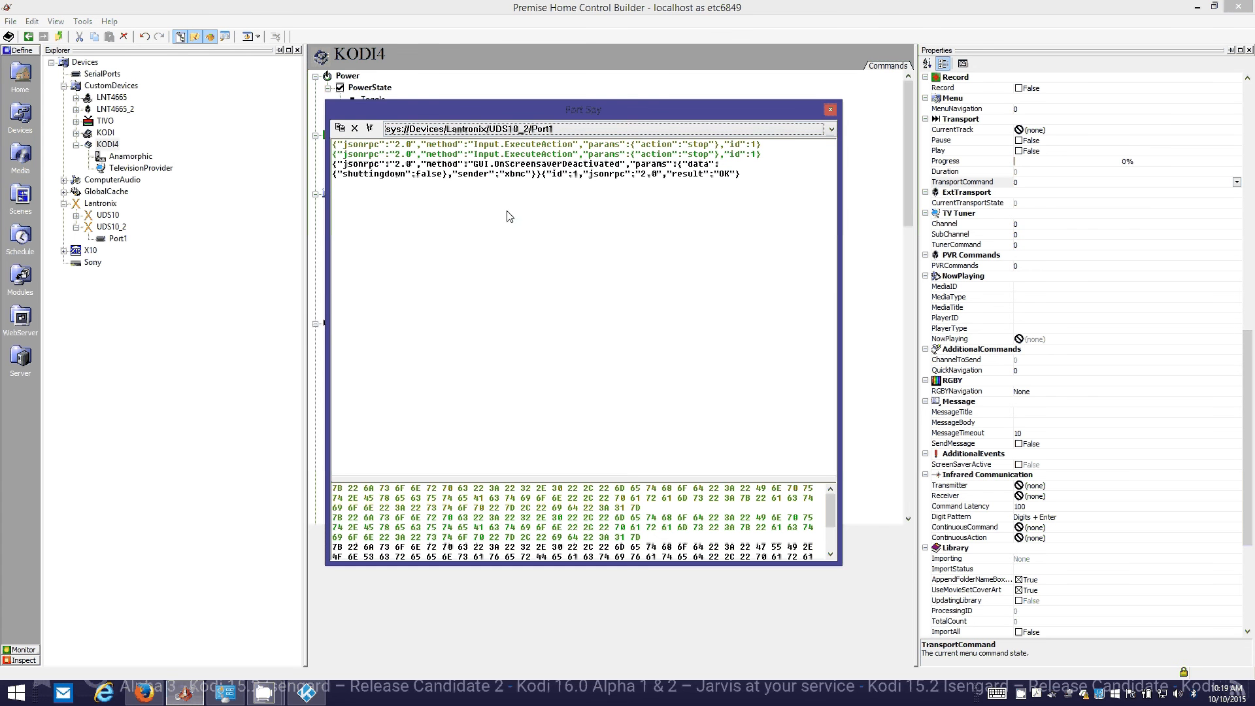
mouse_move(764, 182)
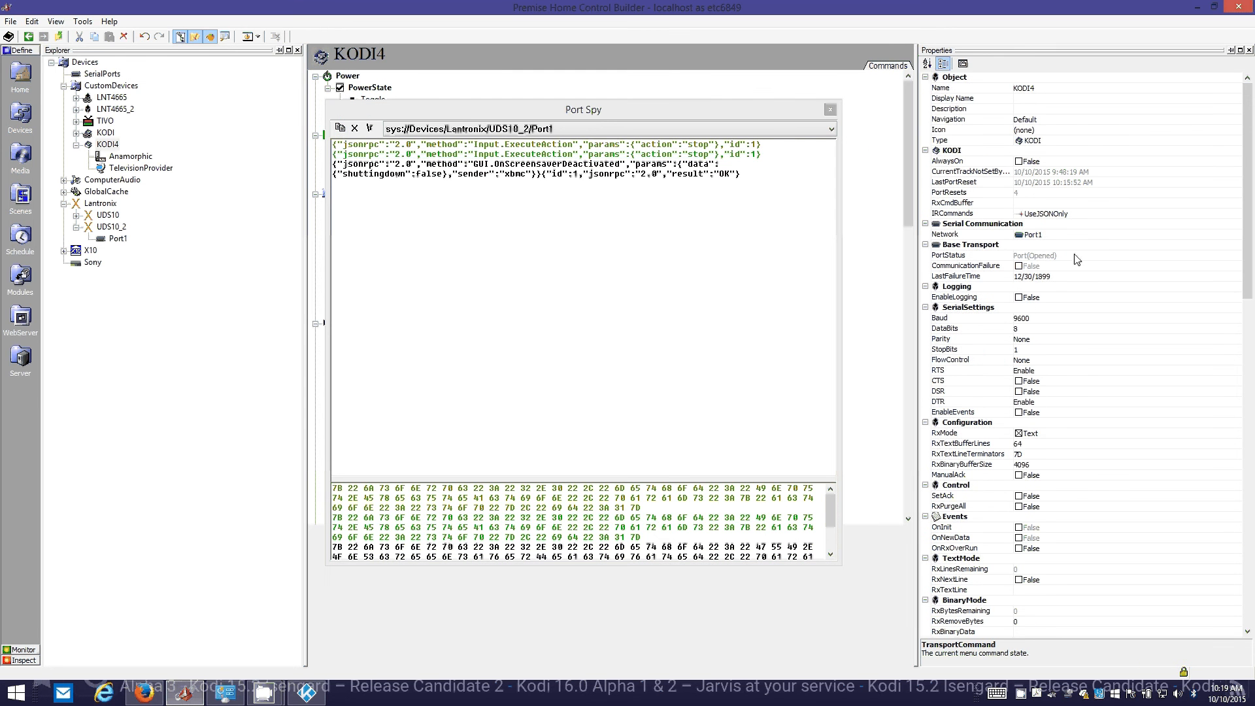
click(944, 234)
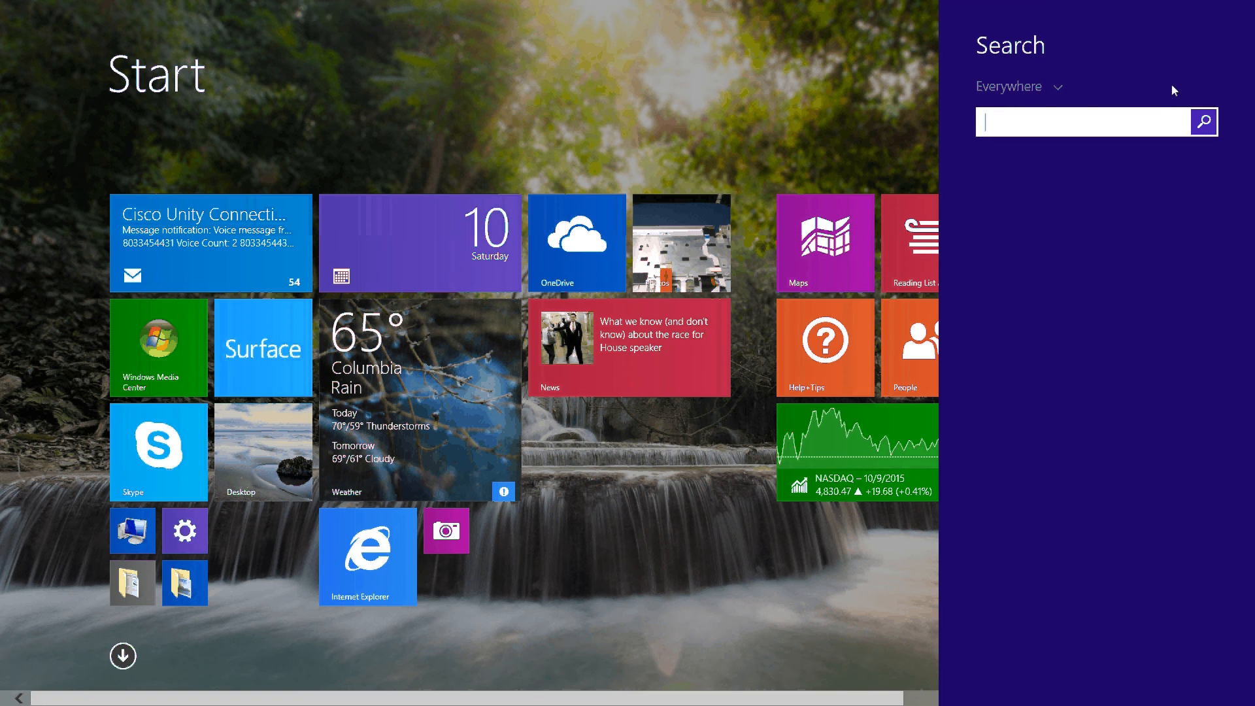
Confirm Telnet Client is enabled in Windows Features, then cancel without making changes.
text(programs)
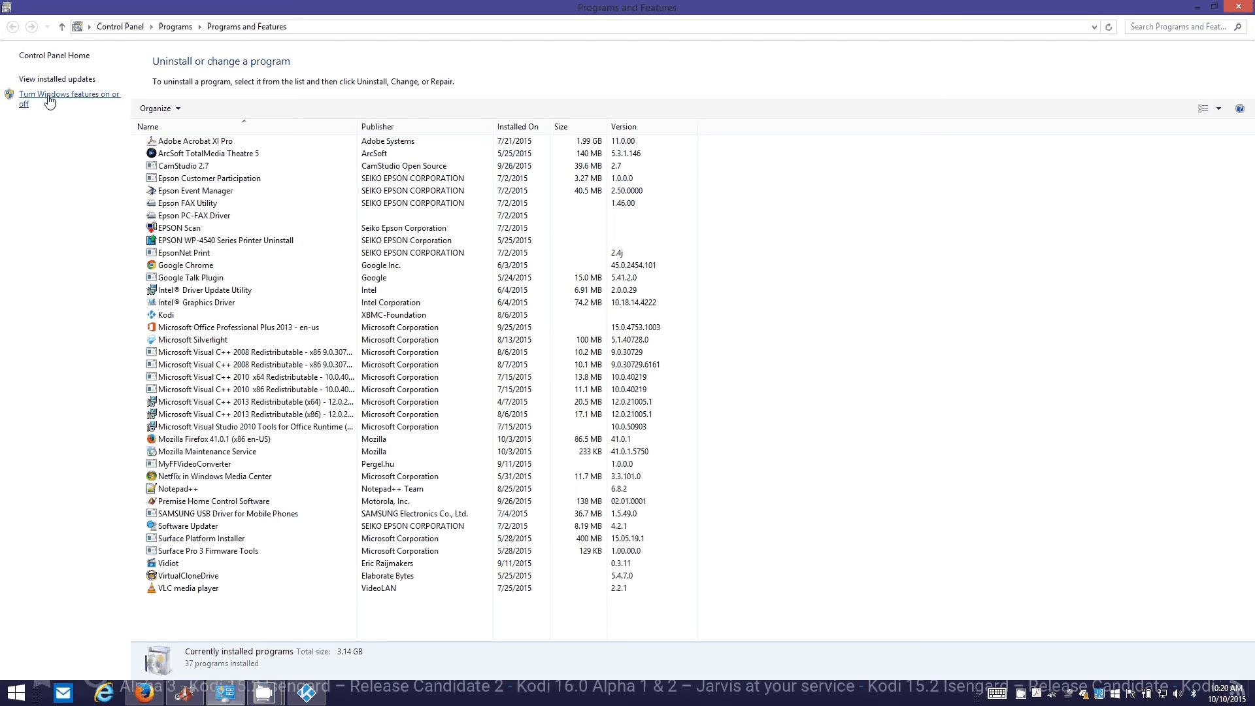
click(68, 94)
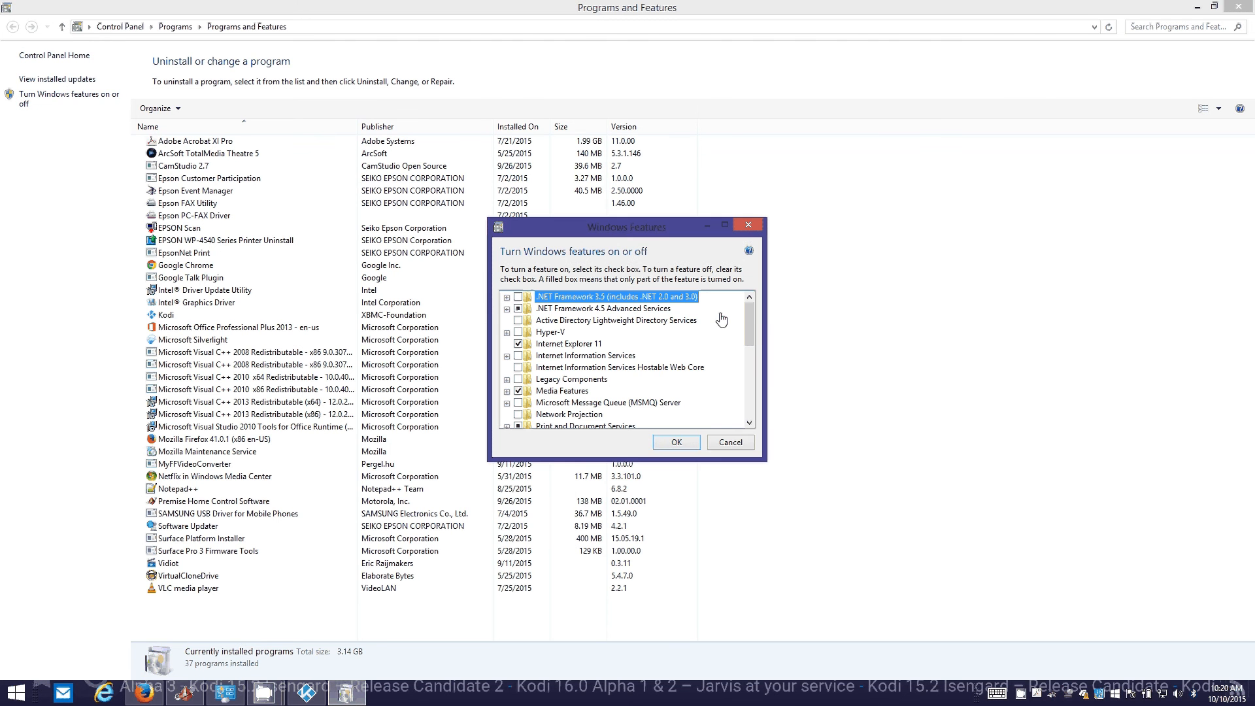
mouse_move(755, 324)
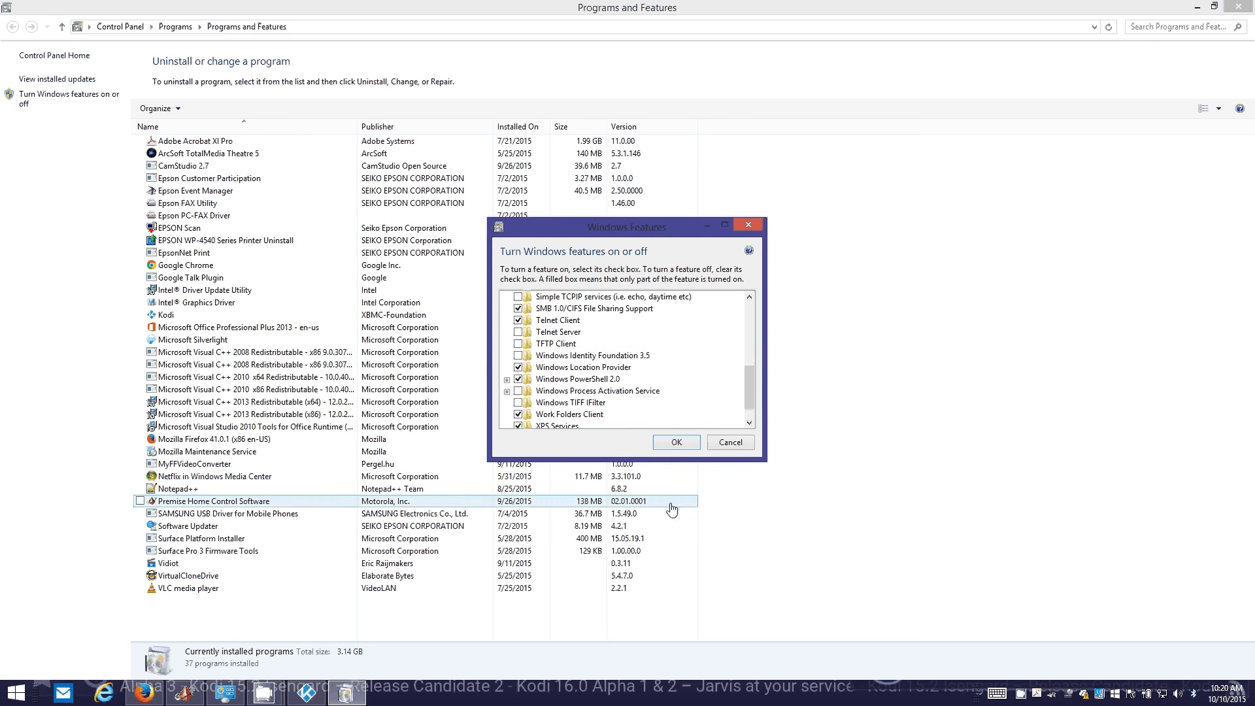
click(675, 442)
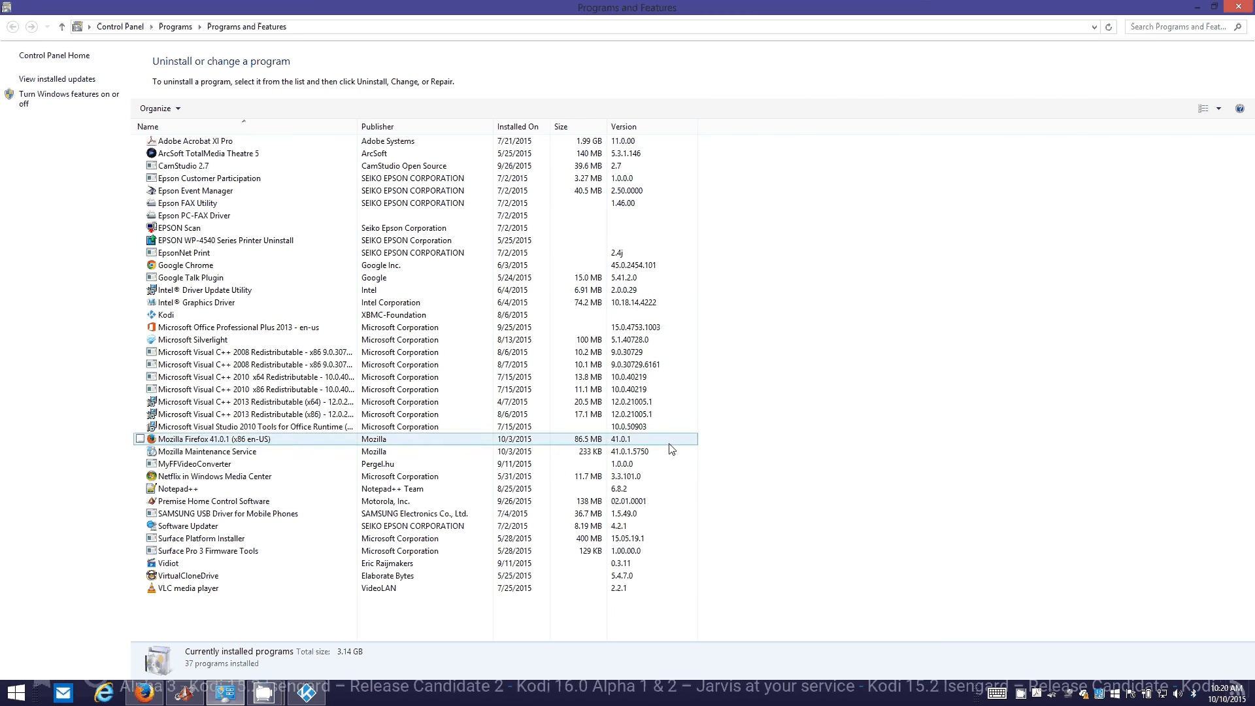
click(1038, 273)
text(telnet 192)
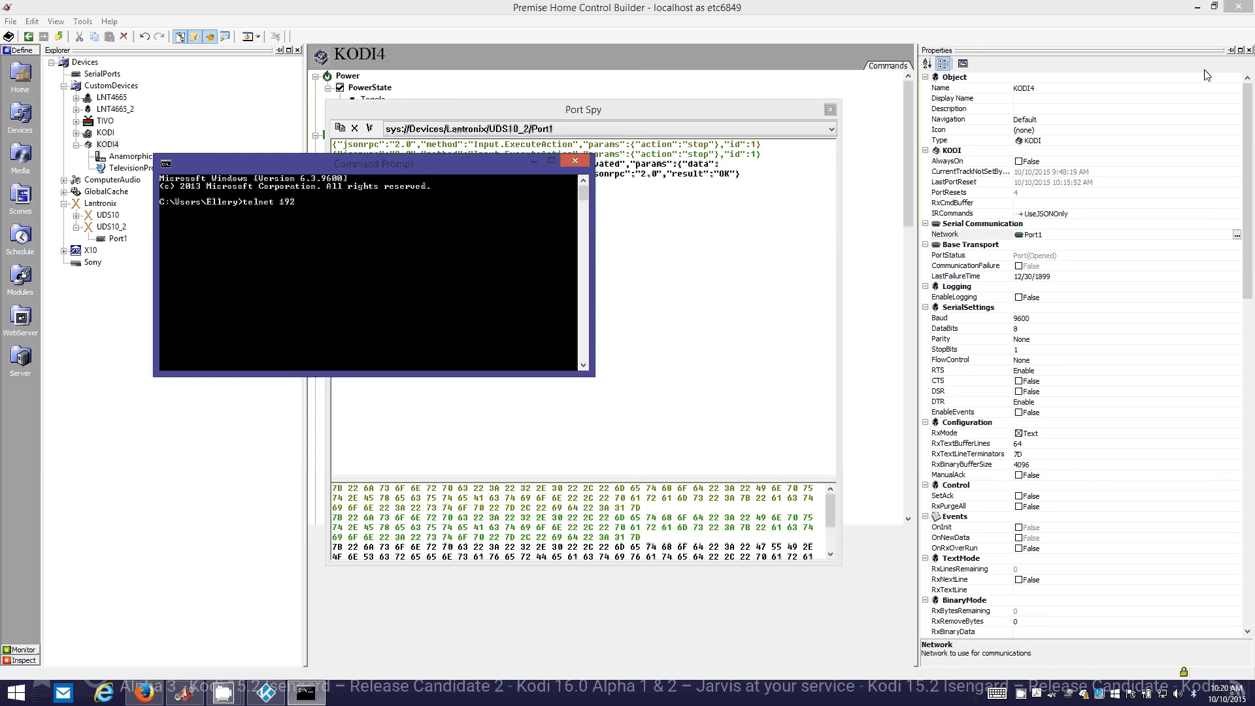
Telnet to 192.168.1.147 port 90 and receive KODI's screensaver-activated notification.
text(.)
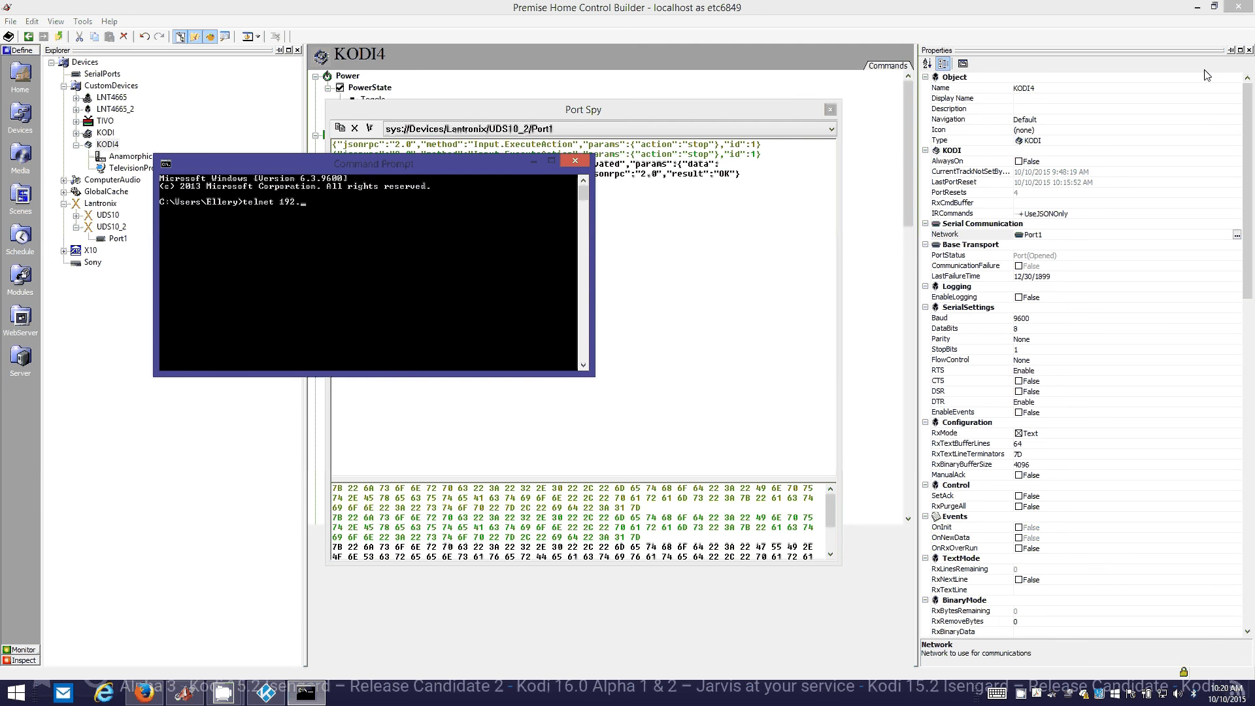
text(168.)
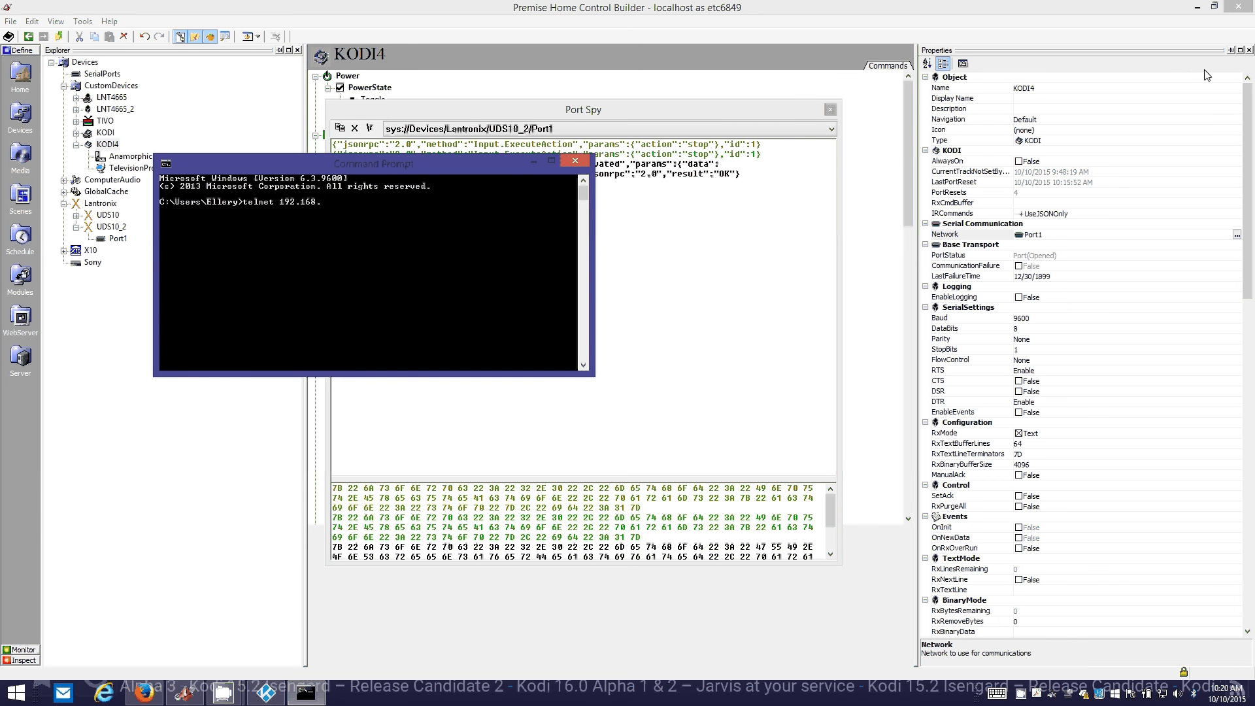
text(1.147)
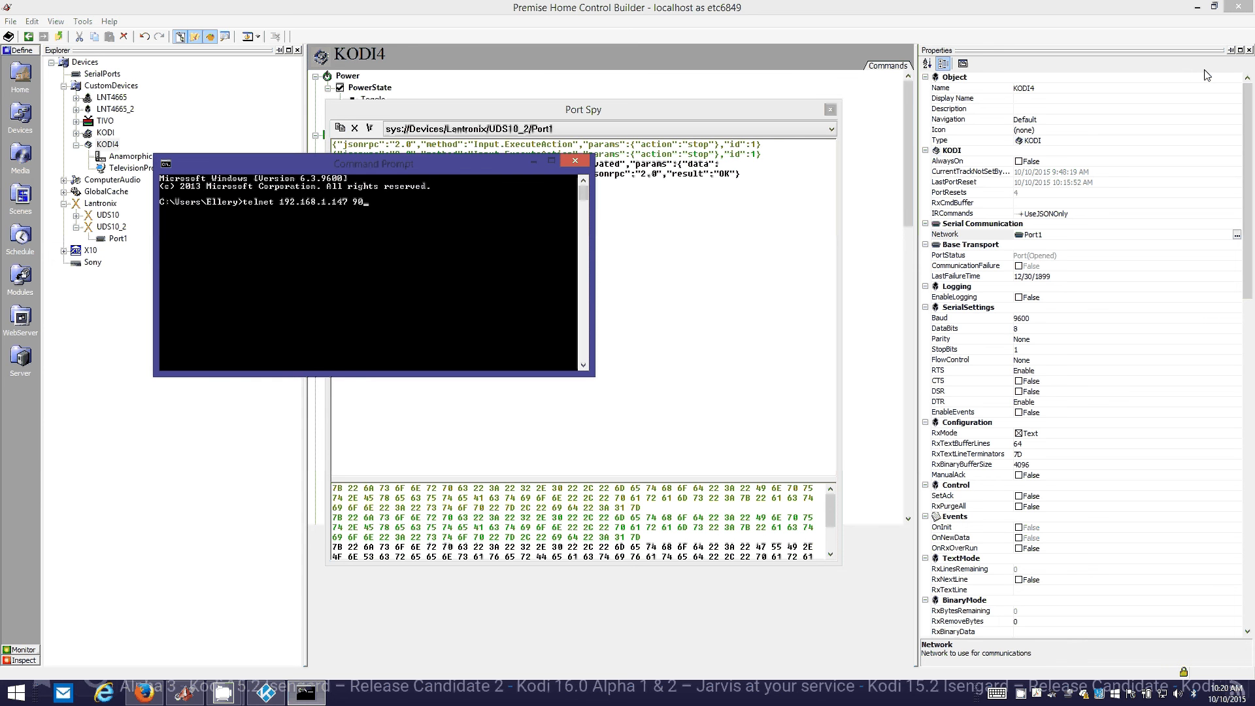
text(90)
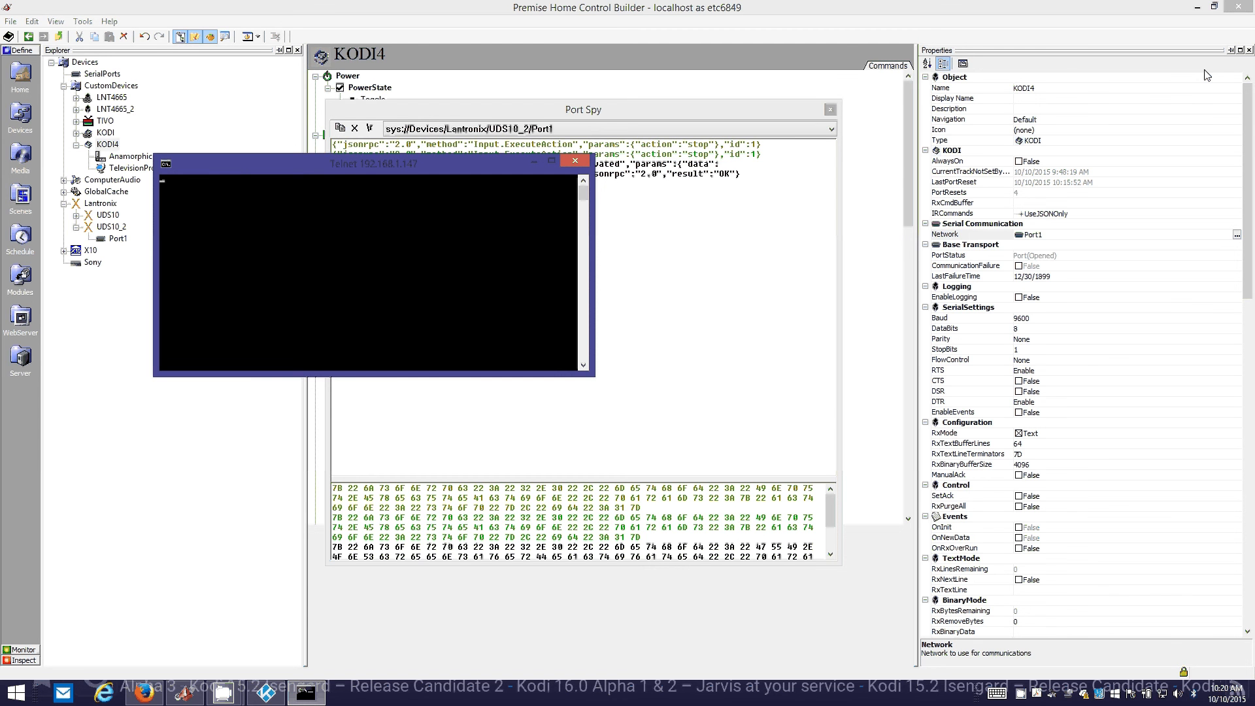
mouse_move(702, 257)
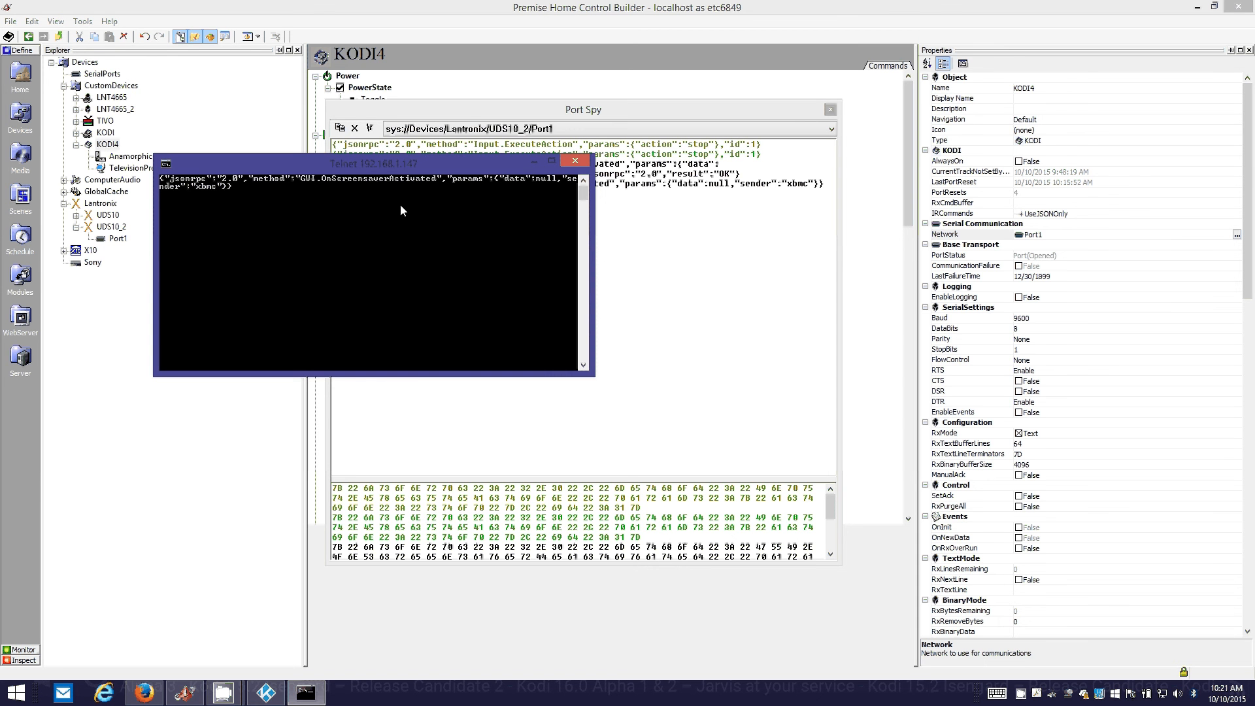
mouse_move(1146, 257)
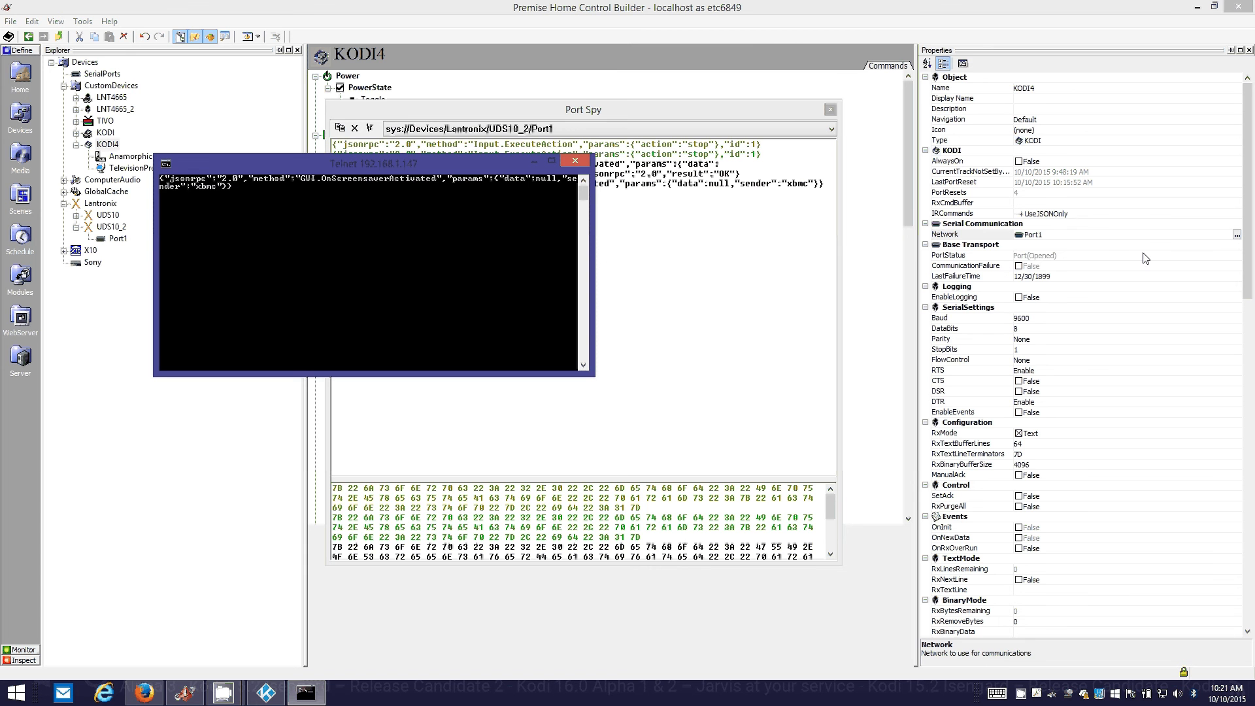
mouse_move(334, 255)
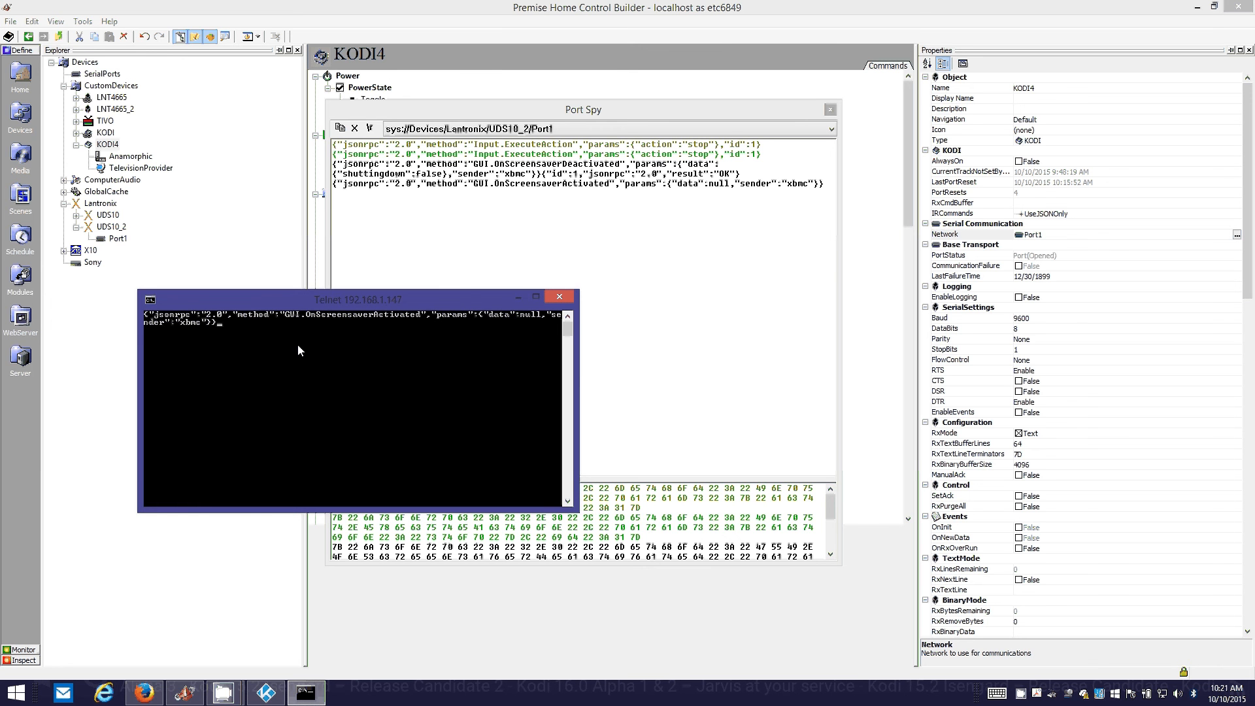
mouse_move(480, 321)
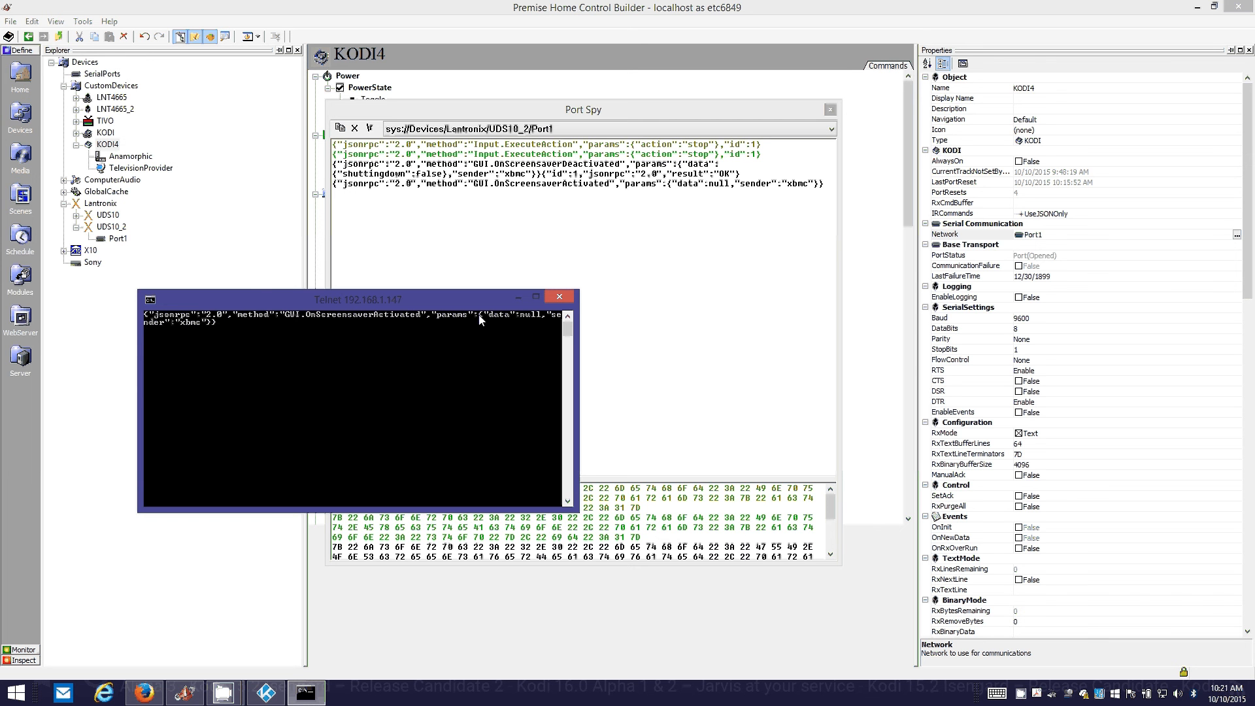
mouse_move(298, 346)
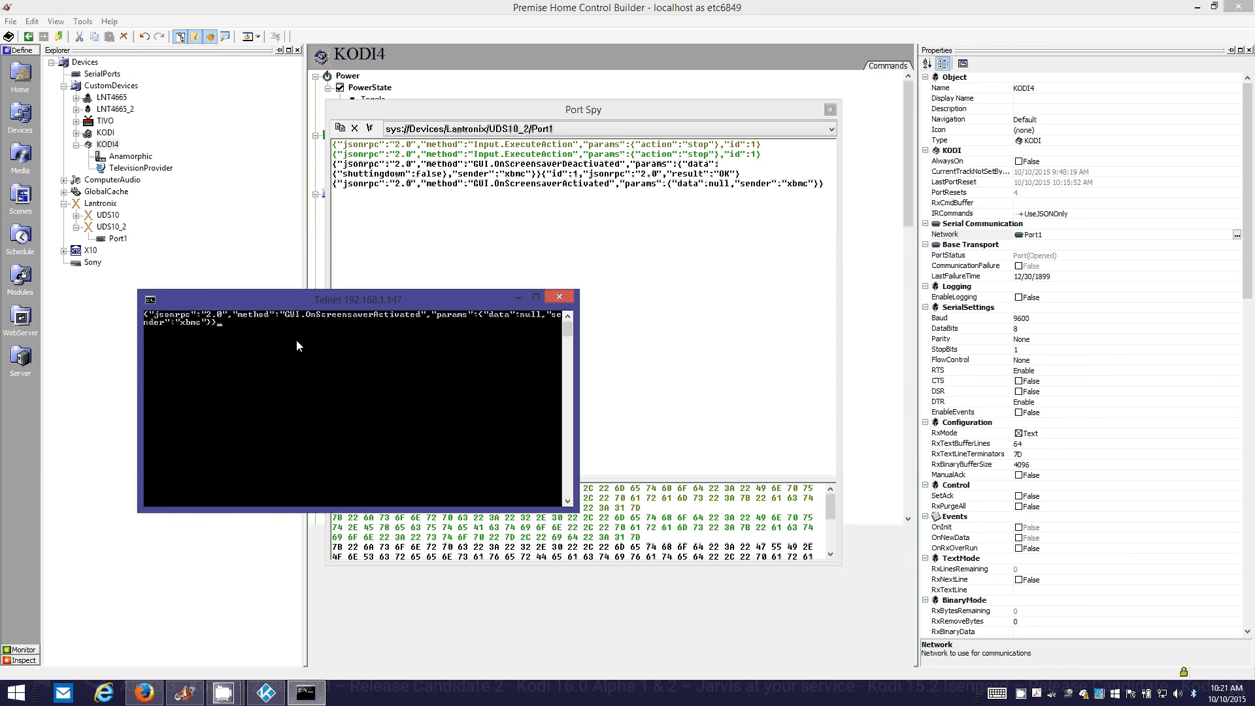
Paste the copied JSON messages into the telnet session, then close the telnet window.
right_click(299, 345)
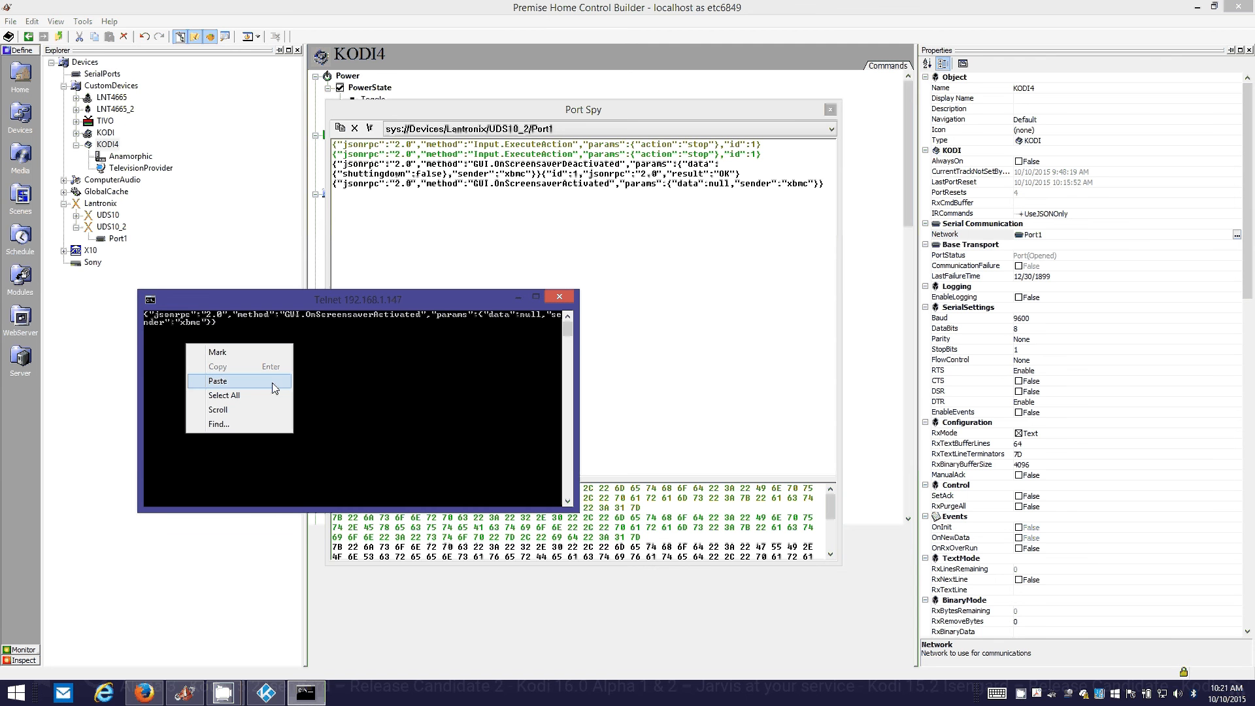
click(217, 380)
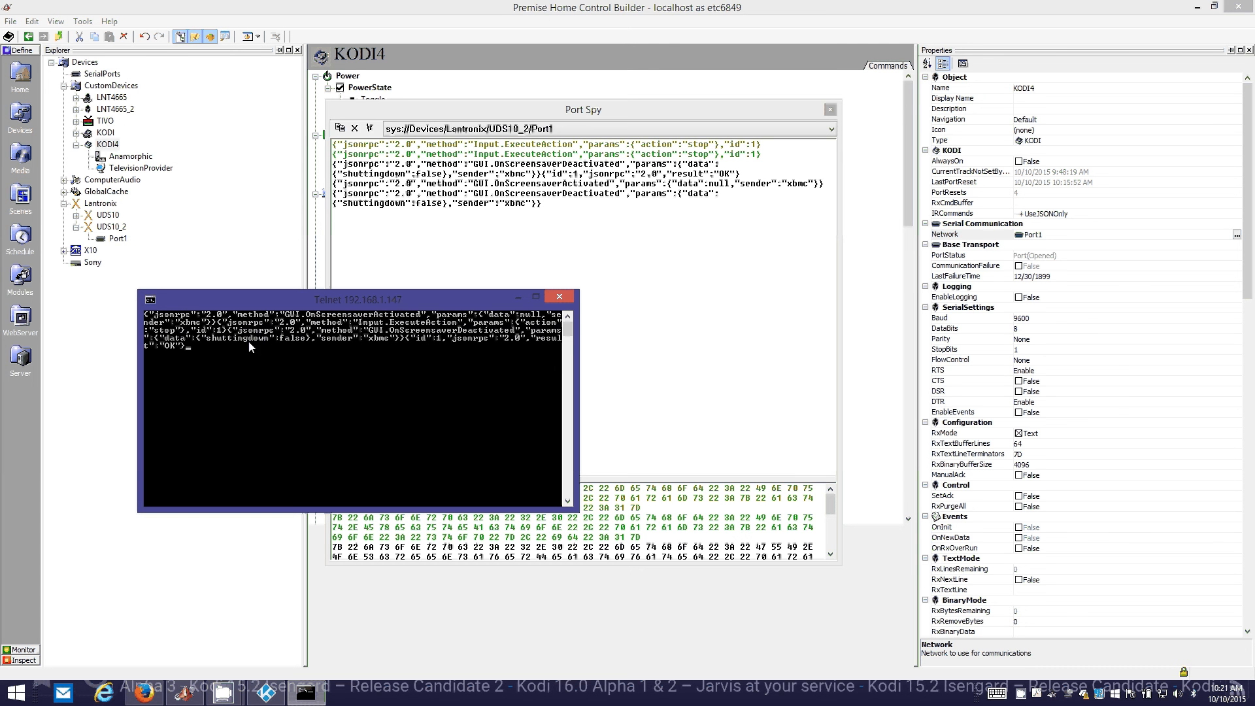
mouse_move(322, 346)
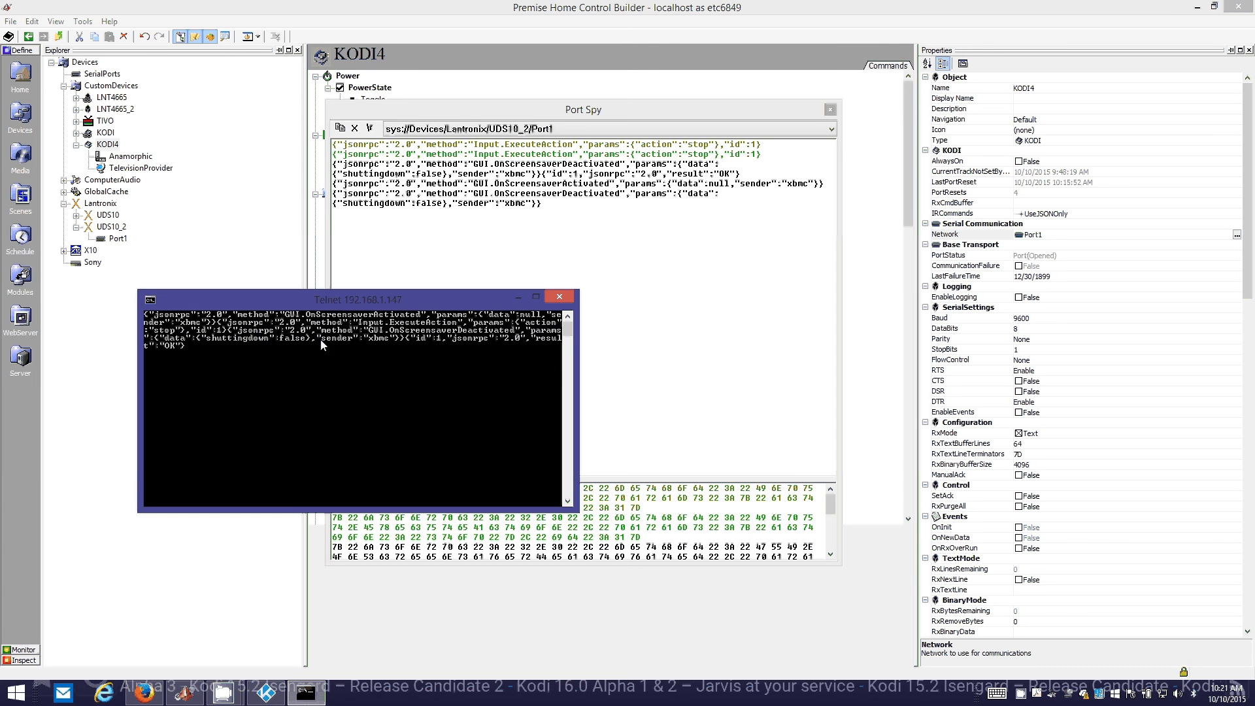
mouse_move(767, 162)
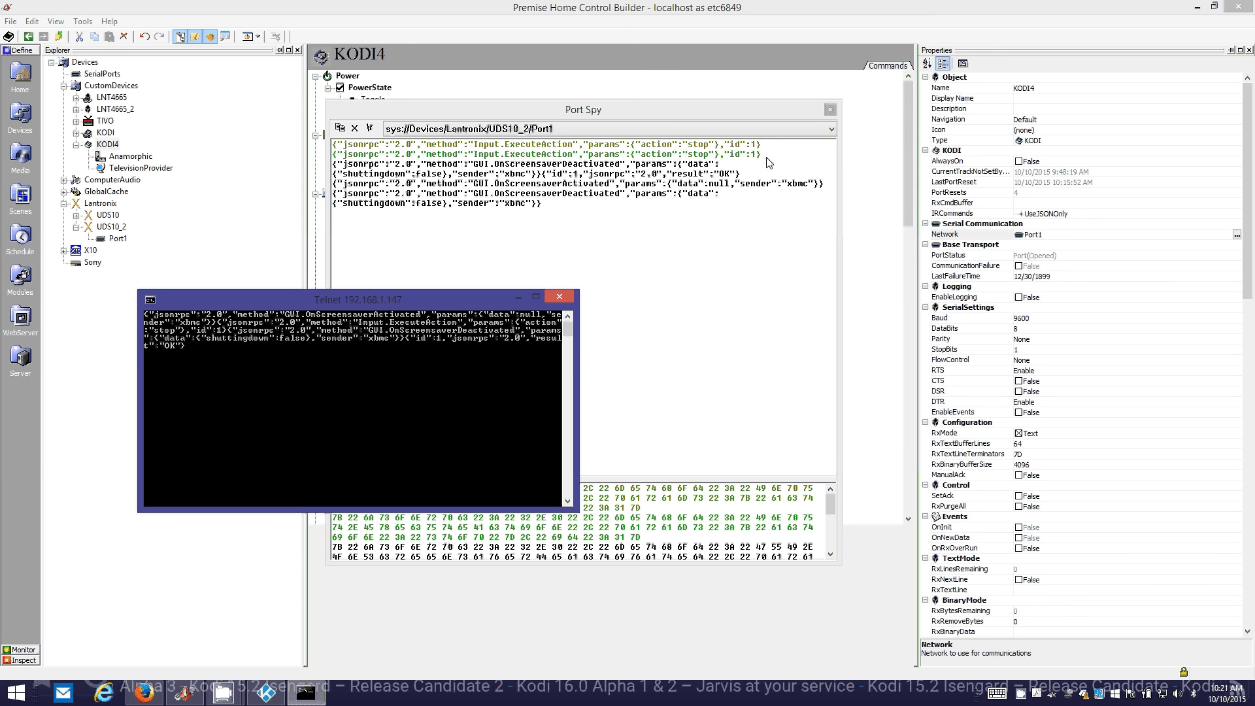
mouse_move(264, 336)
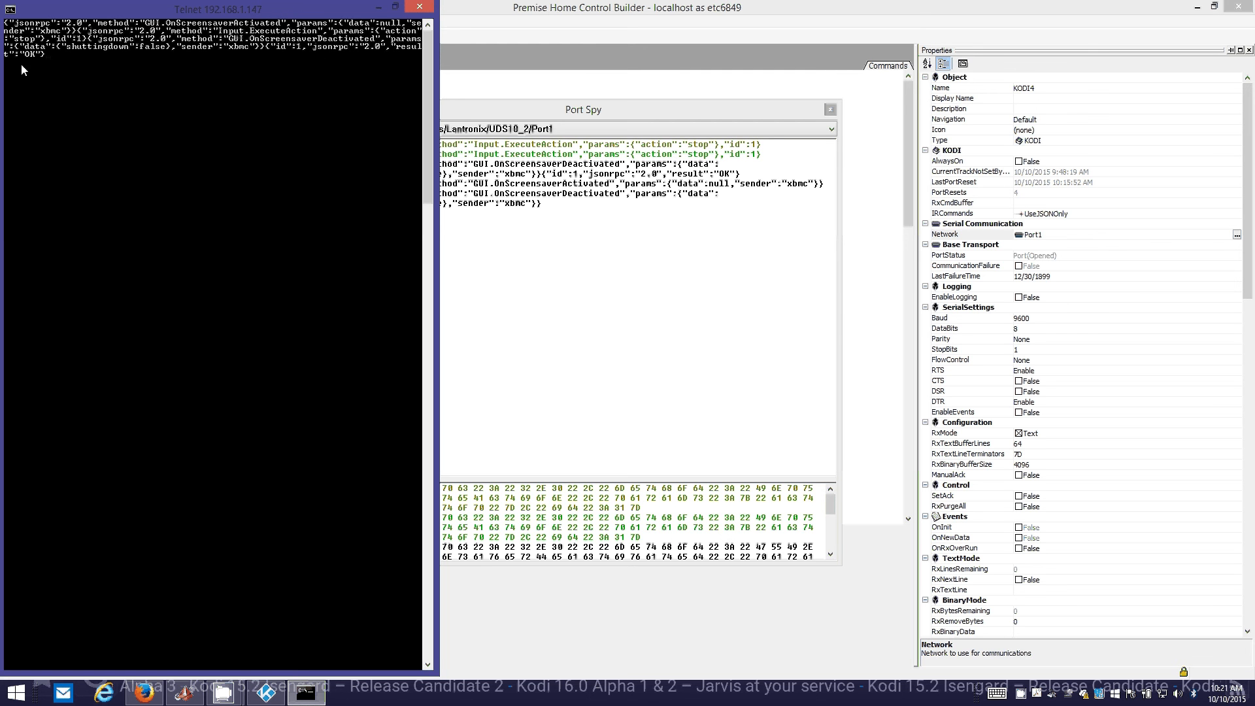
mouse_move(404, 52)
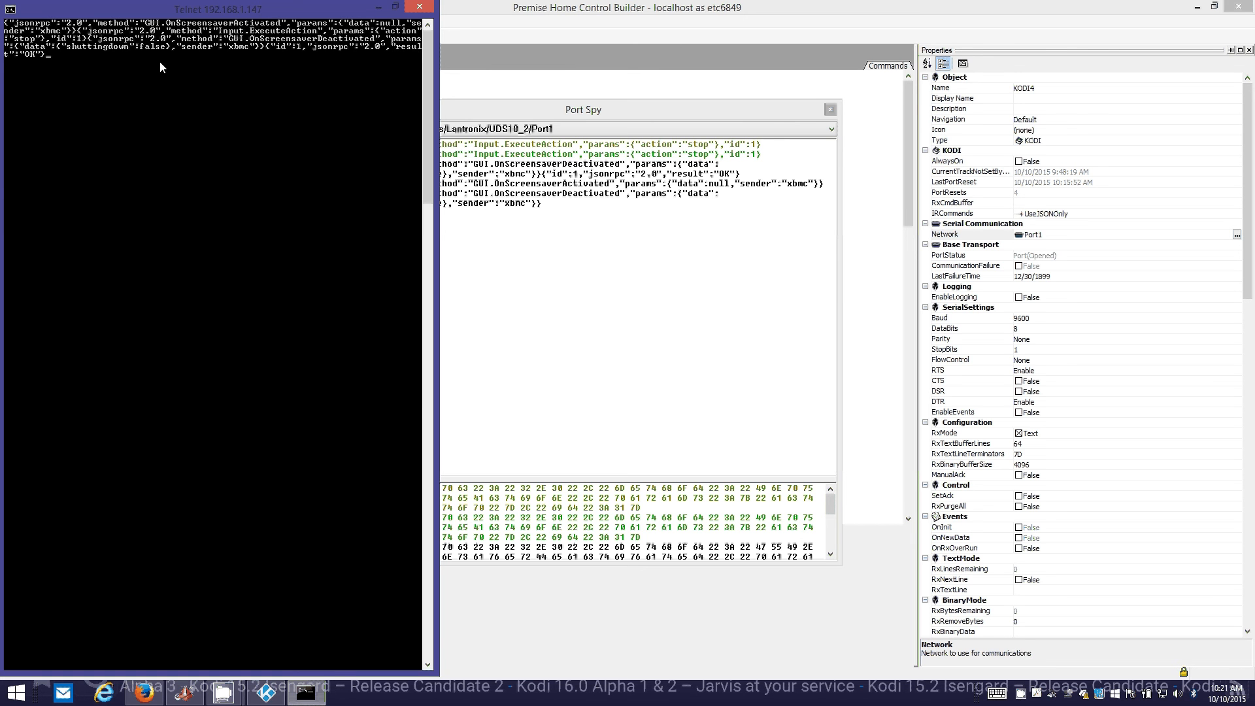
mouse_move(94, 80)
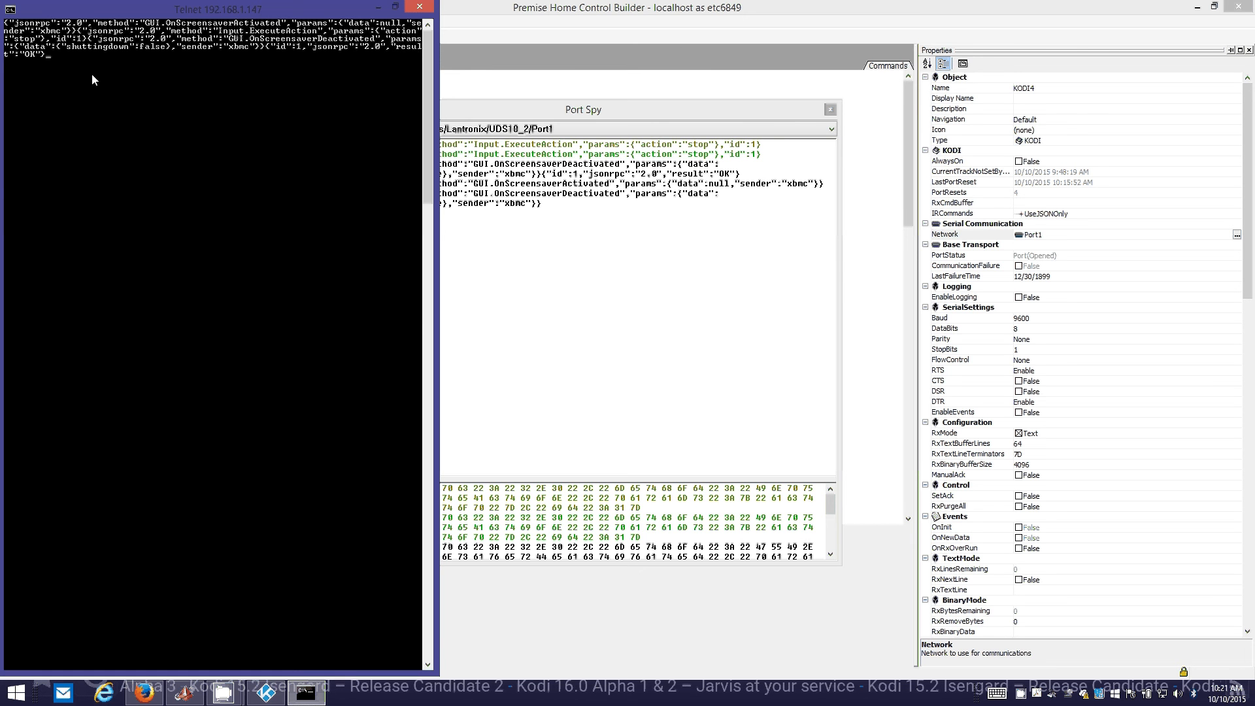
right_click(92, 79)
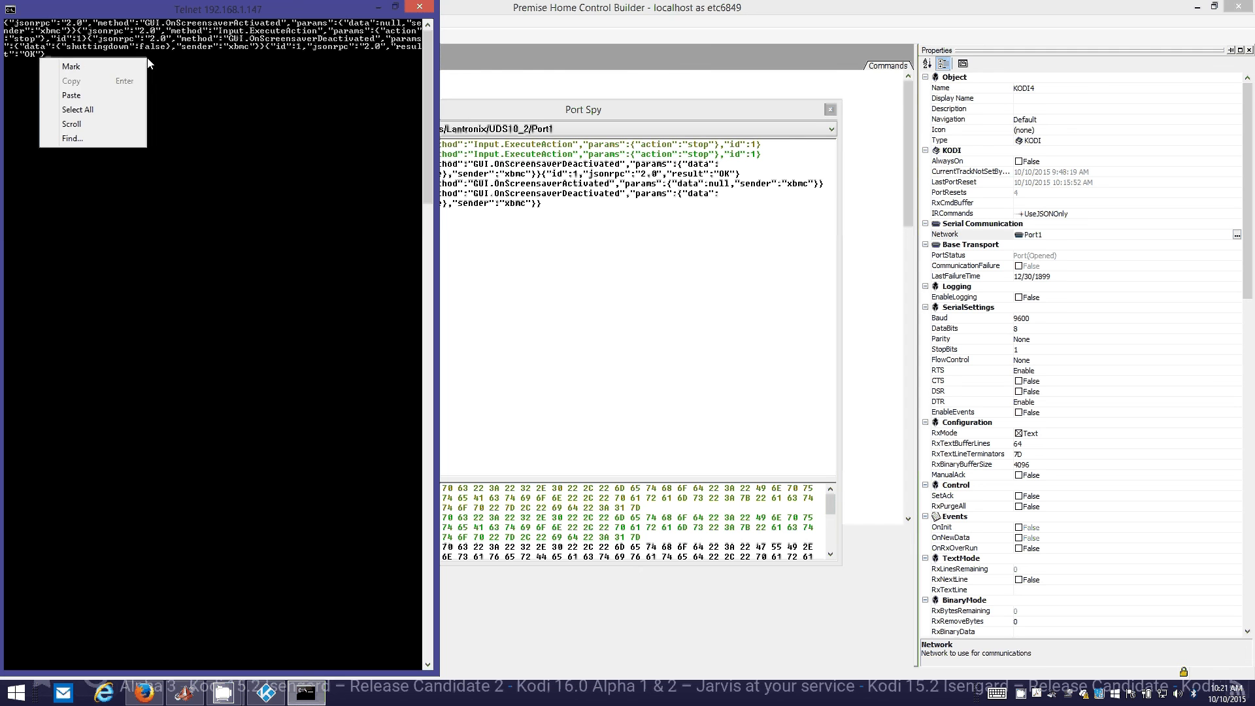
click(552, 152)
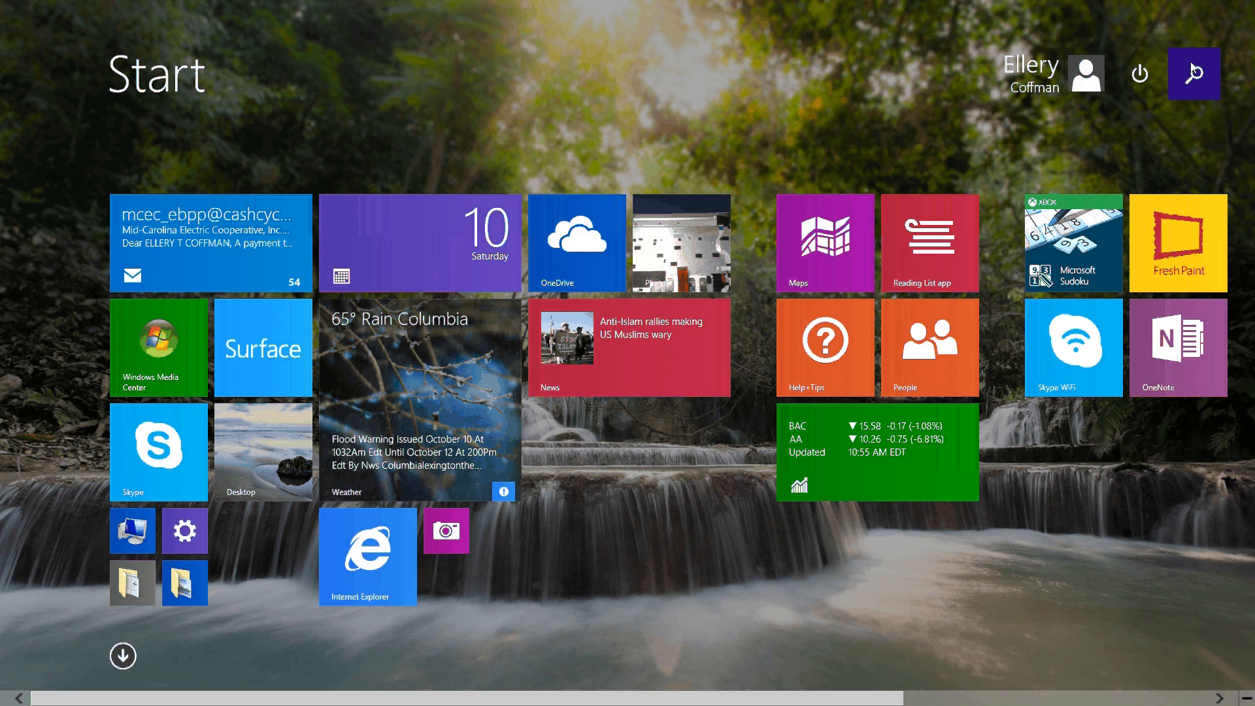
Run telnet 192.168.1.147 9080 in a new Command Prompt, see 'Connect failed', and close it.
click(1194, 74)
text(telnet)
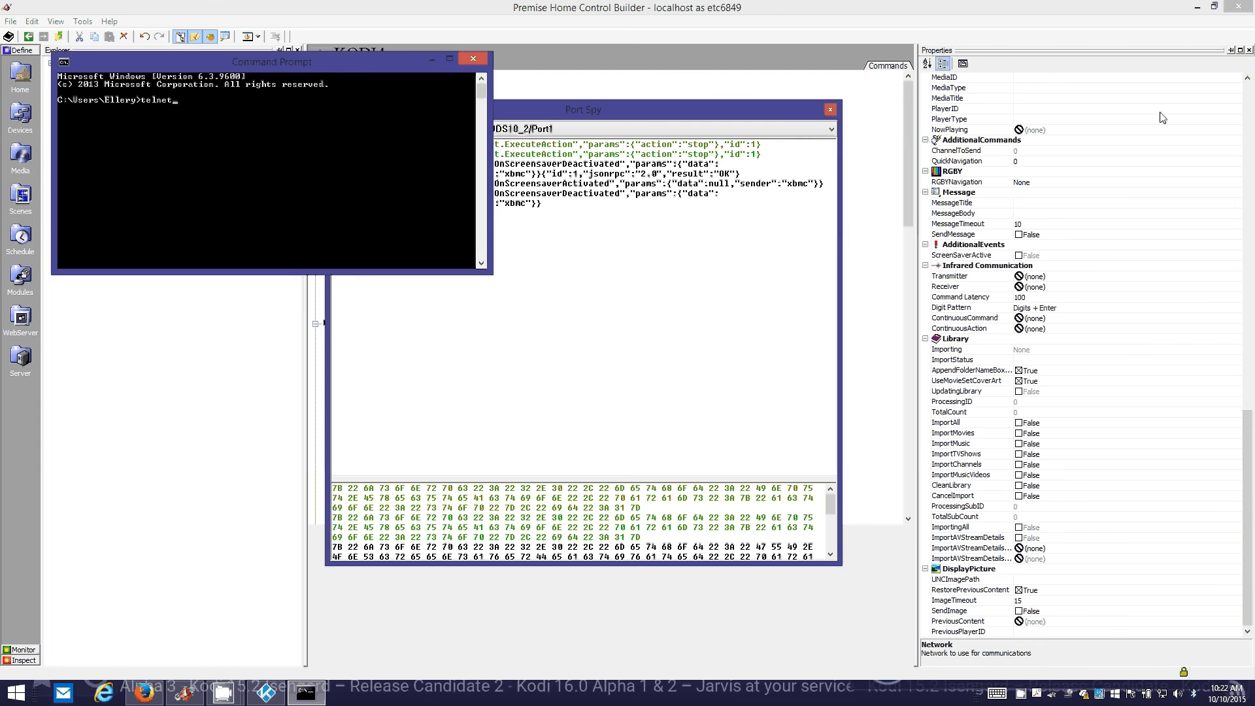
text(192.168.1.)
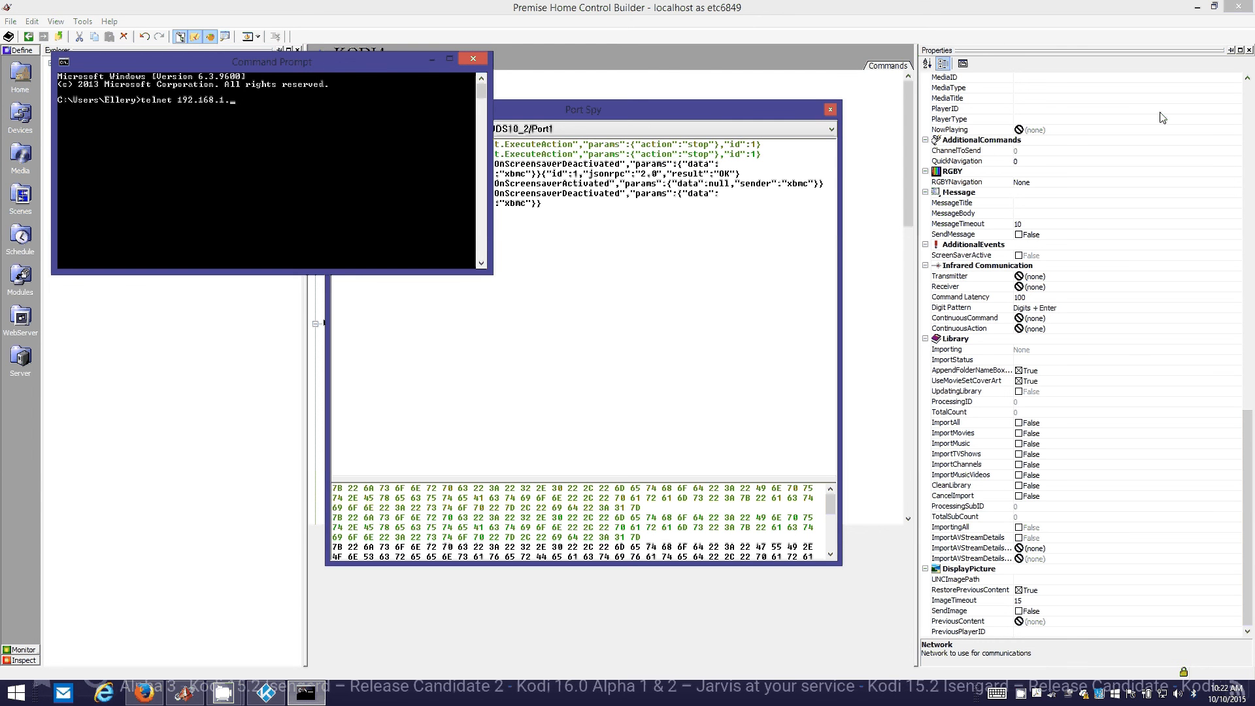
text(47)
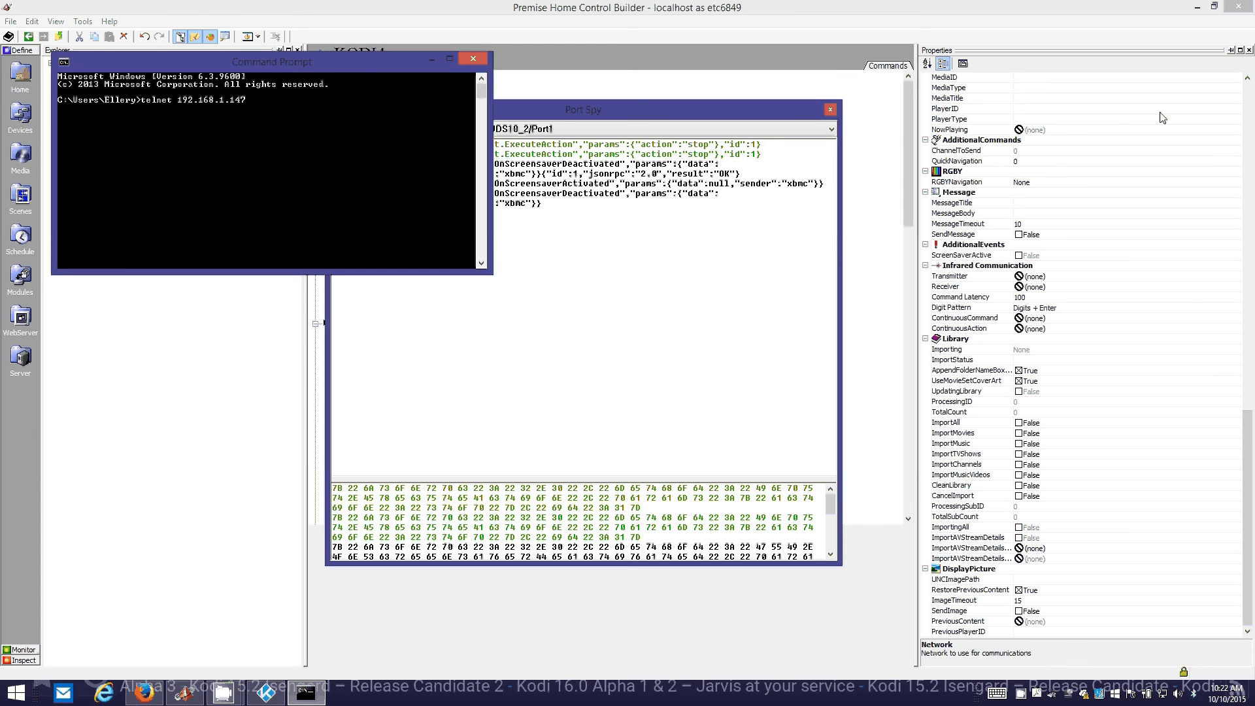
text(9080)
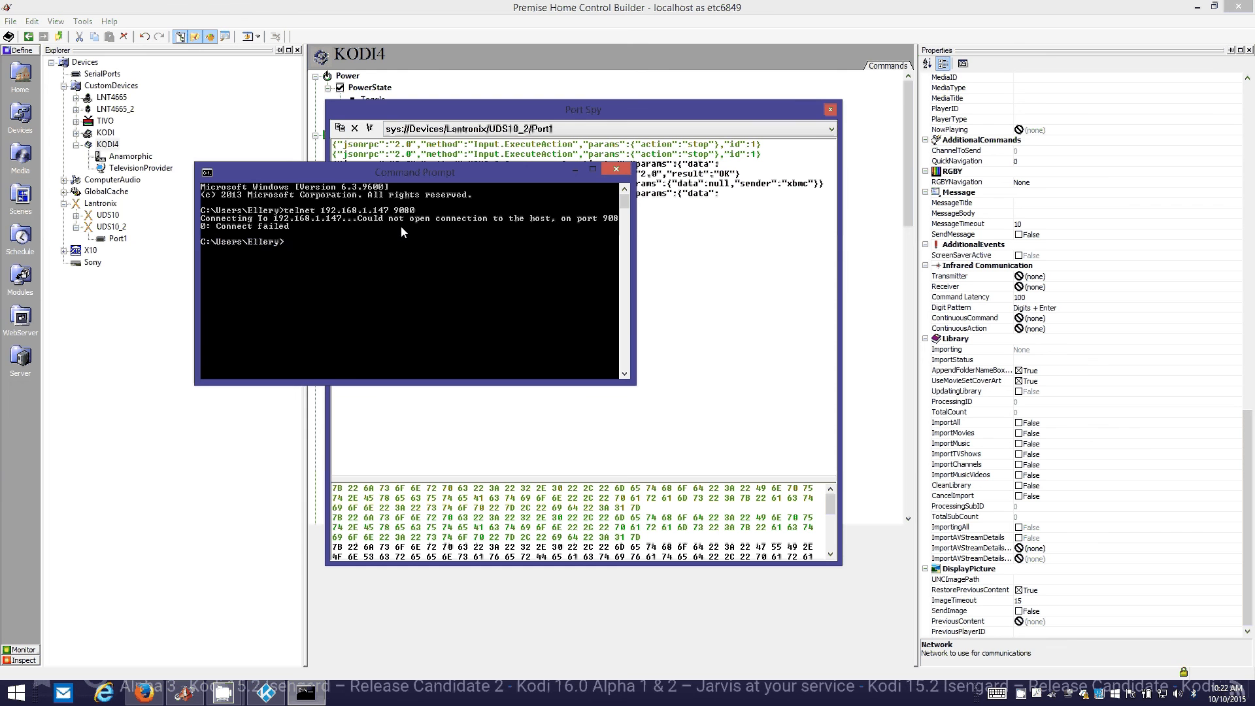
mouse_move(413, 254)
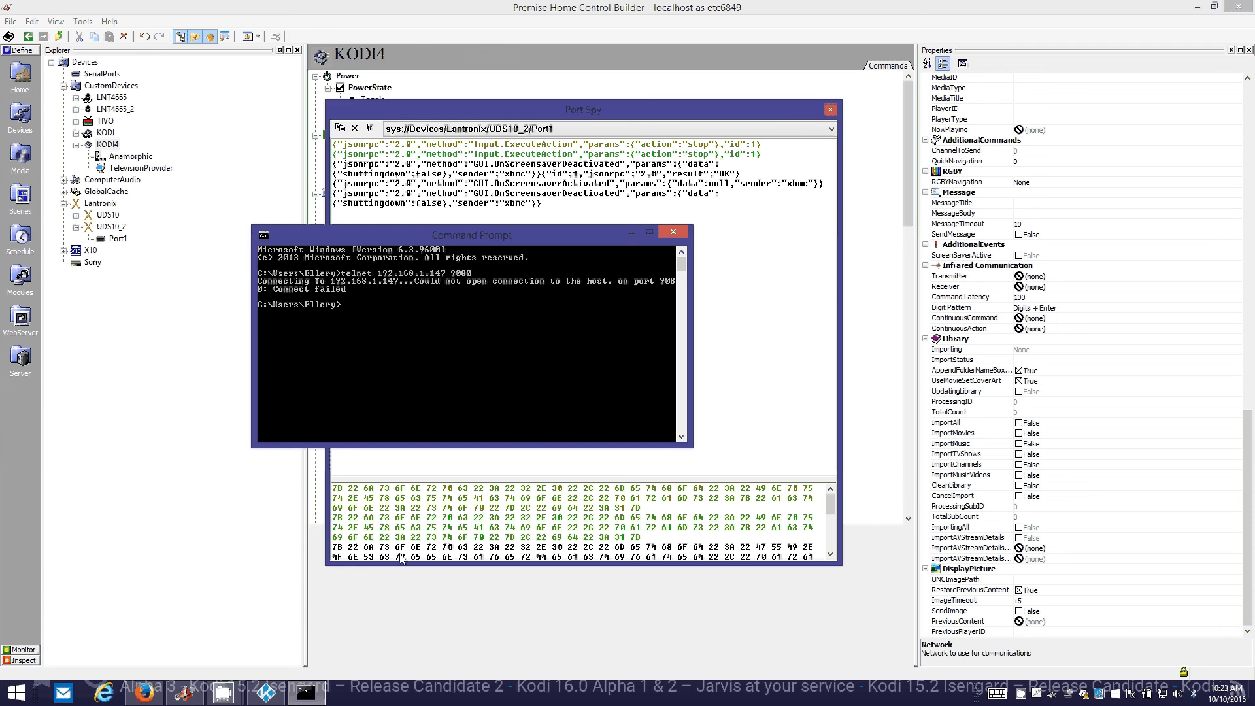
mouse_move(428, 292)
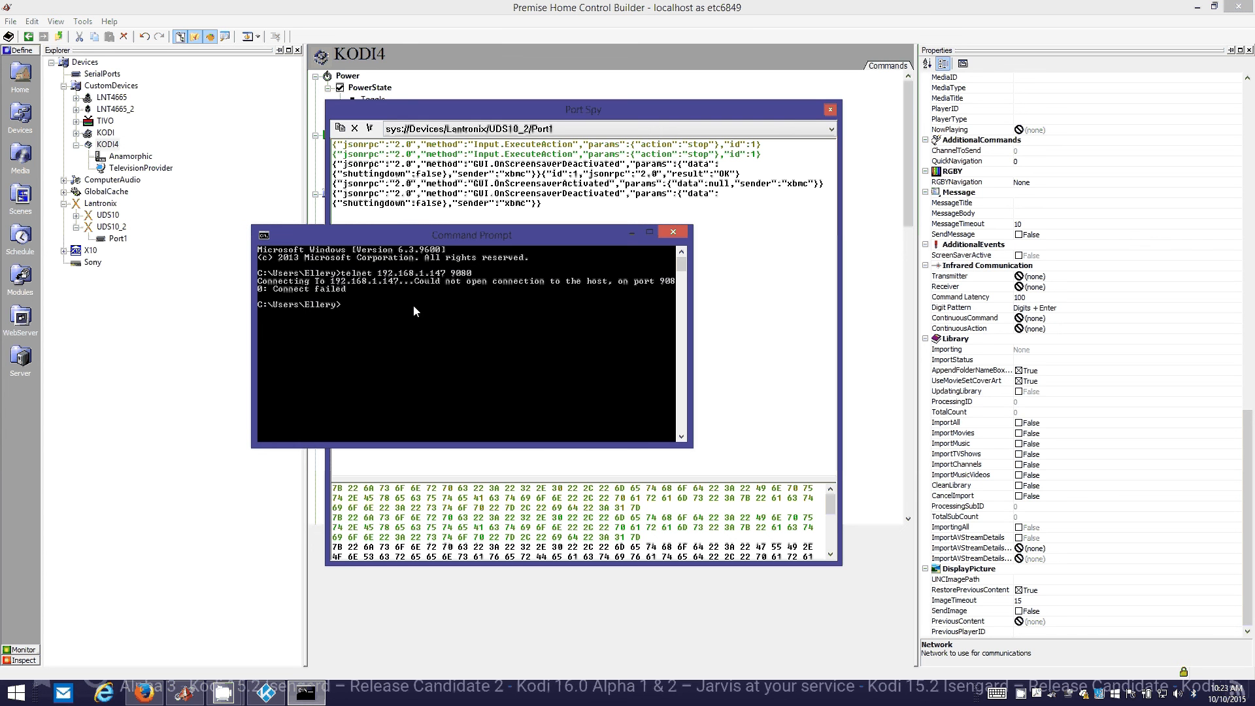
mouse_move(432, 207)
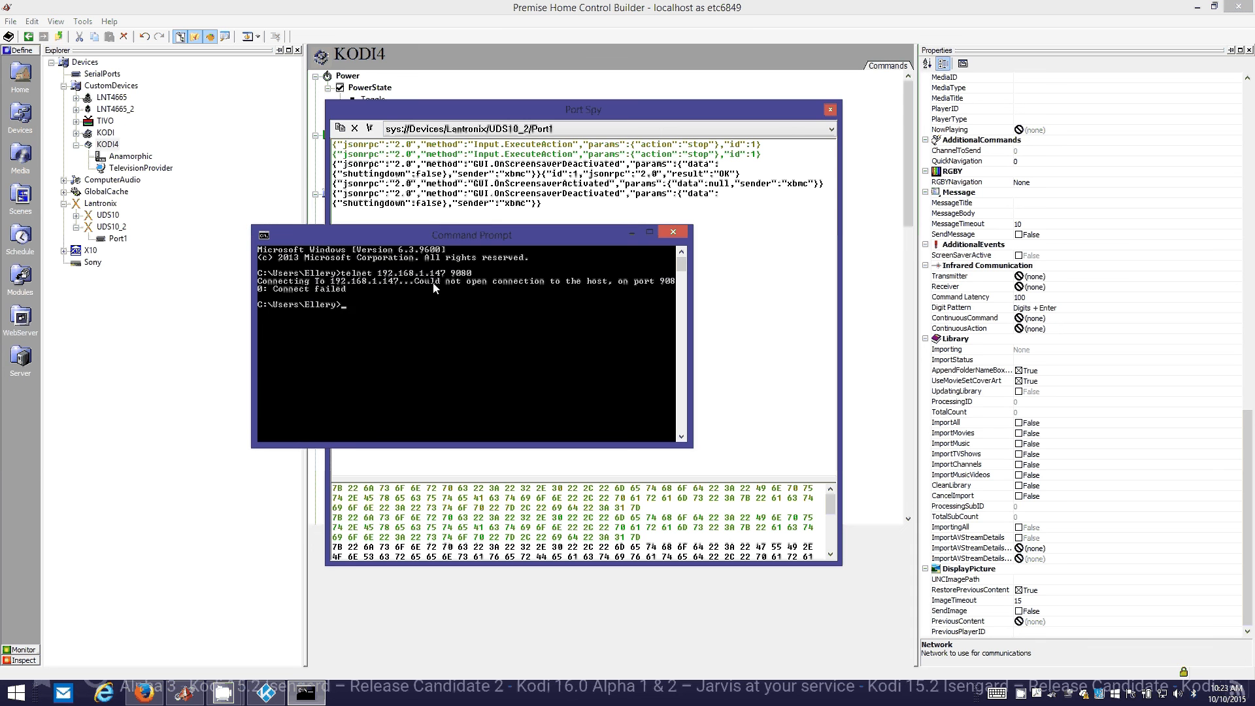
mouse_move(415, 321)
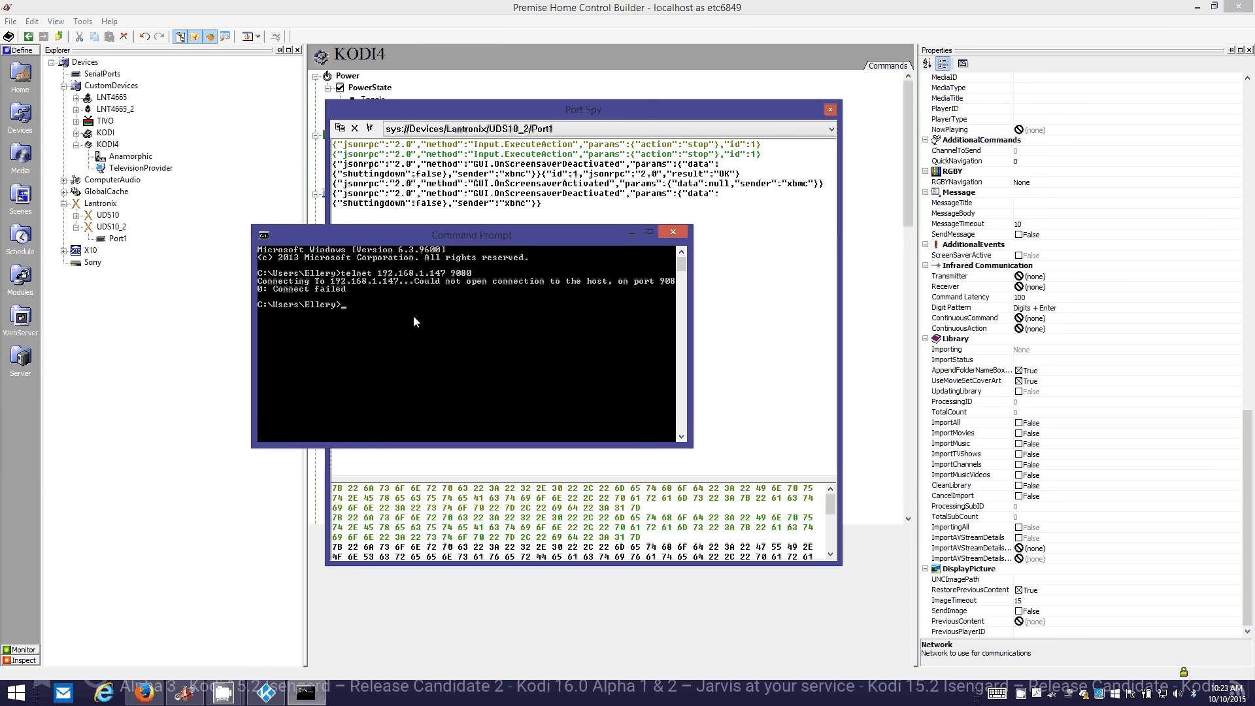
mouse_move(565, 329)
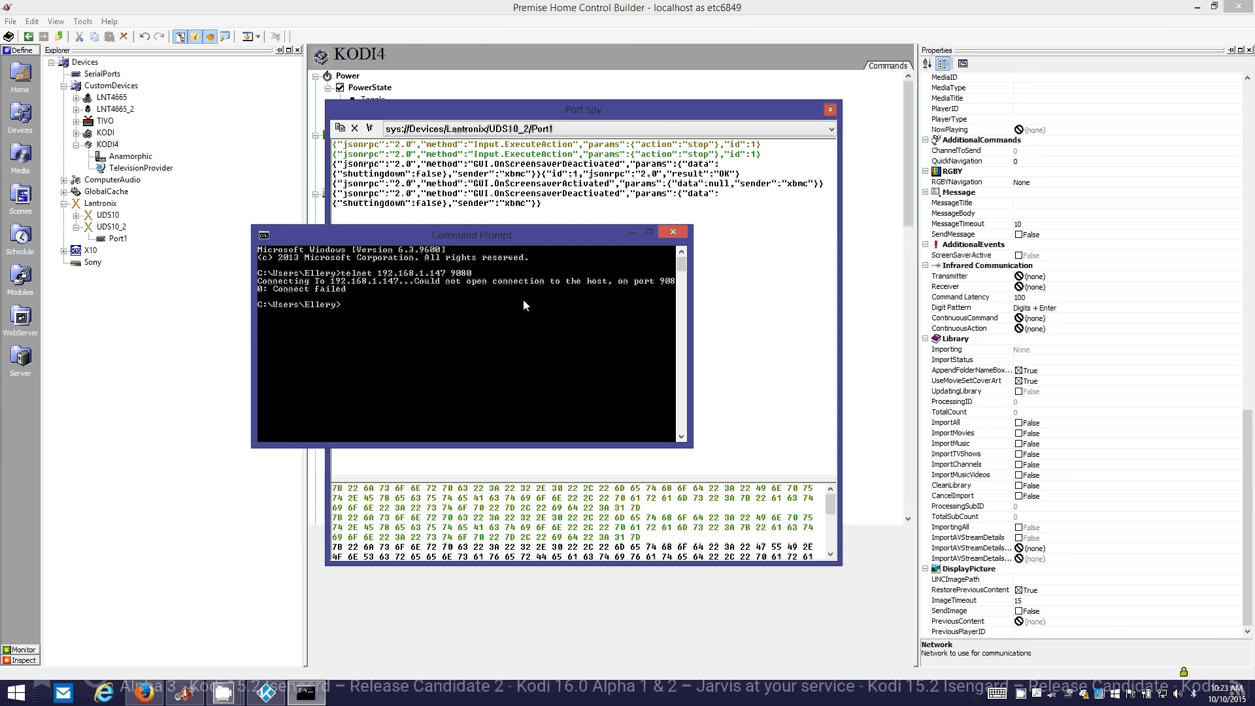
mouse_move(410, 287)
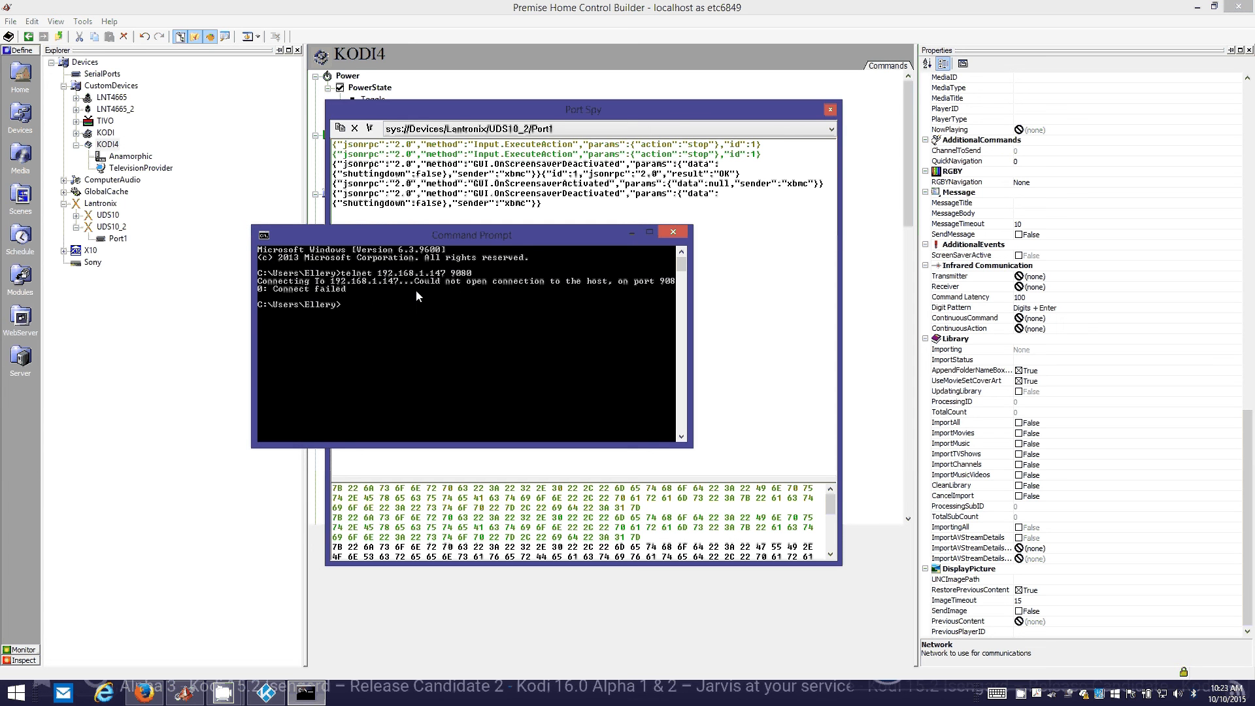
mouse_move(664, 290)
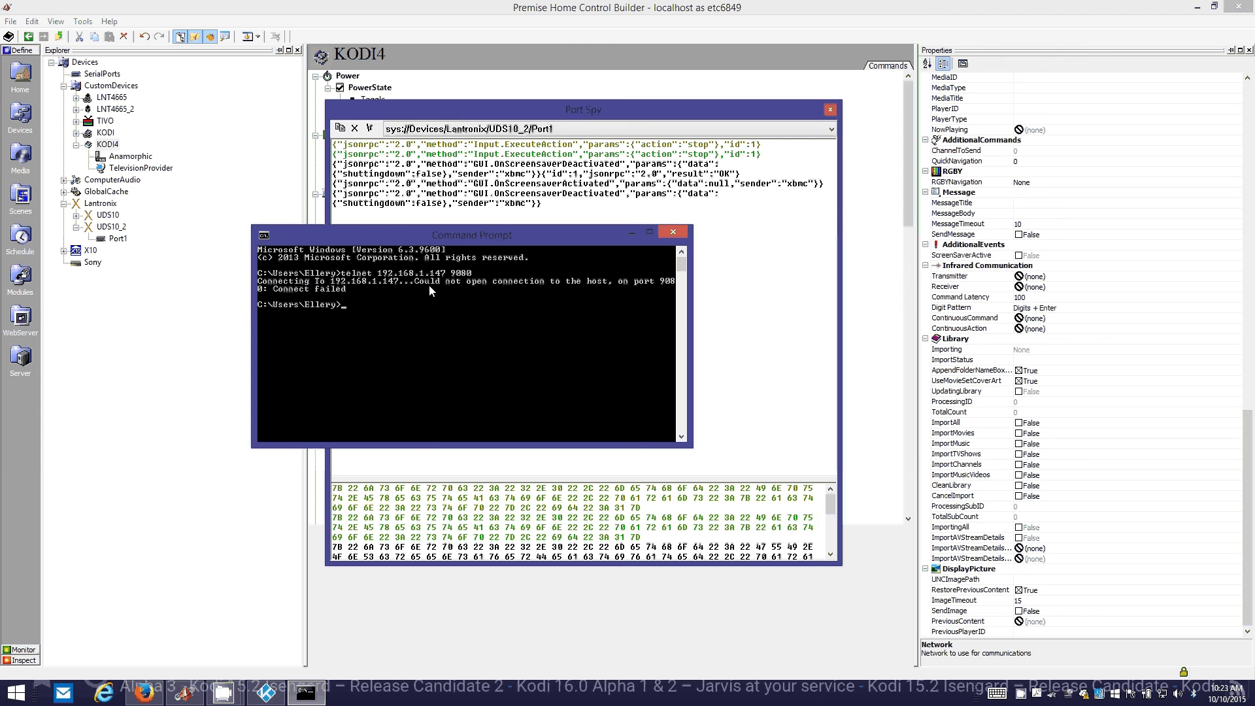
mouse_move(436, 303)
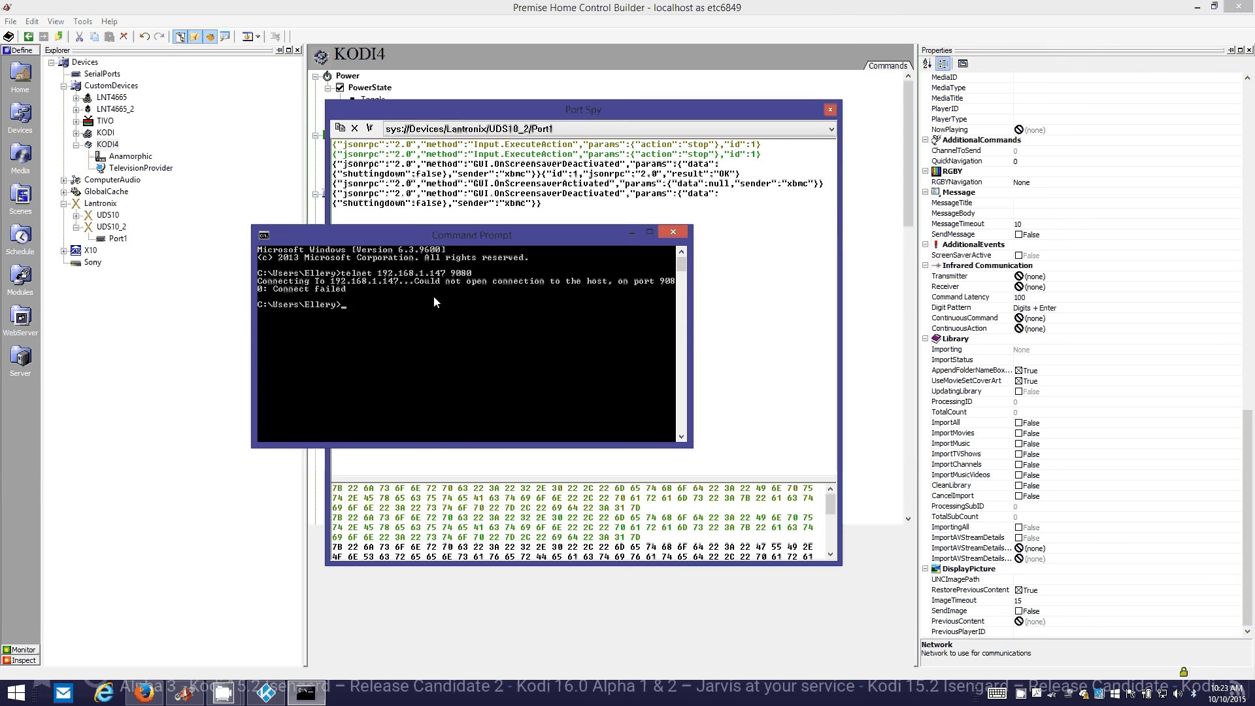
mouse_move(402, 236)
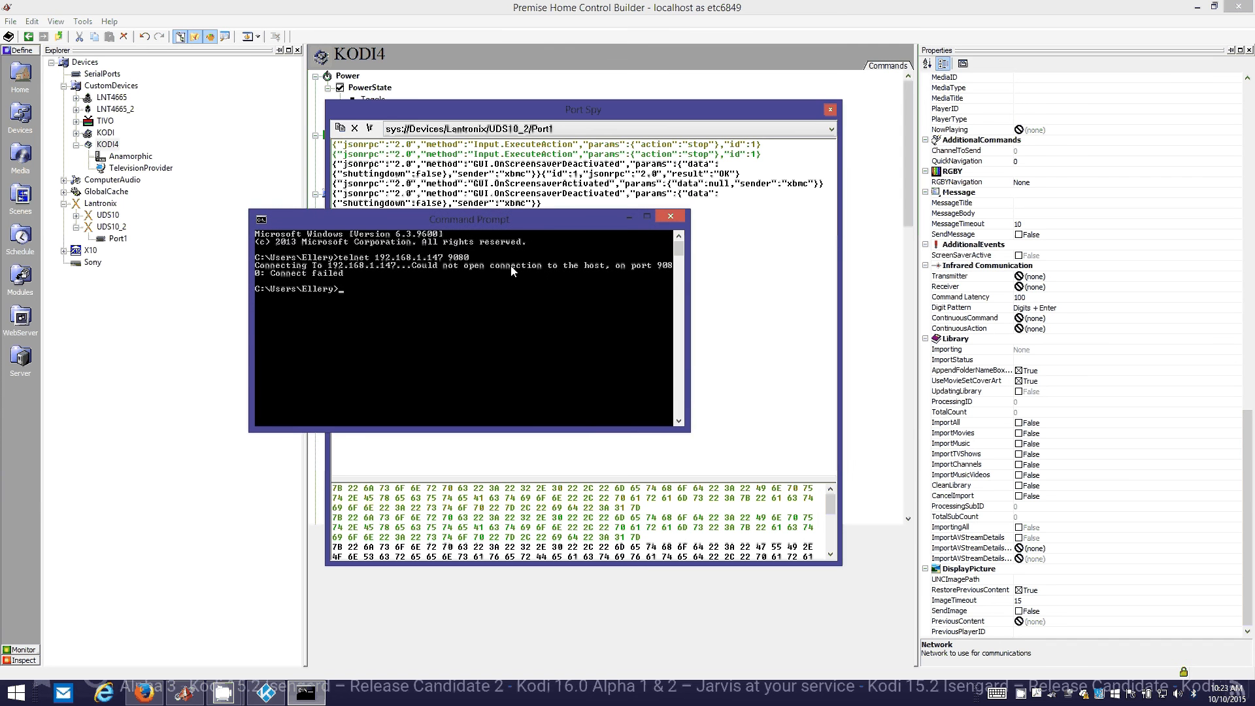
mouse_move(424, 302)
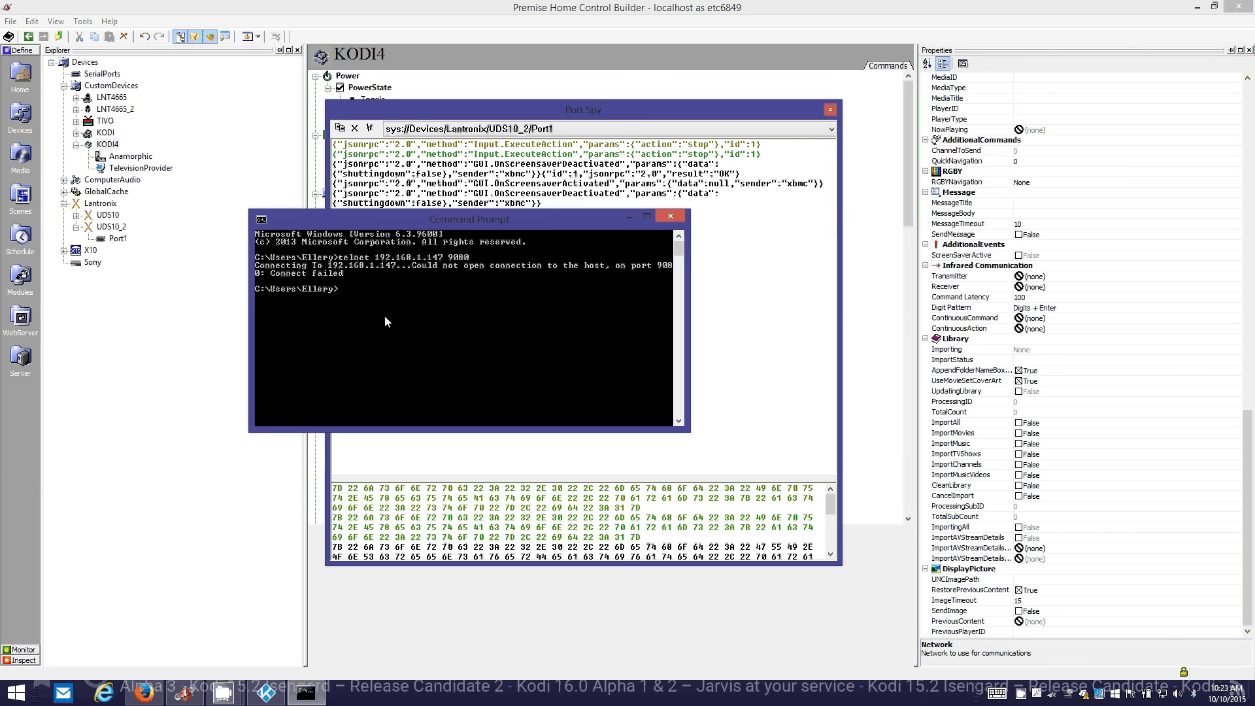
mouse_move(453, 280)
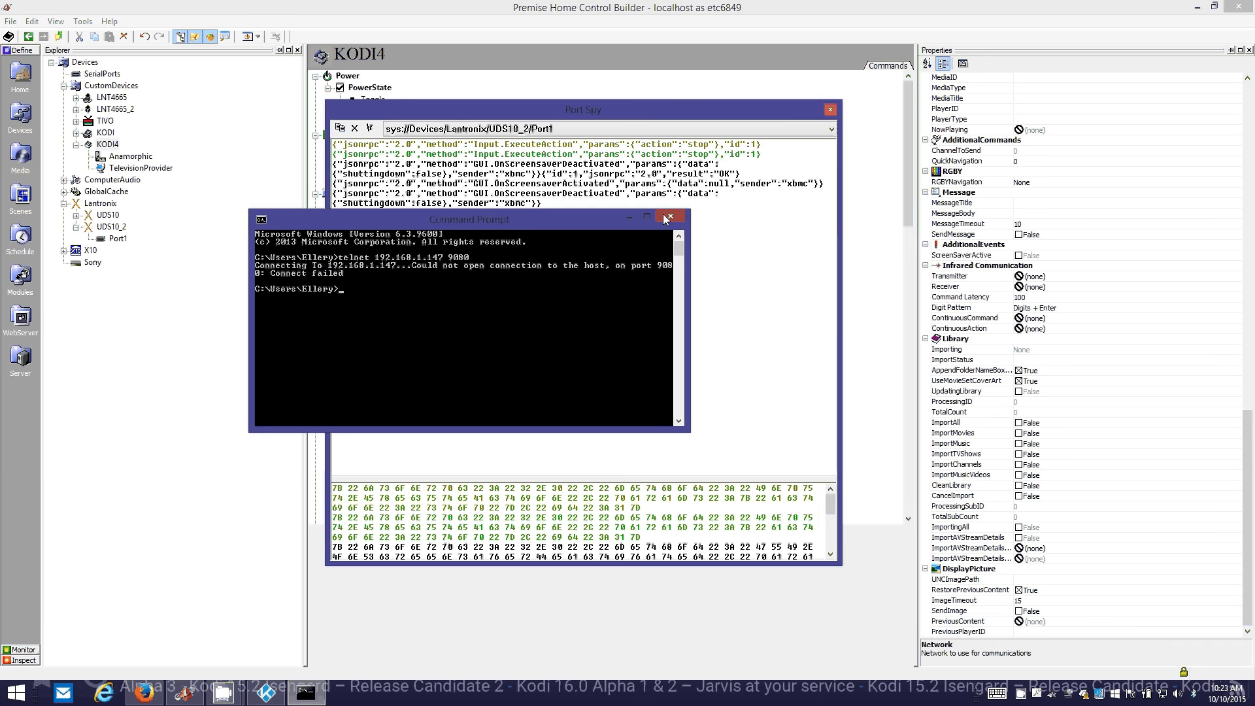
click(670, 217)
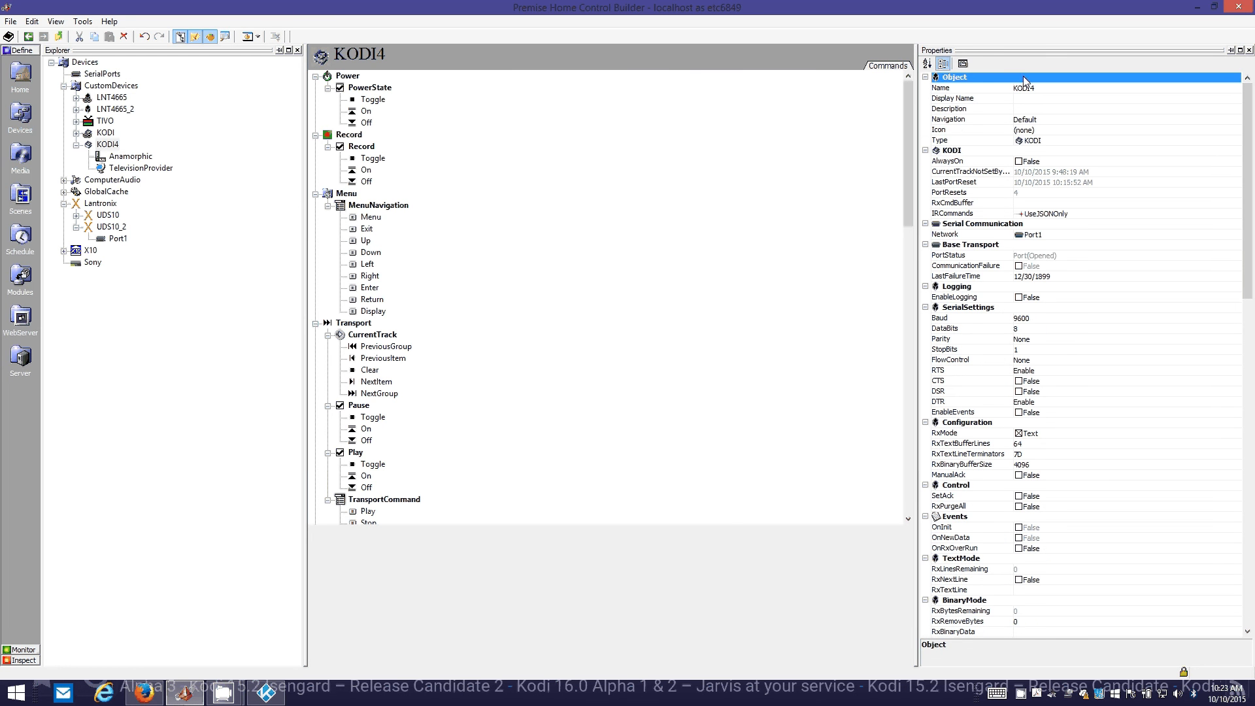
mouse_move(153, 133)
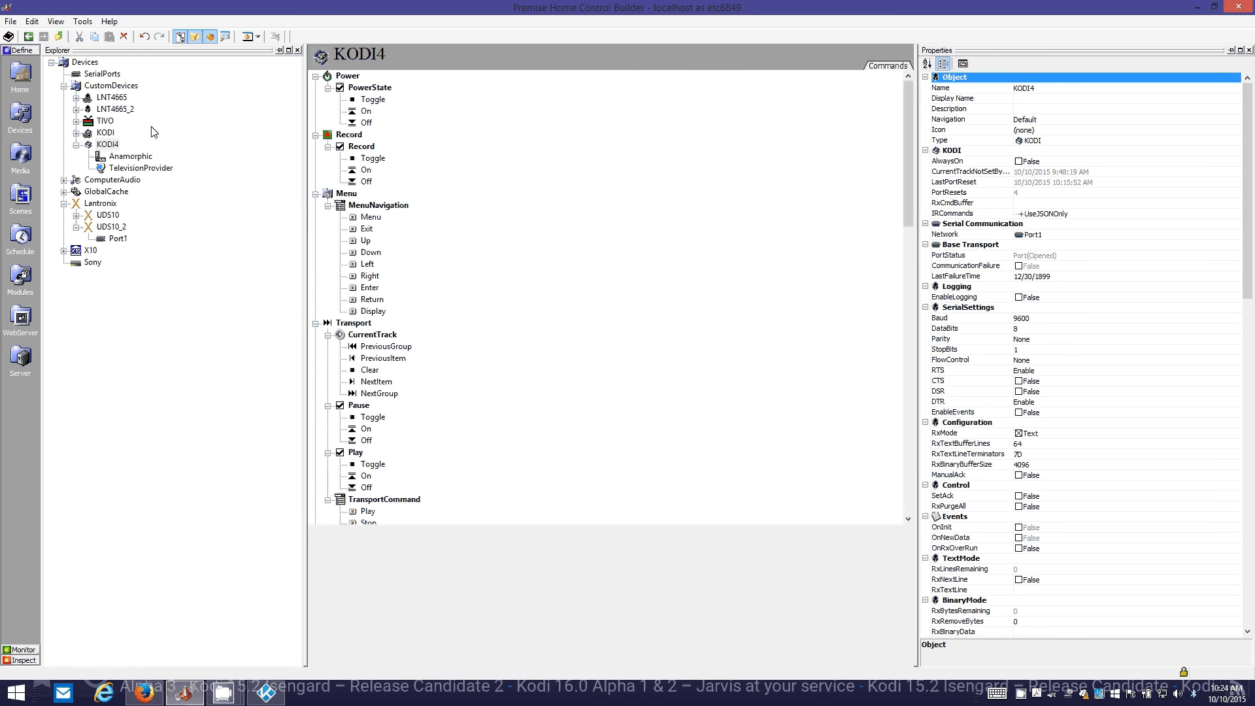
Inspect KODI4's Library and ImportAll properties, then switch to the Modules view.
click(107, 143)
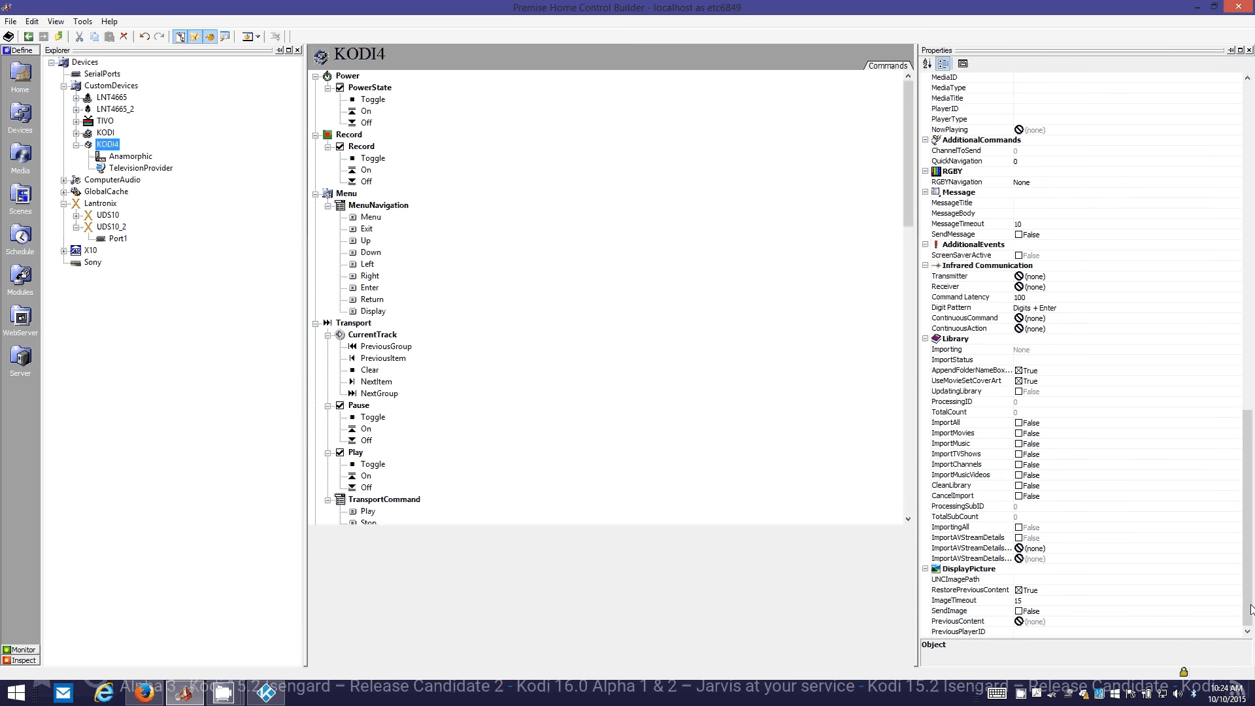
click(953, 338)
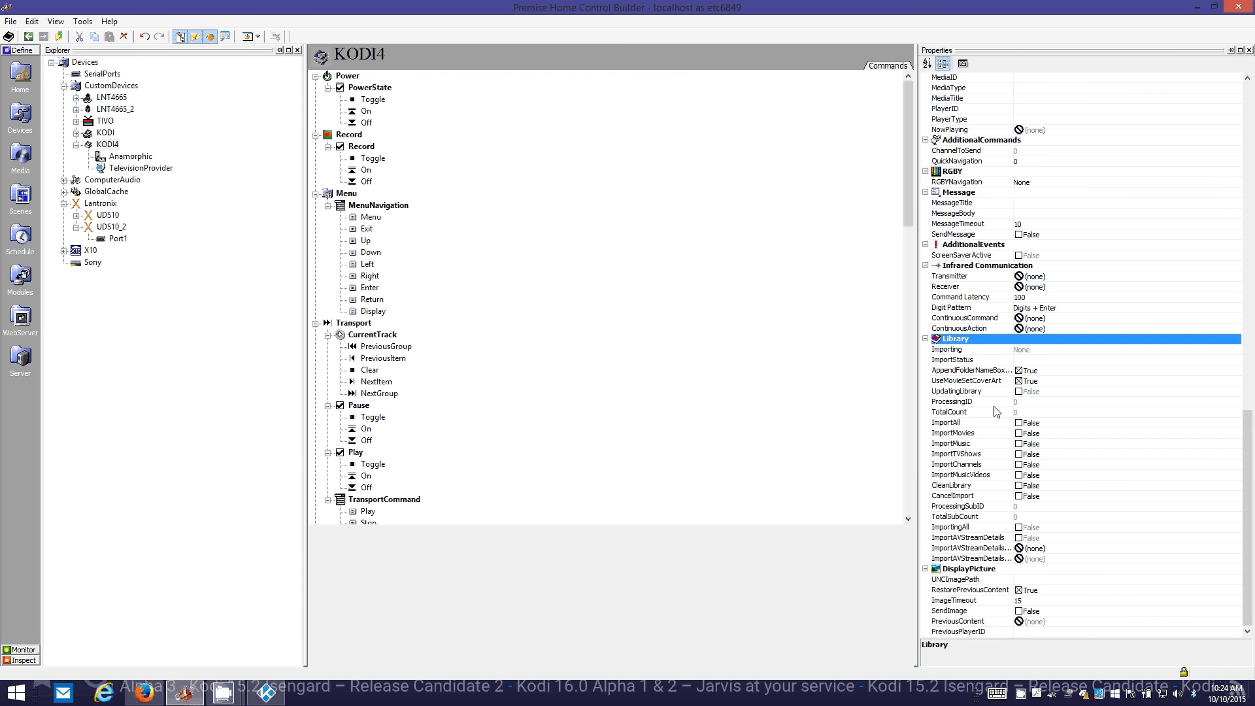
click(950, 423)
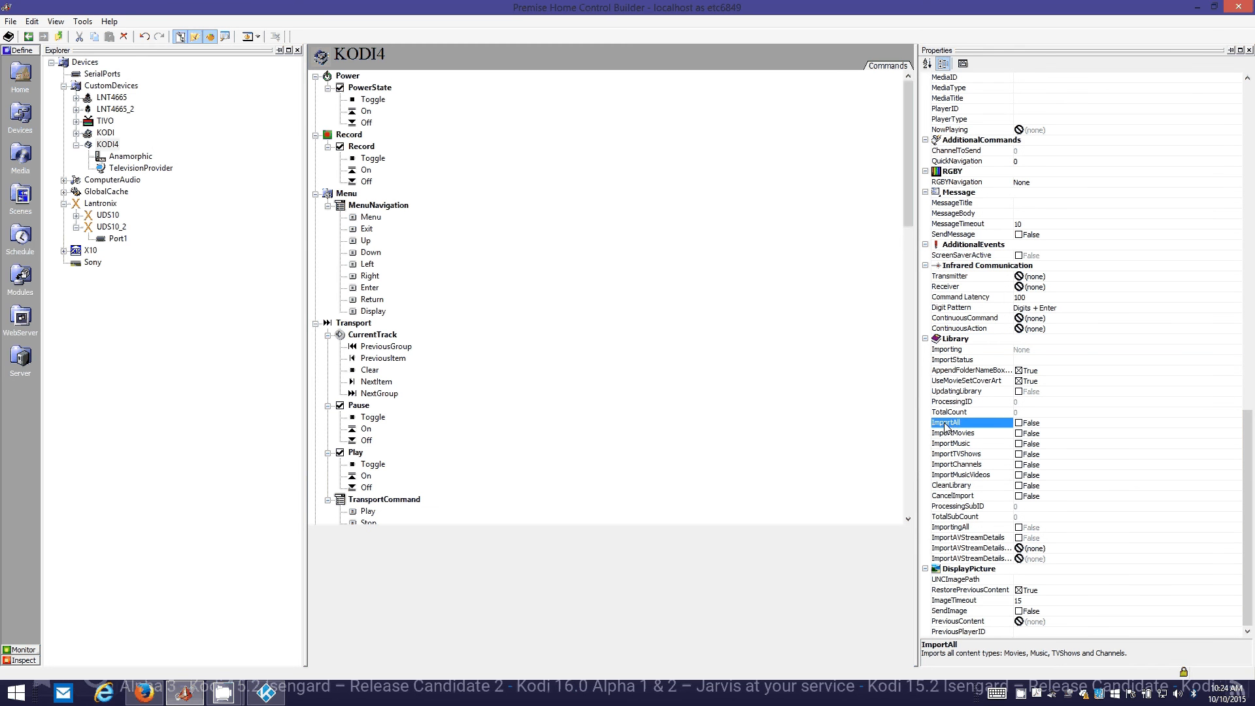
mouse_move(444, 246)
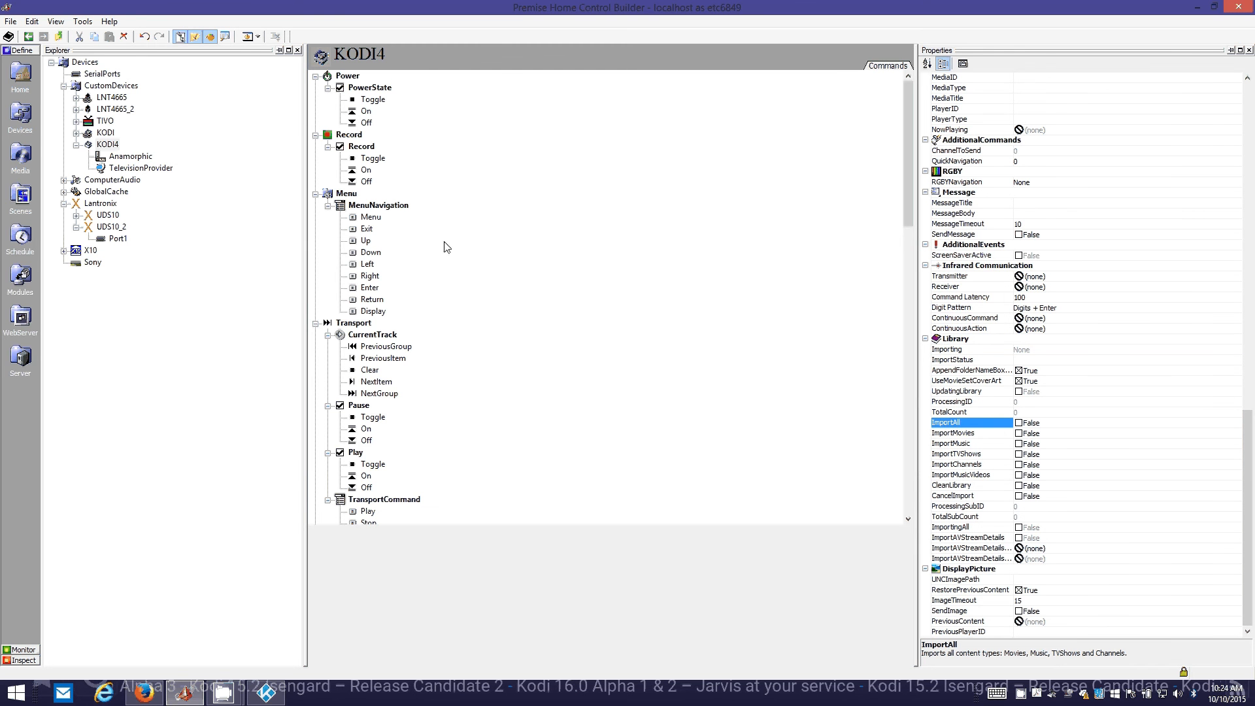
click(19, 279)
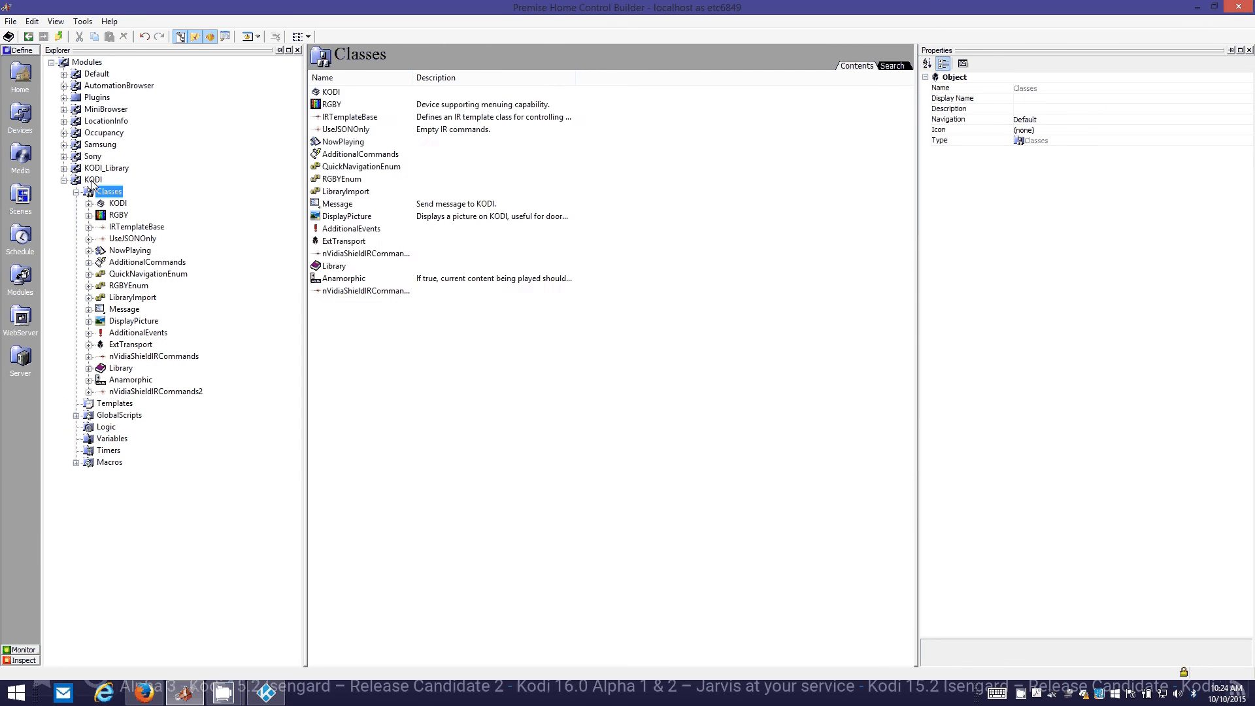
Delete the KODI module after reviewing its dependent objects, leaving KODI_Library under Modules.
click(93, 180)
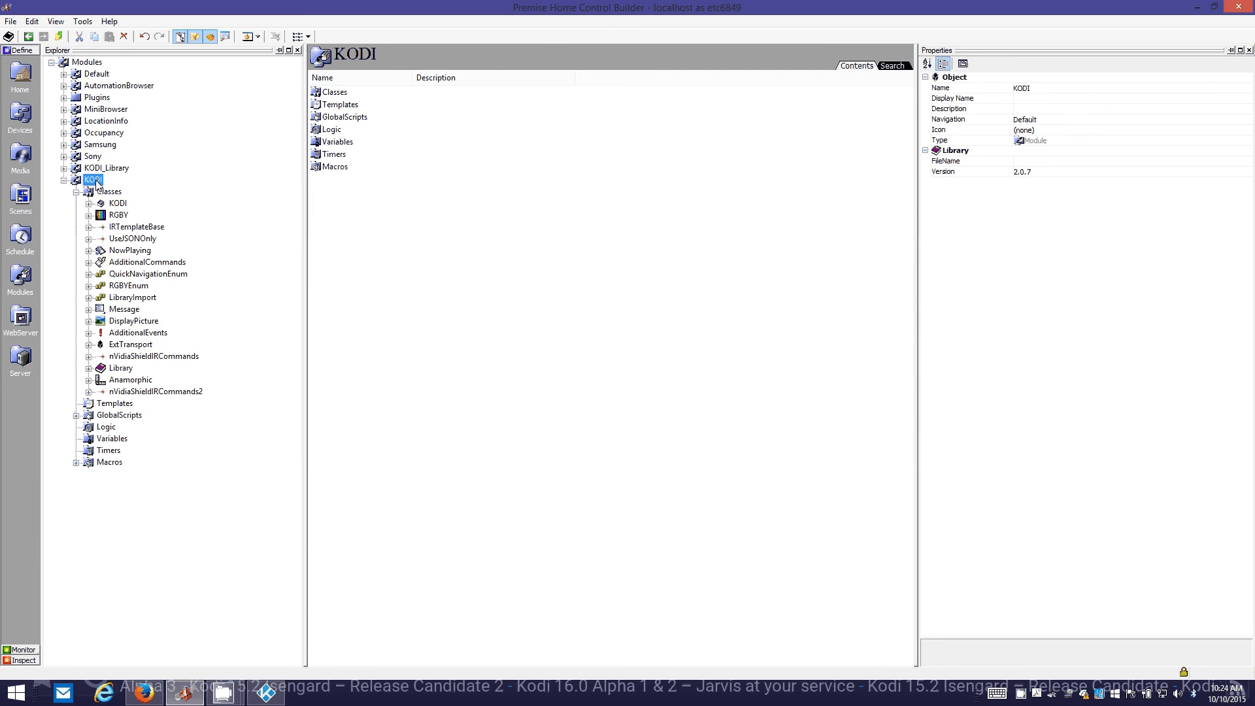
mouse_move(117, 212)
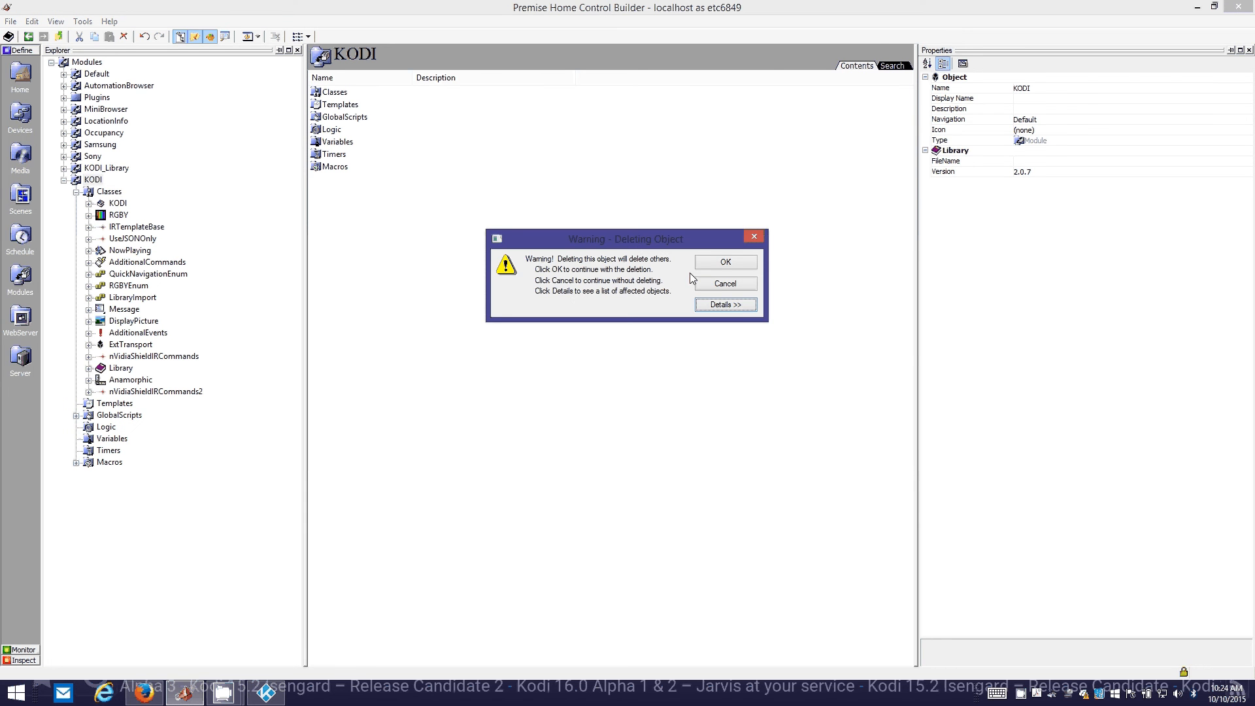
click(724, 304)
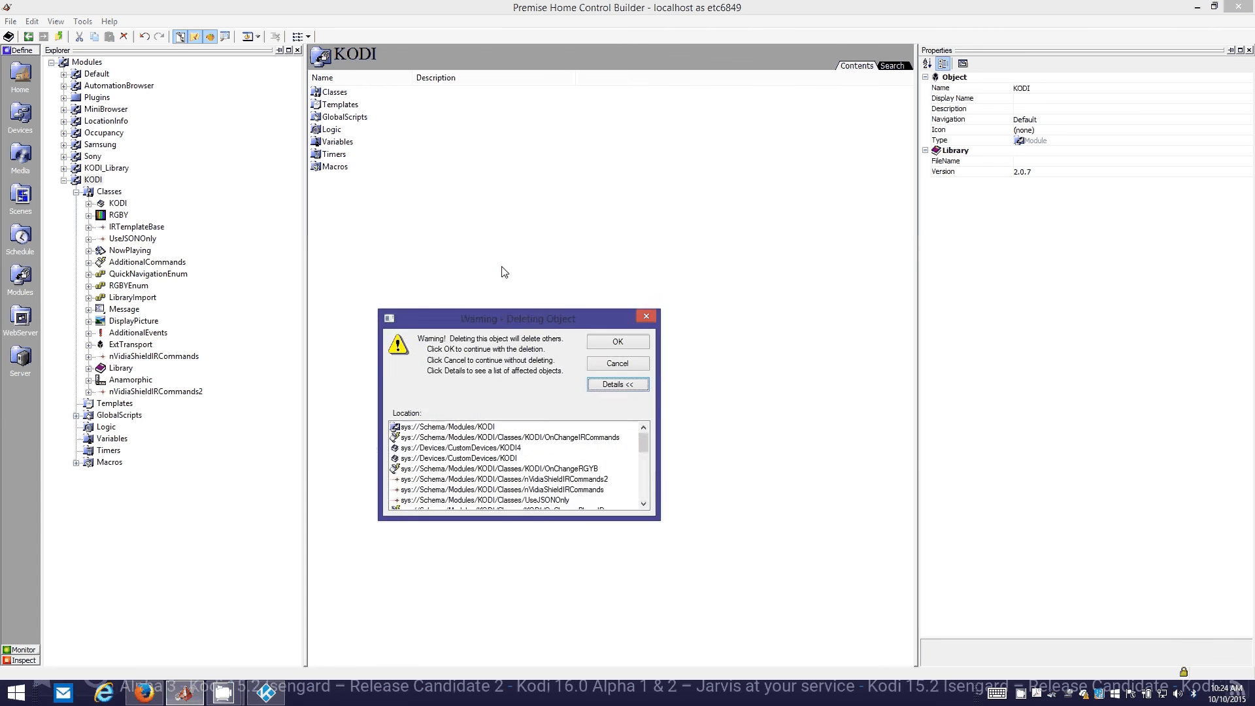
drag(519, 318, 466, 222)
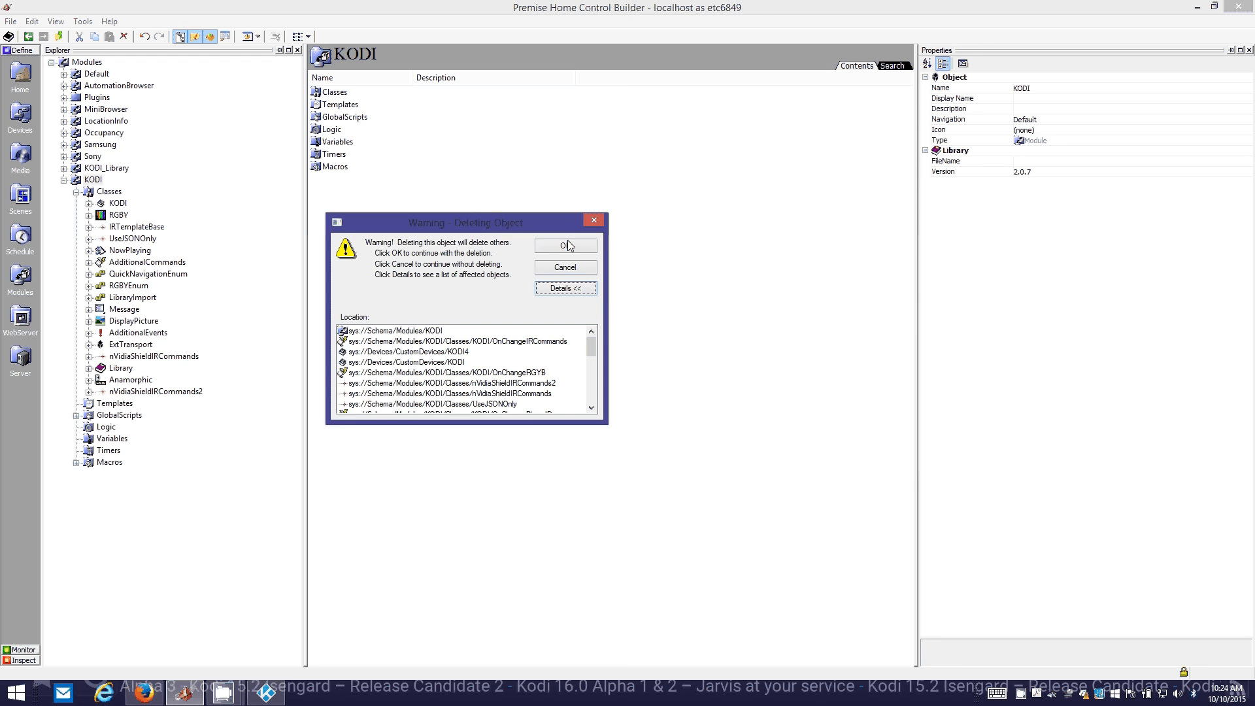
click(564, 245)
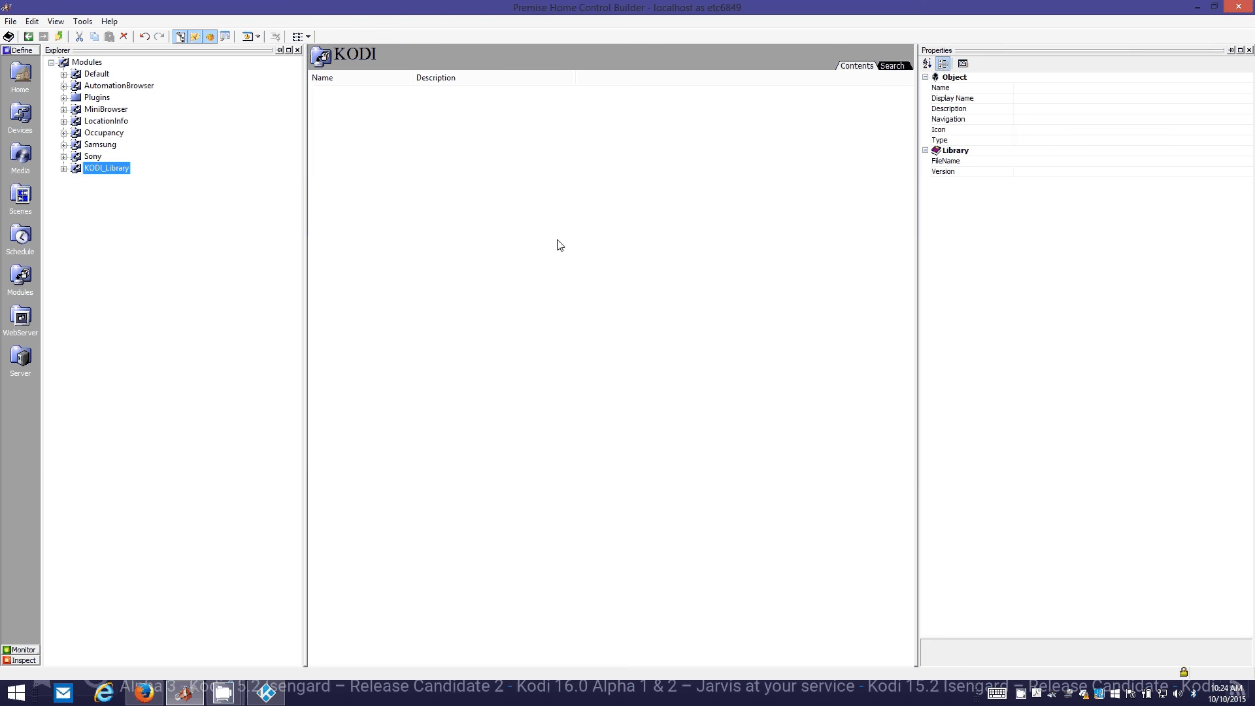
click(107, 168)
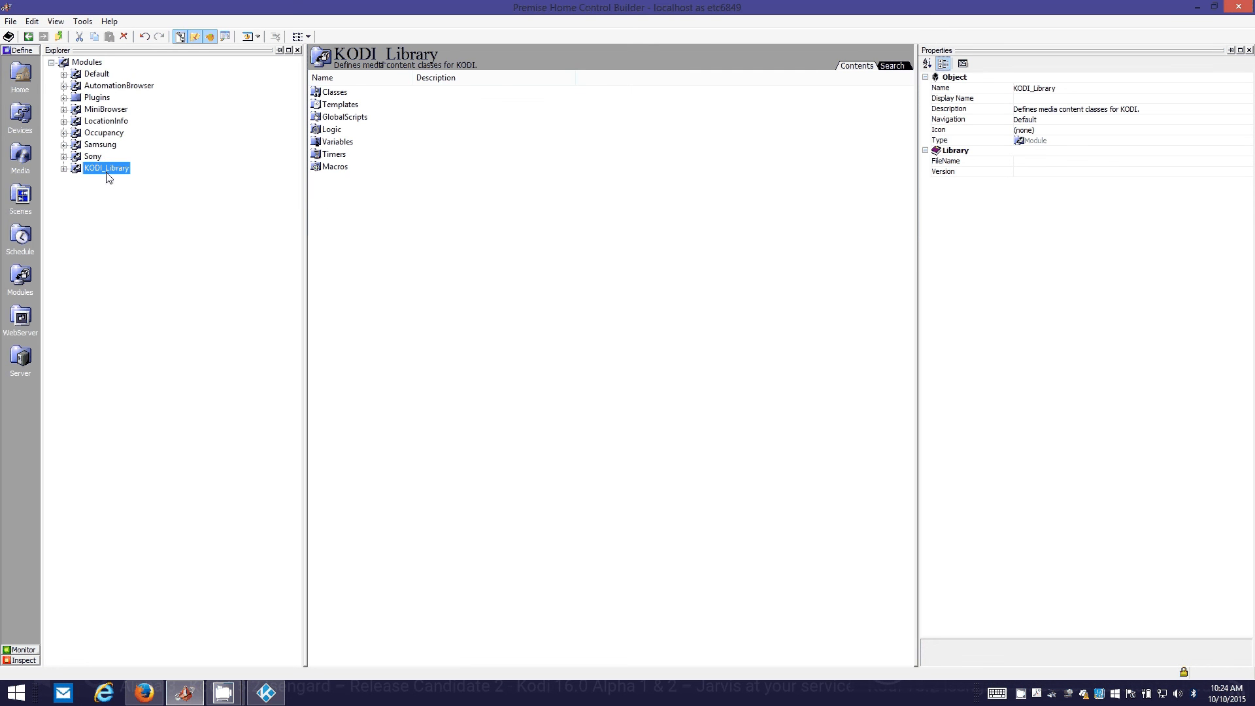
click(86, 63)
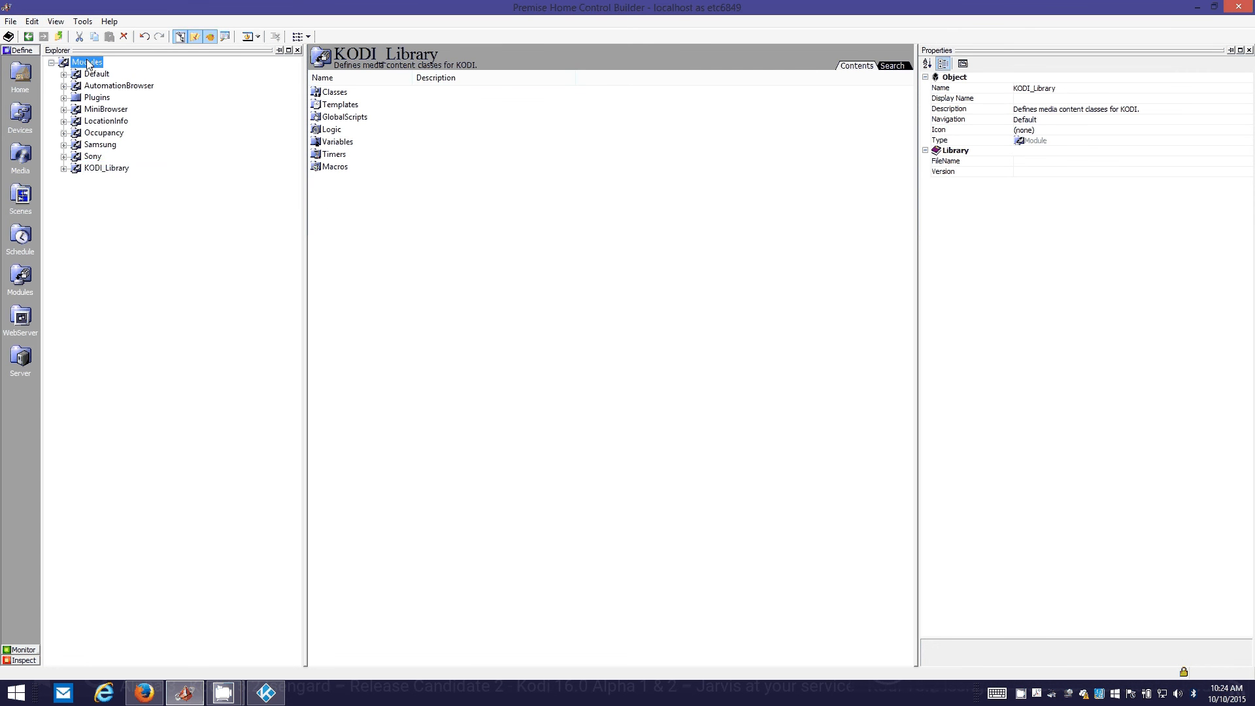
Import KODI 2.1.xdo into the Modules folder.
right_click(86, 63)
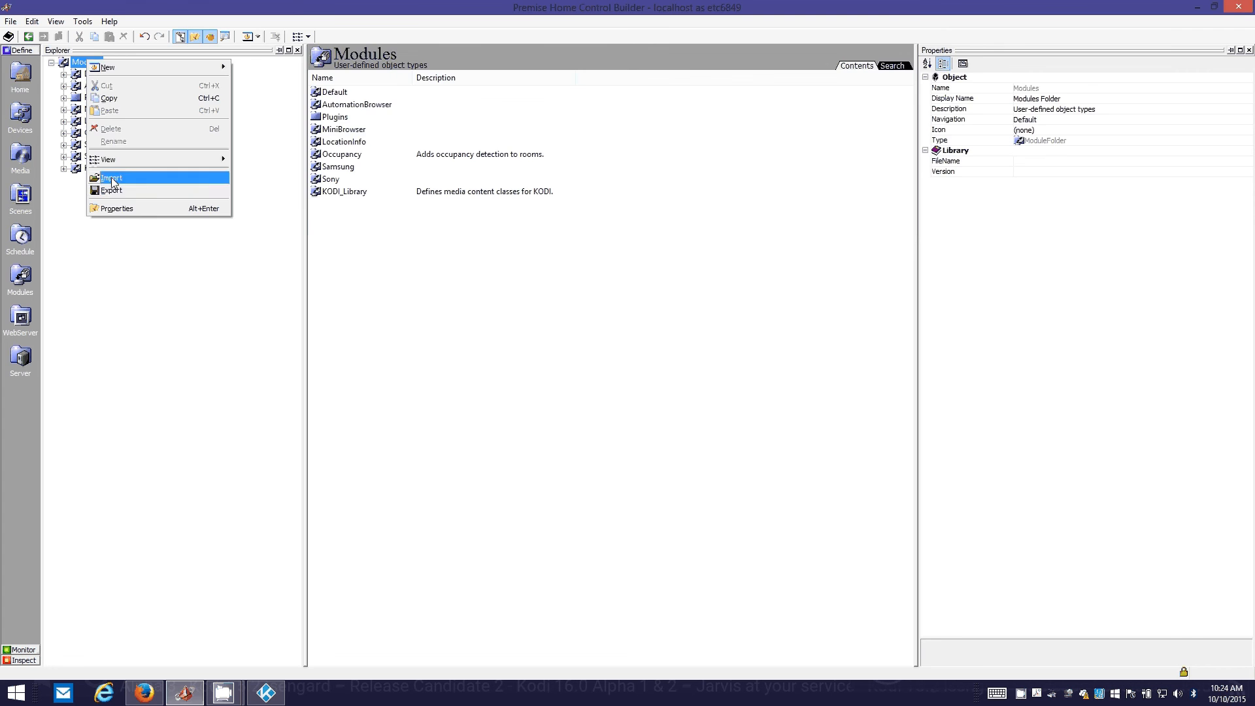
click(111, 177)
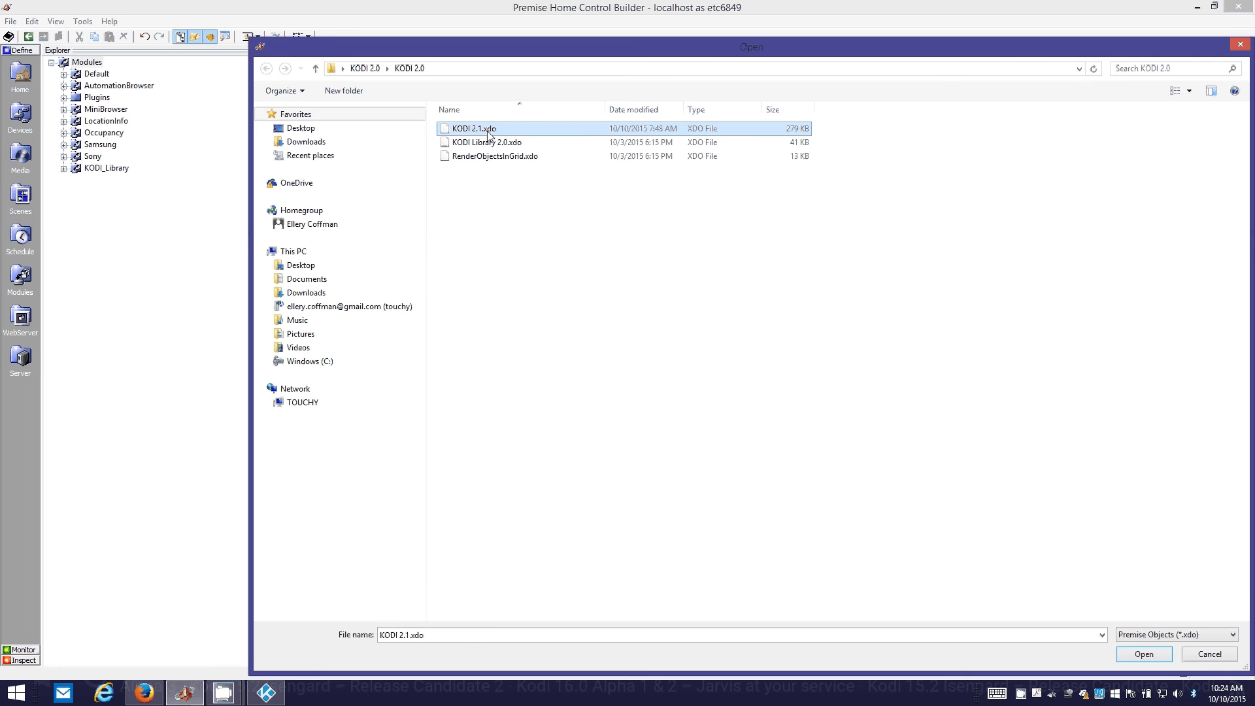
click(1144, 653)
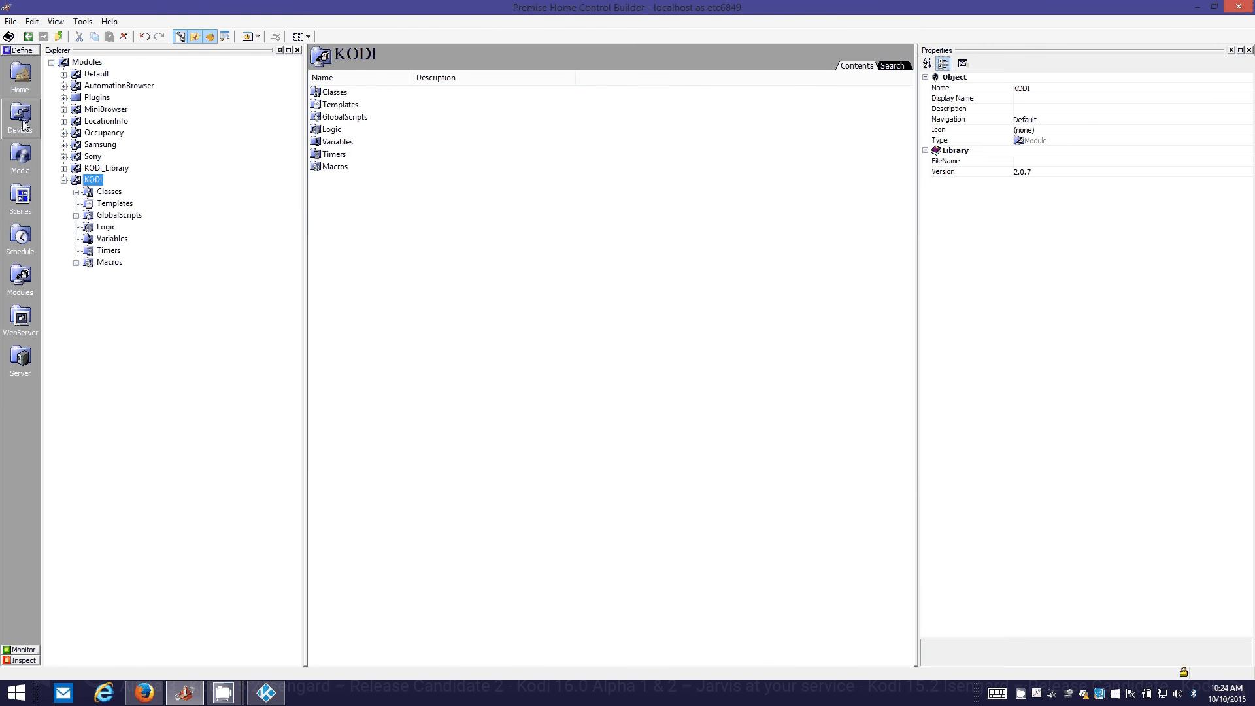
Add a new KODI device under CustomDevices and set its Network property to Port1.
right_click(112, 86)
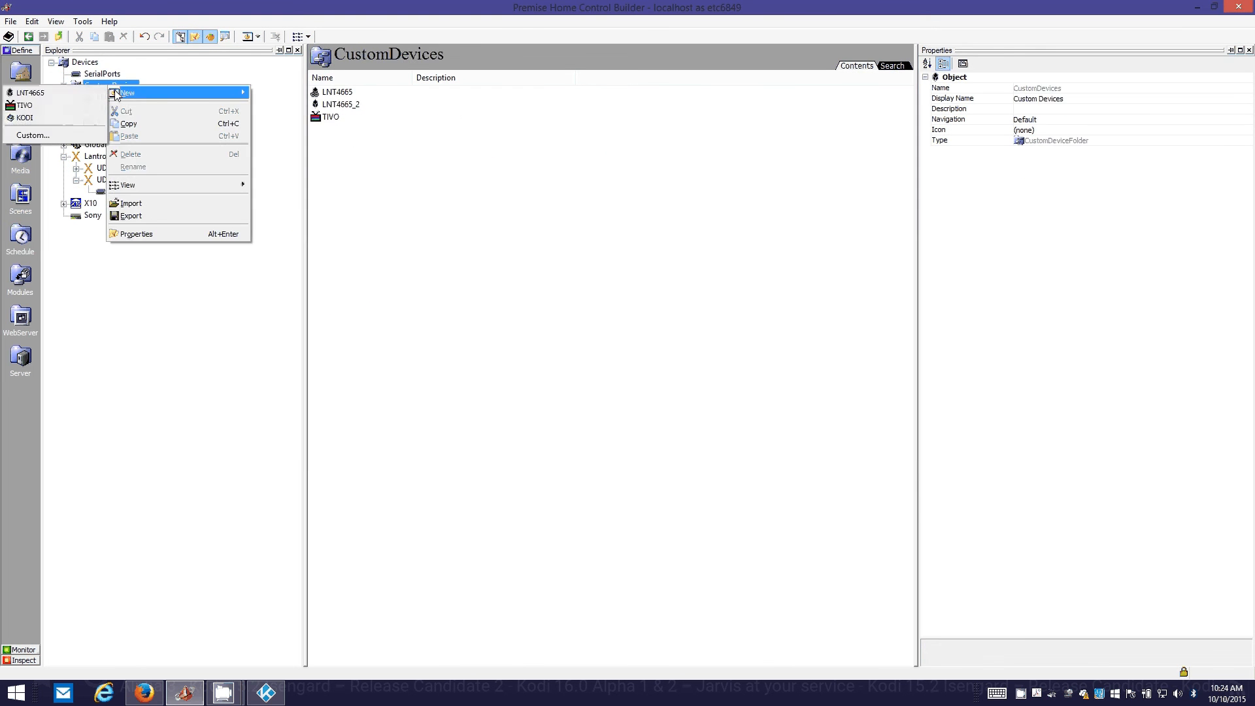
click(105, 132)
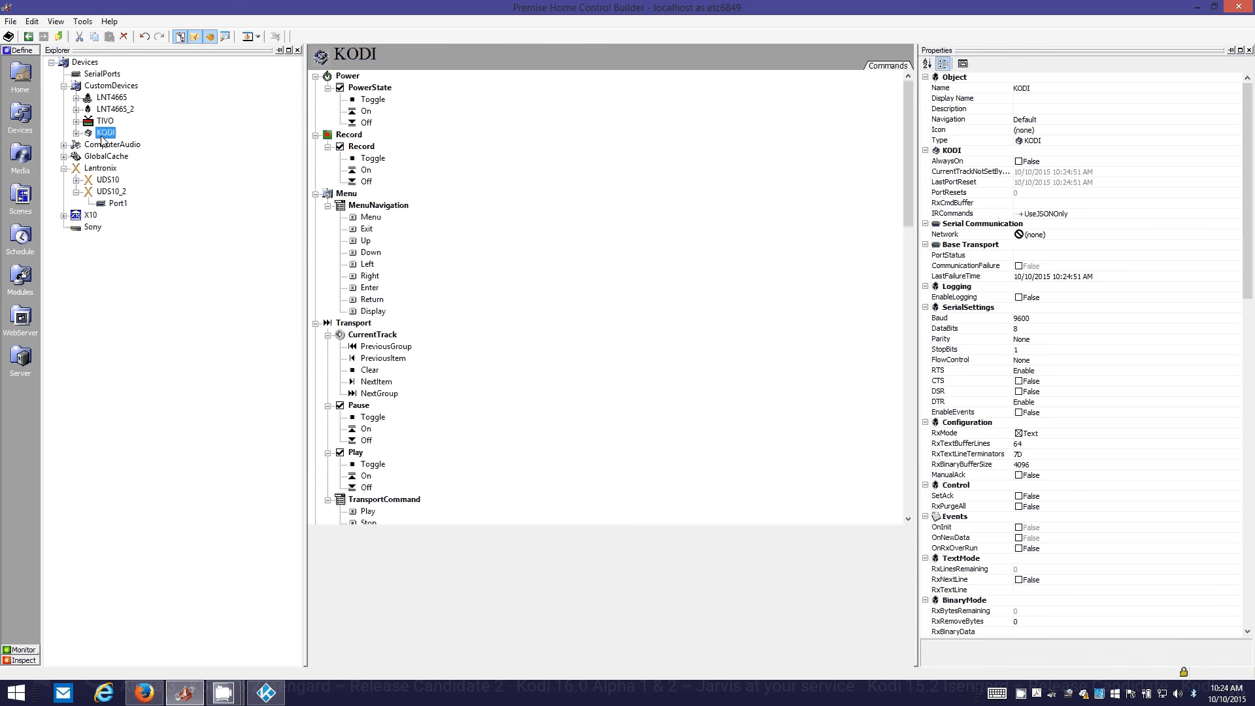
click(76, 132)
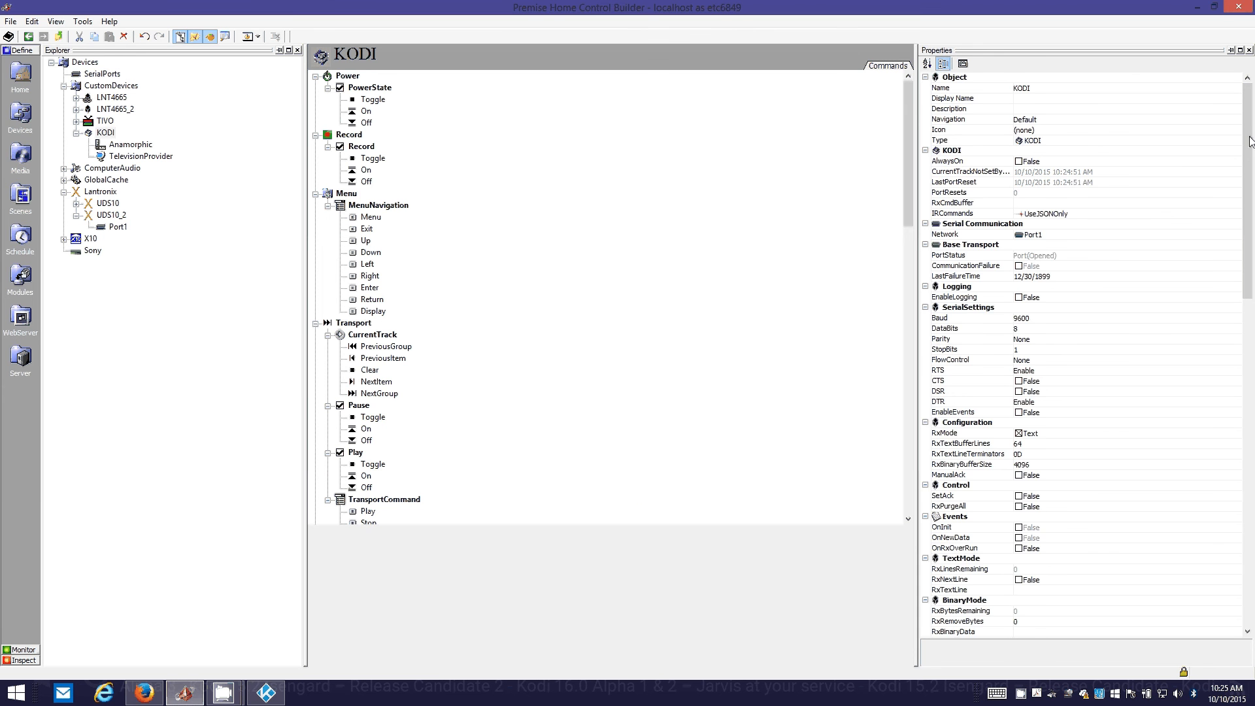
scroll(down, 3)
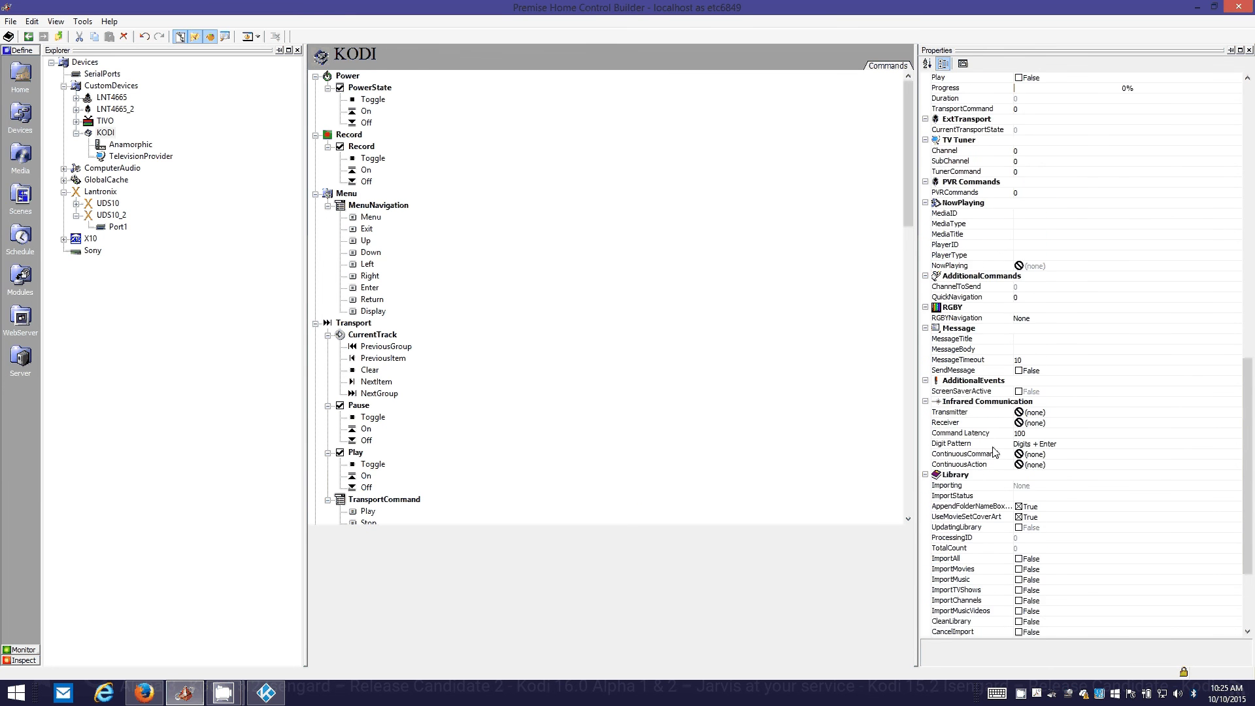
Browse nVidiaShieldIRCommands and nVidiaShieldIRCommands2 for KODI's IRCommands, then close the picker.
click(949, 411)
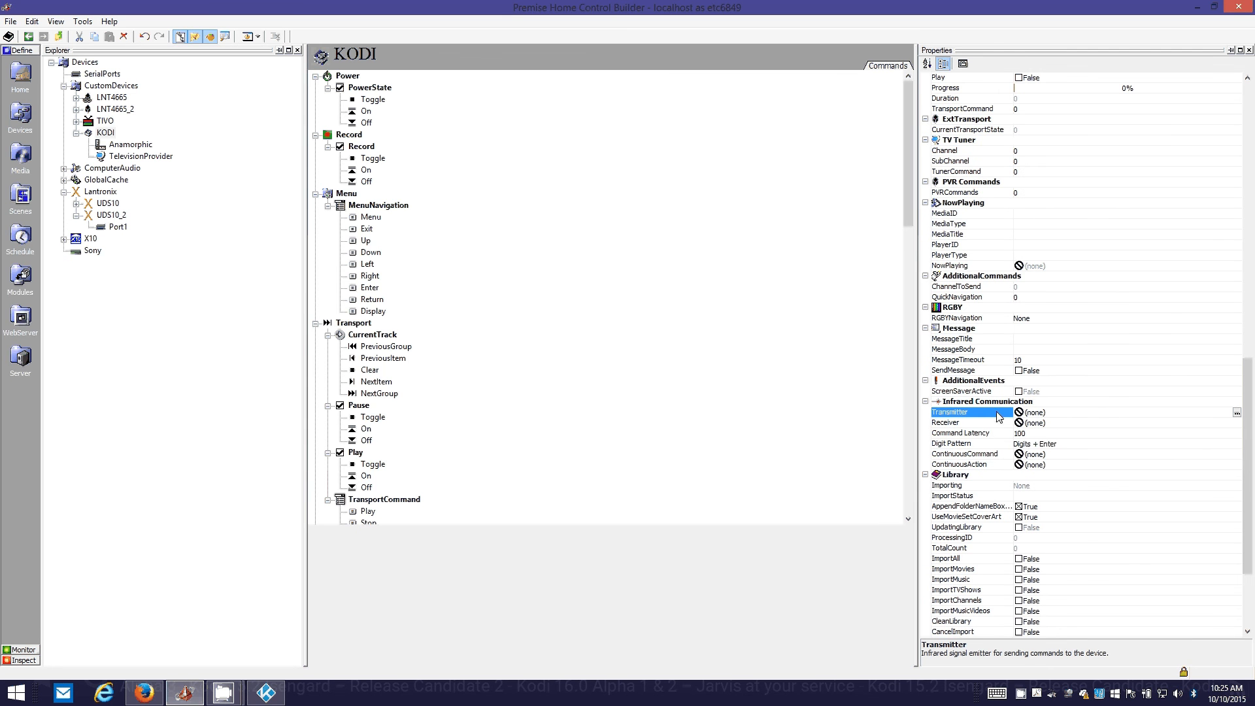
mouse_move(999, 416)
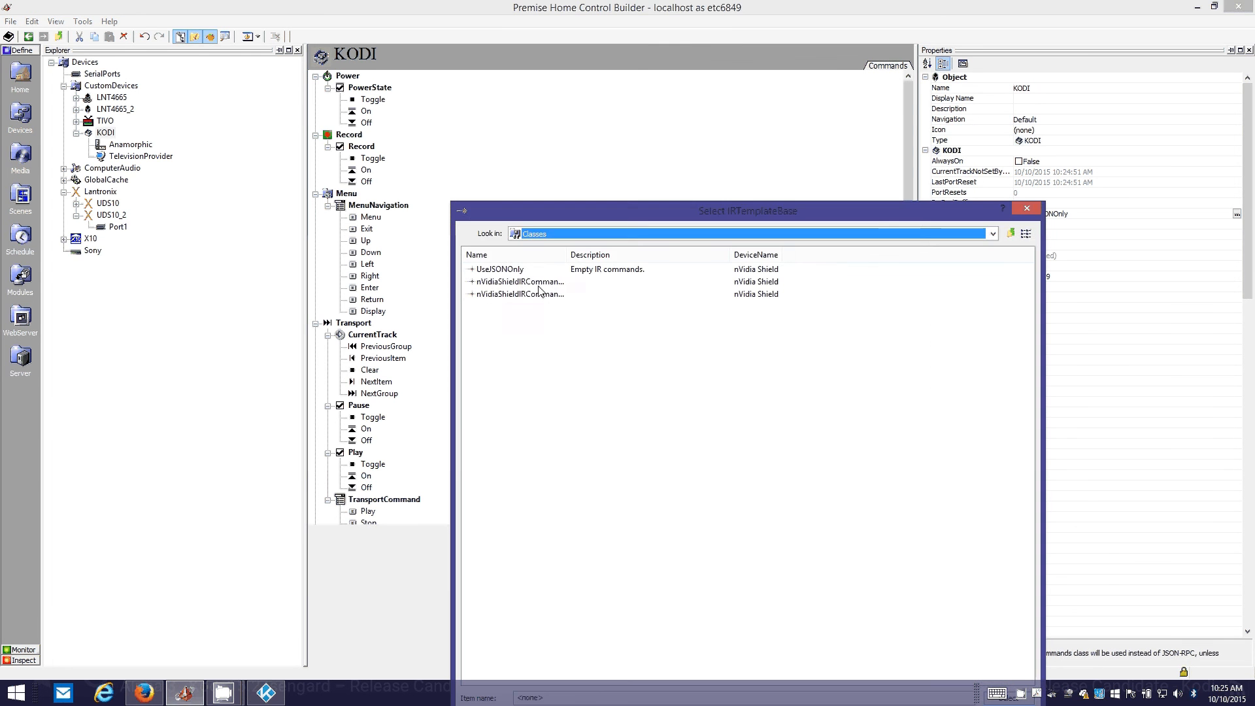
click(518, 281)
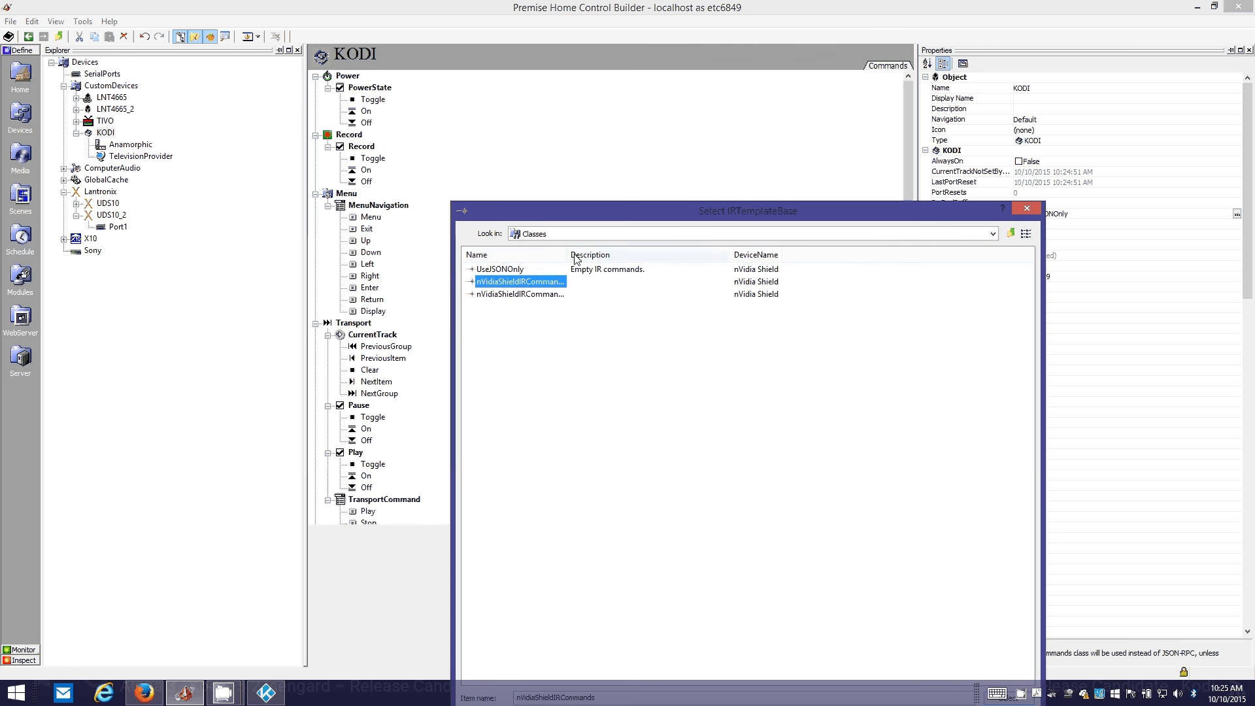
click(520, 294)
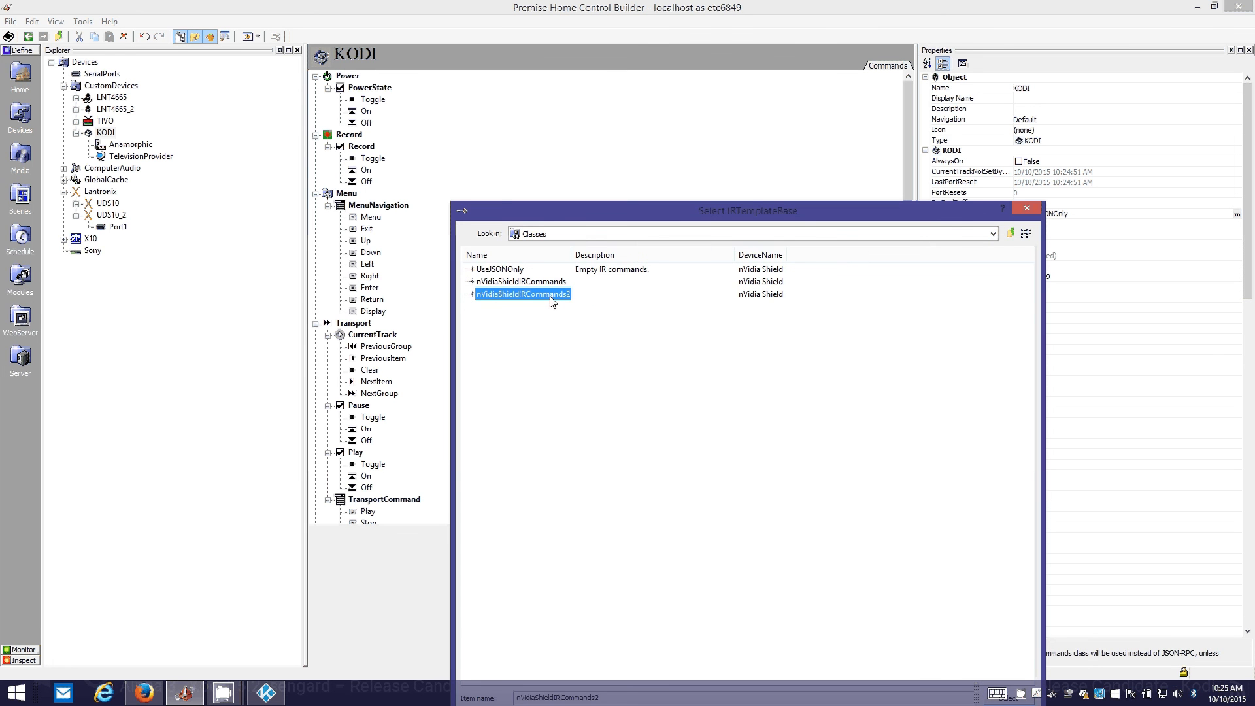
mouse_move(531, 297)
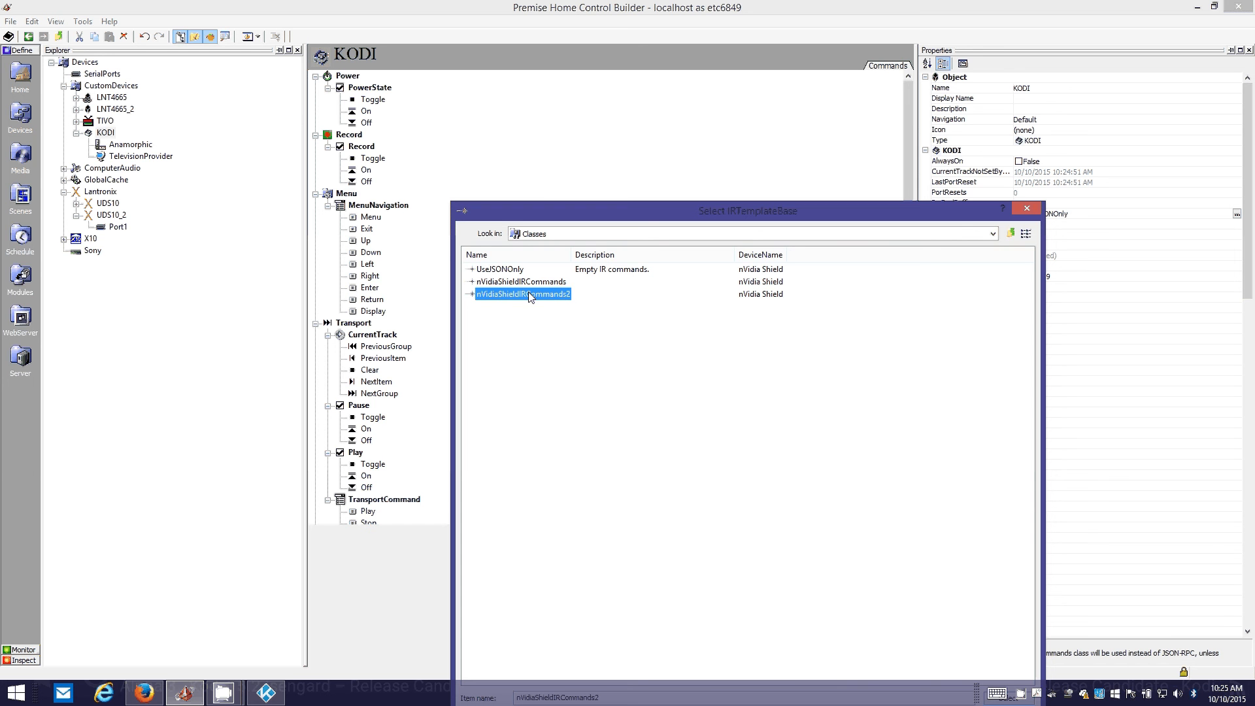
mouse_move(536, 300)
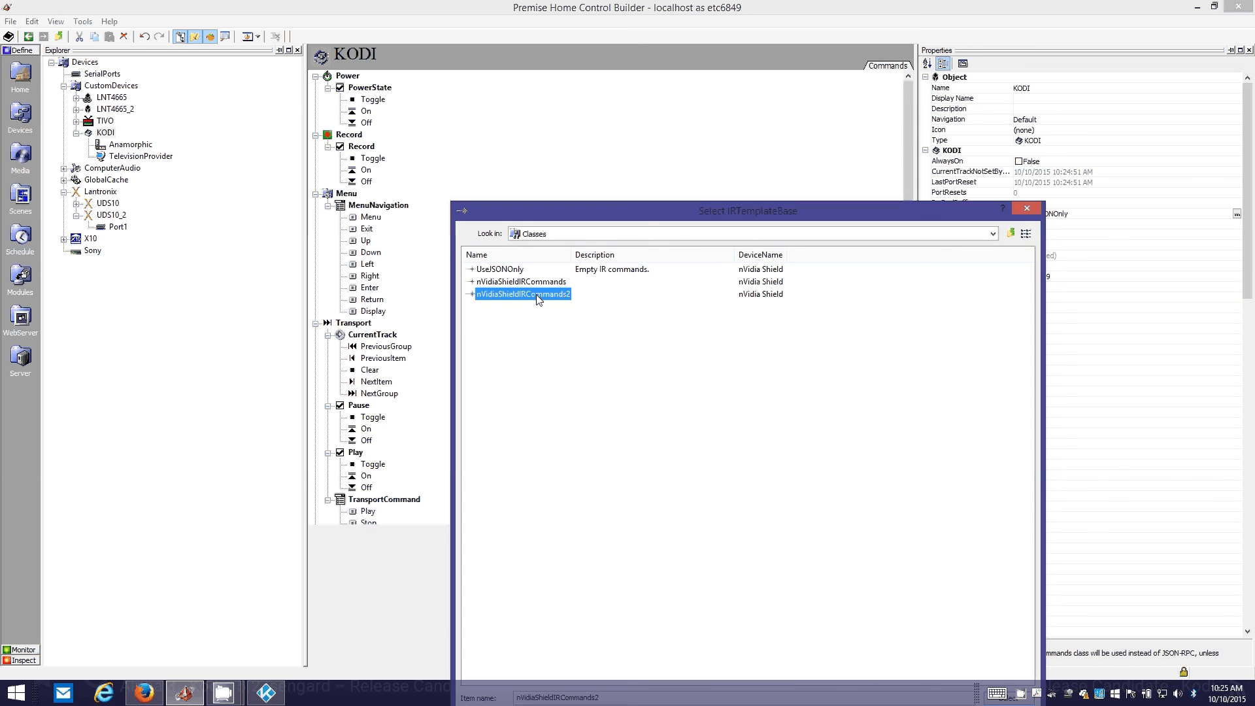
mouse_move(460, 302)
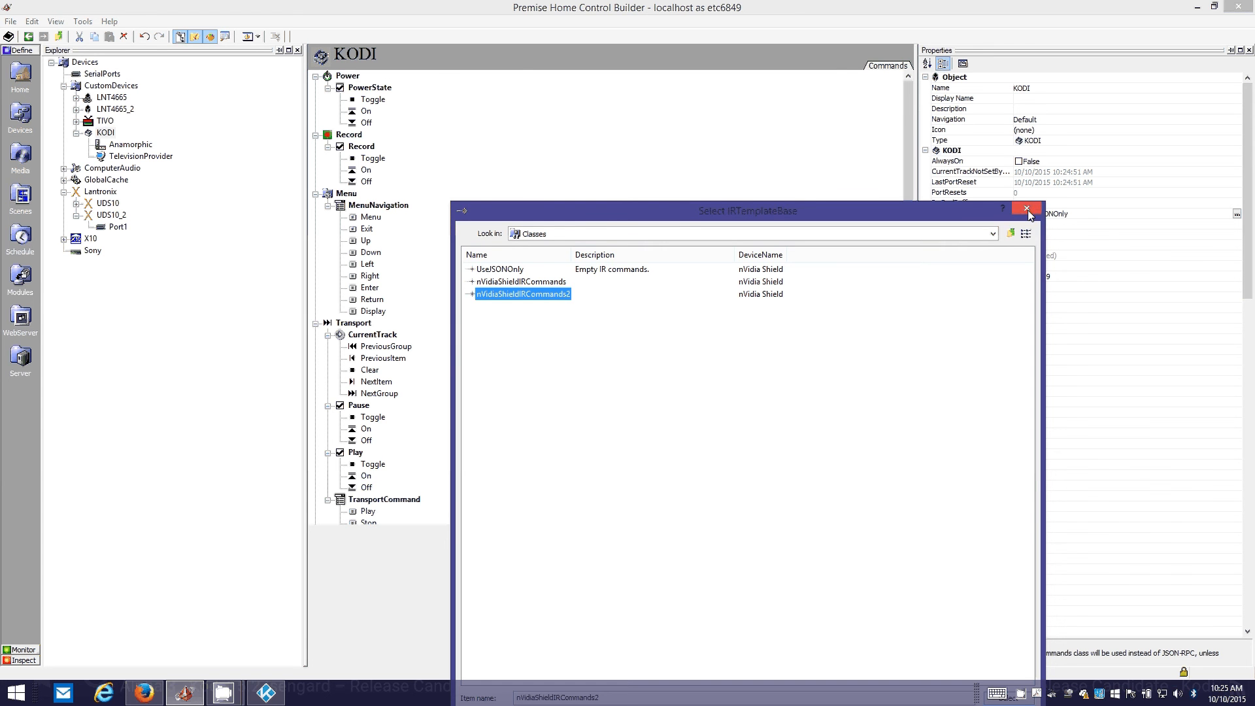
click(1031, 210)
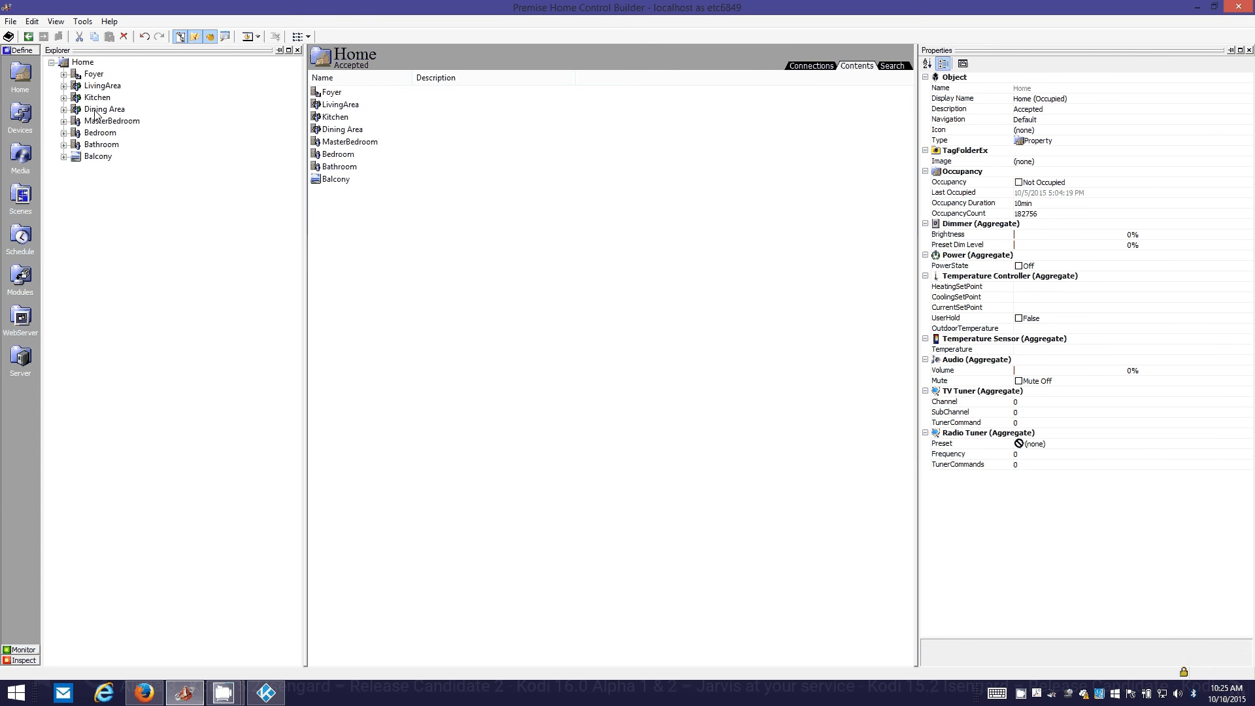
Set the master bedroom Television's VideoIn2 source to KODI and bind the PVR to KODI.
click(114, 121)
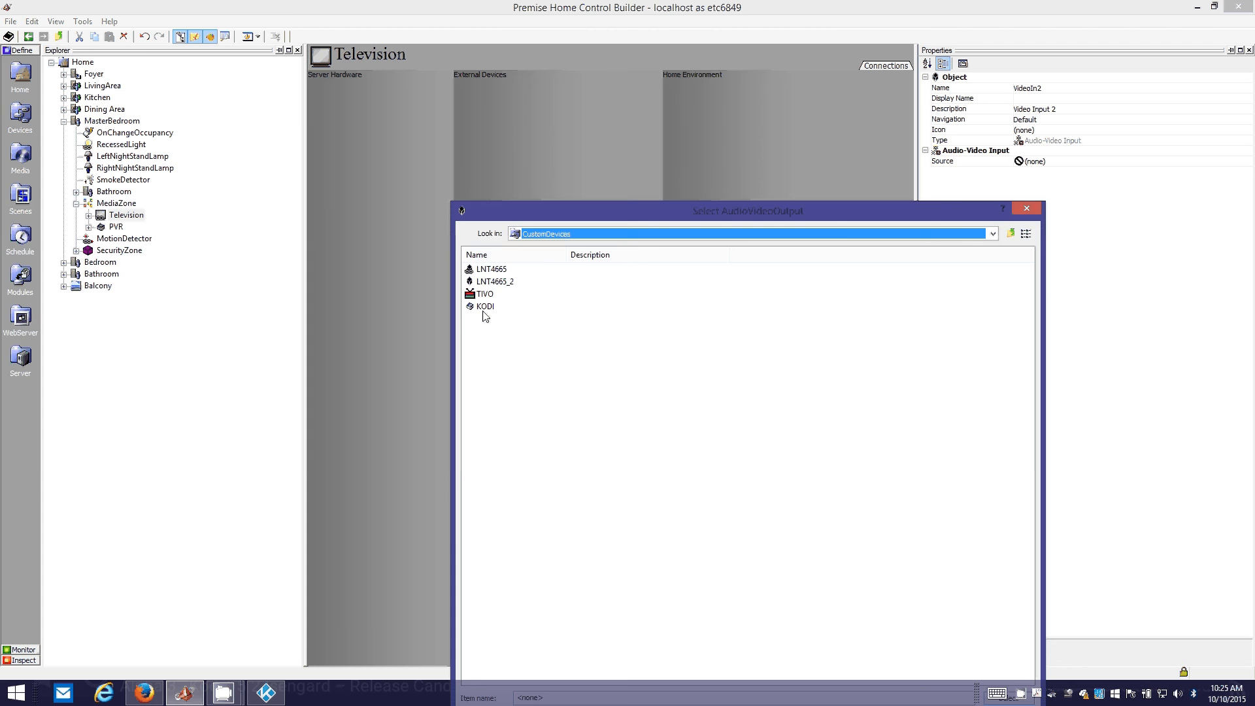
double_click(485, 306)
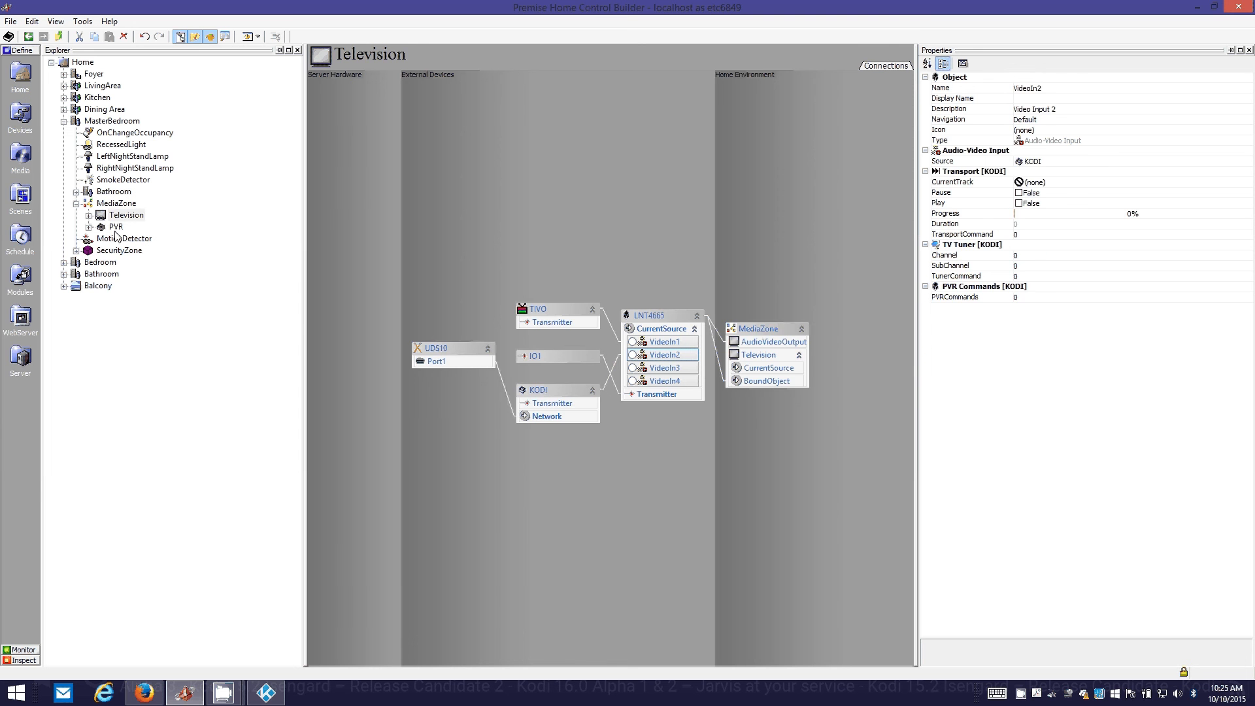
click(116, 227)
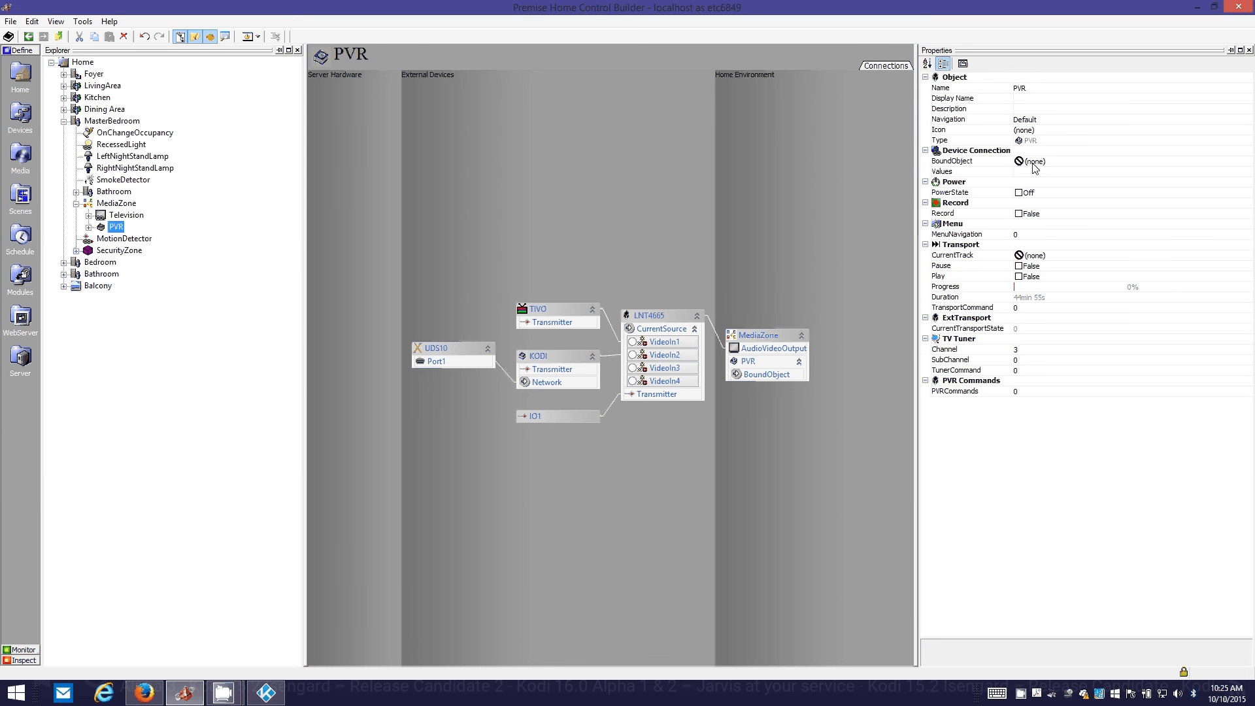
click(1035, 161)
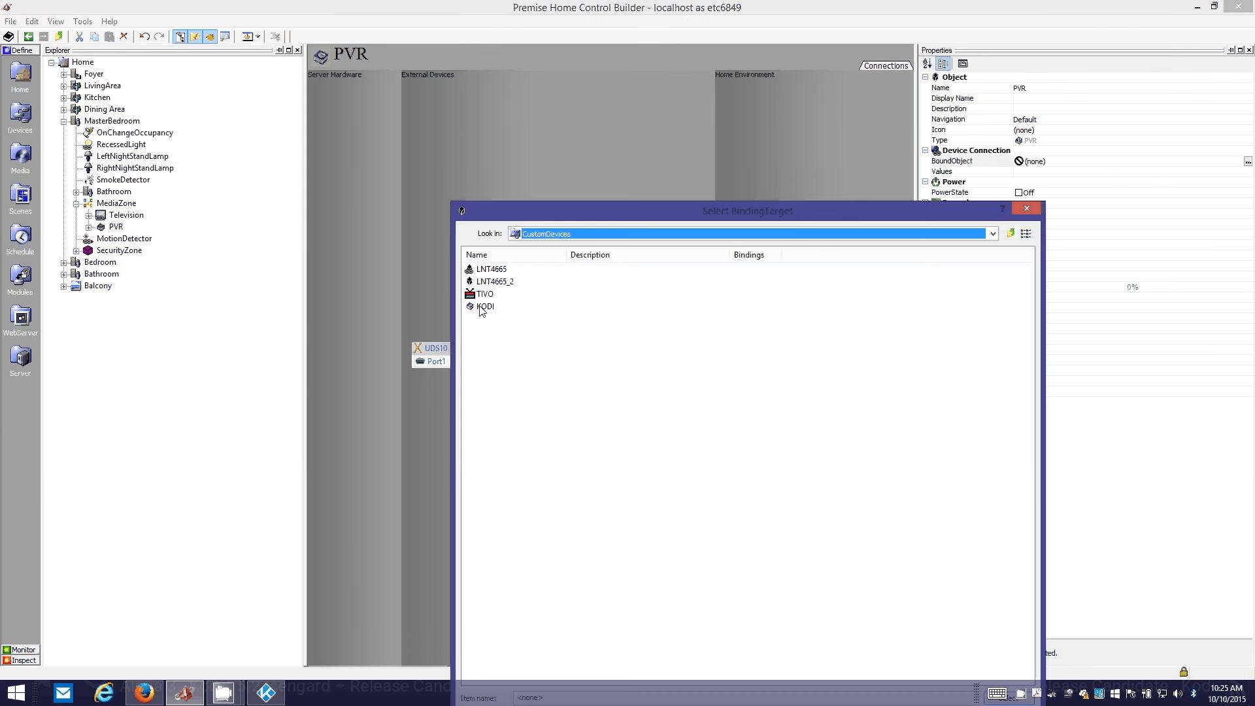
double_click(485, 306)
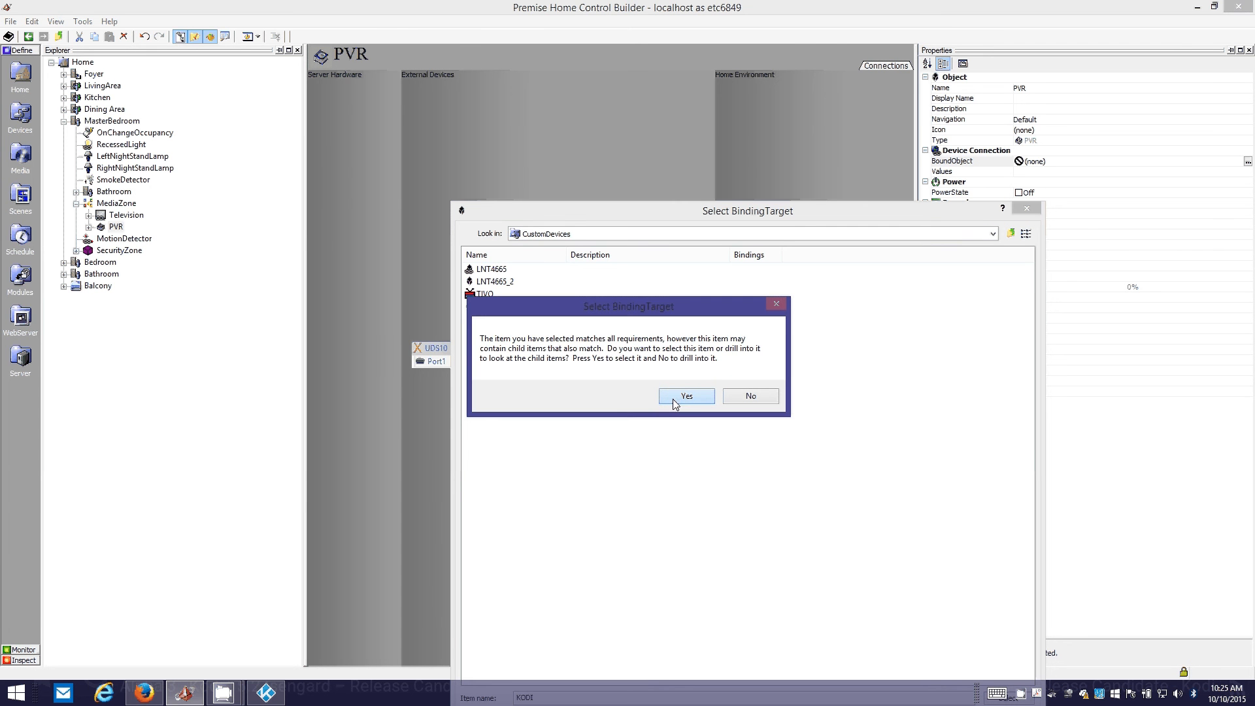
click(685, 395)
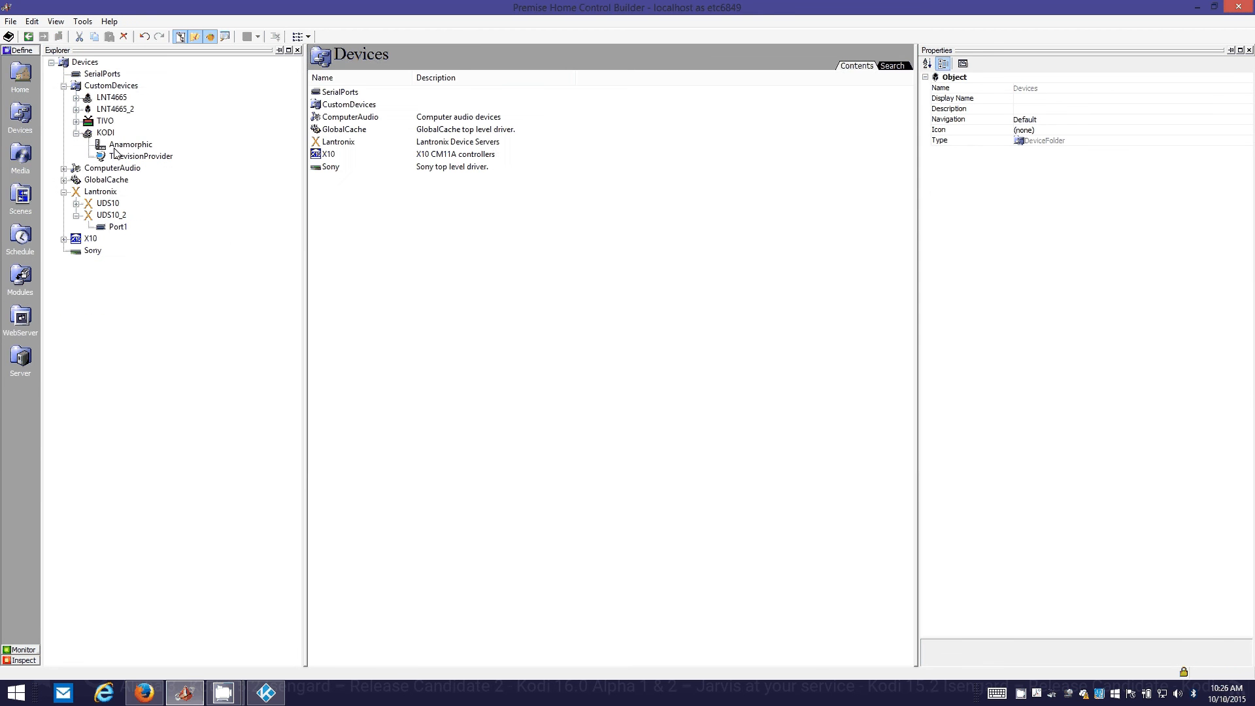
Inspect KODI's Anamorphic child object, then the KODI device under CustomDevices.
click(129, 144)
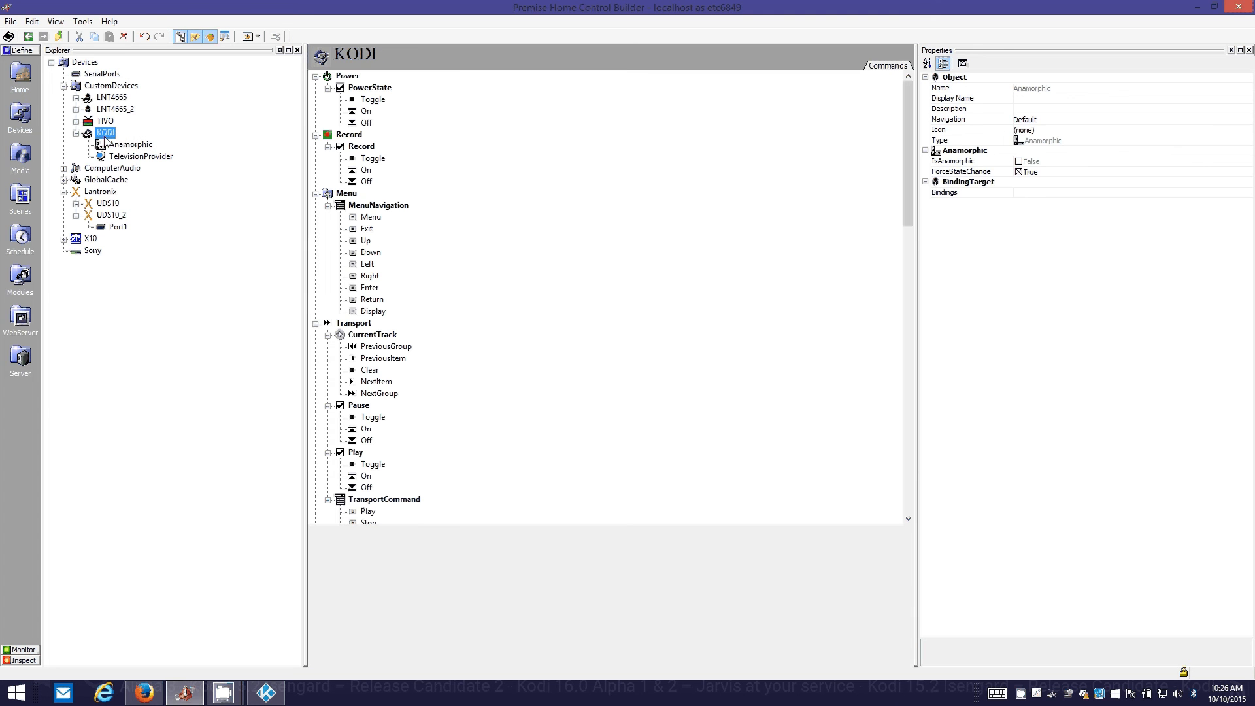
click(105, 132)
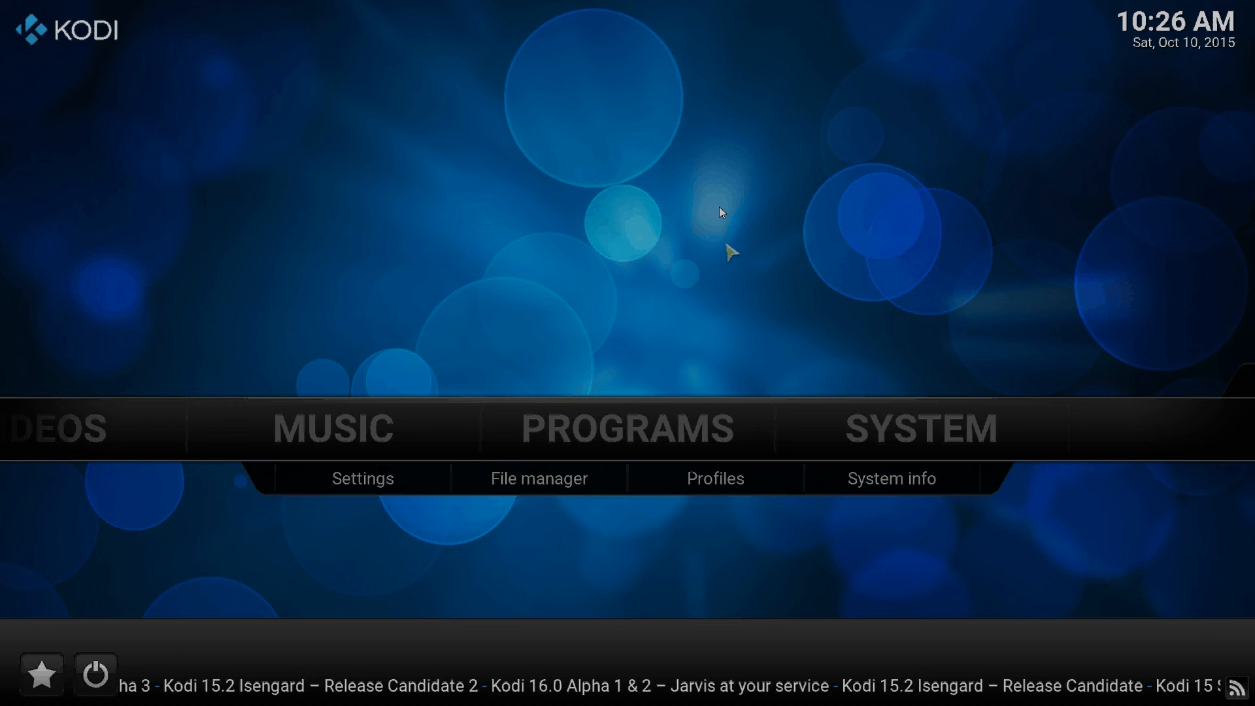
mouse_move(833, 203)
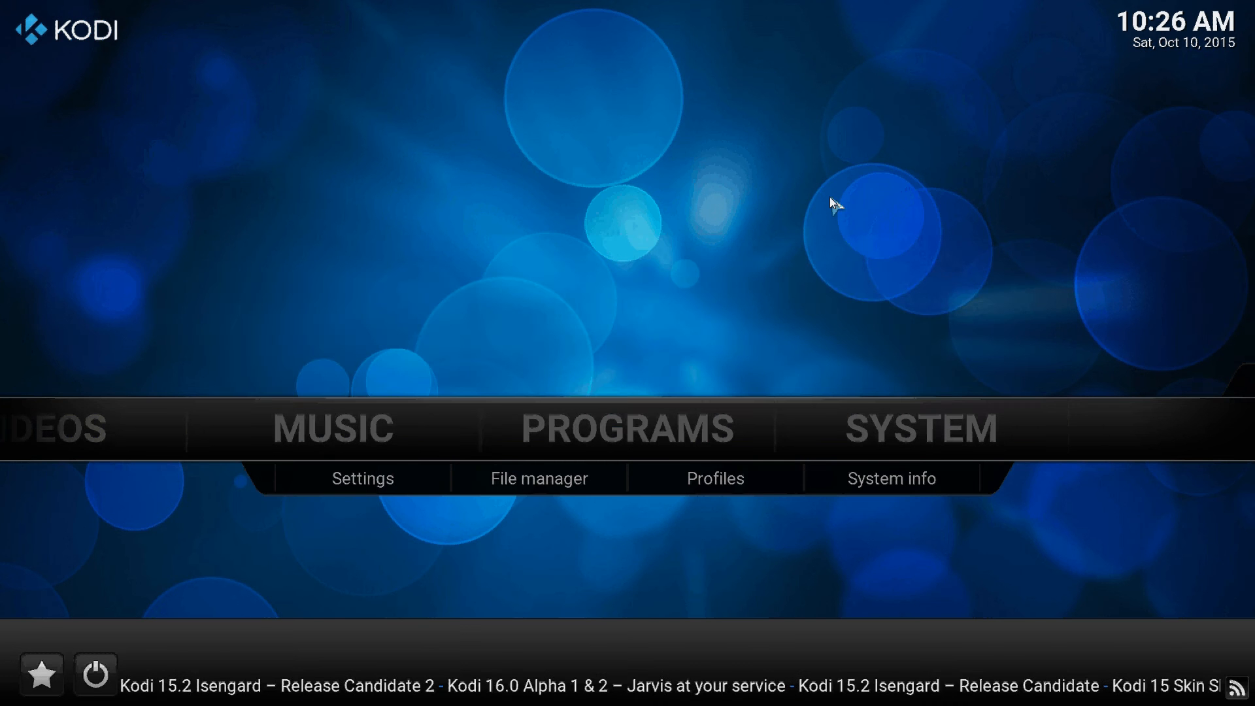